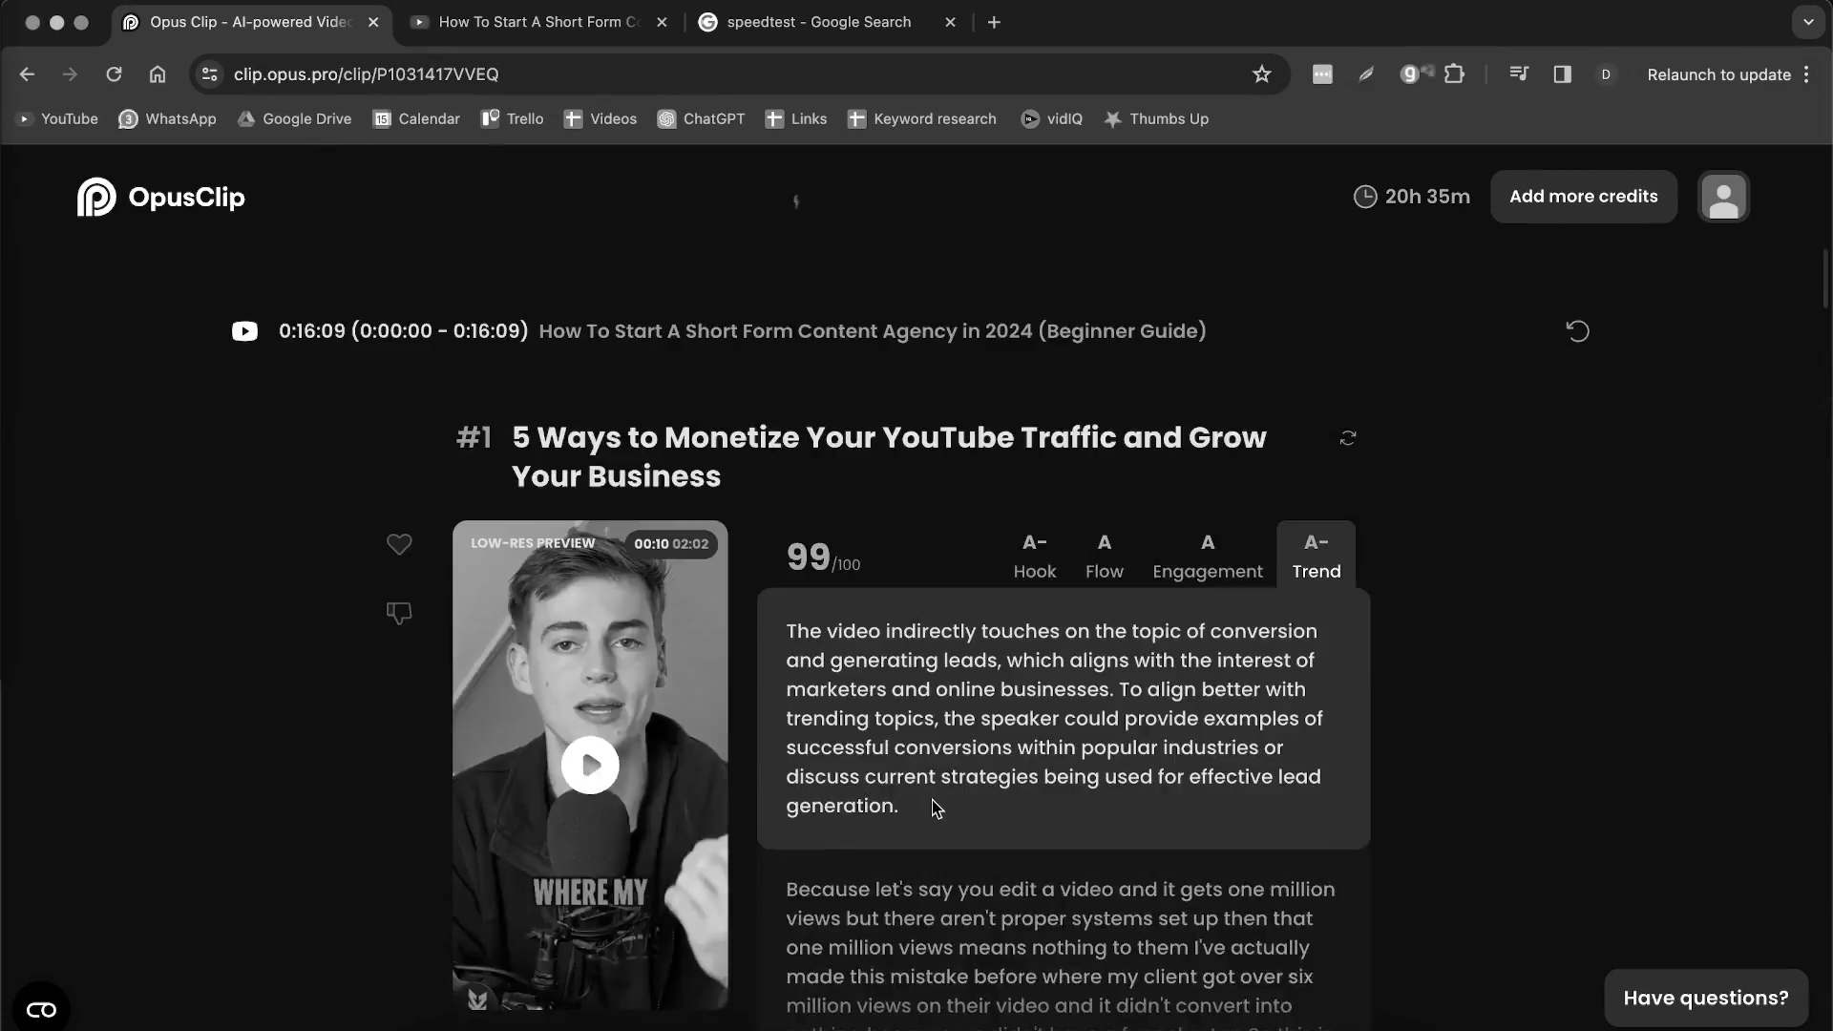
Step: Return to the OpusClip home page with its video-link field
click(590, 764)
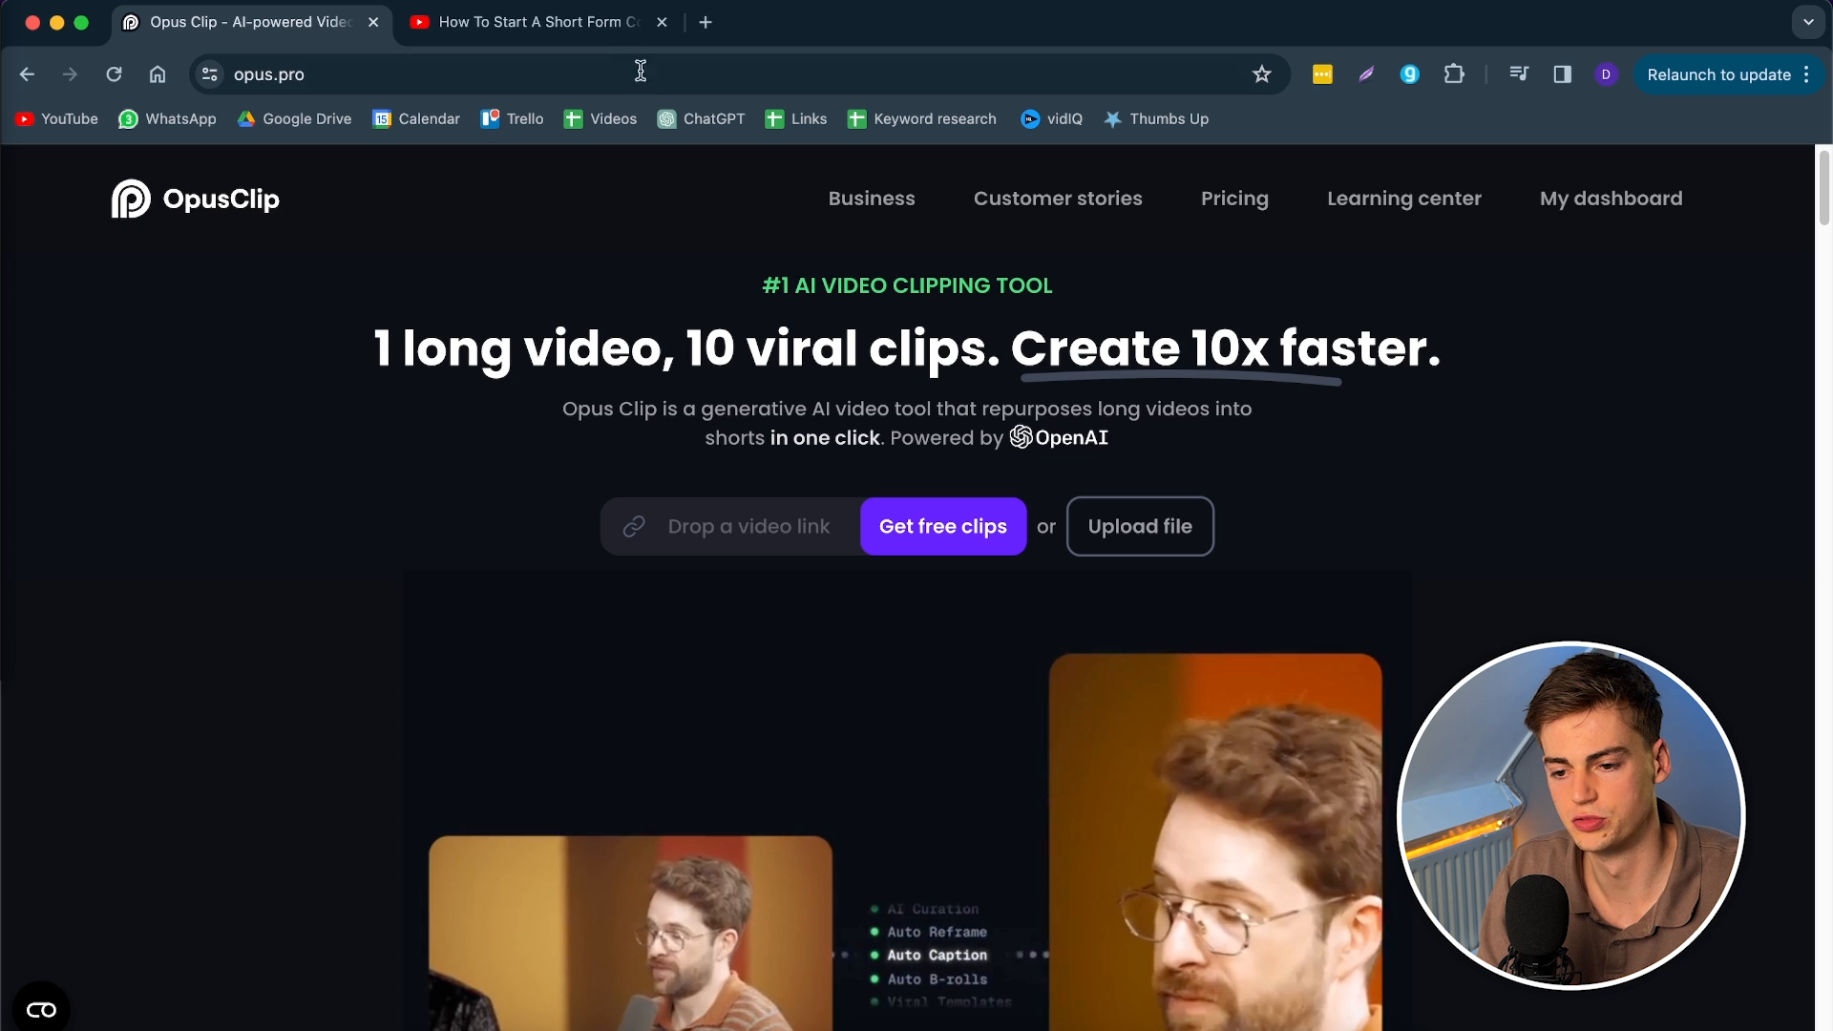
Step: Grab the agency YouTube video's URL and submit it to OpusClip for free clips
click(533, 21)
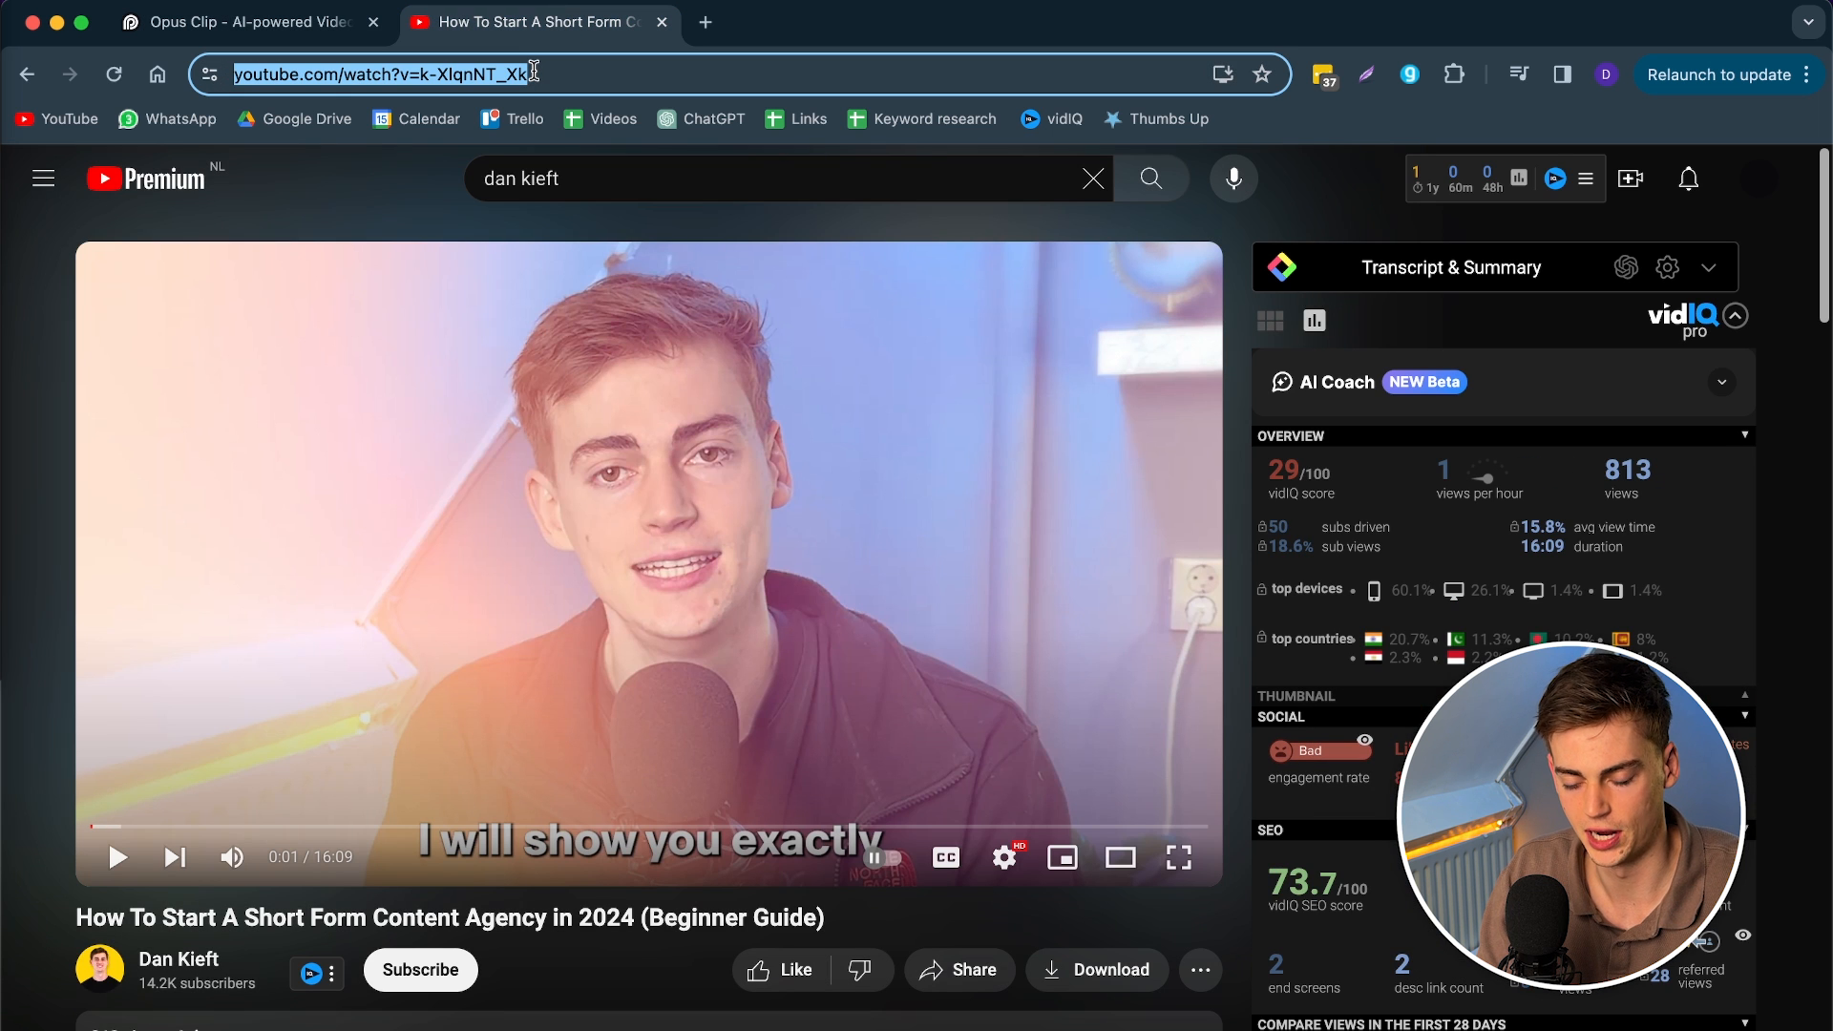
click(246, 23)
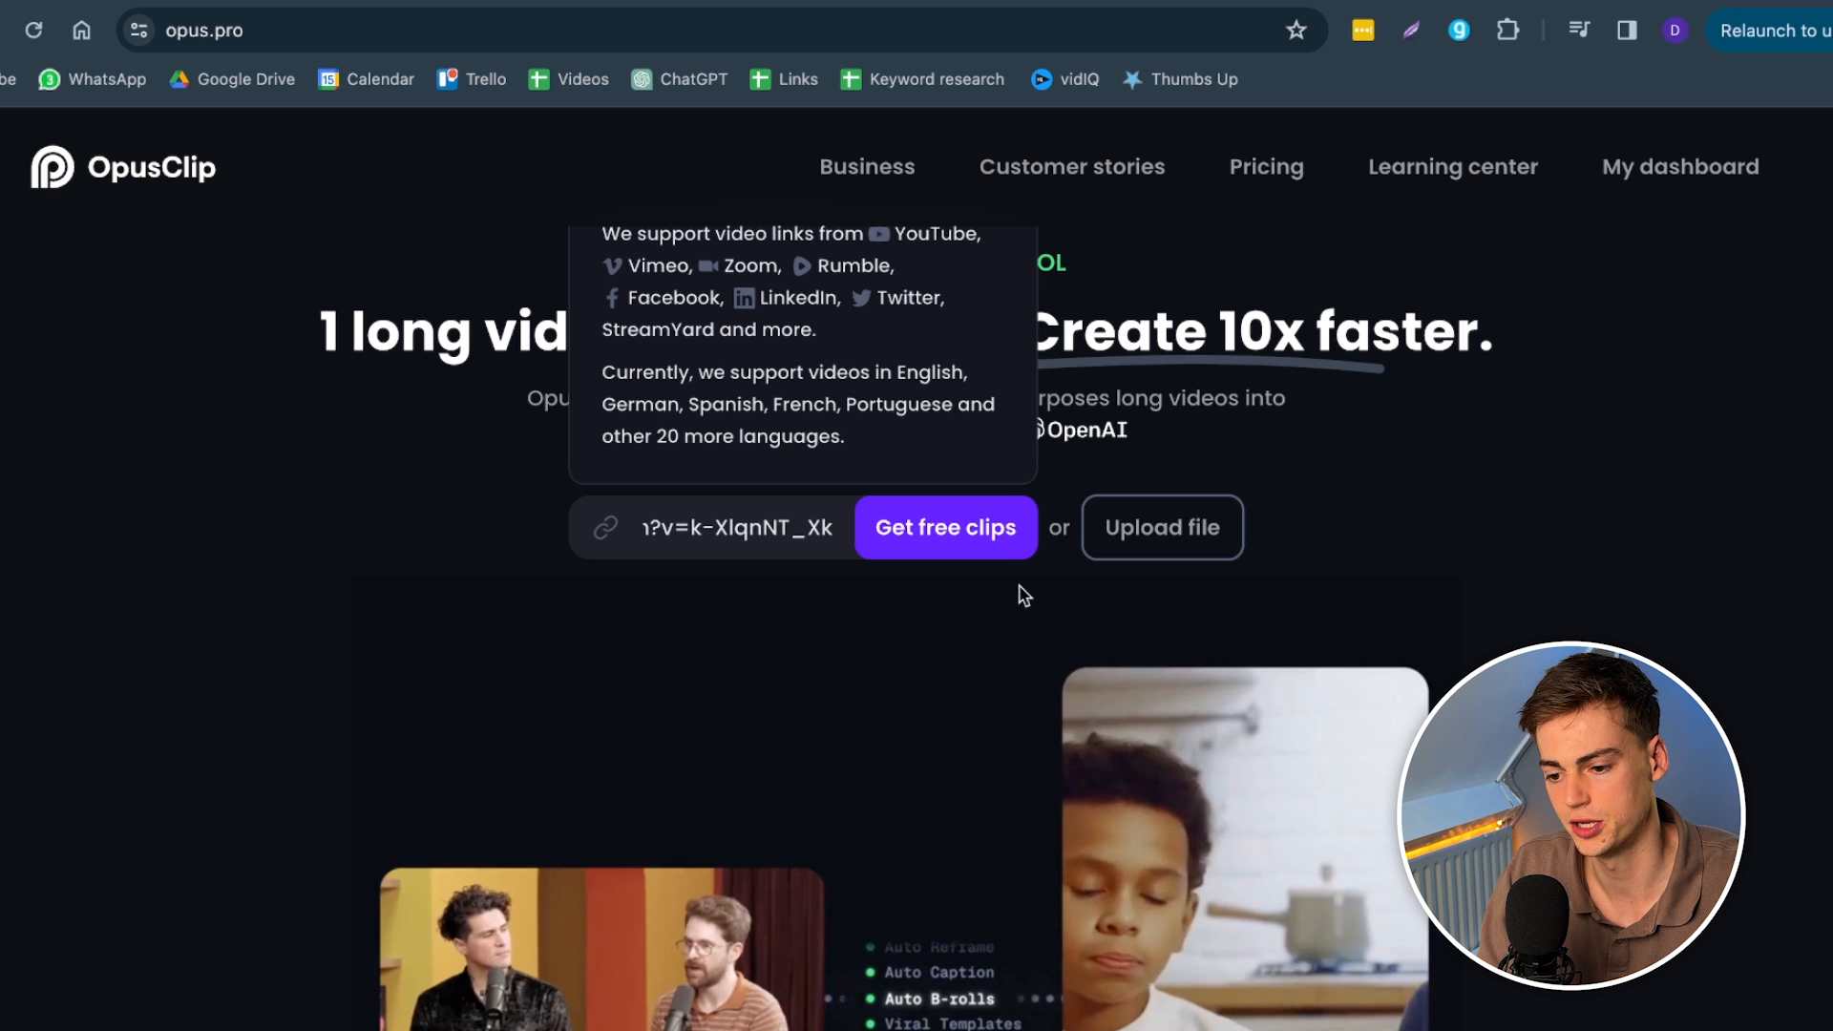
click(945, 527)
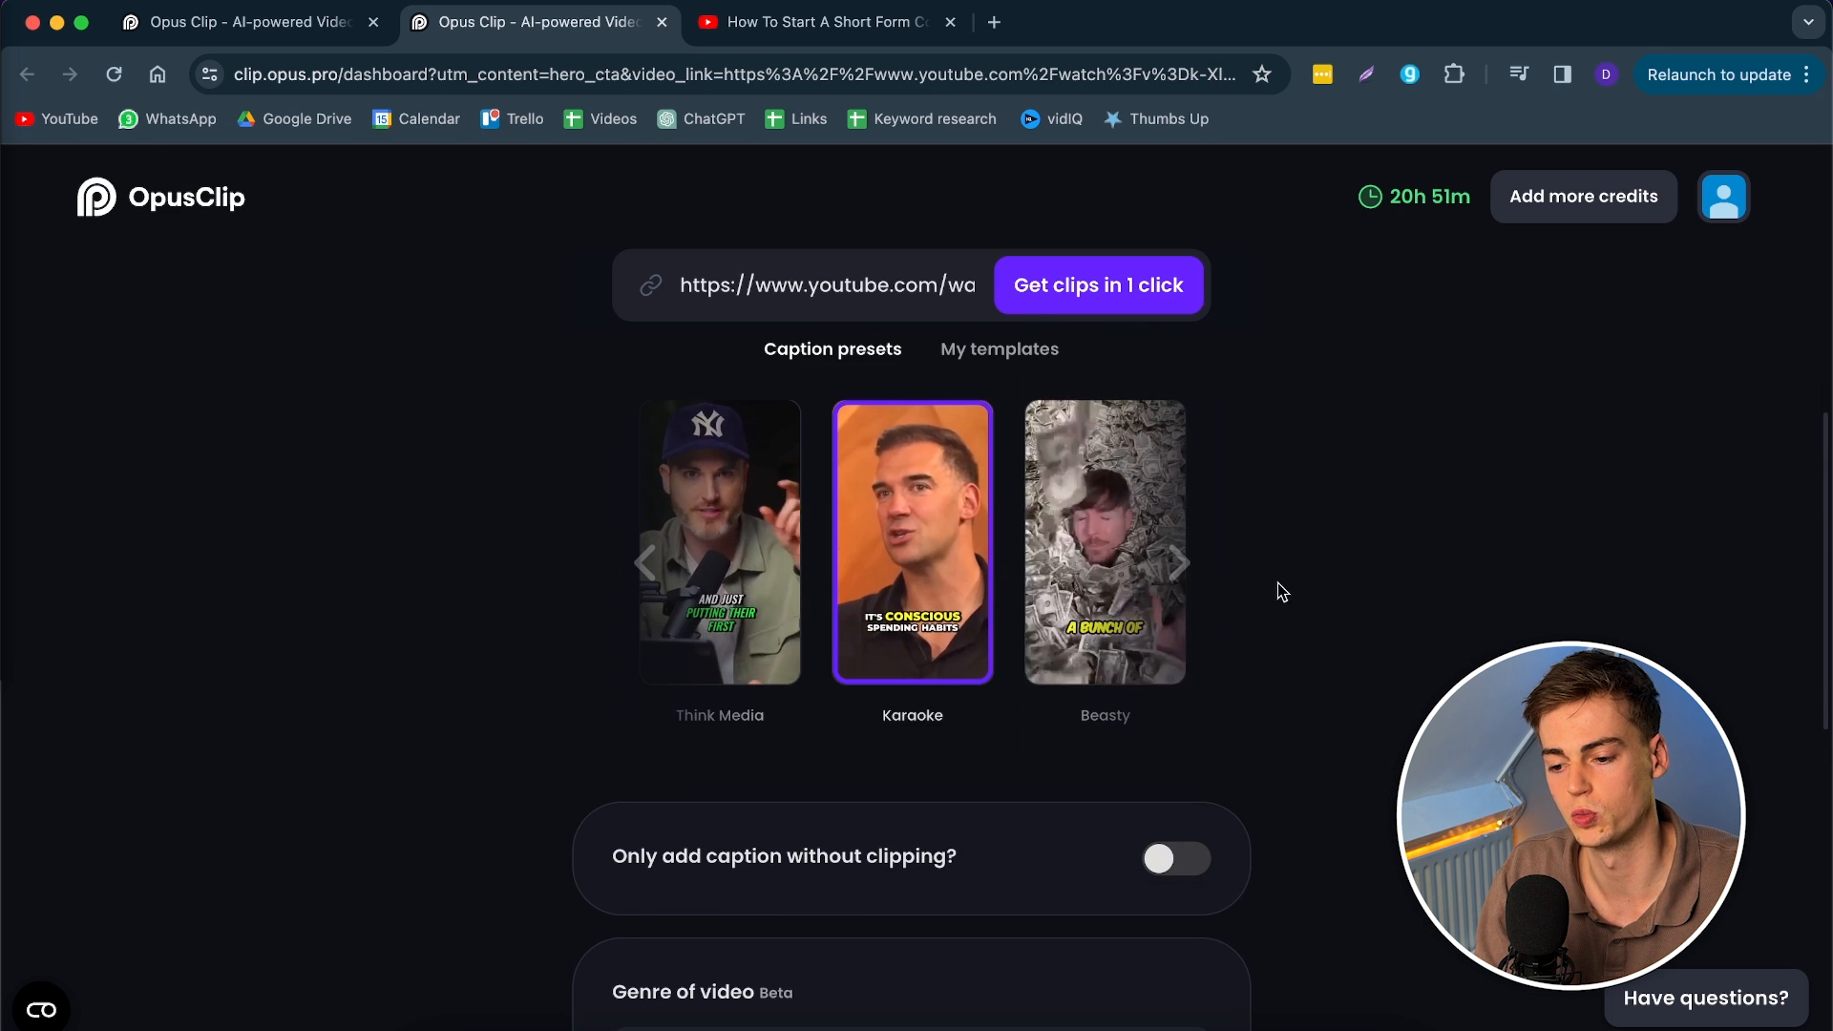
Step: Browse the caption presets and set the video genre to Marketing
click(1181, 562)
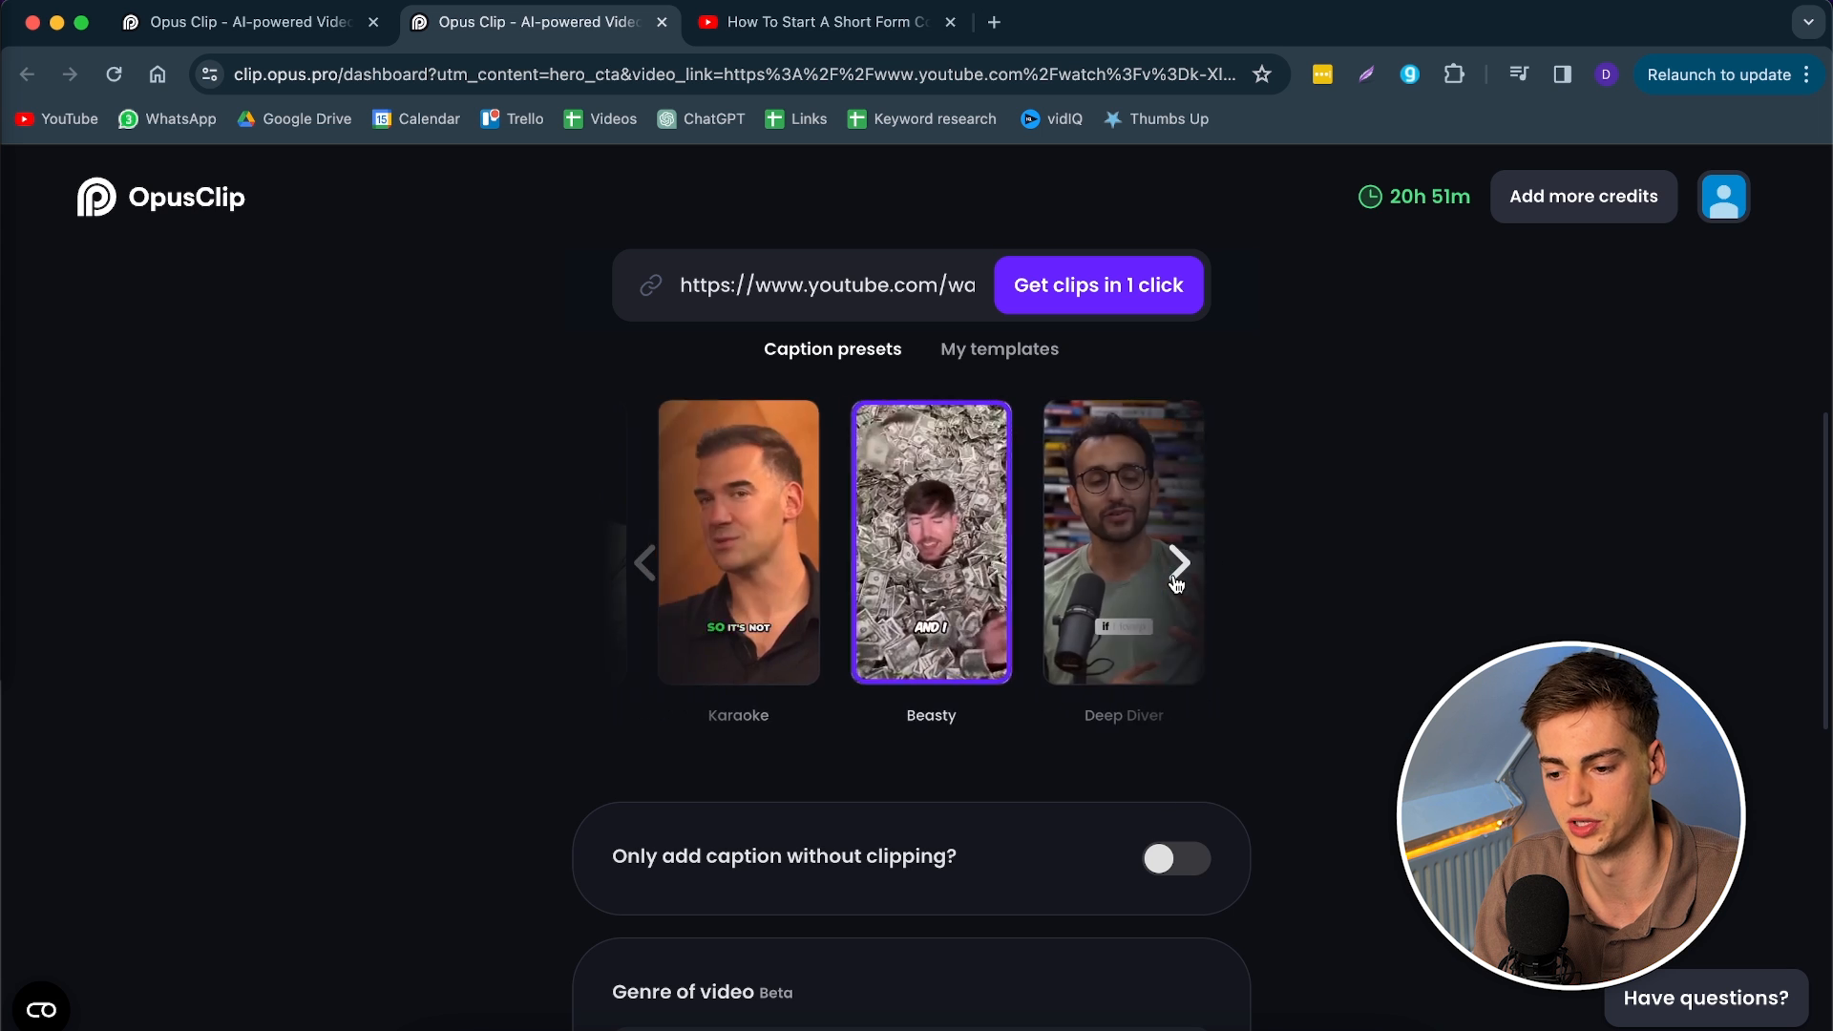
click(1180, 561)
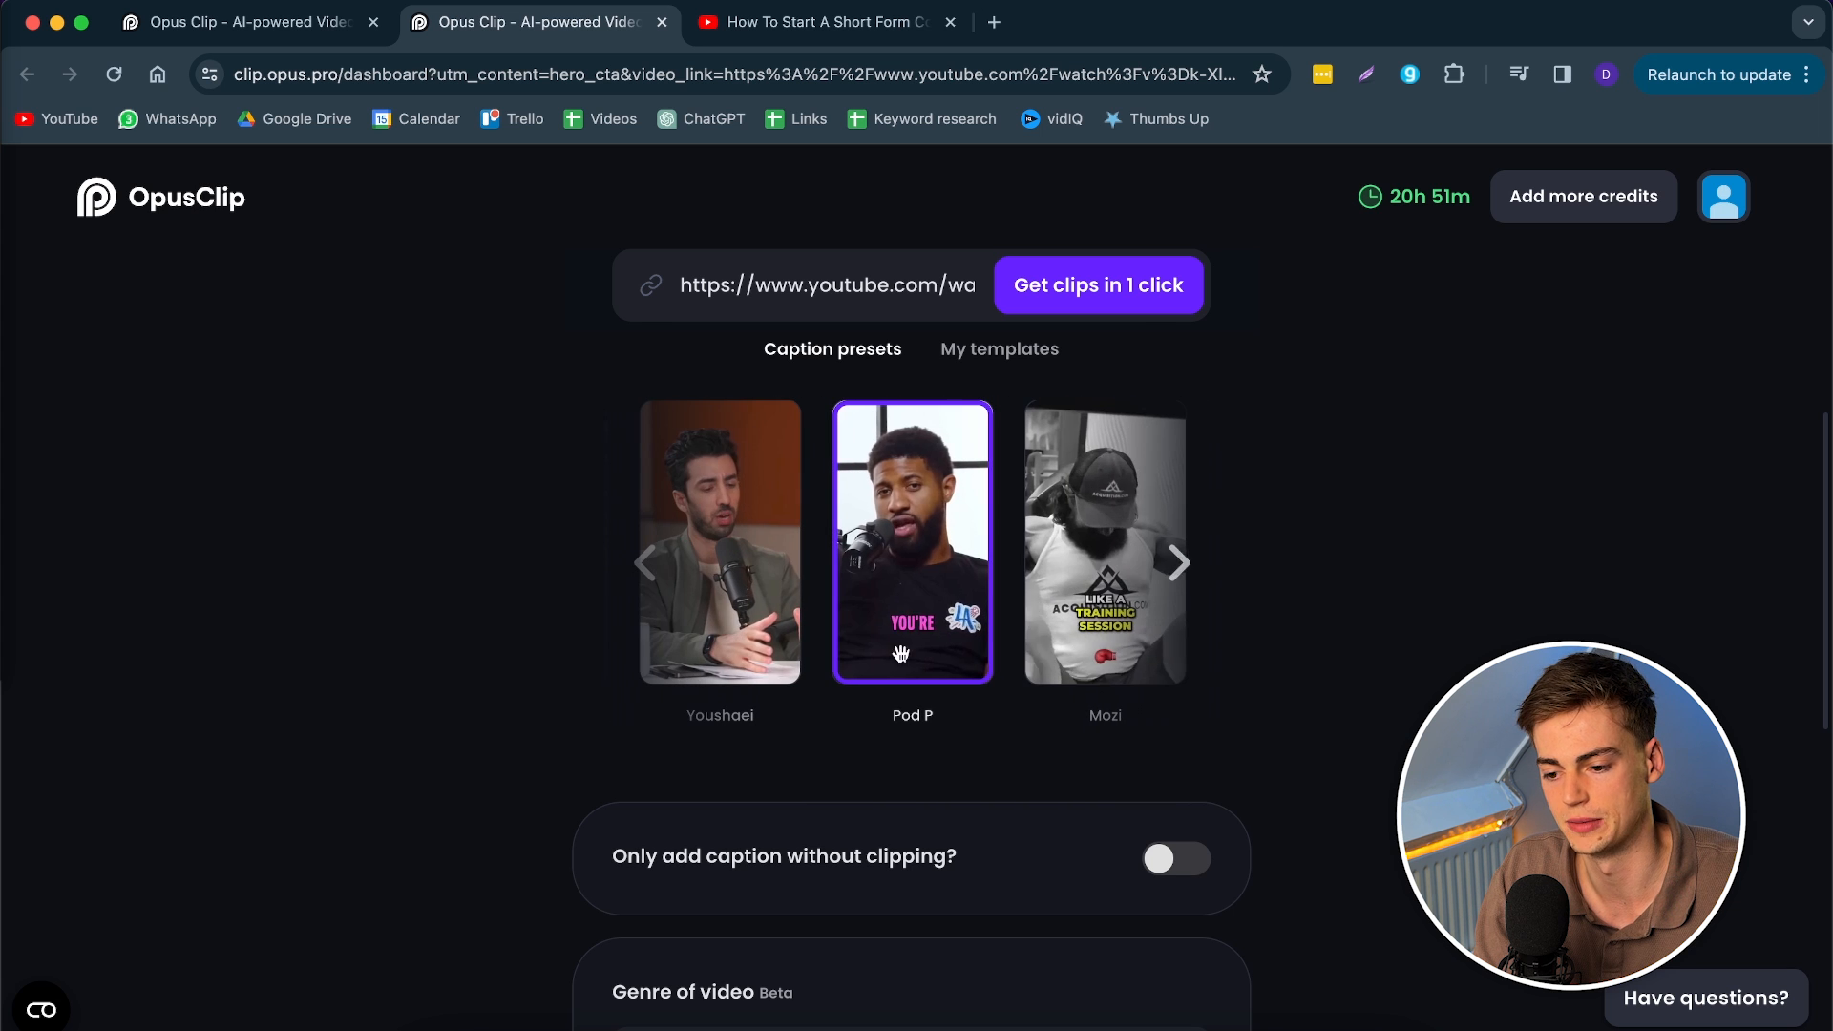
scroll(down, 3)
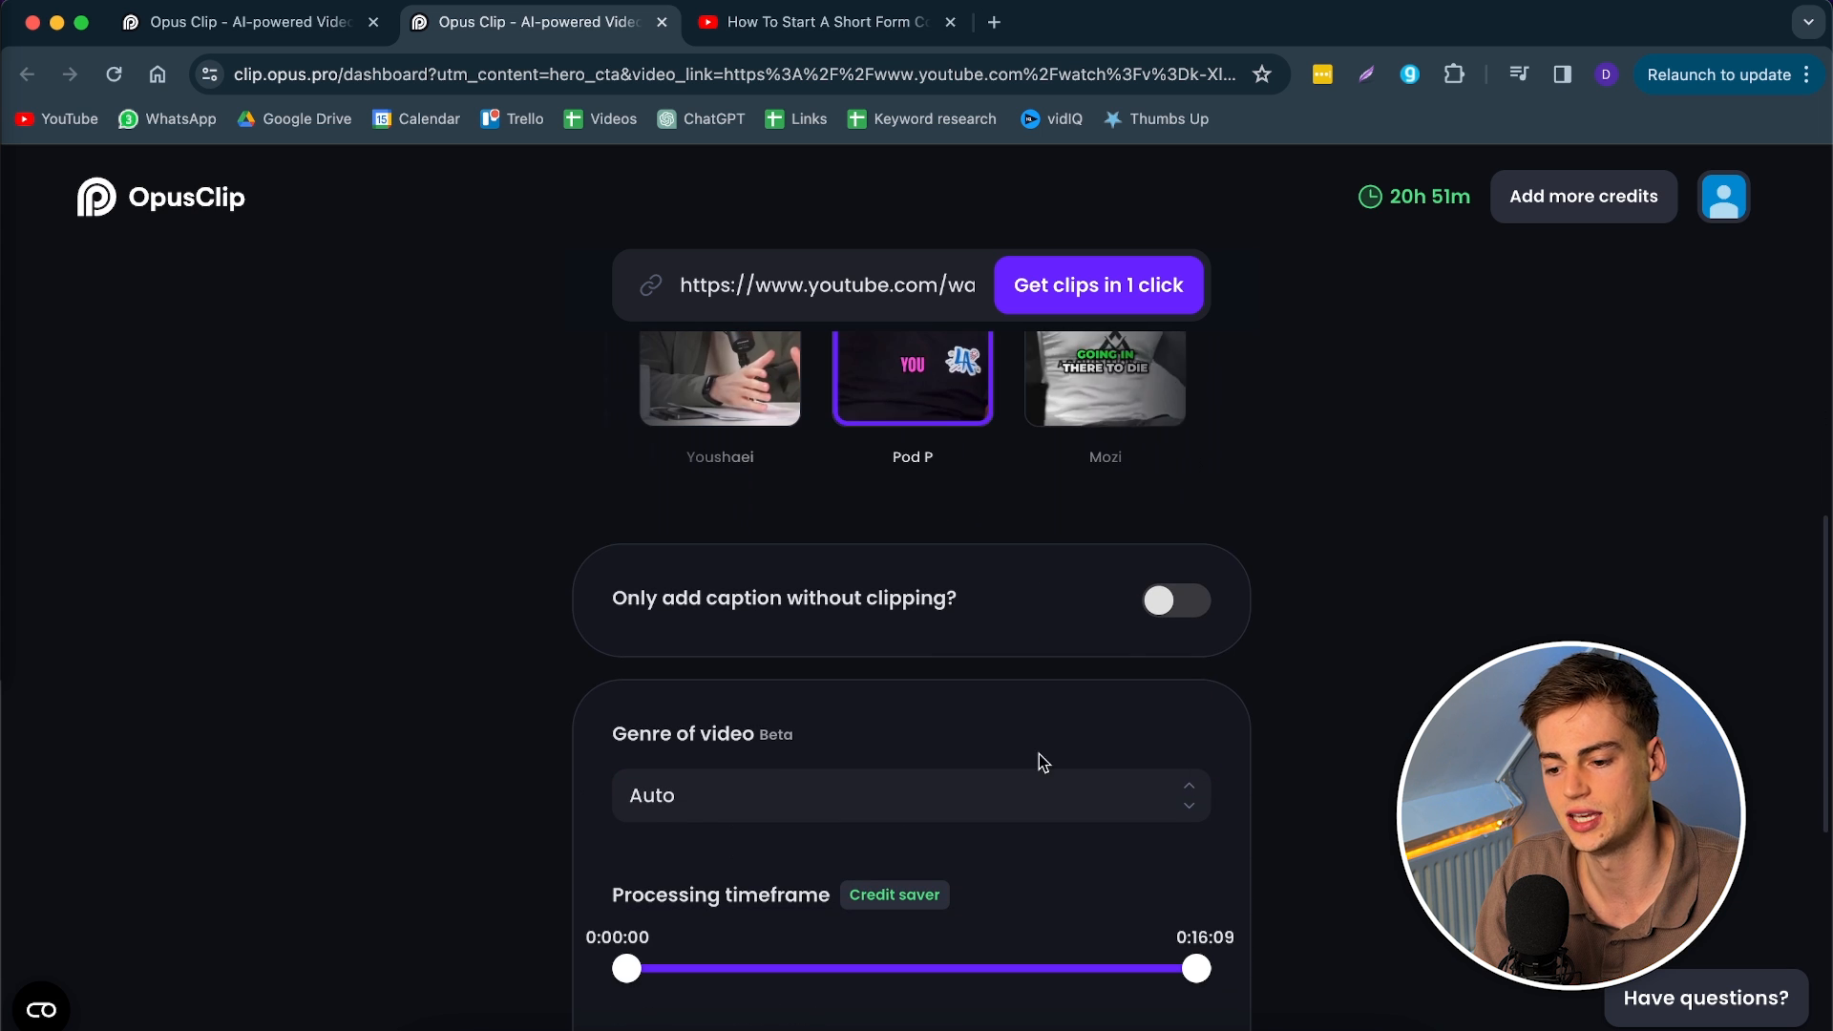
scroll(down, 3)
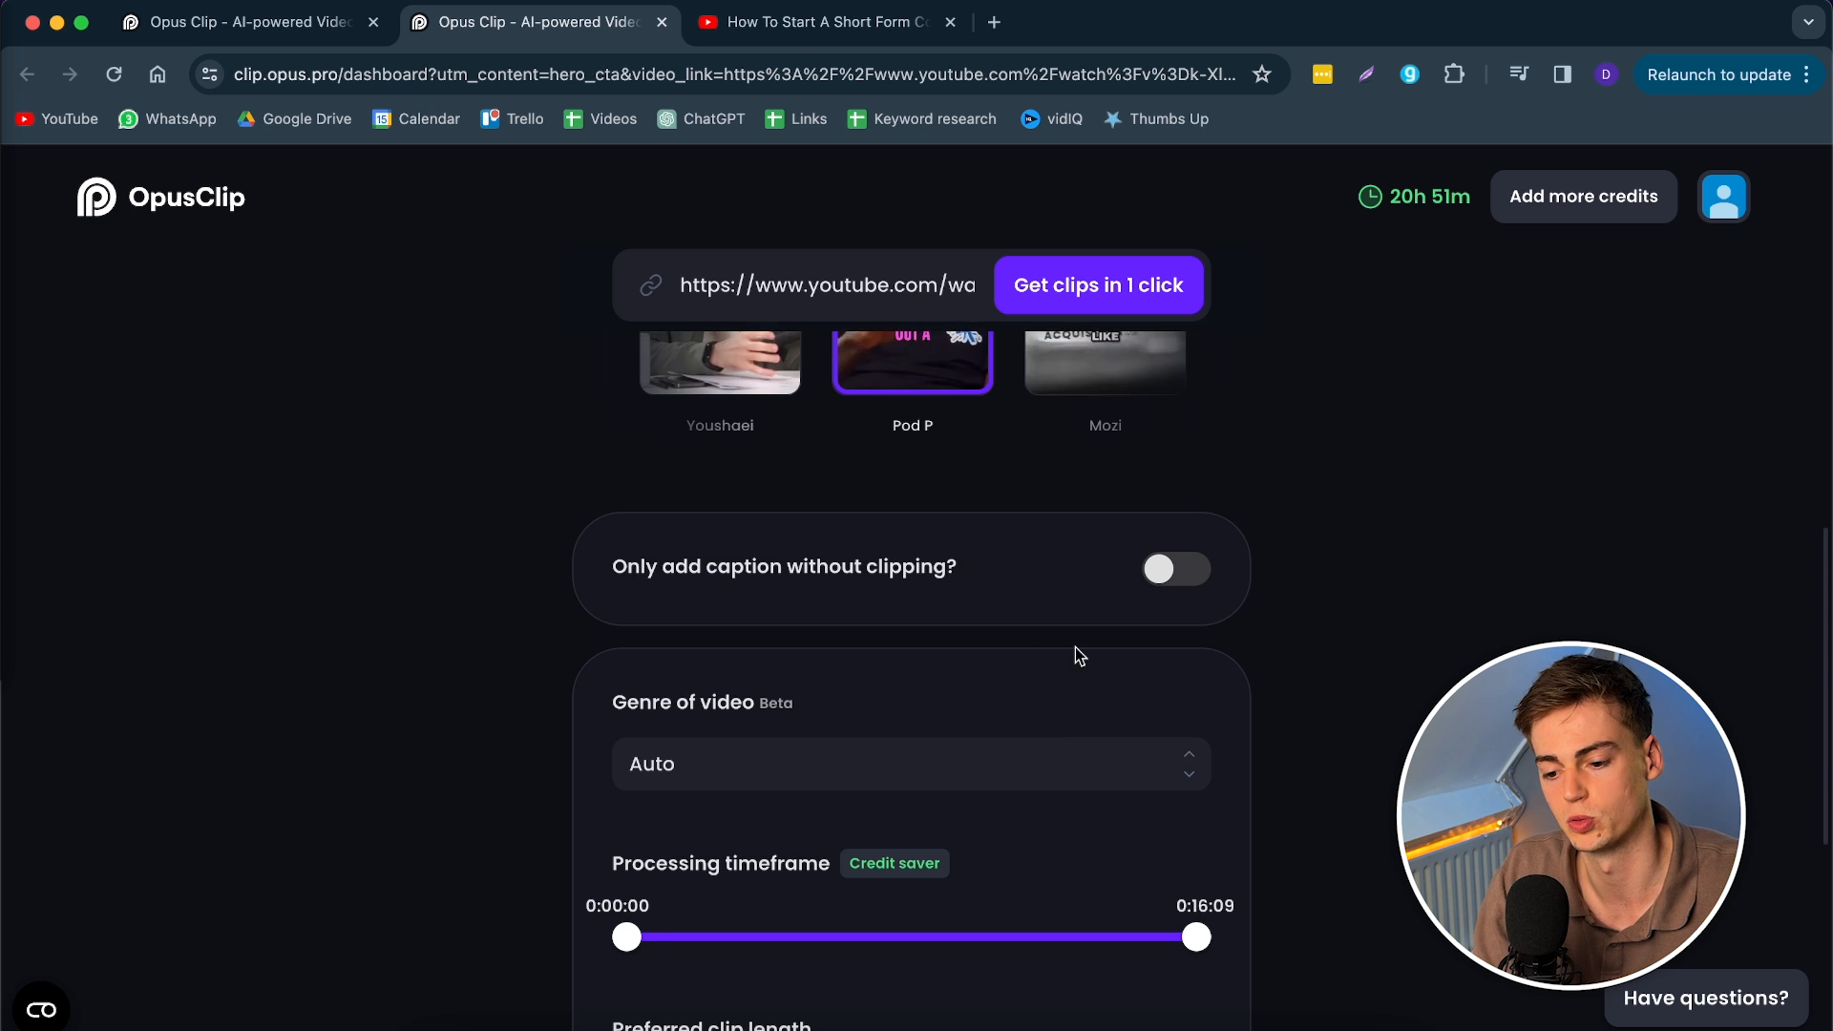
scroll(down, 3)
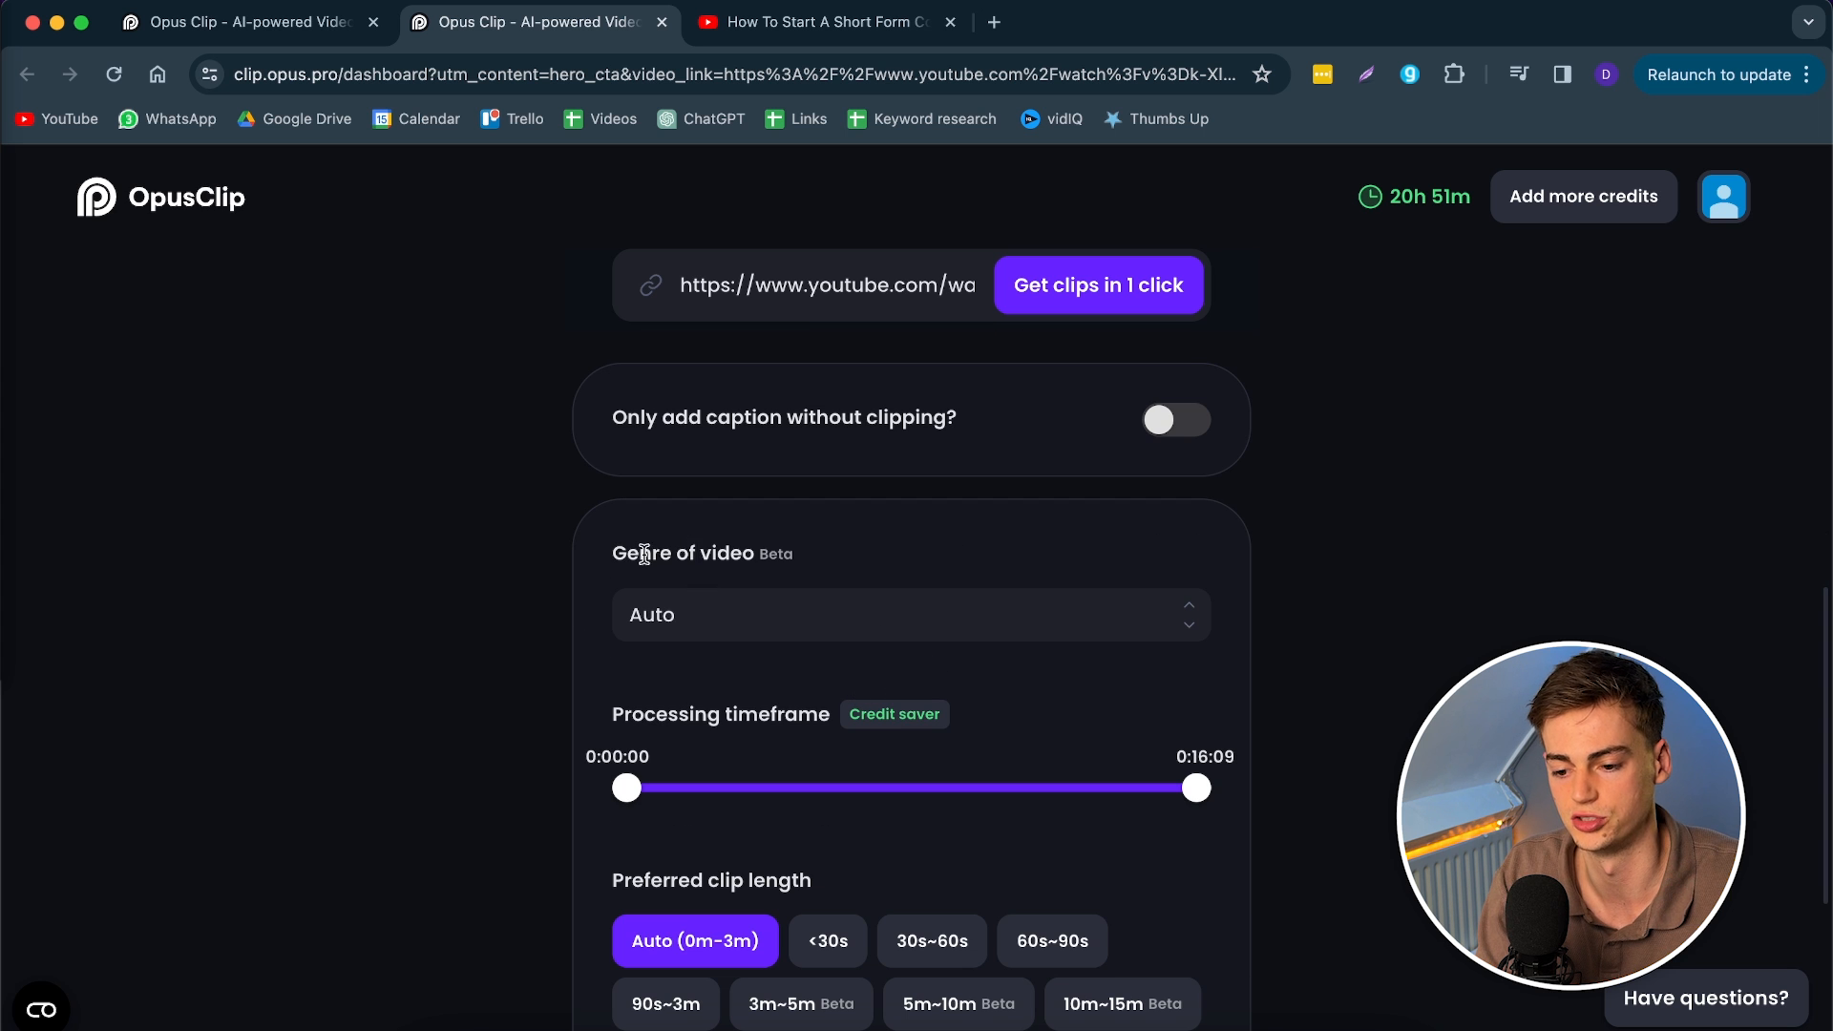
click(911, 615)
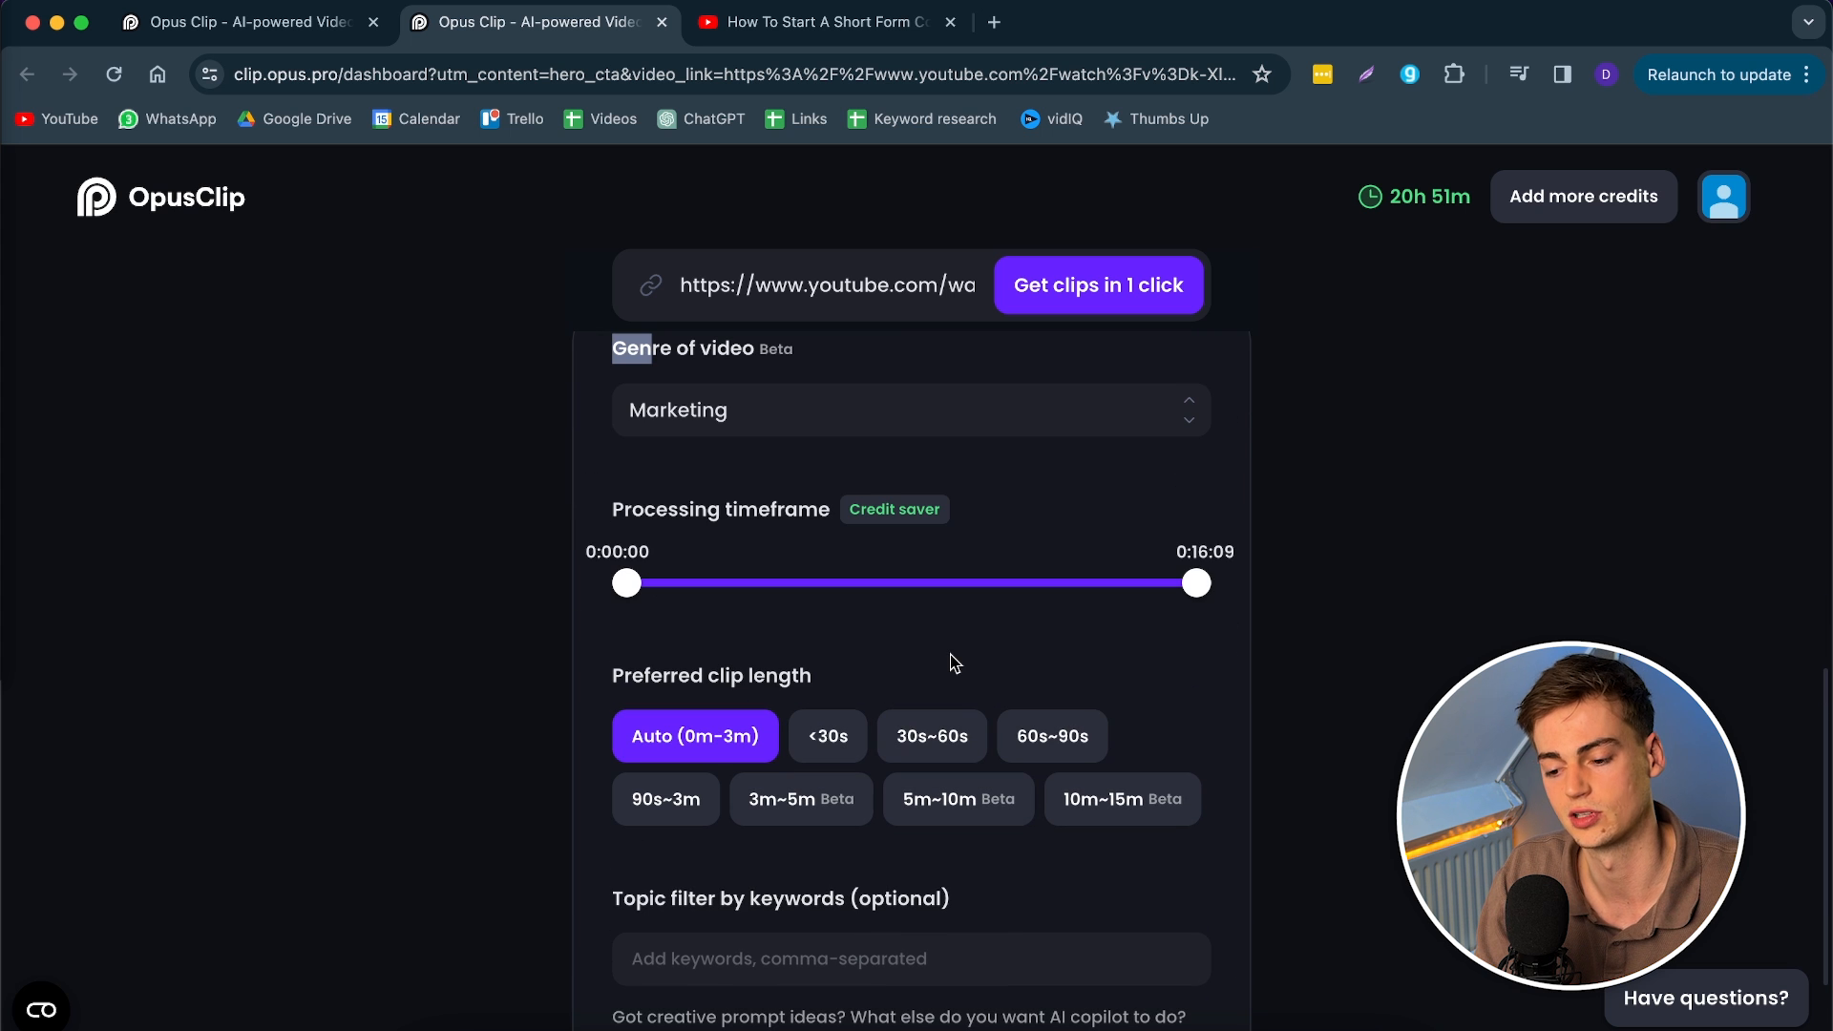
mouse_move(749, 726)
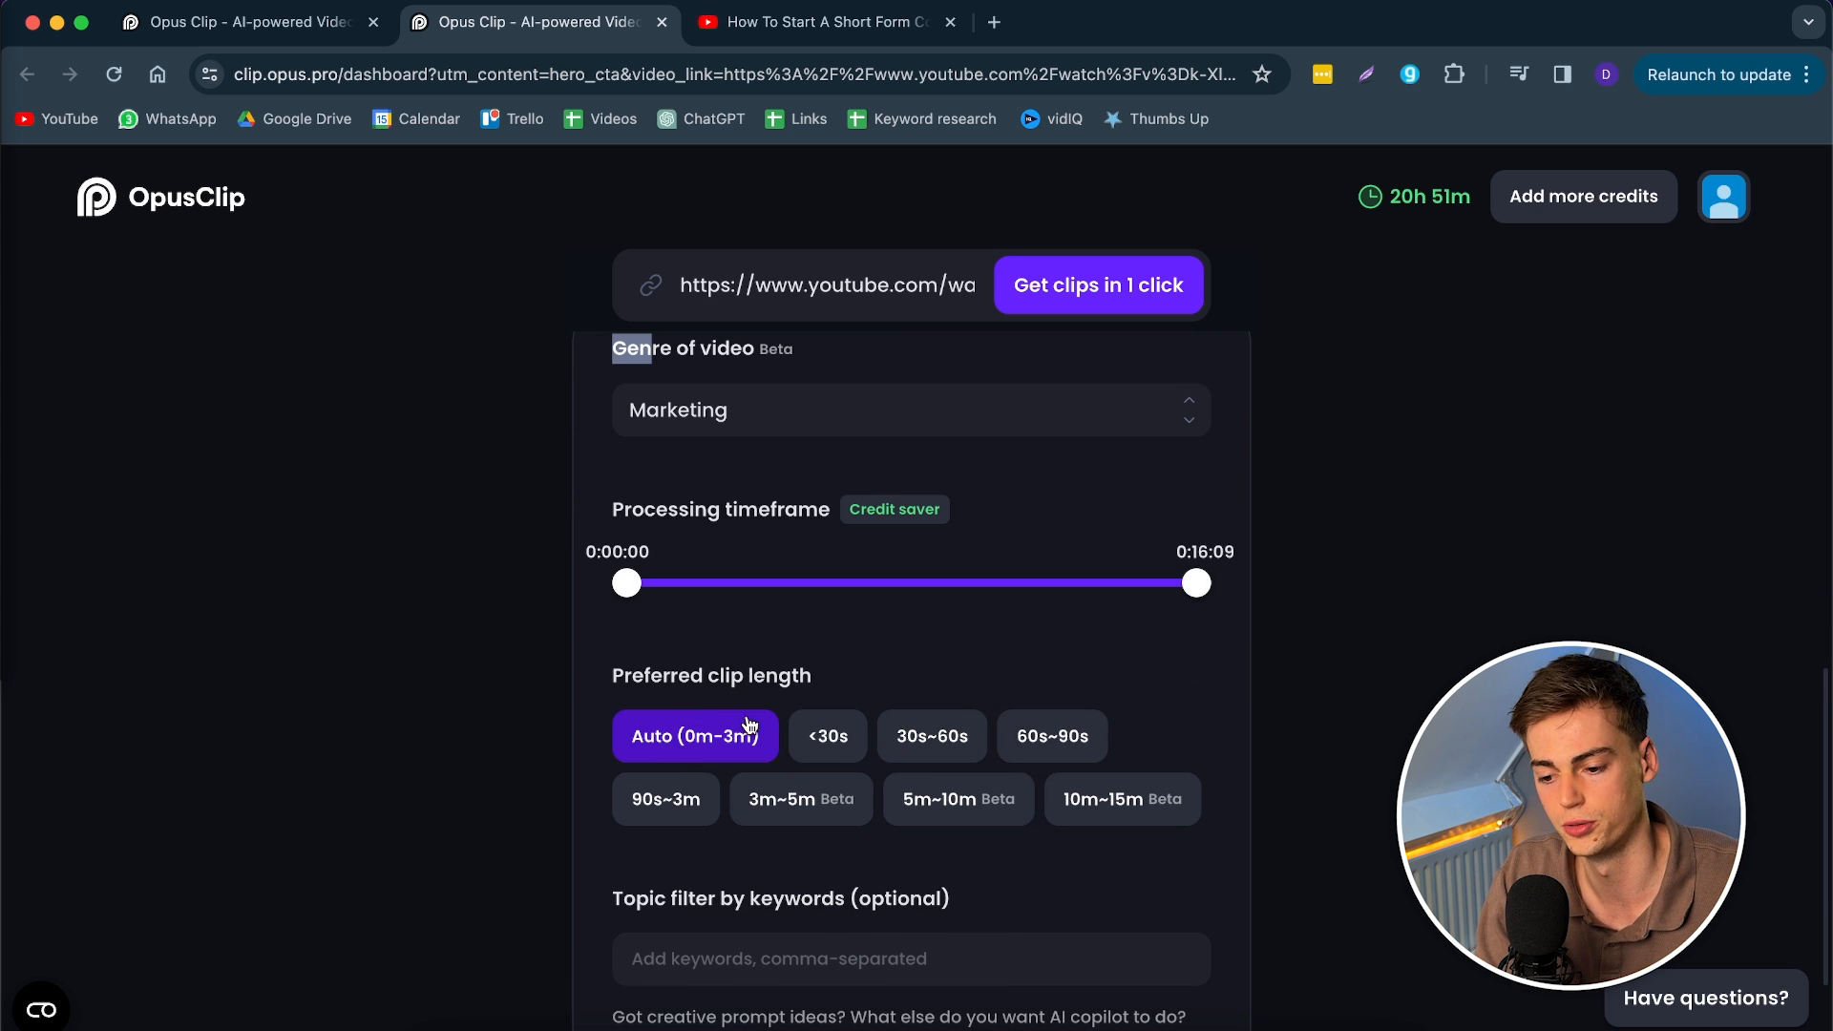
Step: Try custom clip lengths with 90s~3m, revert to Auto, and start generating clips
click(825, 736)
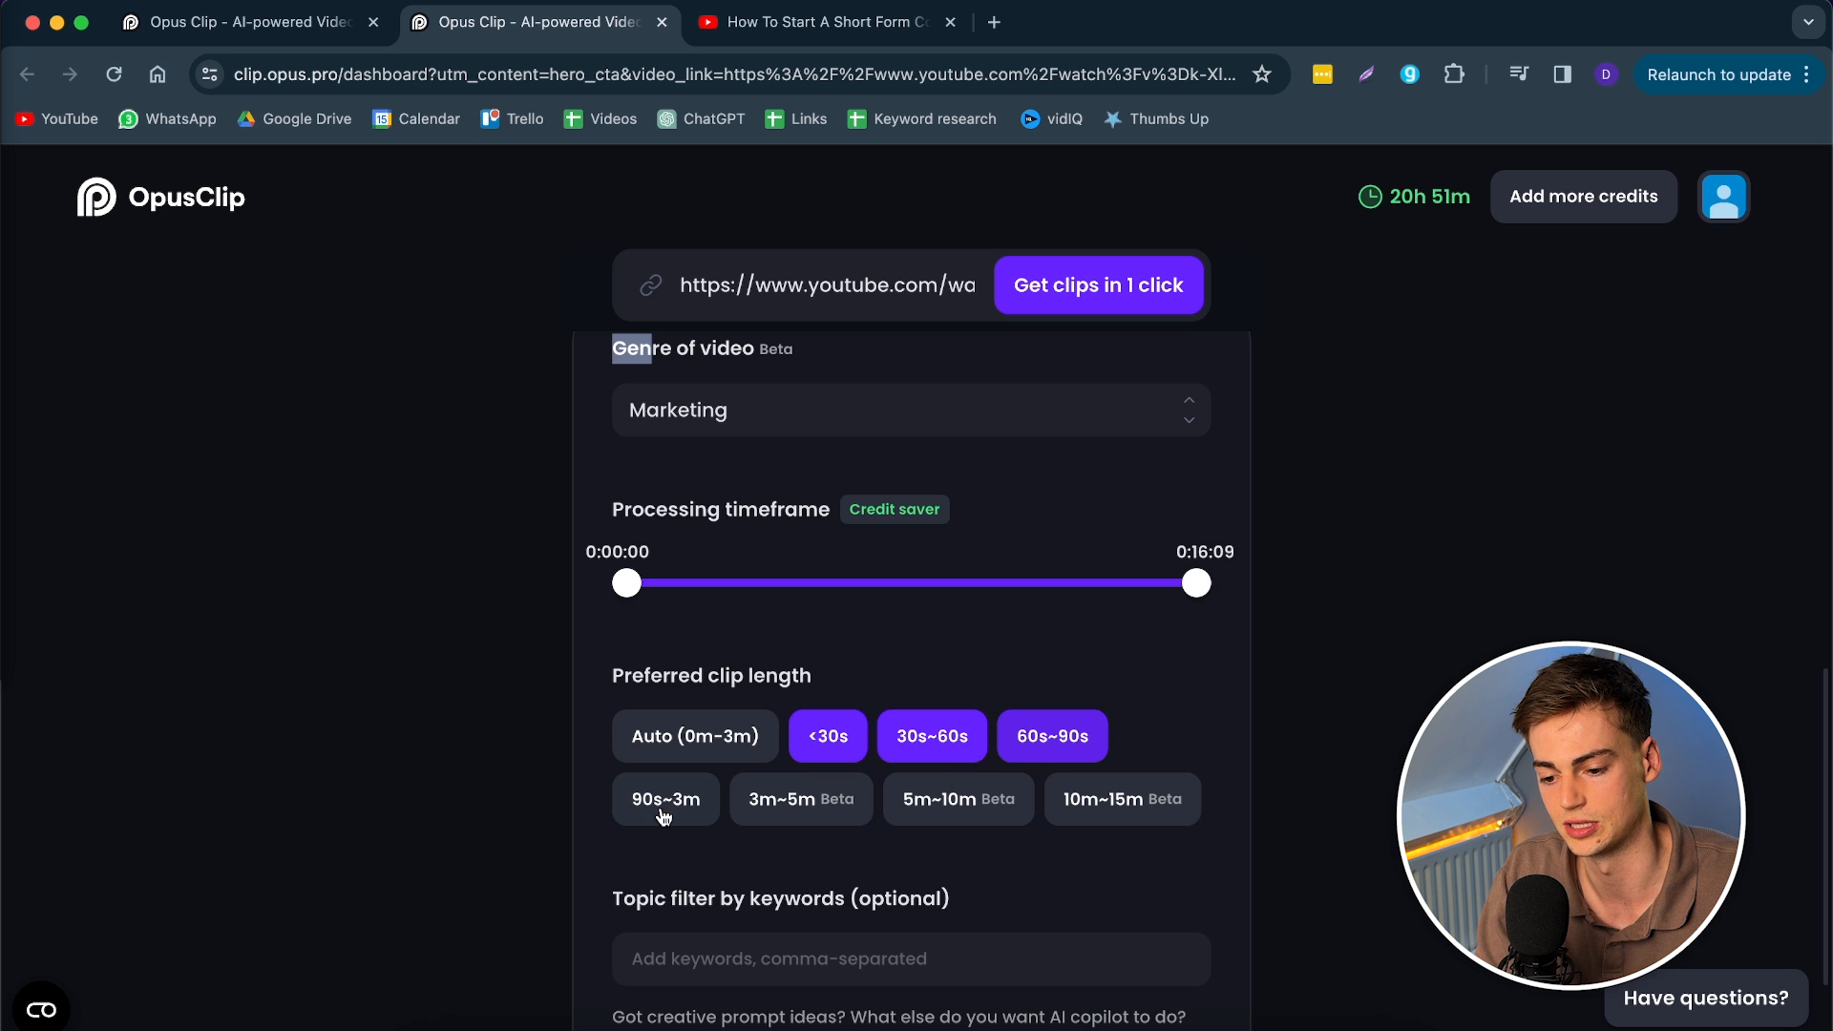
click(664, 800)
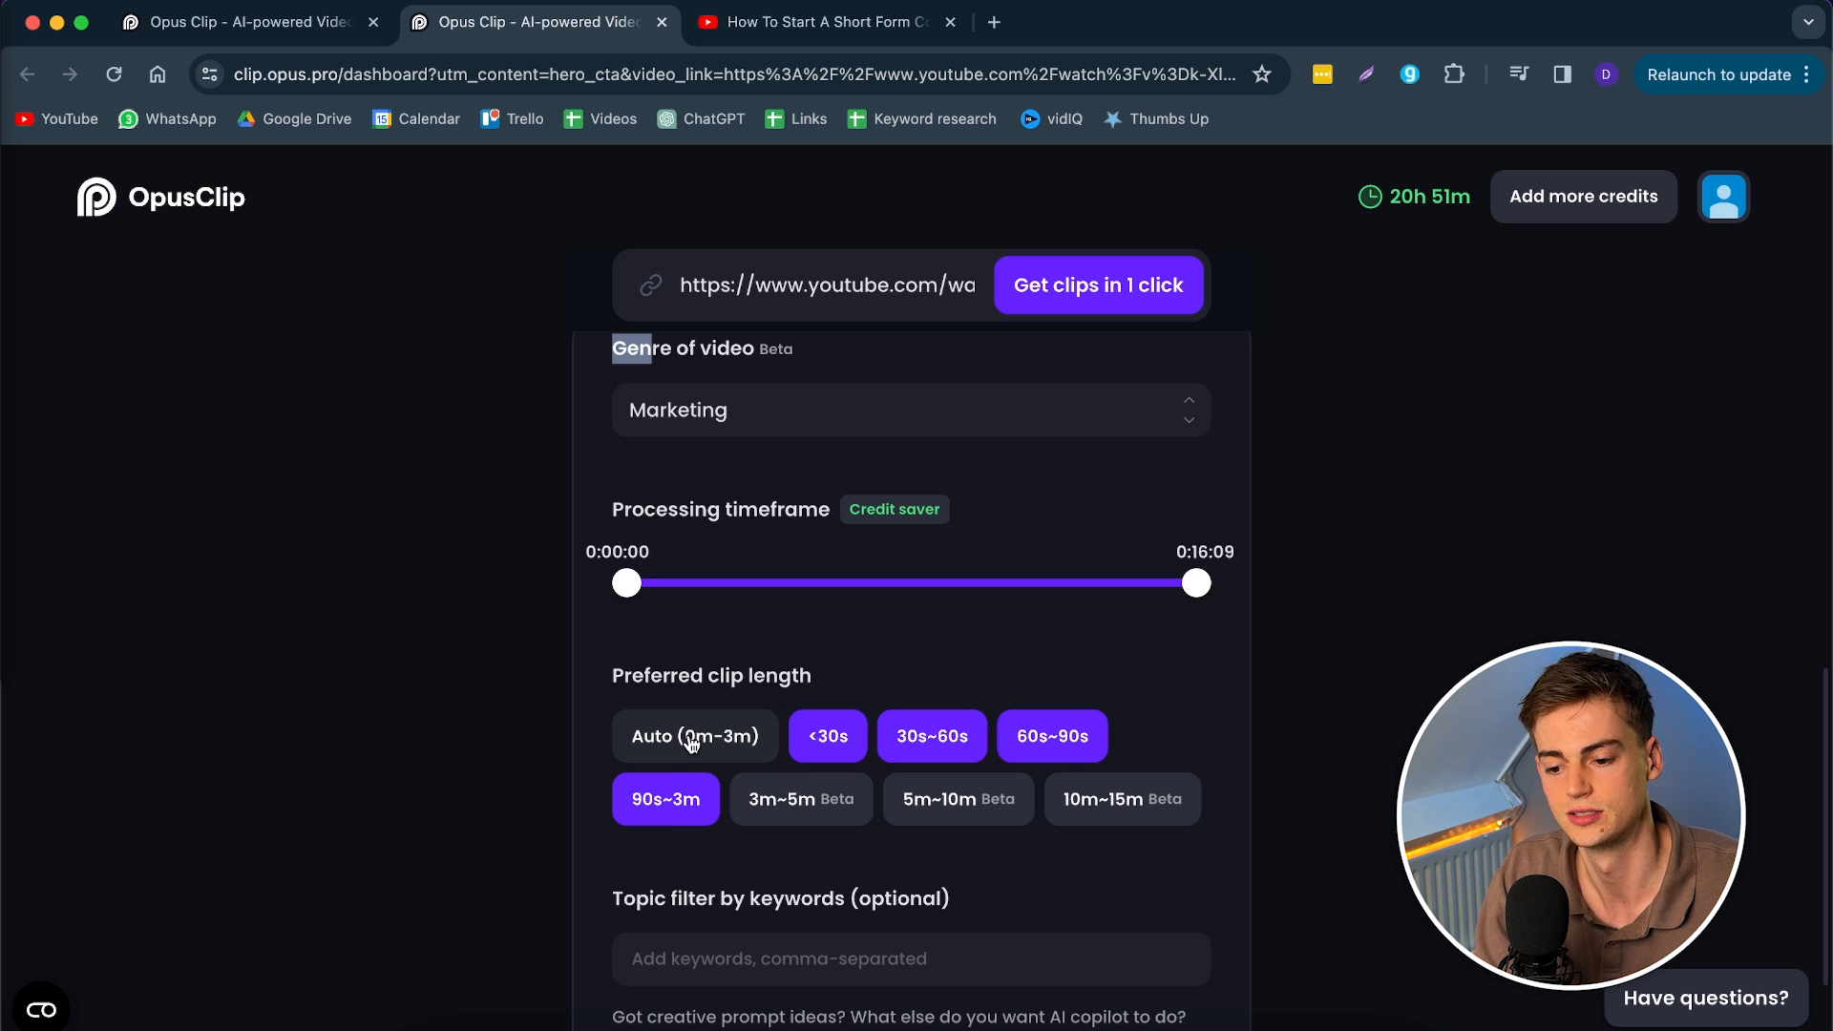
click(695, 735)
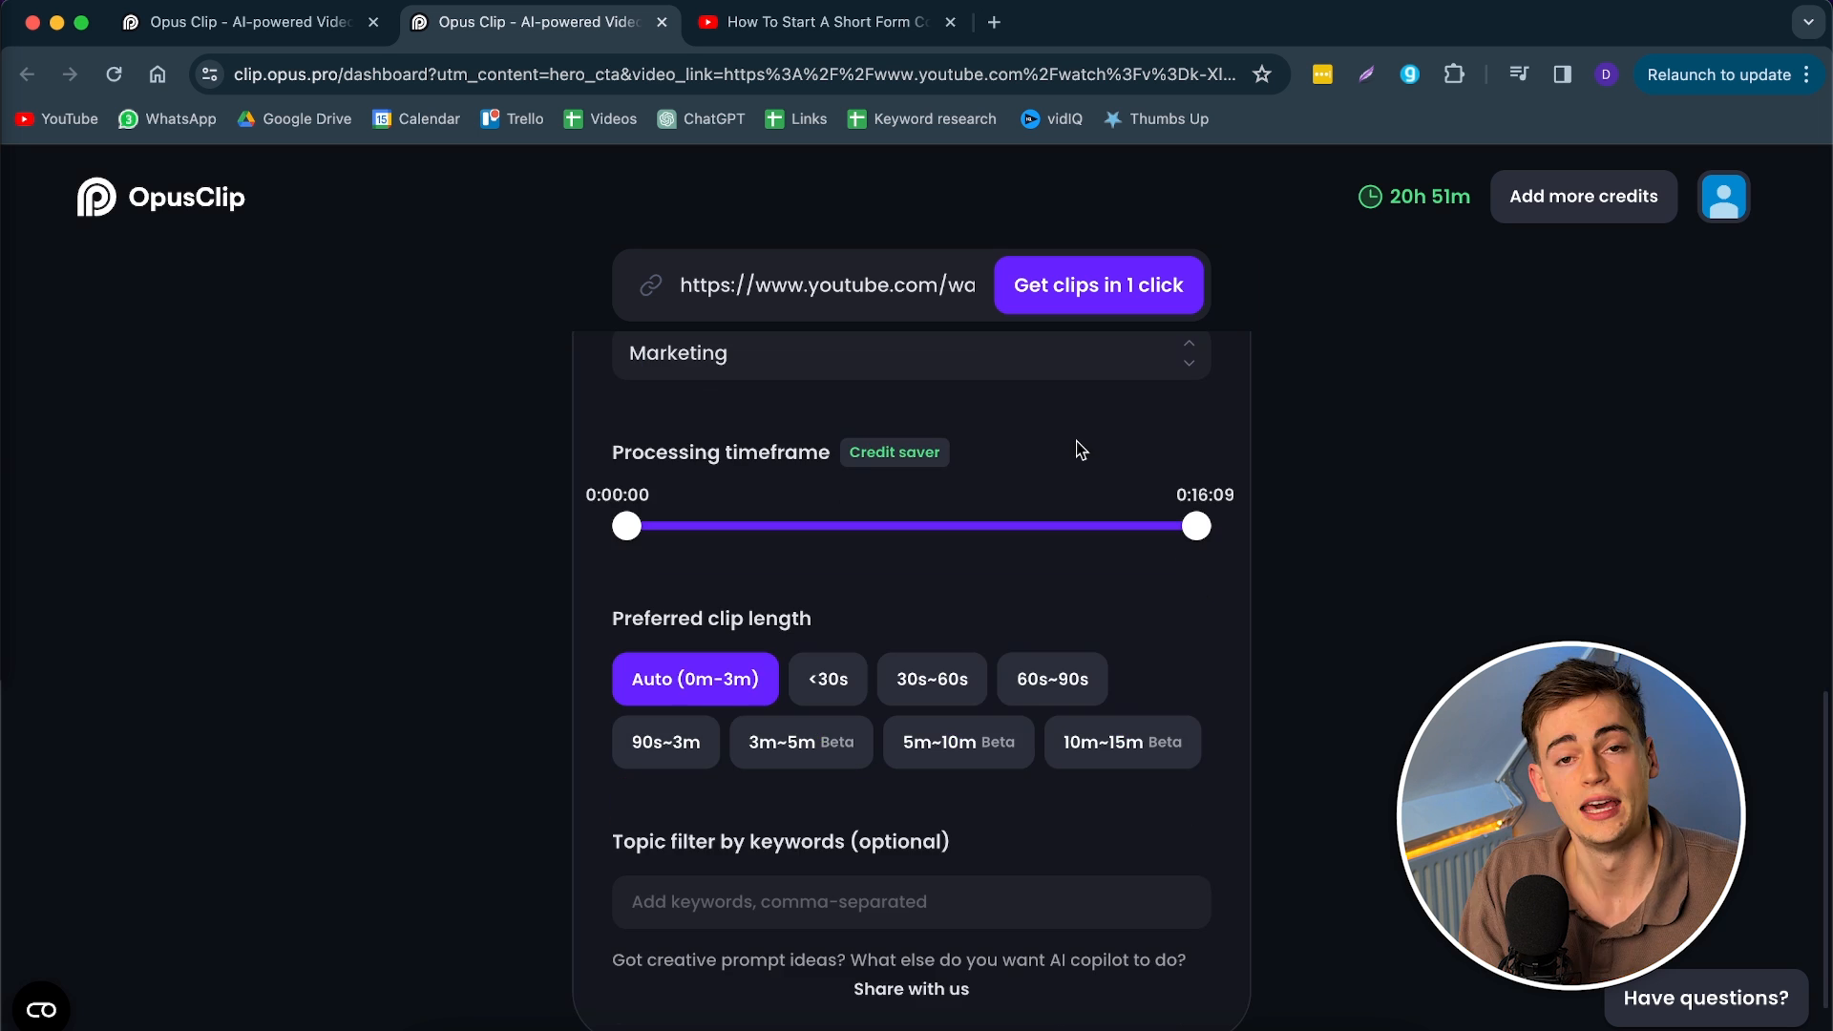
mouse_move(1096, 299)
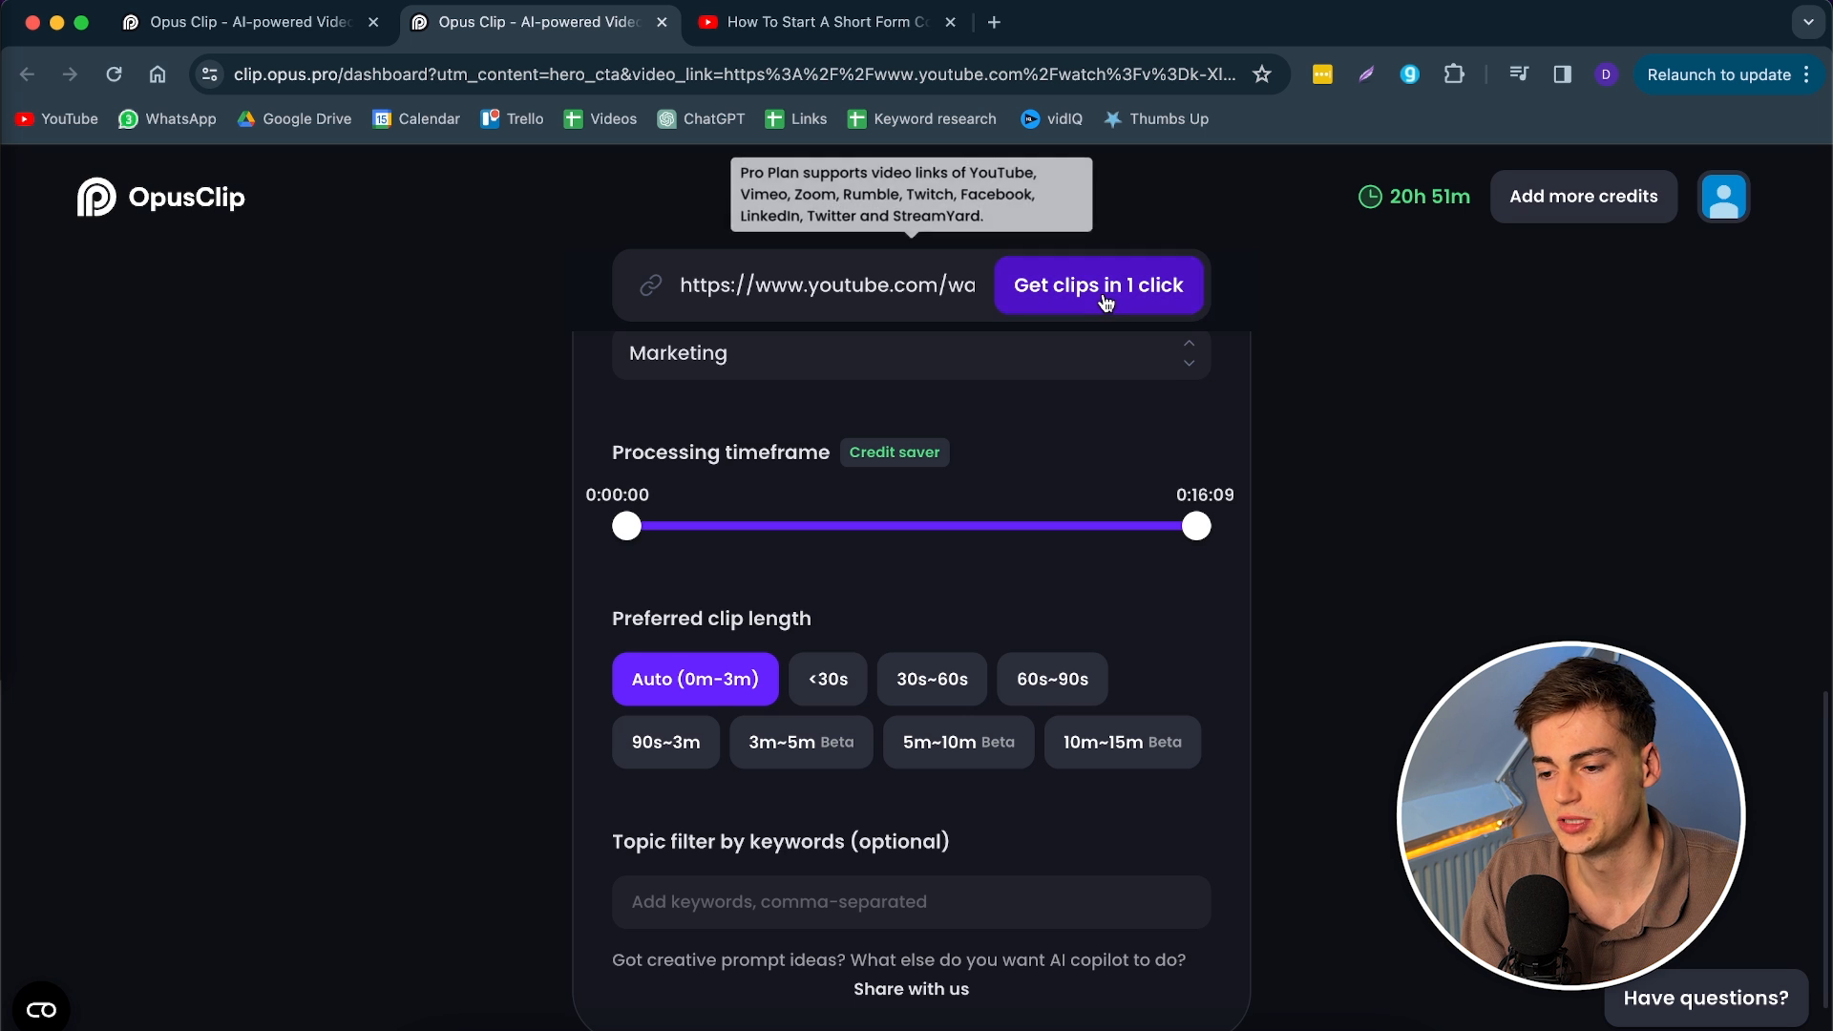
click(1096, 285)
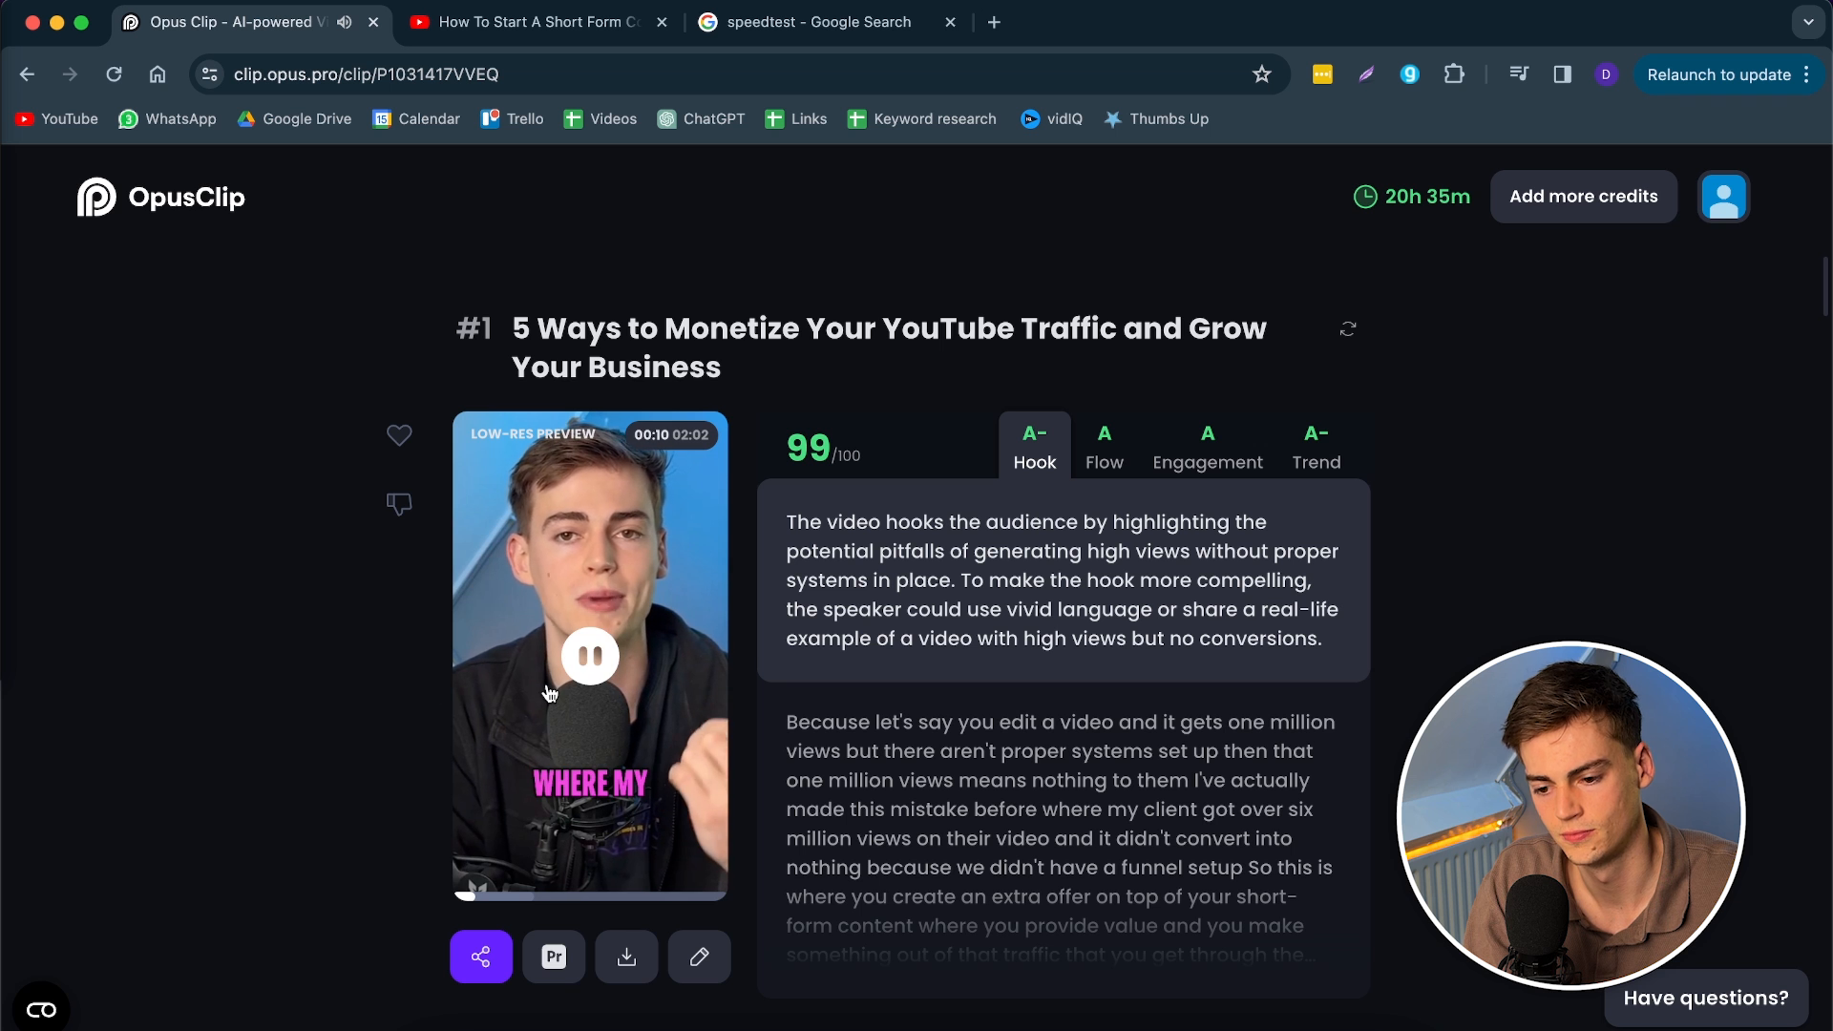
Step: Pause clip #1's preview and read its Flow, Engagement and Trend rating explanations
click(590, 655)
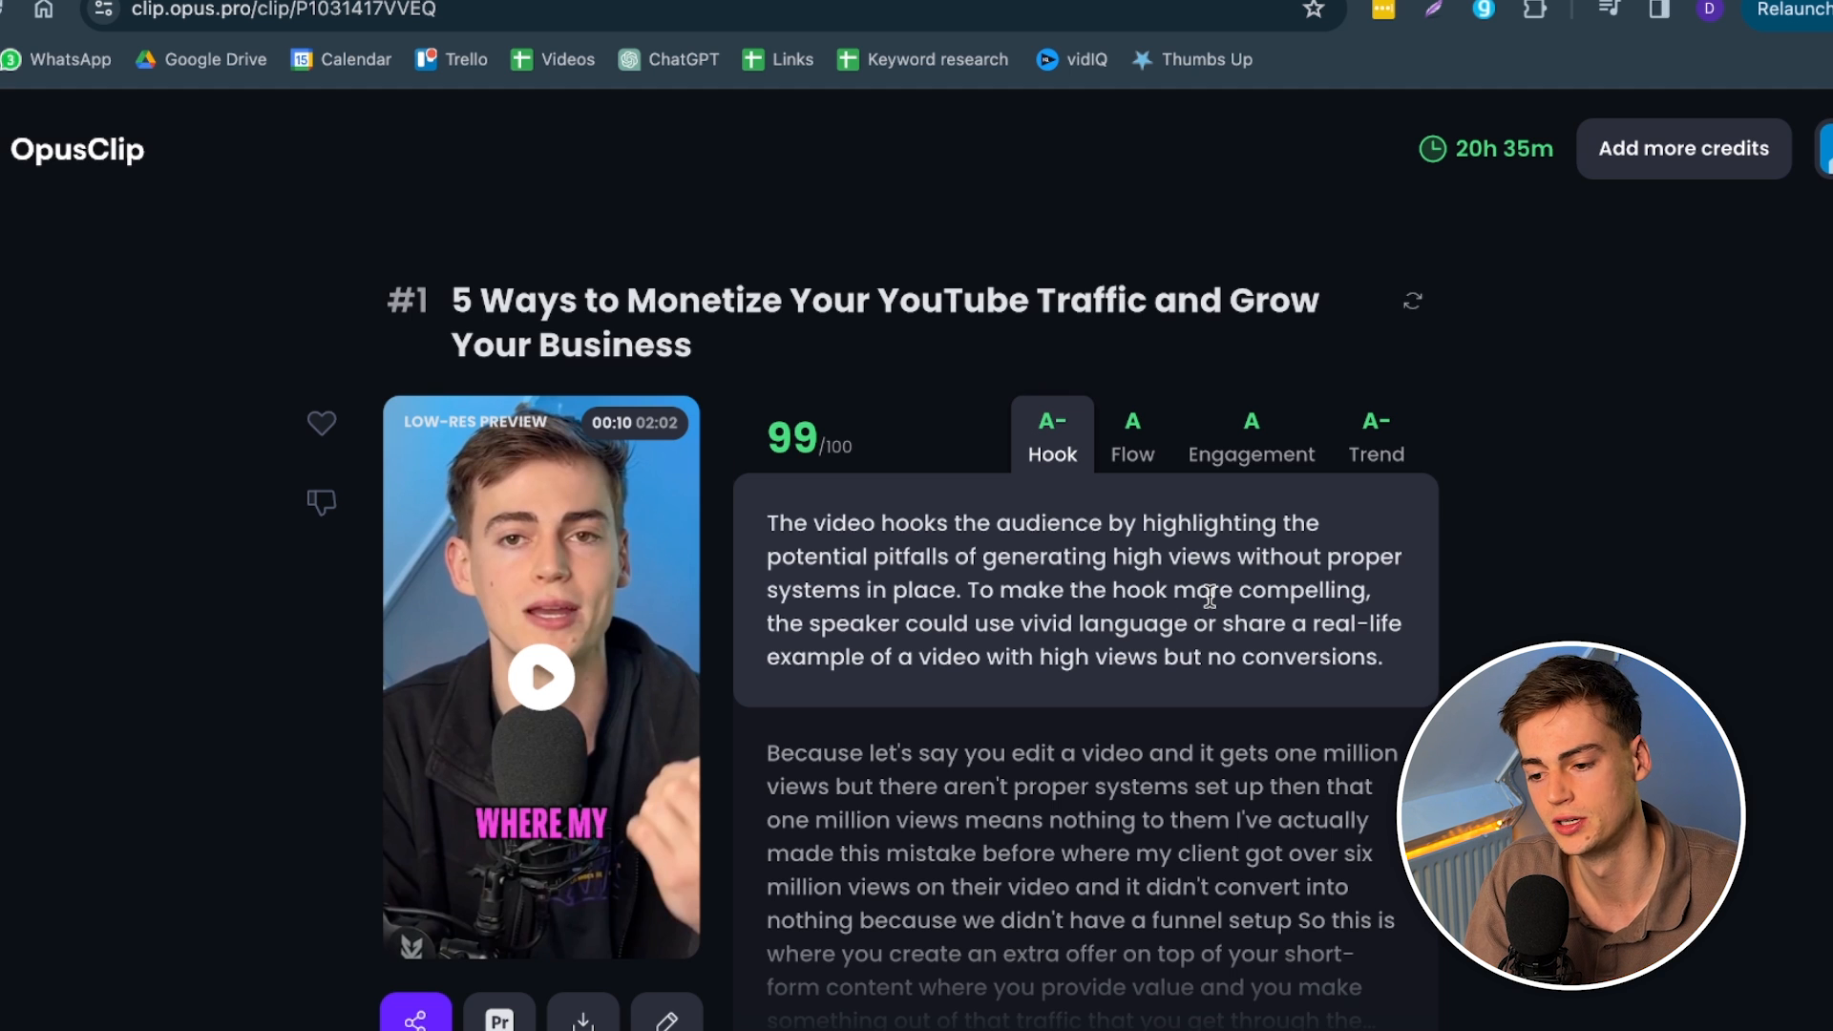
click(1132, 436)
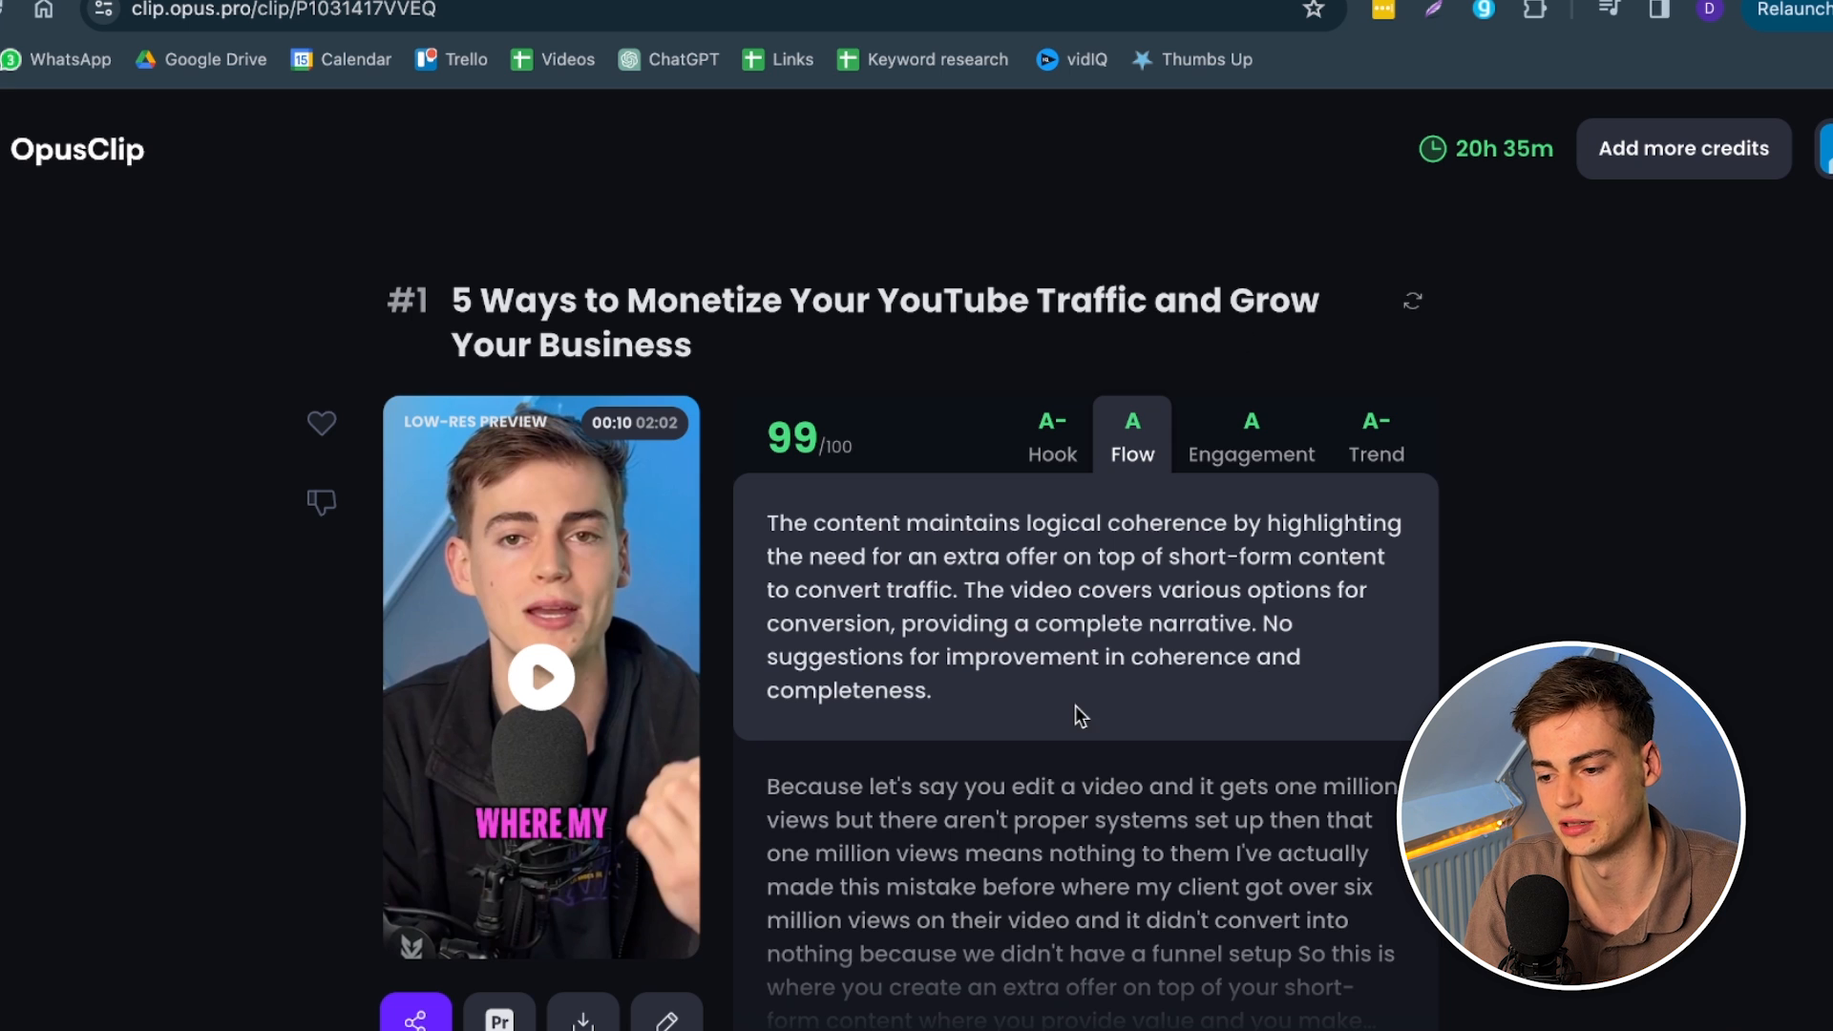
mouse_move(1081, 814)
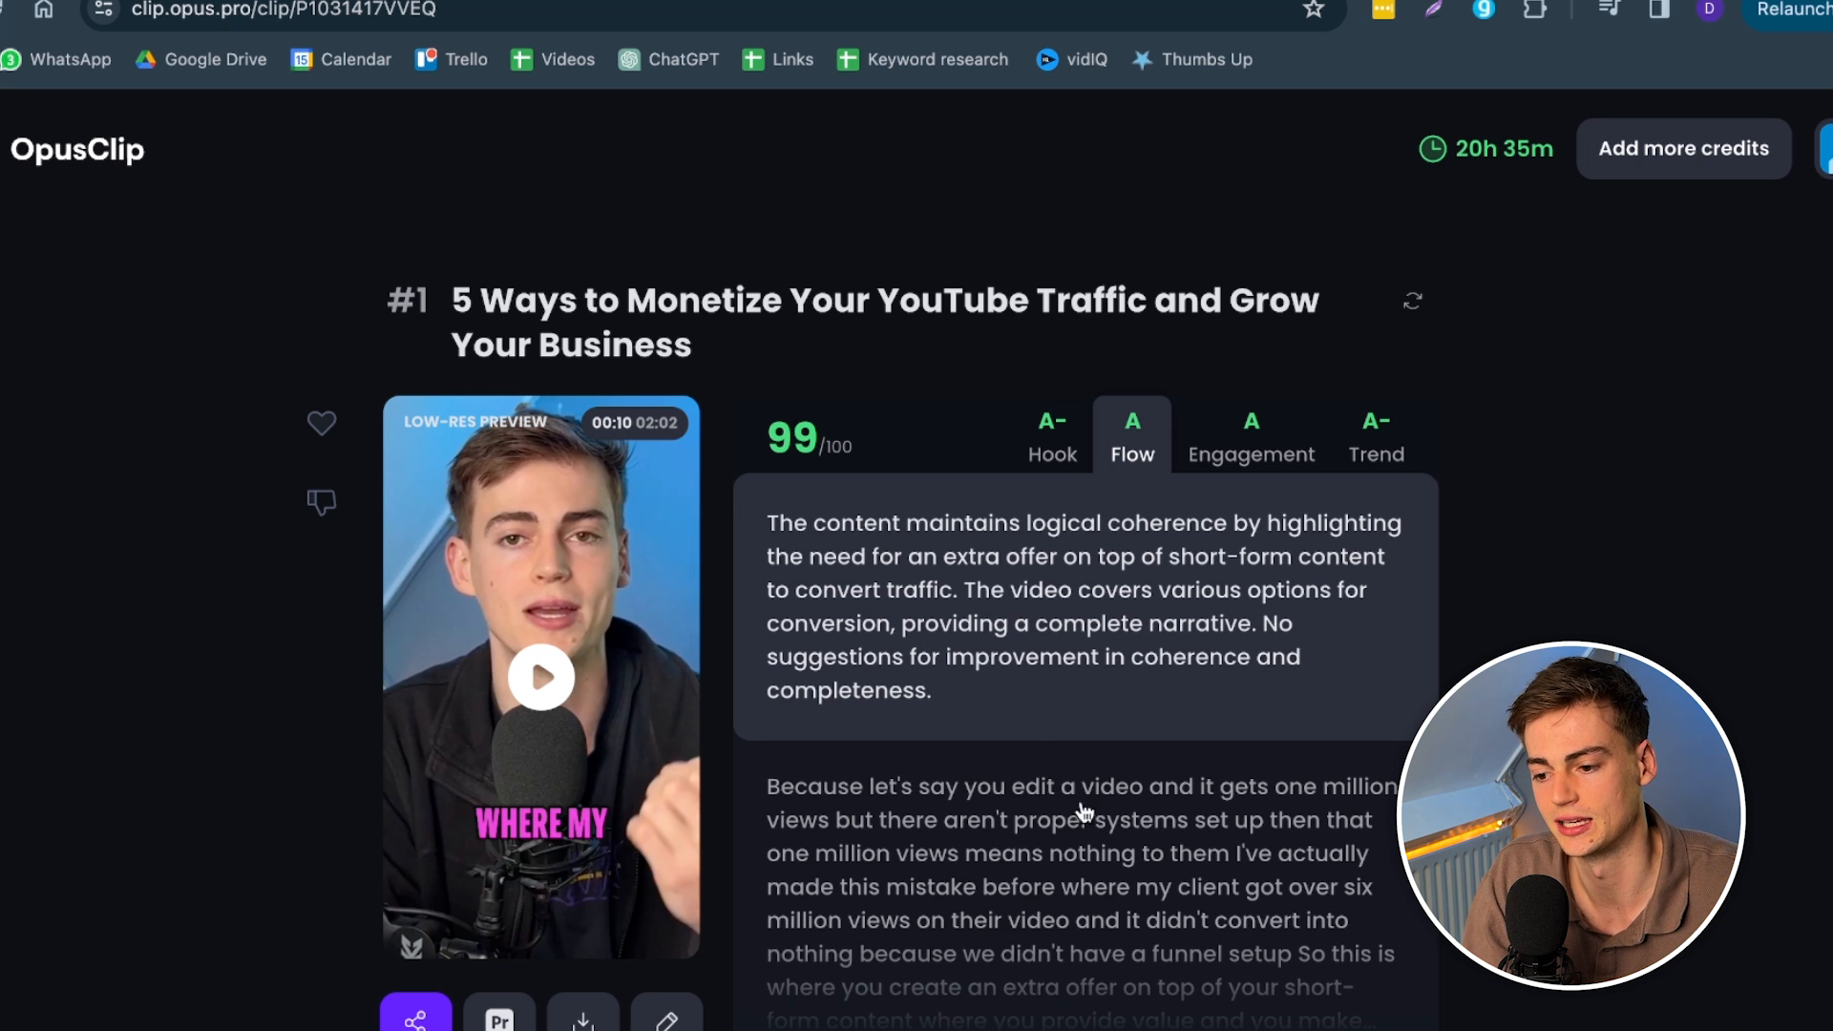
mouse_move(1321, 582)
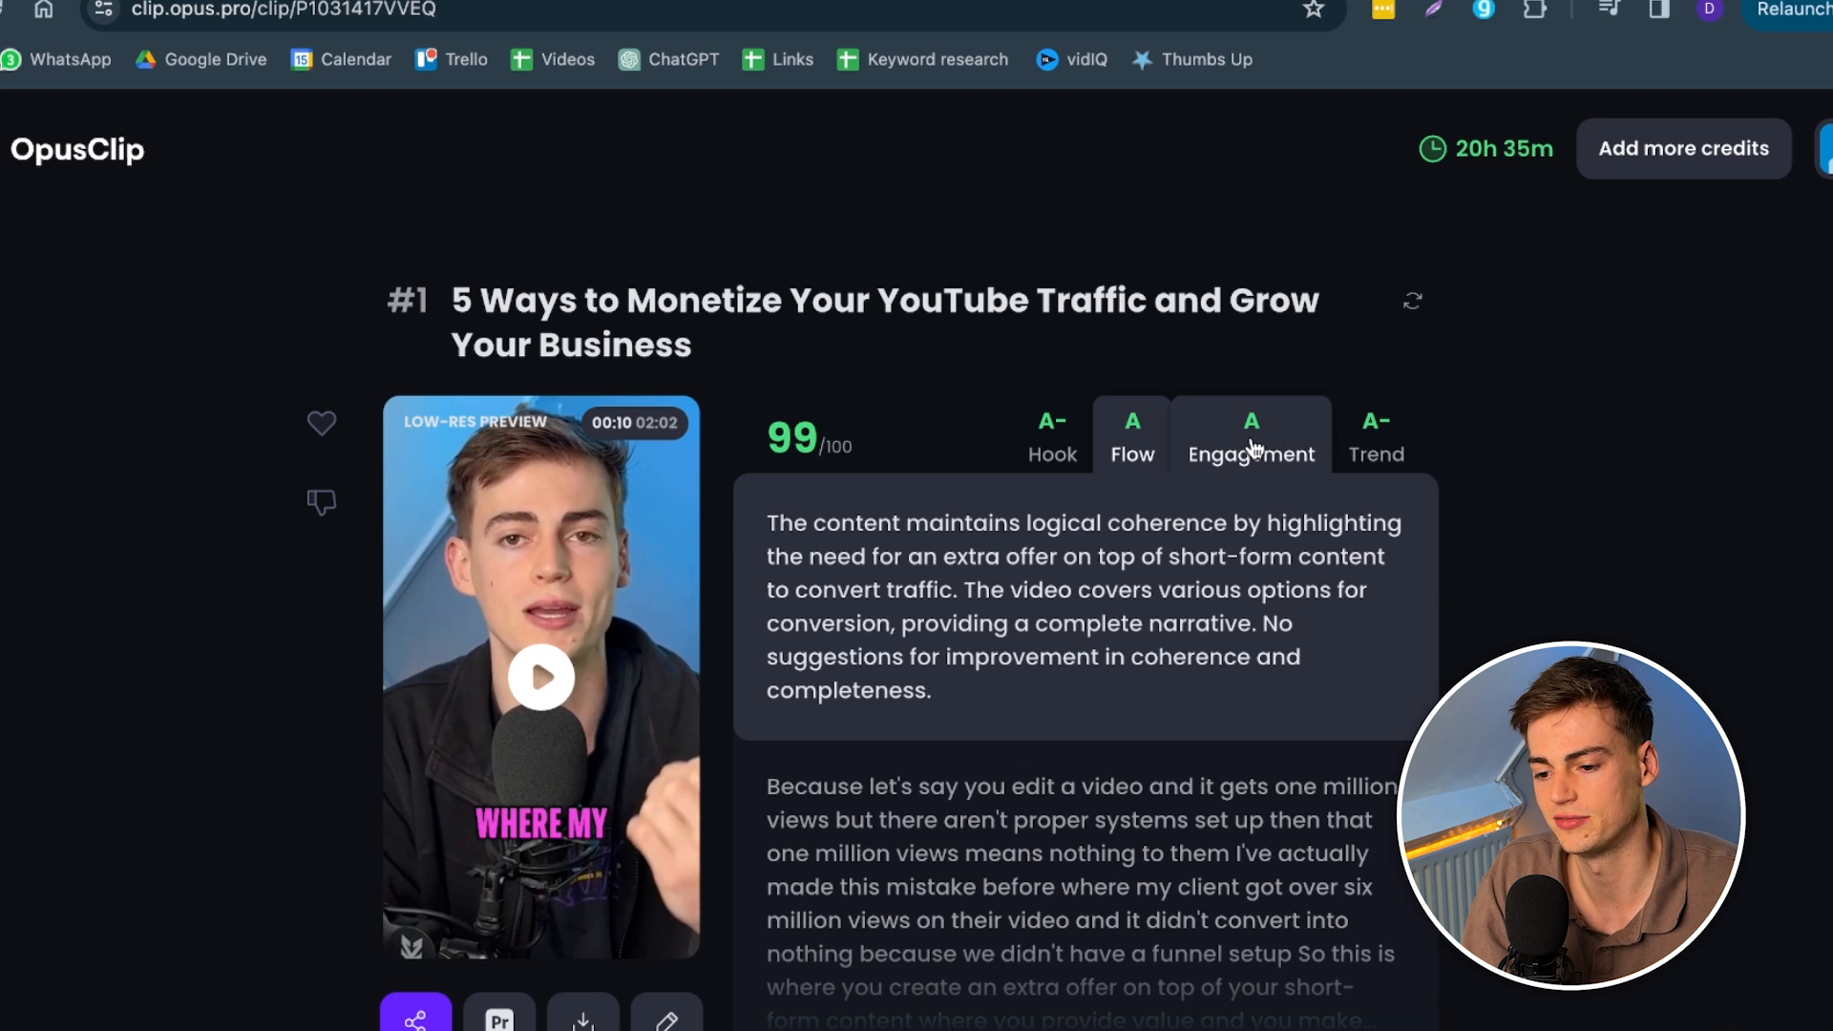
click(1249, 435)
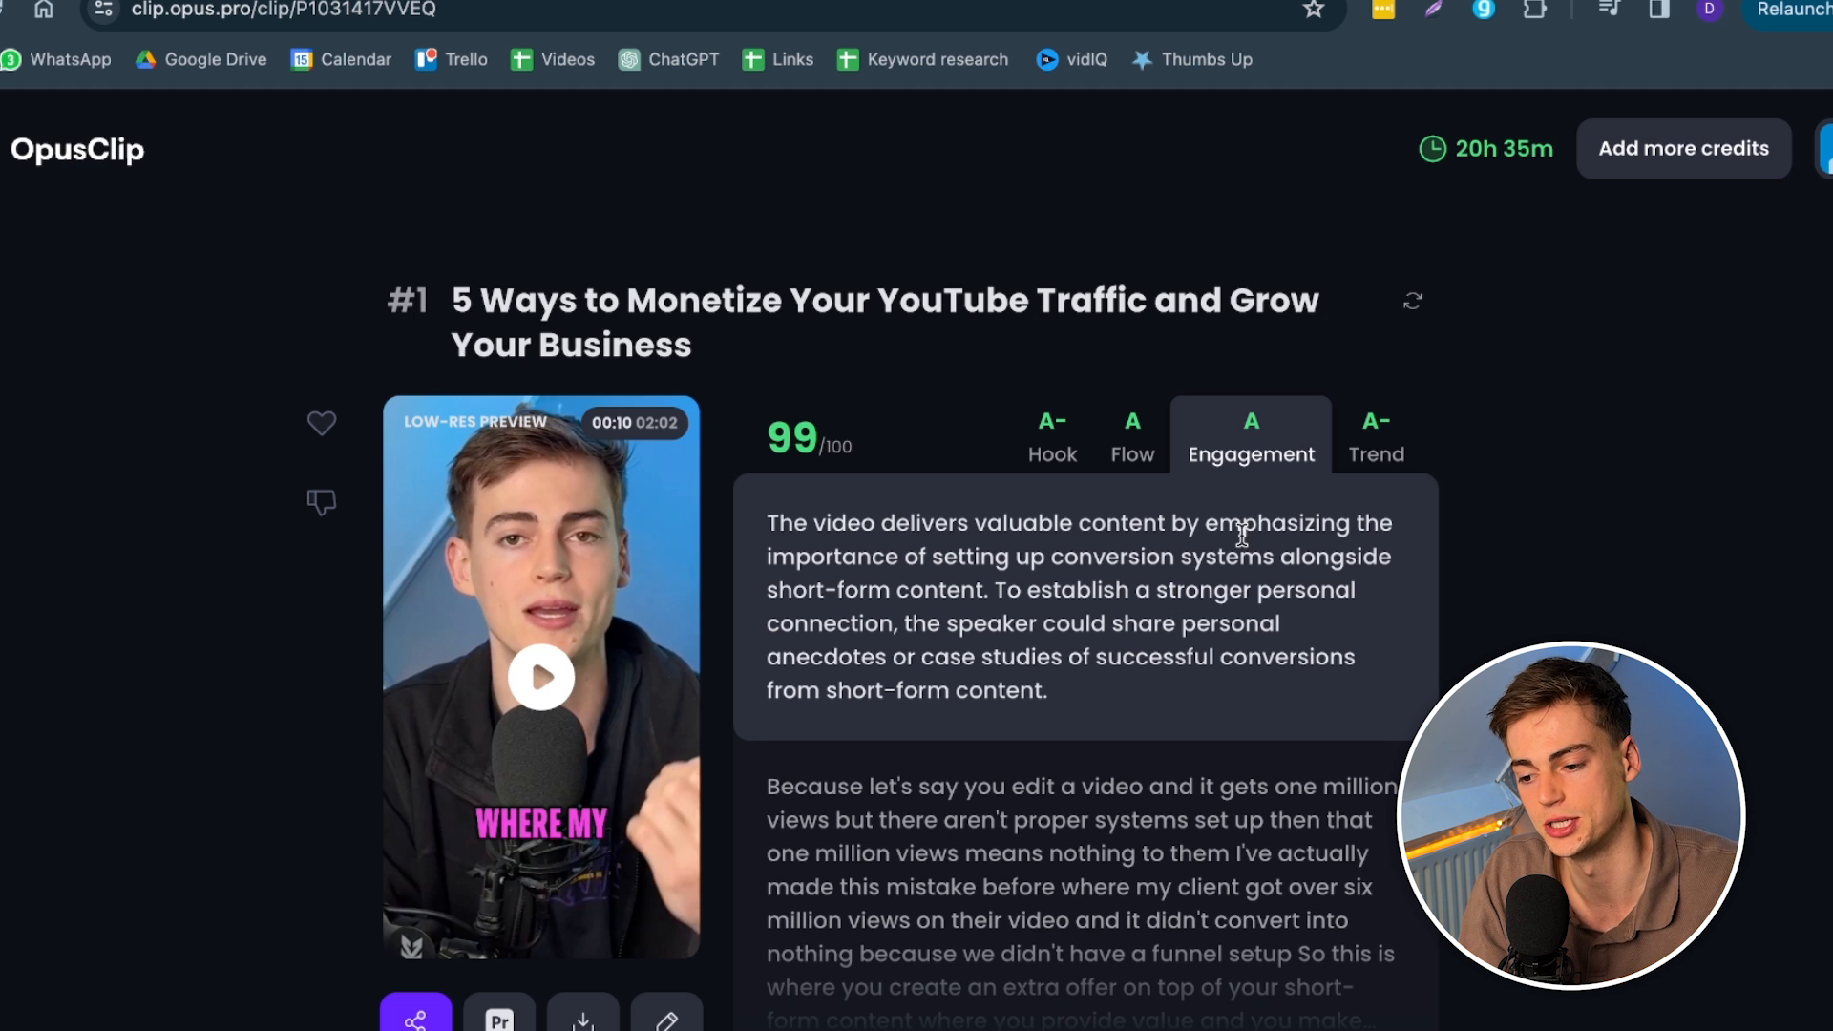
click(1377, 435)
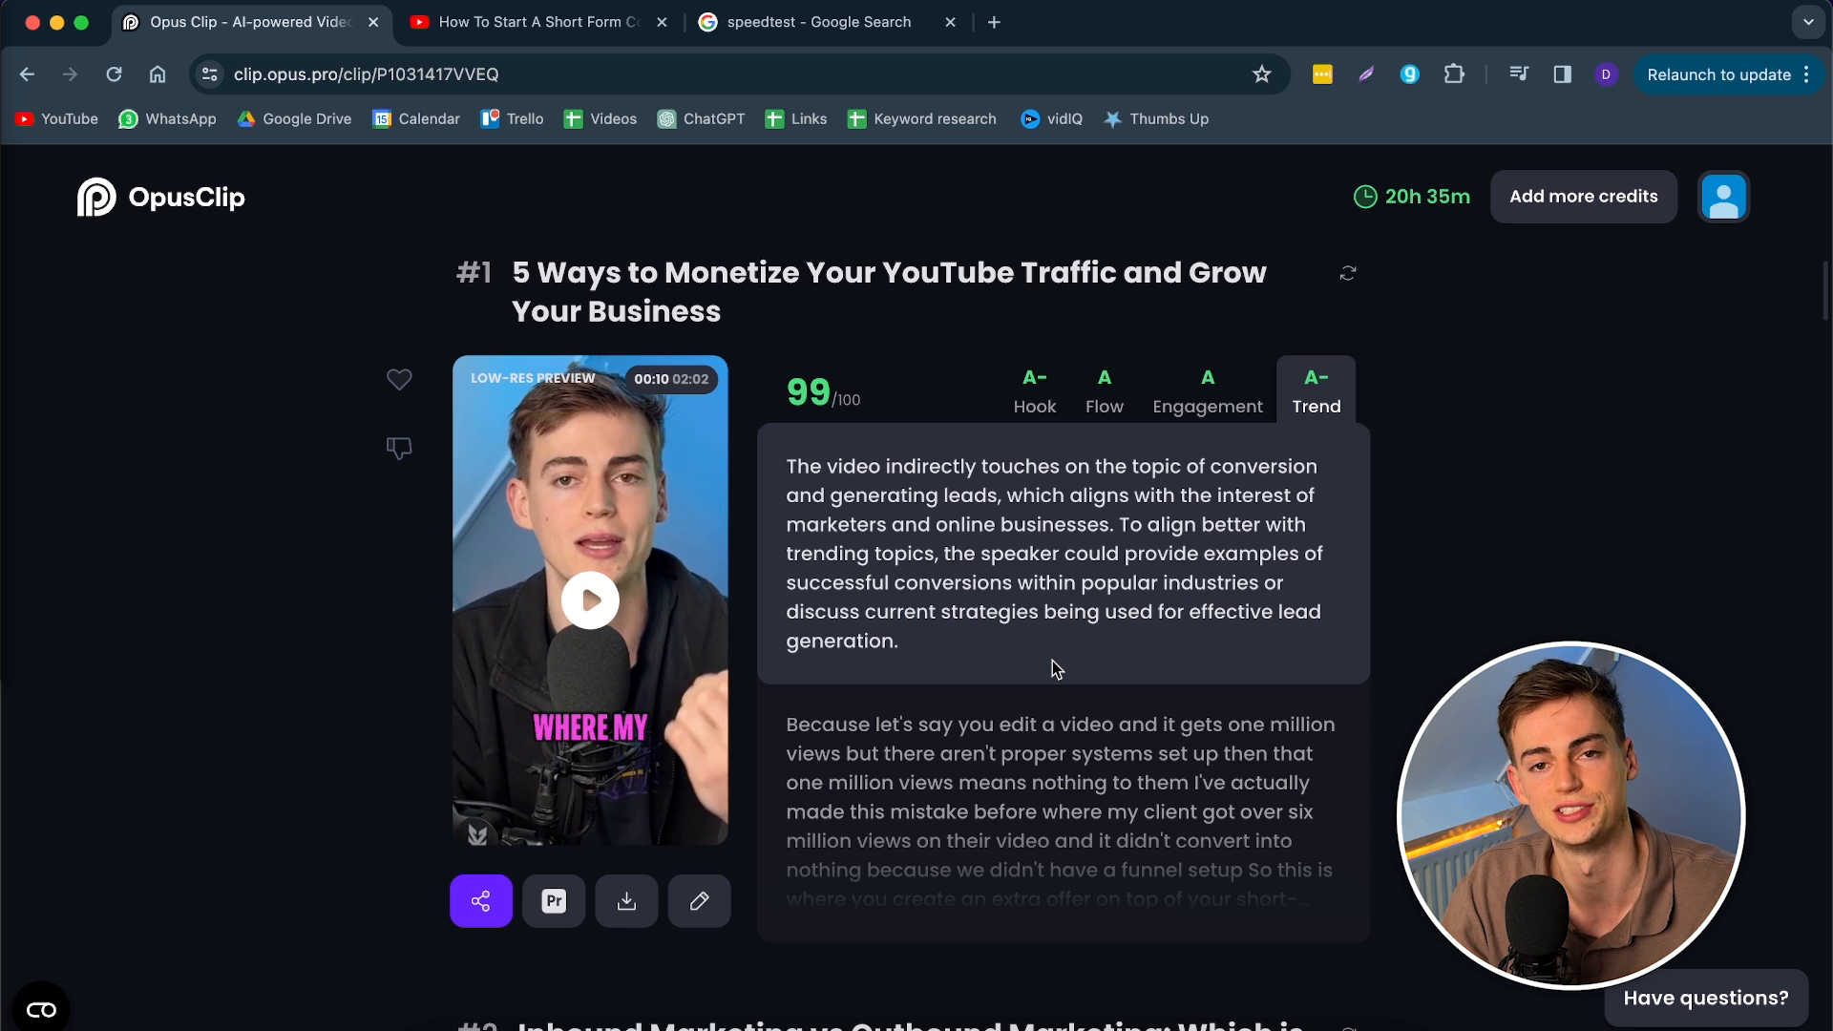
Step: Browse the later clips scored 81 and 85 and return to the top
scroll(down, 3)
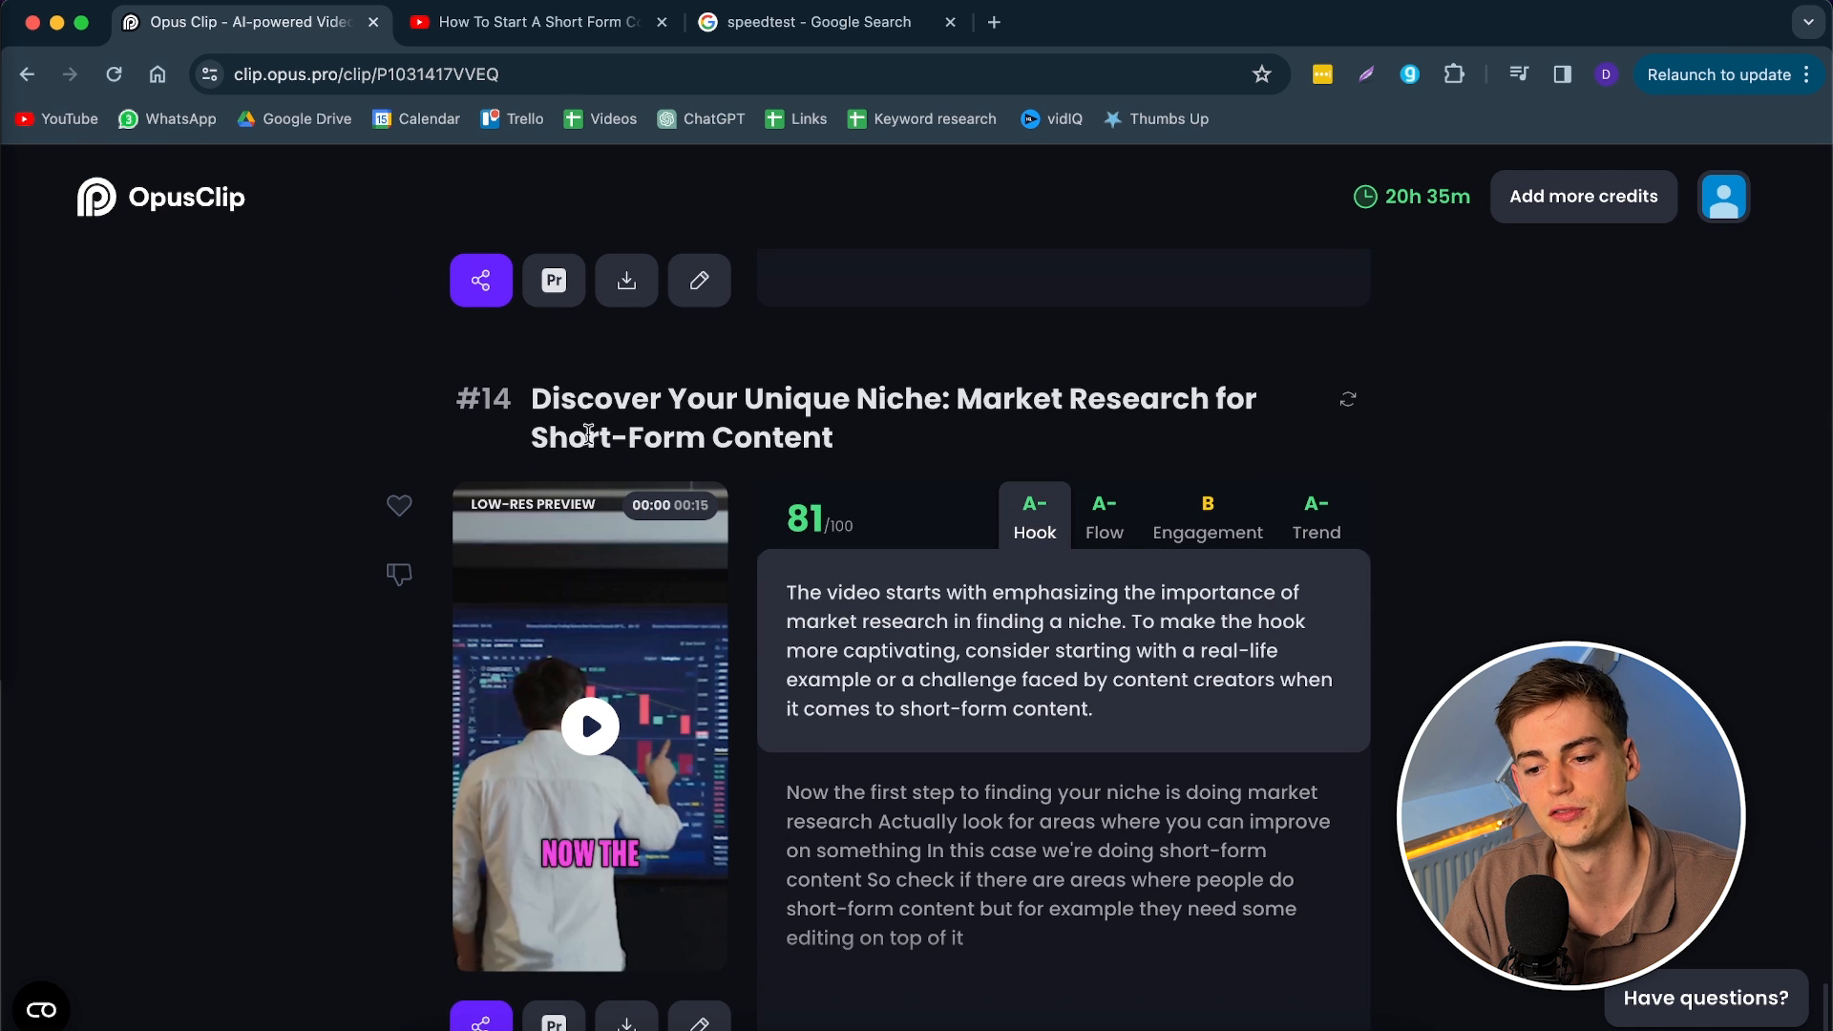
mouse_move(672, 534)
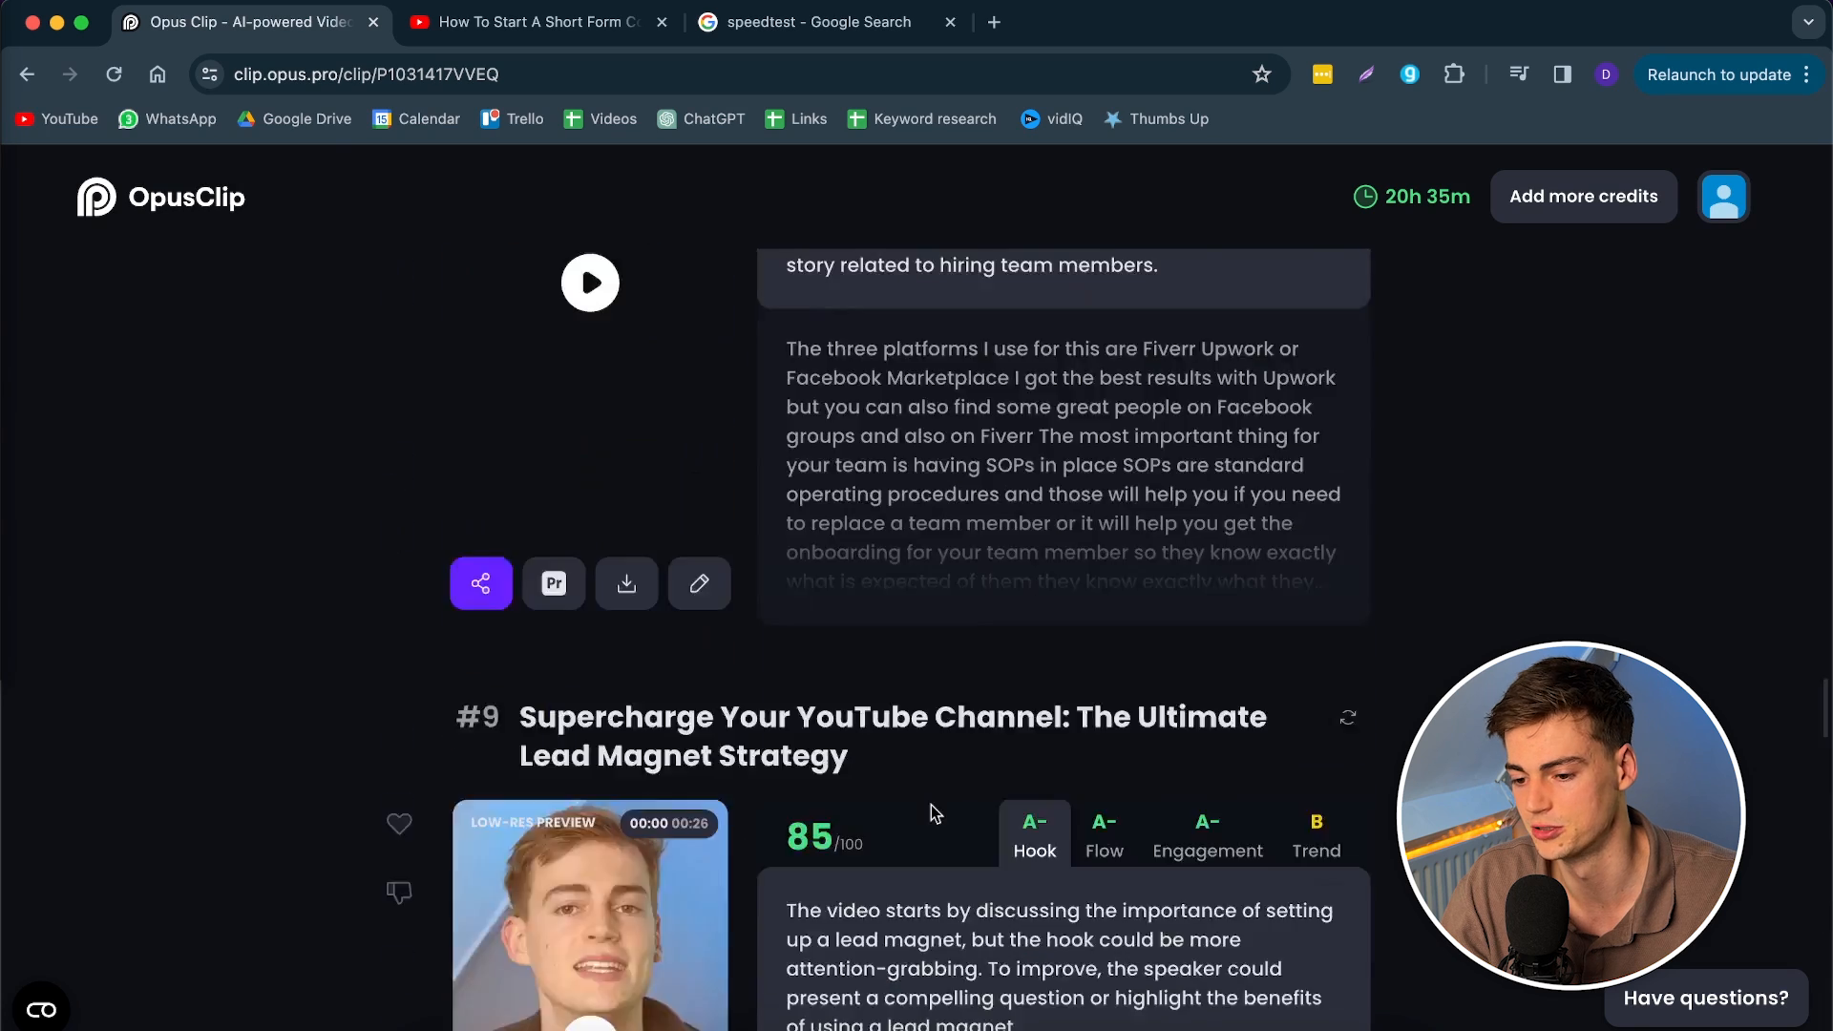
scroll(up, 3)
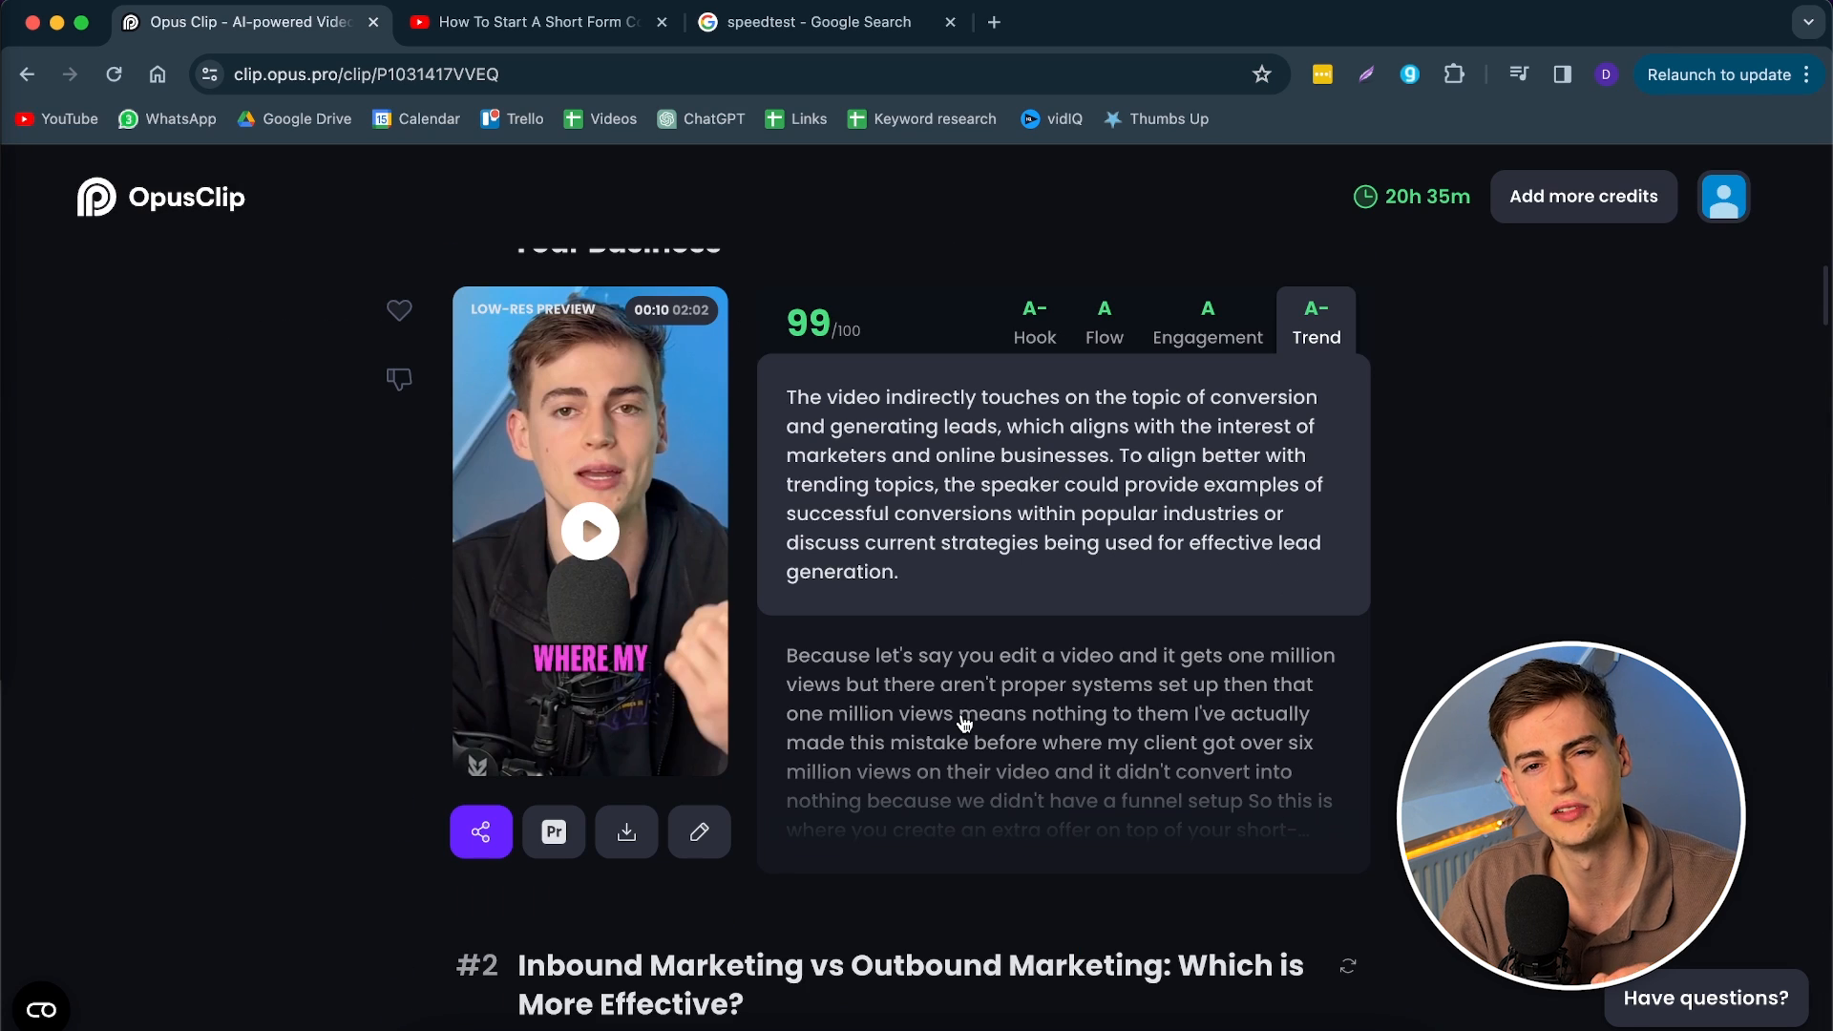
mouse_move(1069, 678)
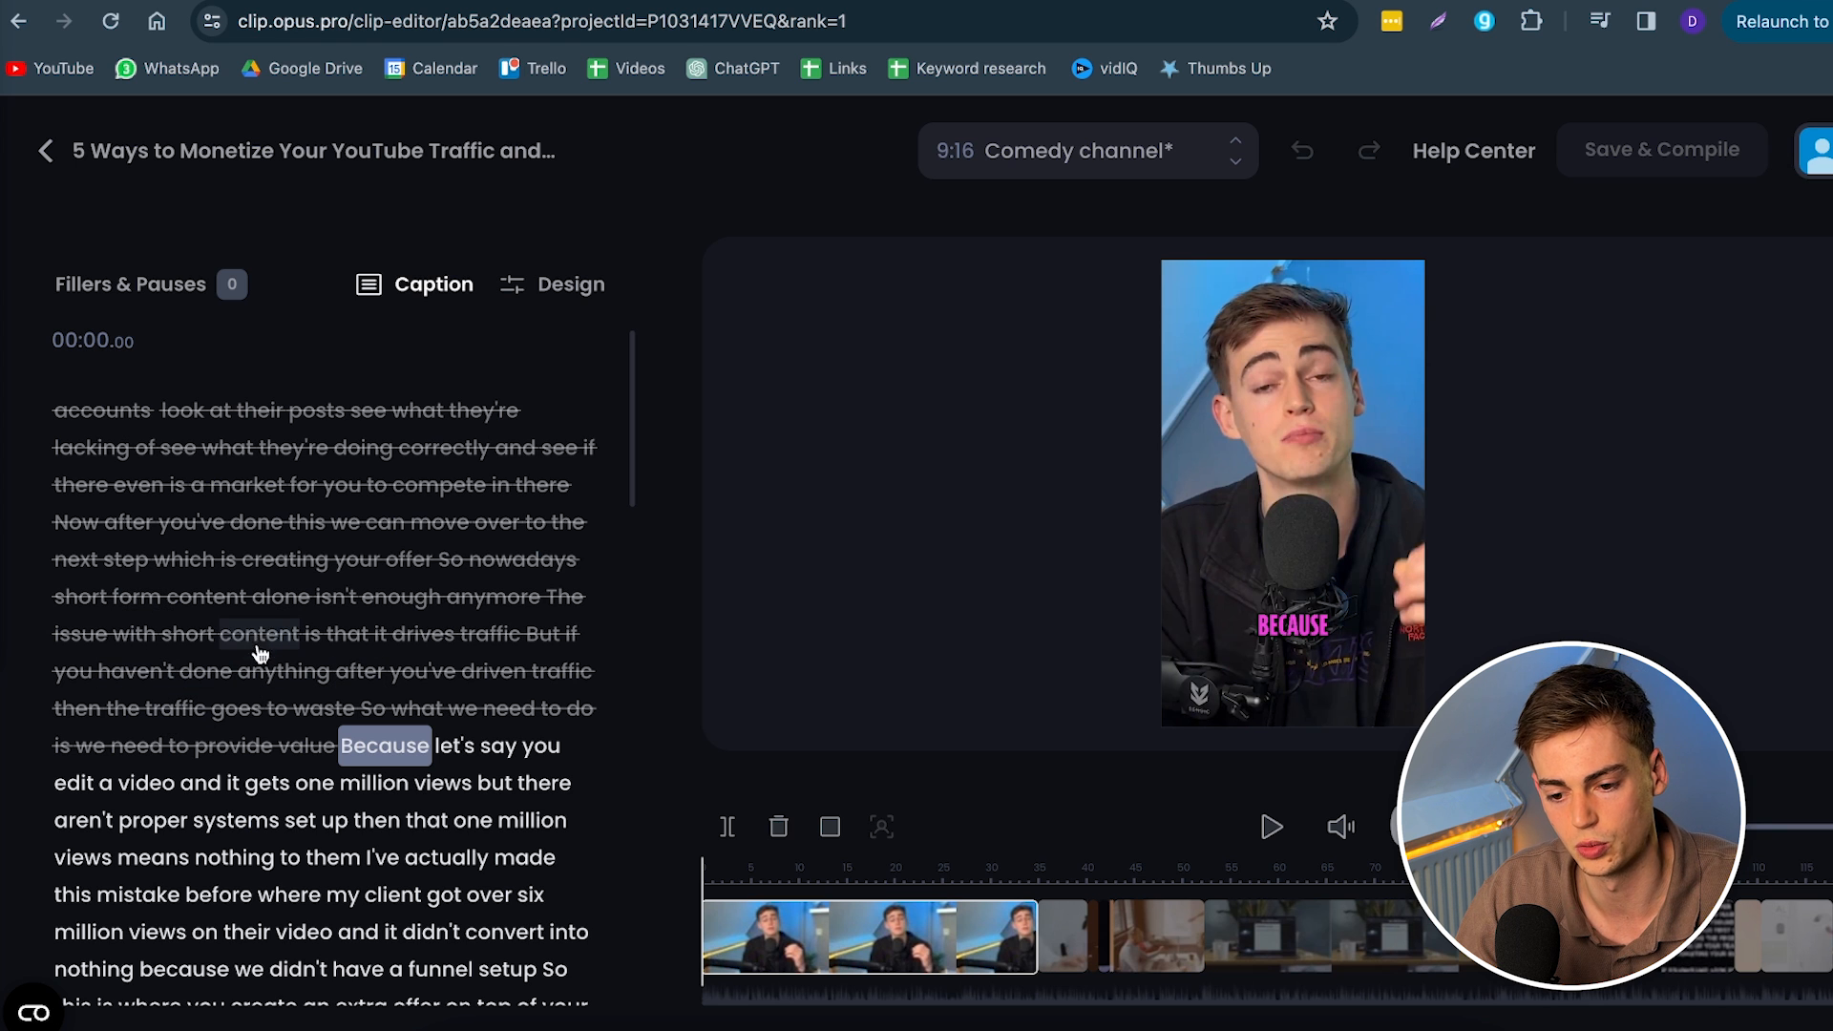
mouse_move(441, 578)
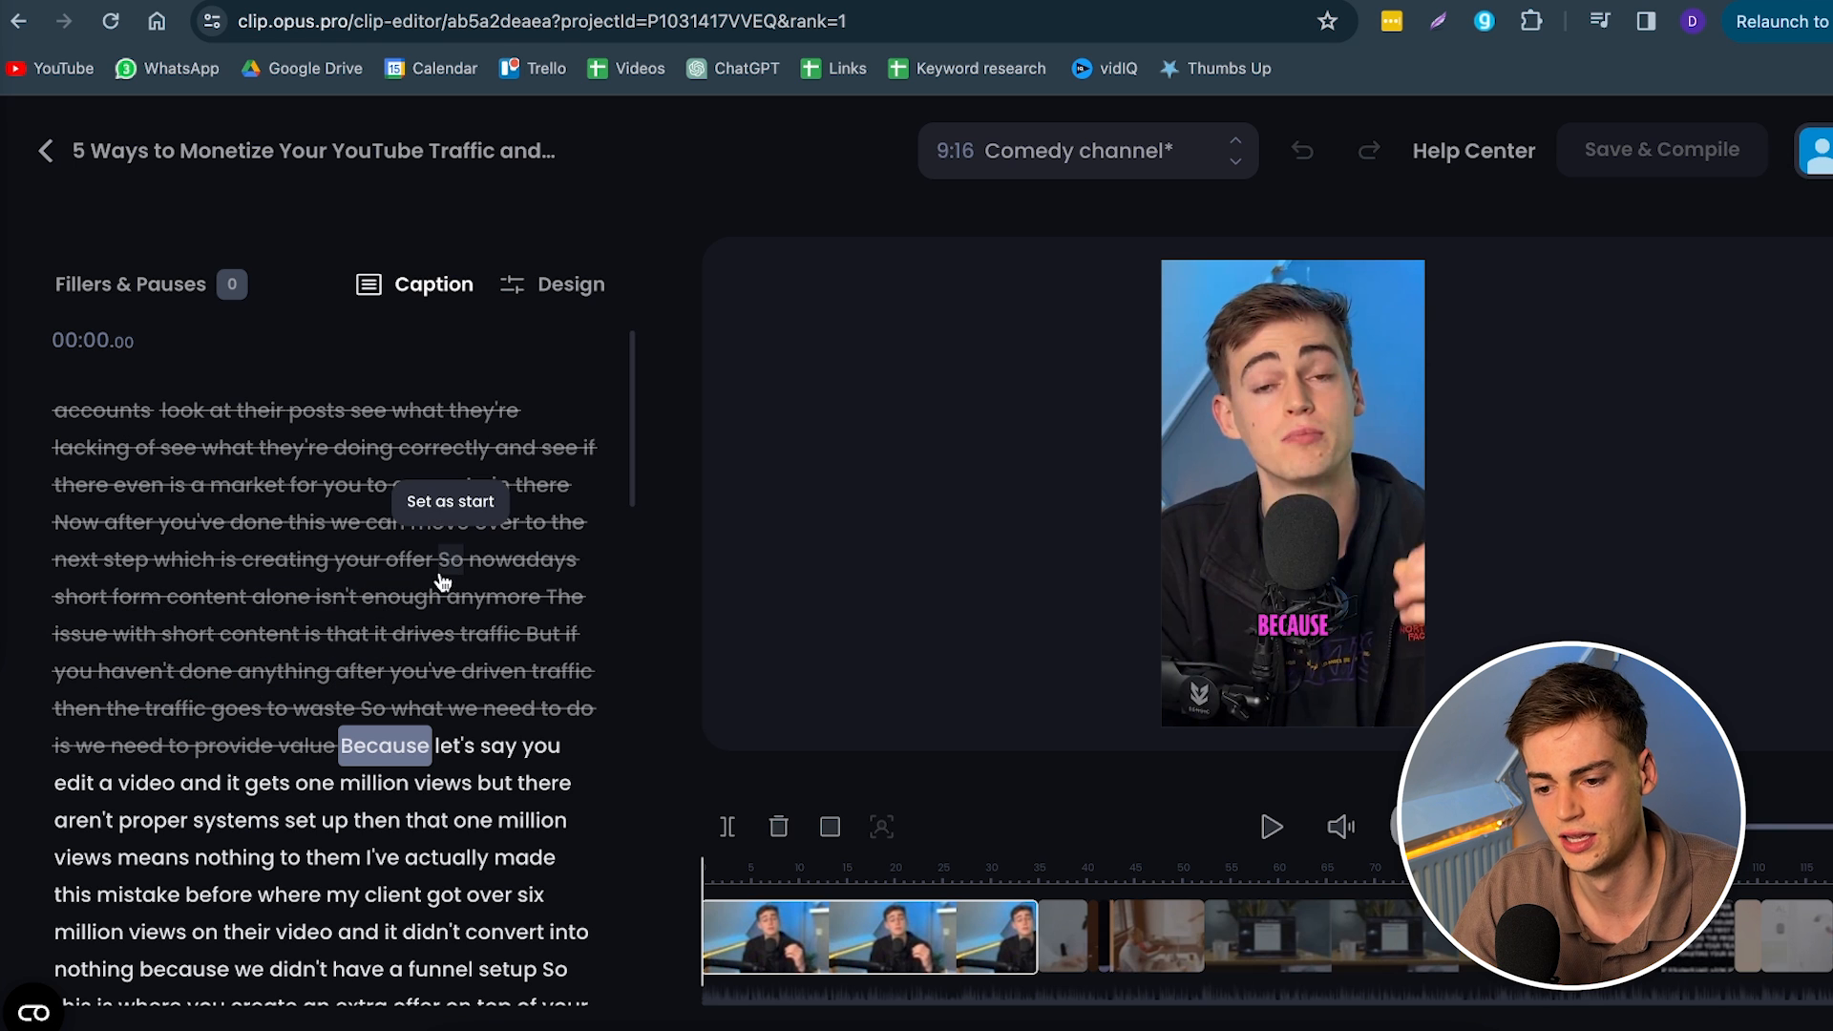
mouse_move(441, 511)
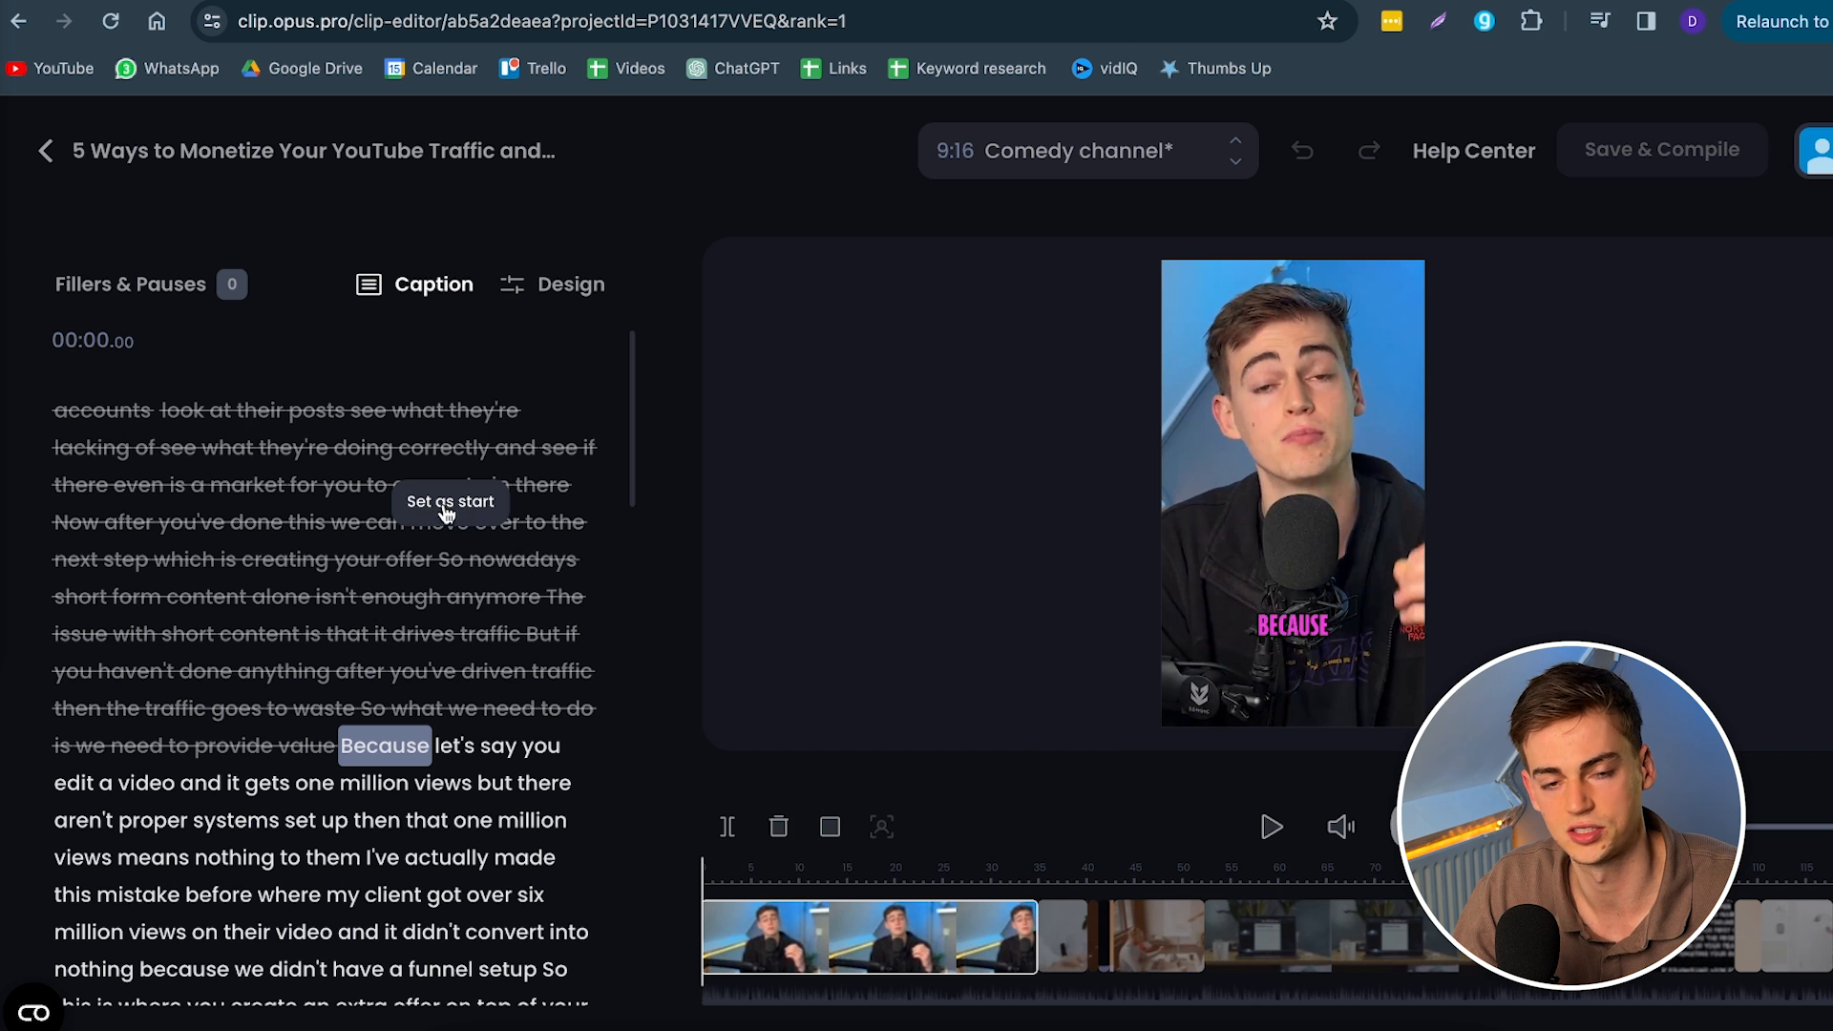
mouse_move(584, 577)
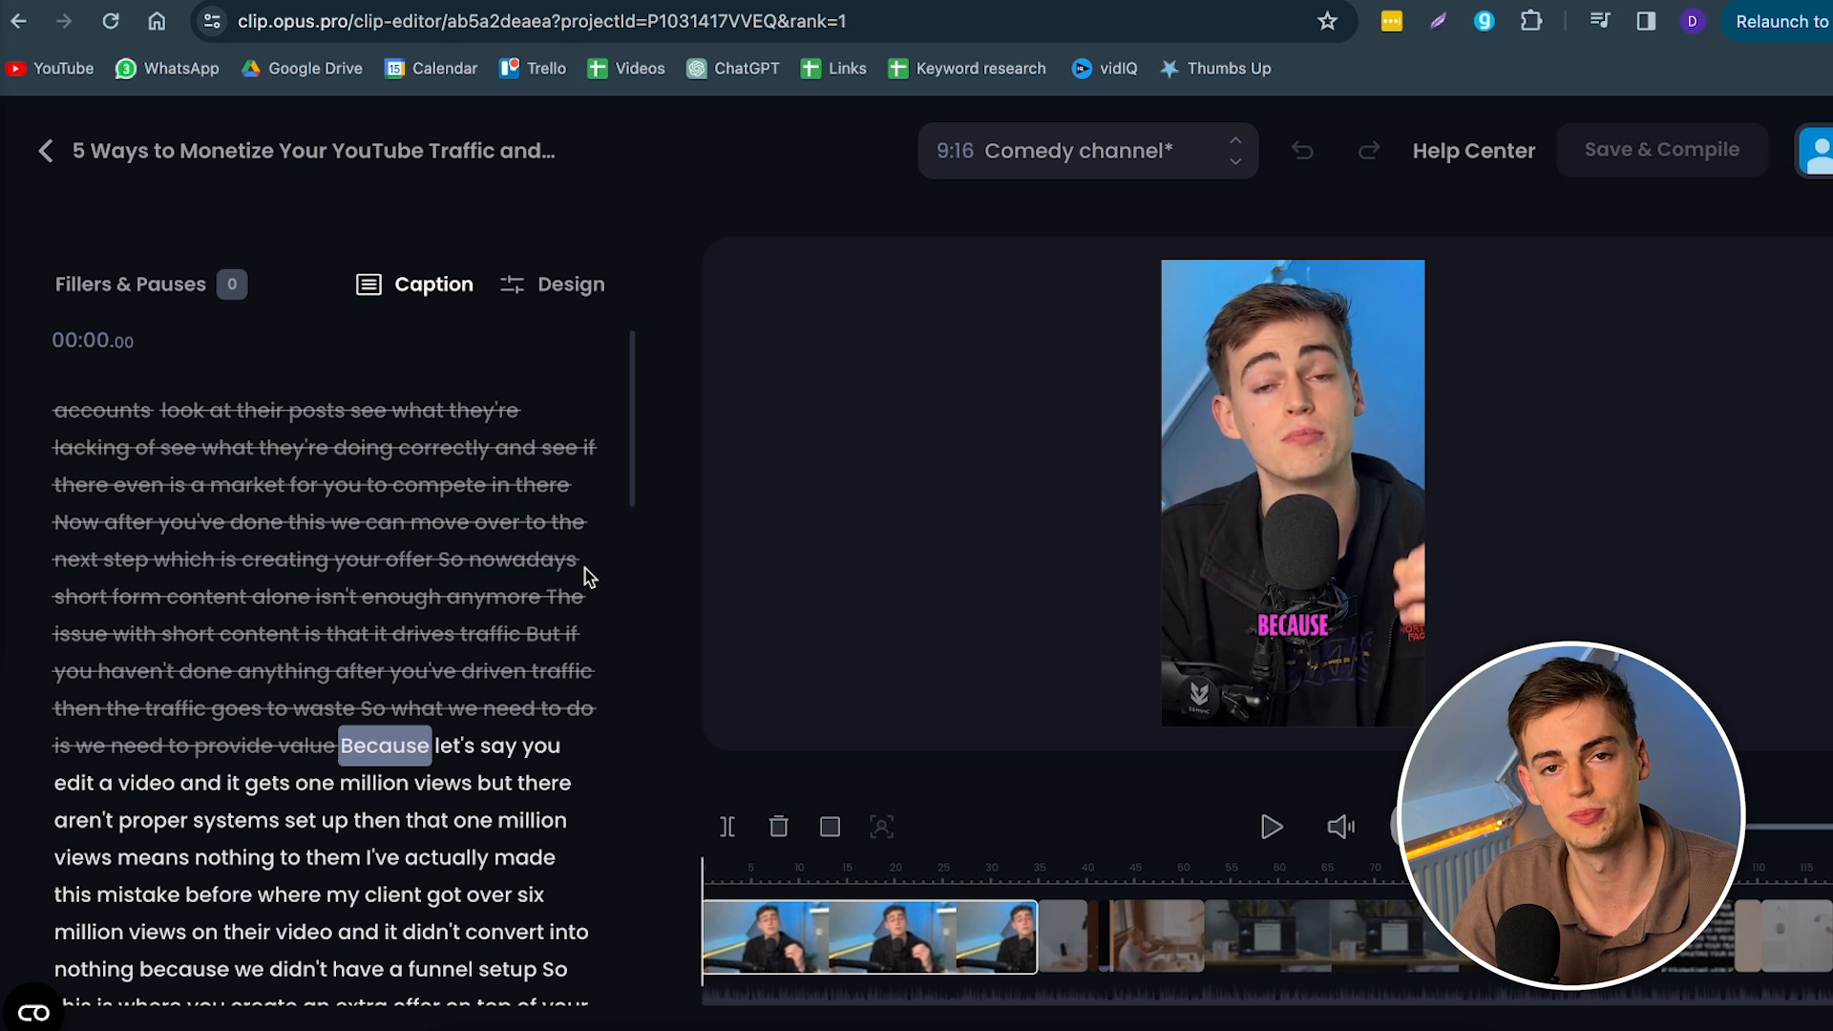
Step: Set the clip's end at the word "them" in "You do the entire thing for them"
scroll(down, 3)
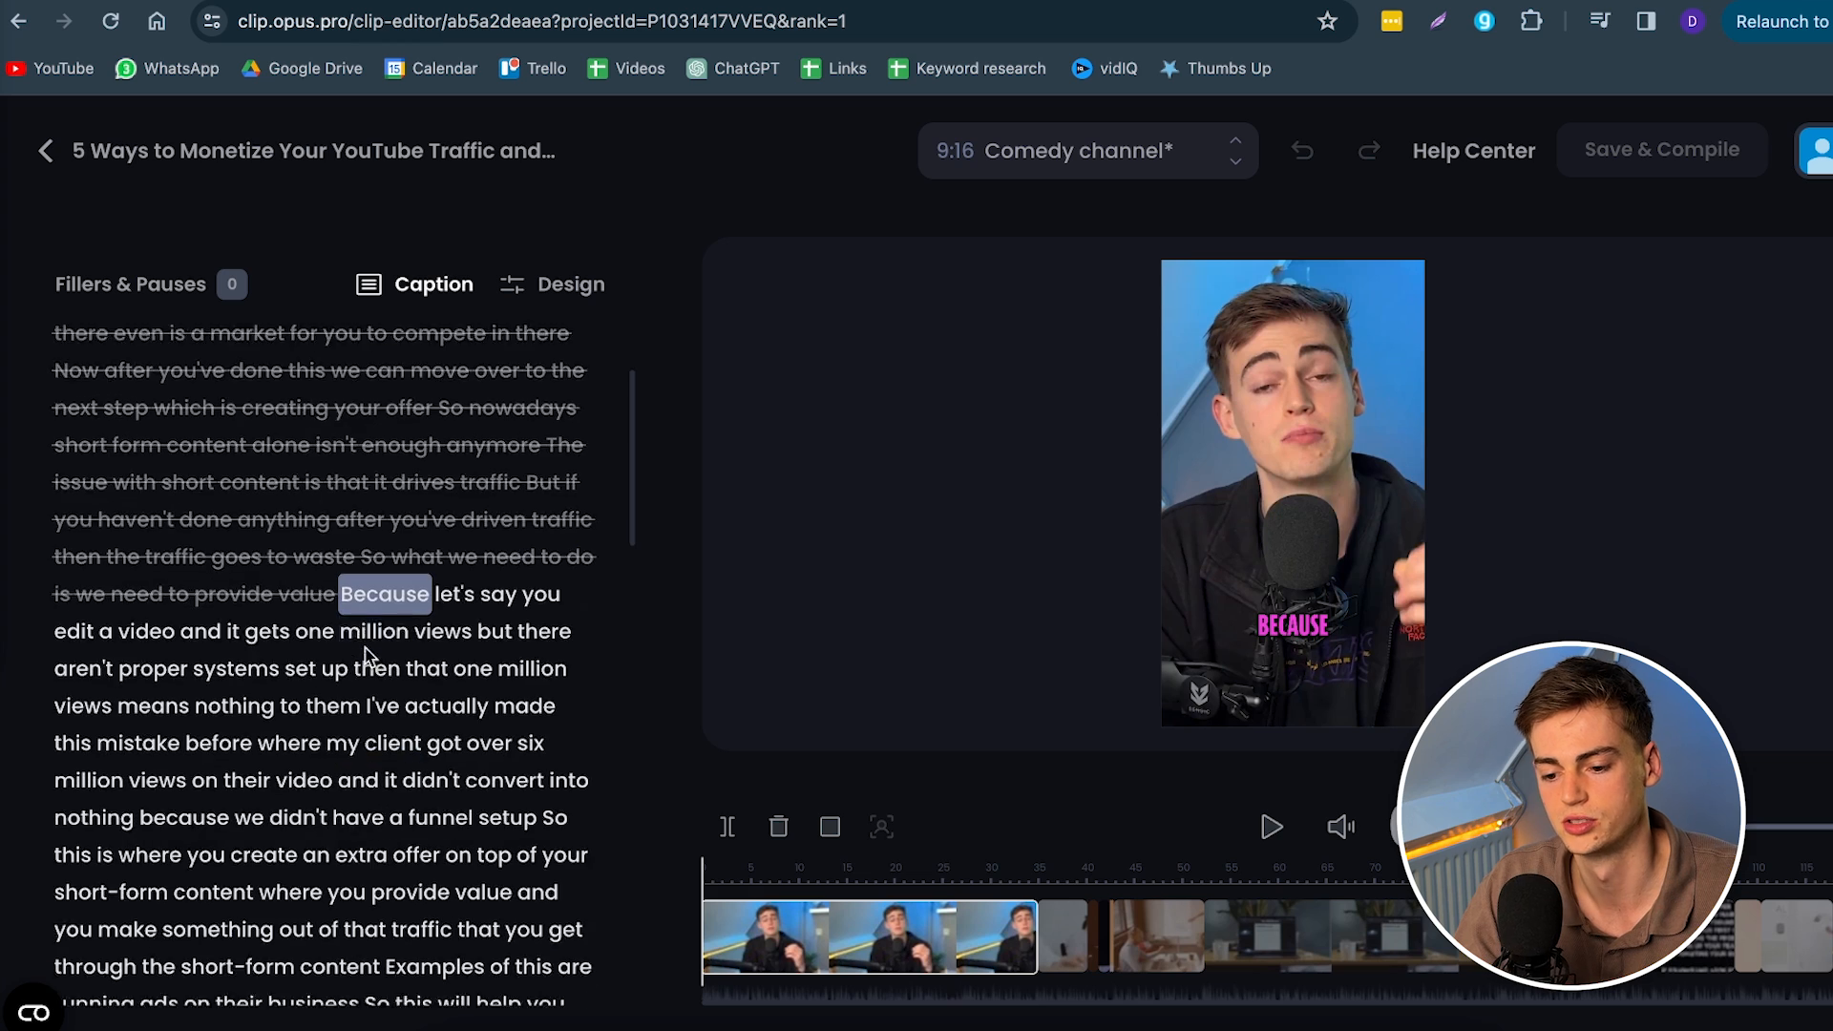
scroll(down, 3)
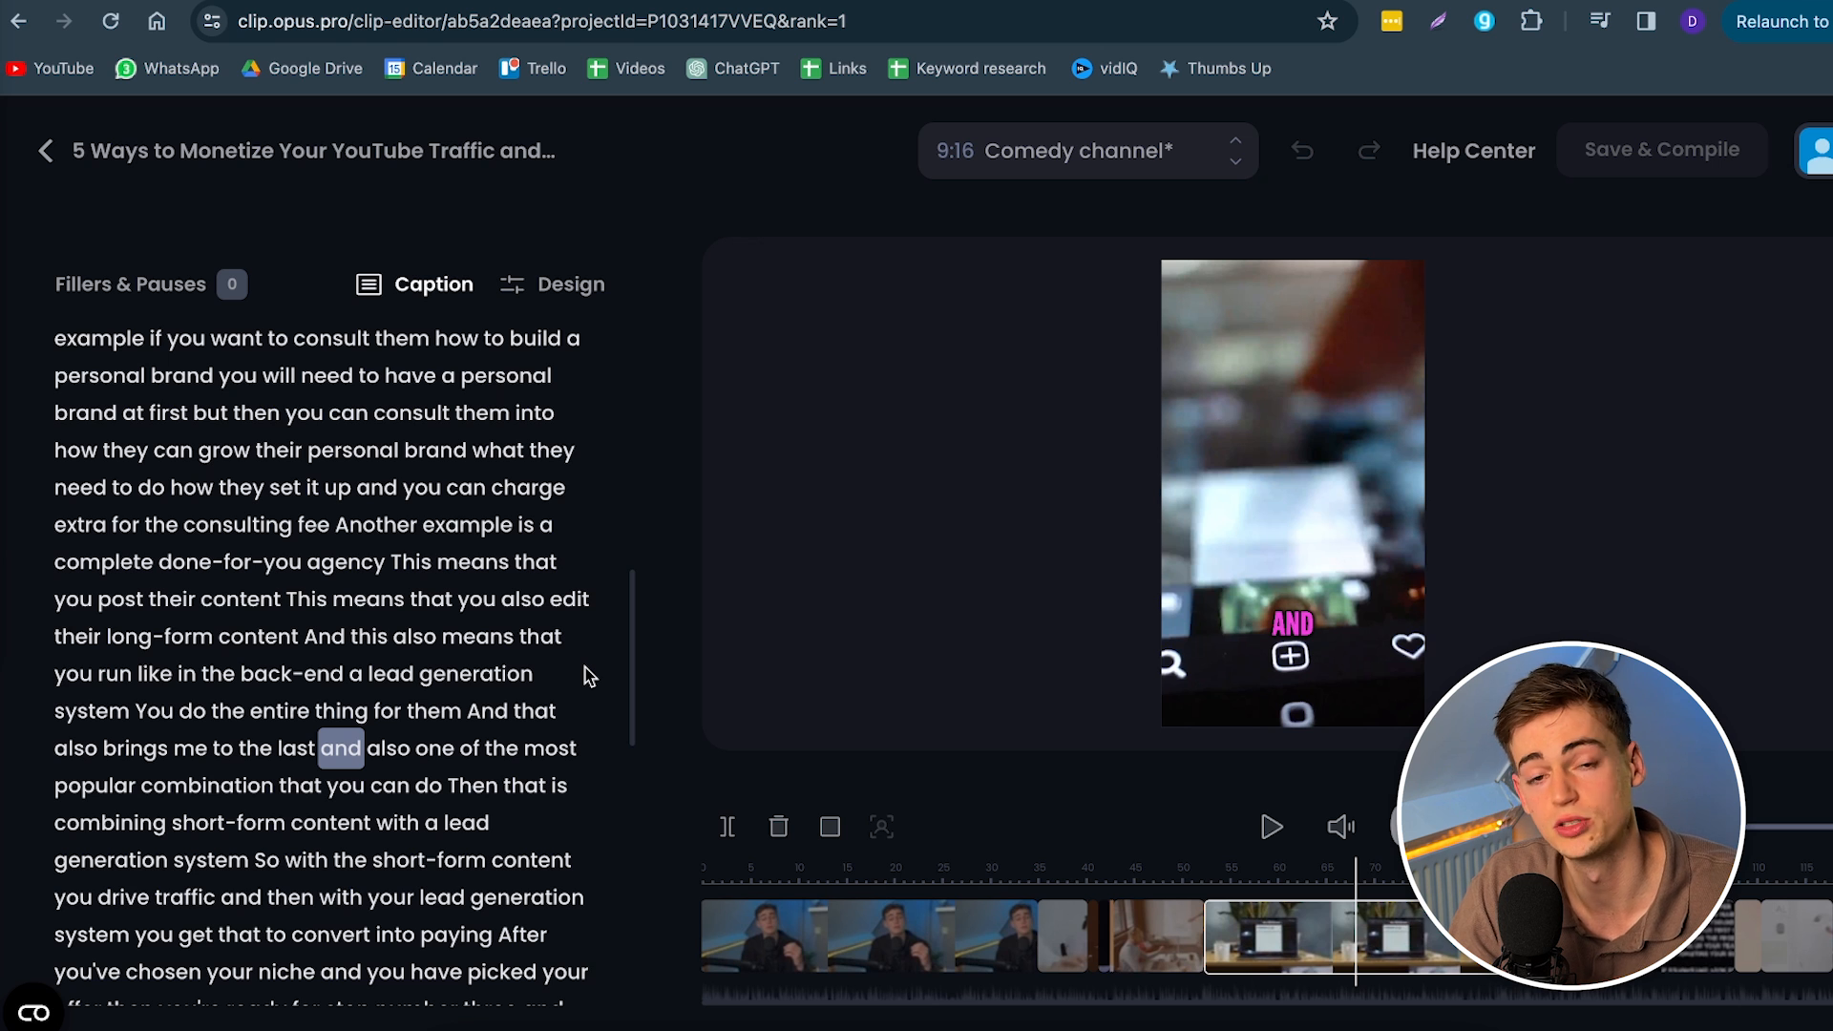
mouse_move(404, 724)
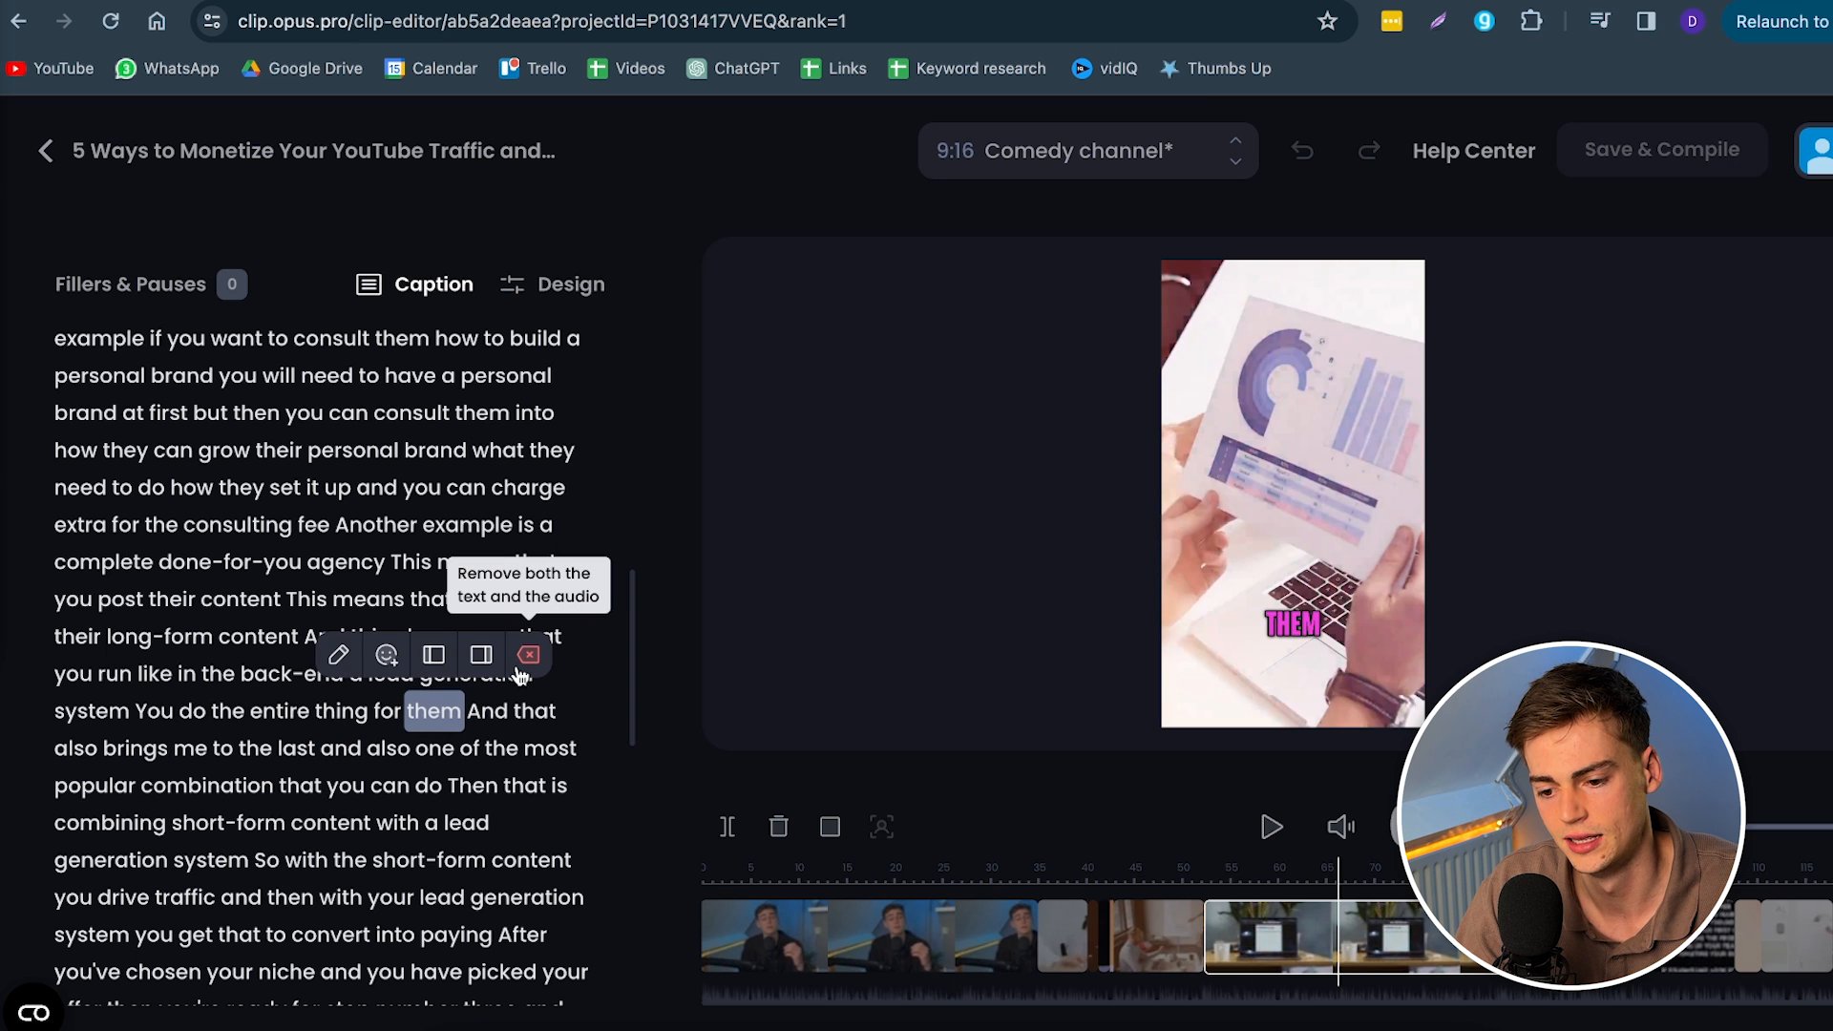
mouse_move(434, 655)
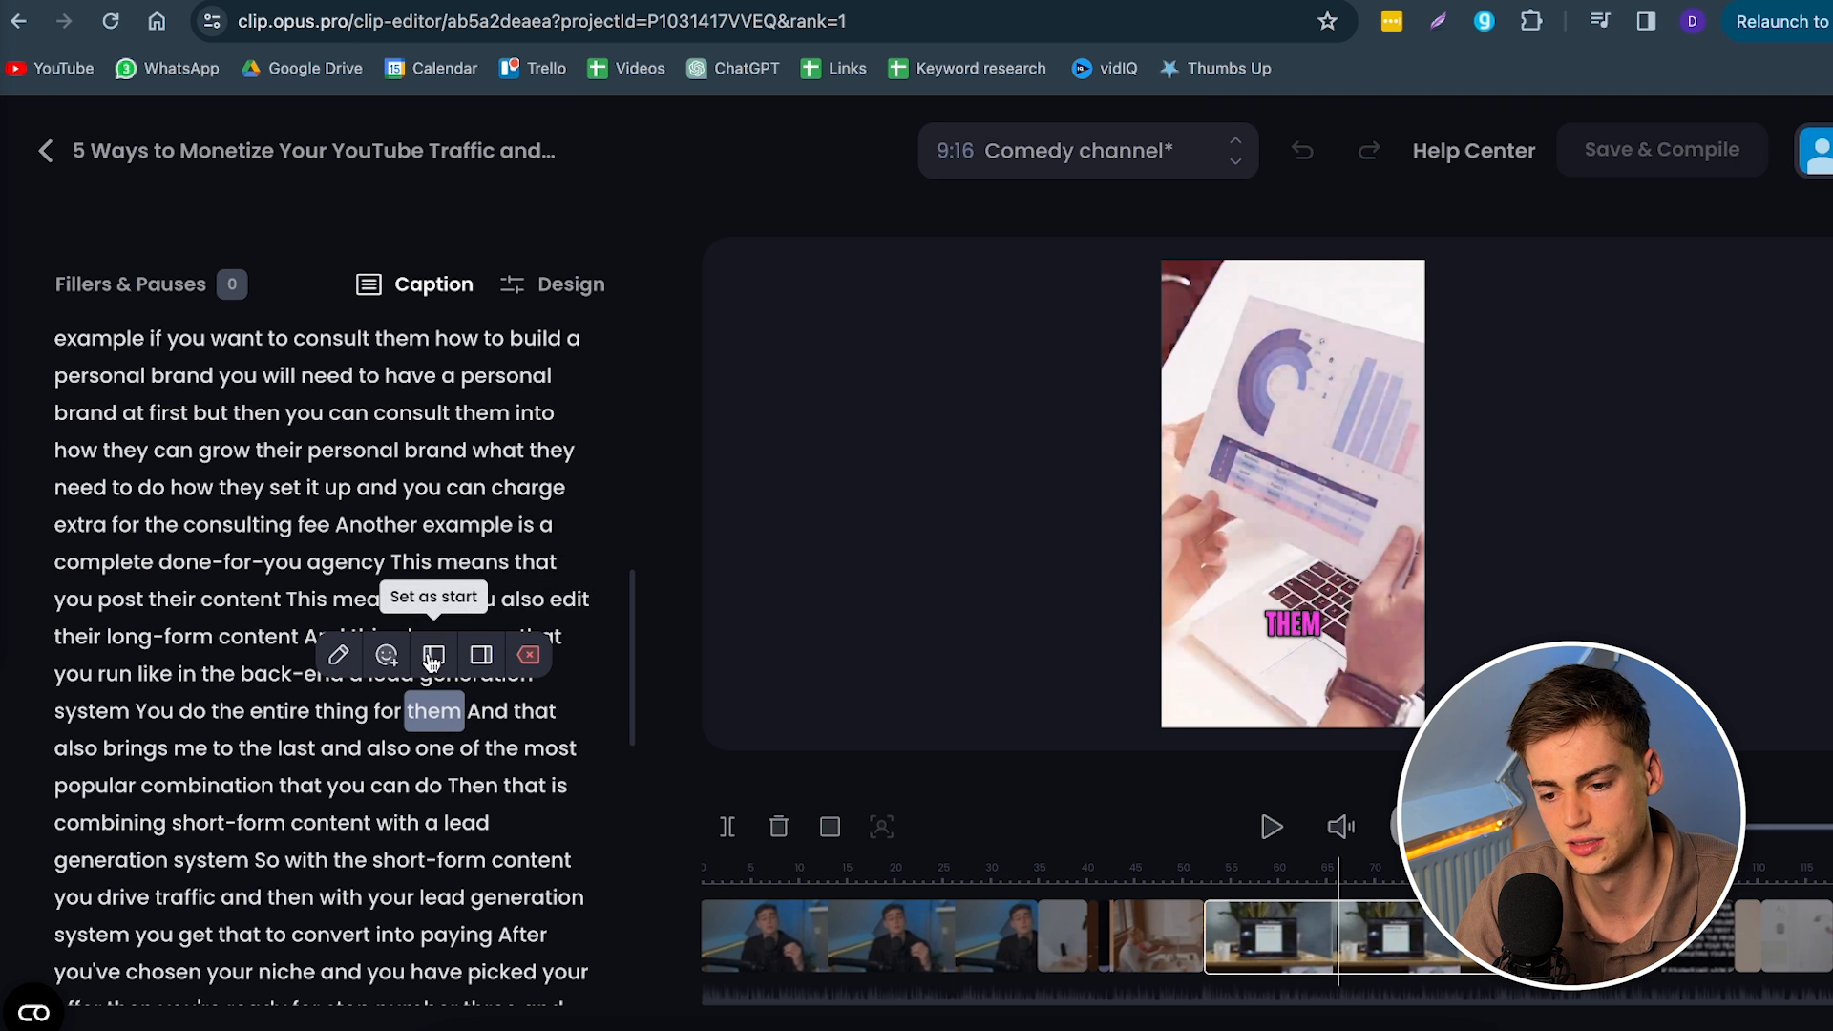
mouse_move(482, 653)
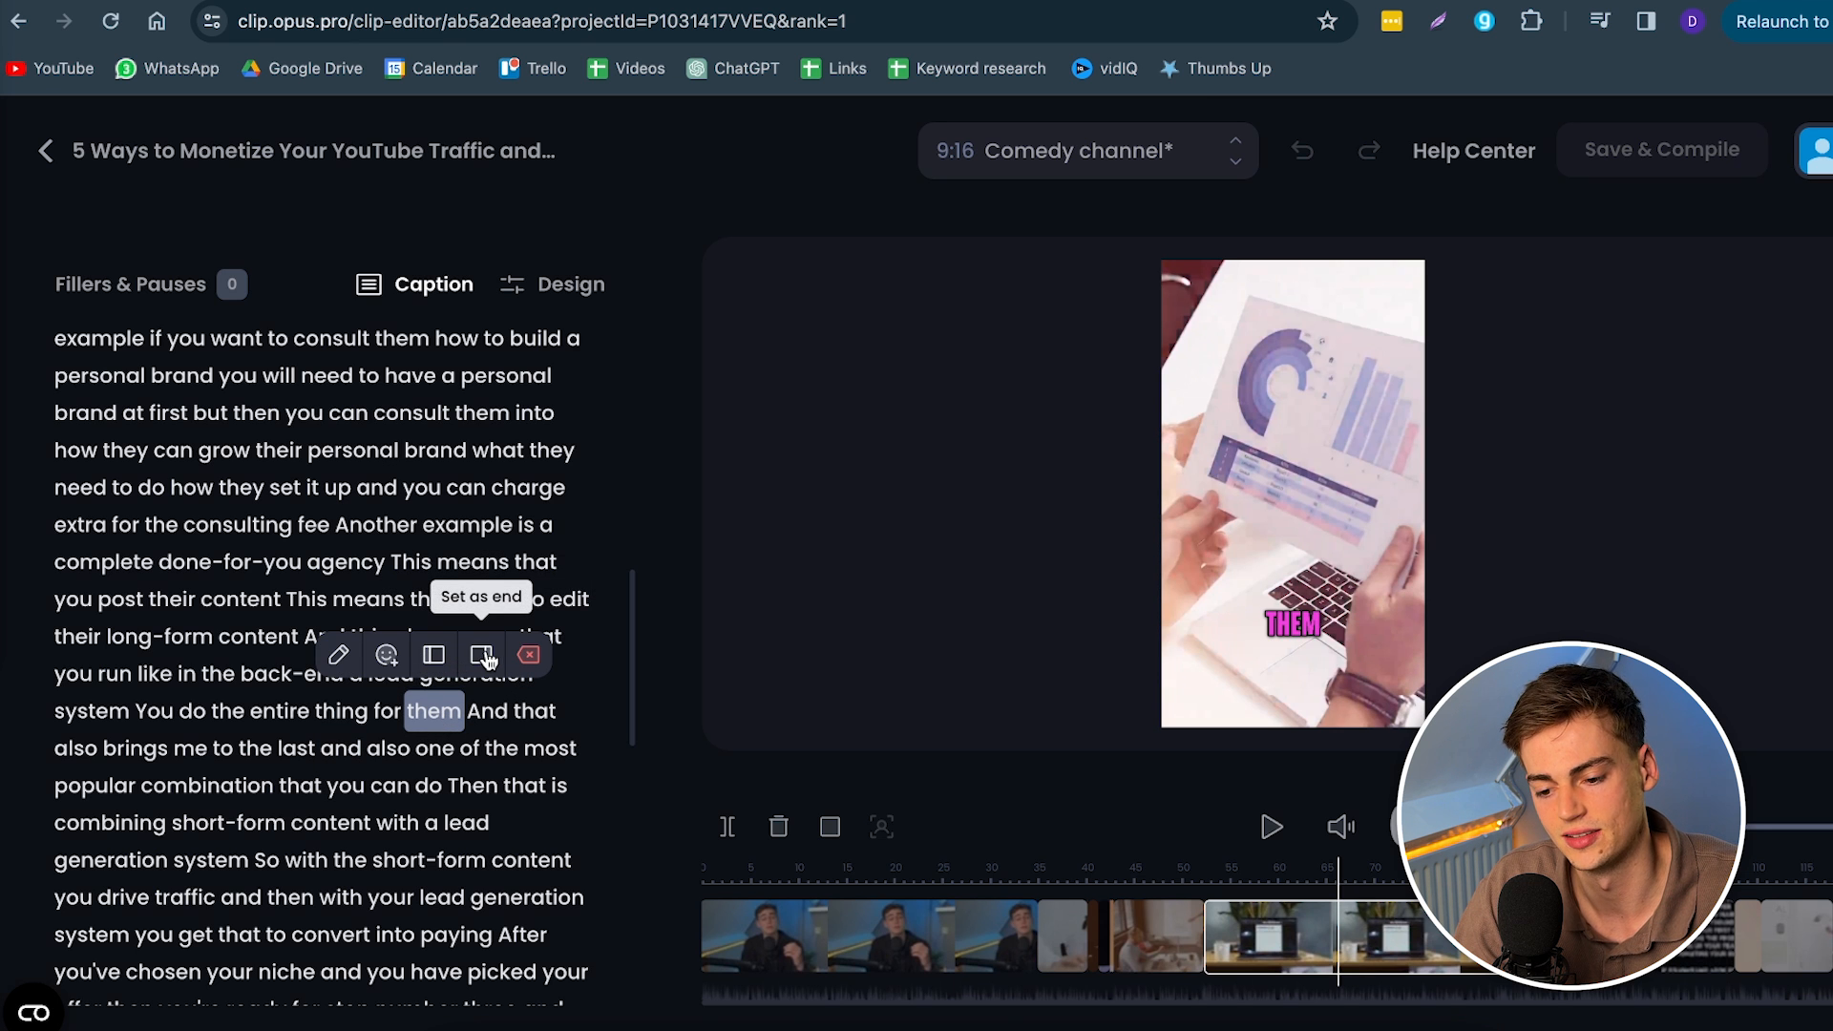
click(481, 654)
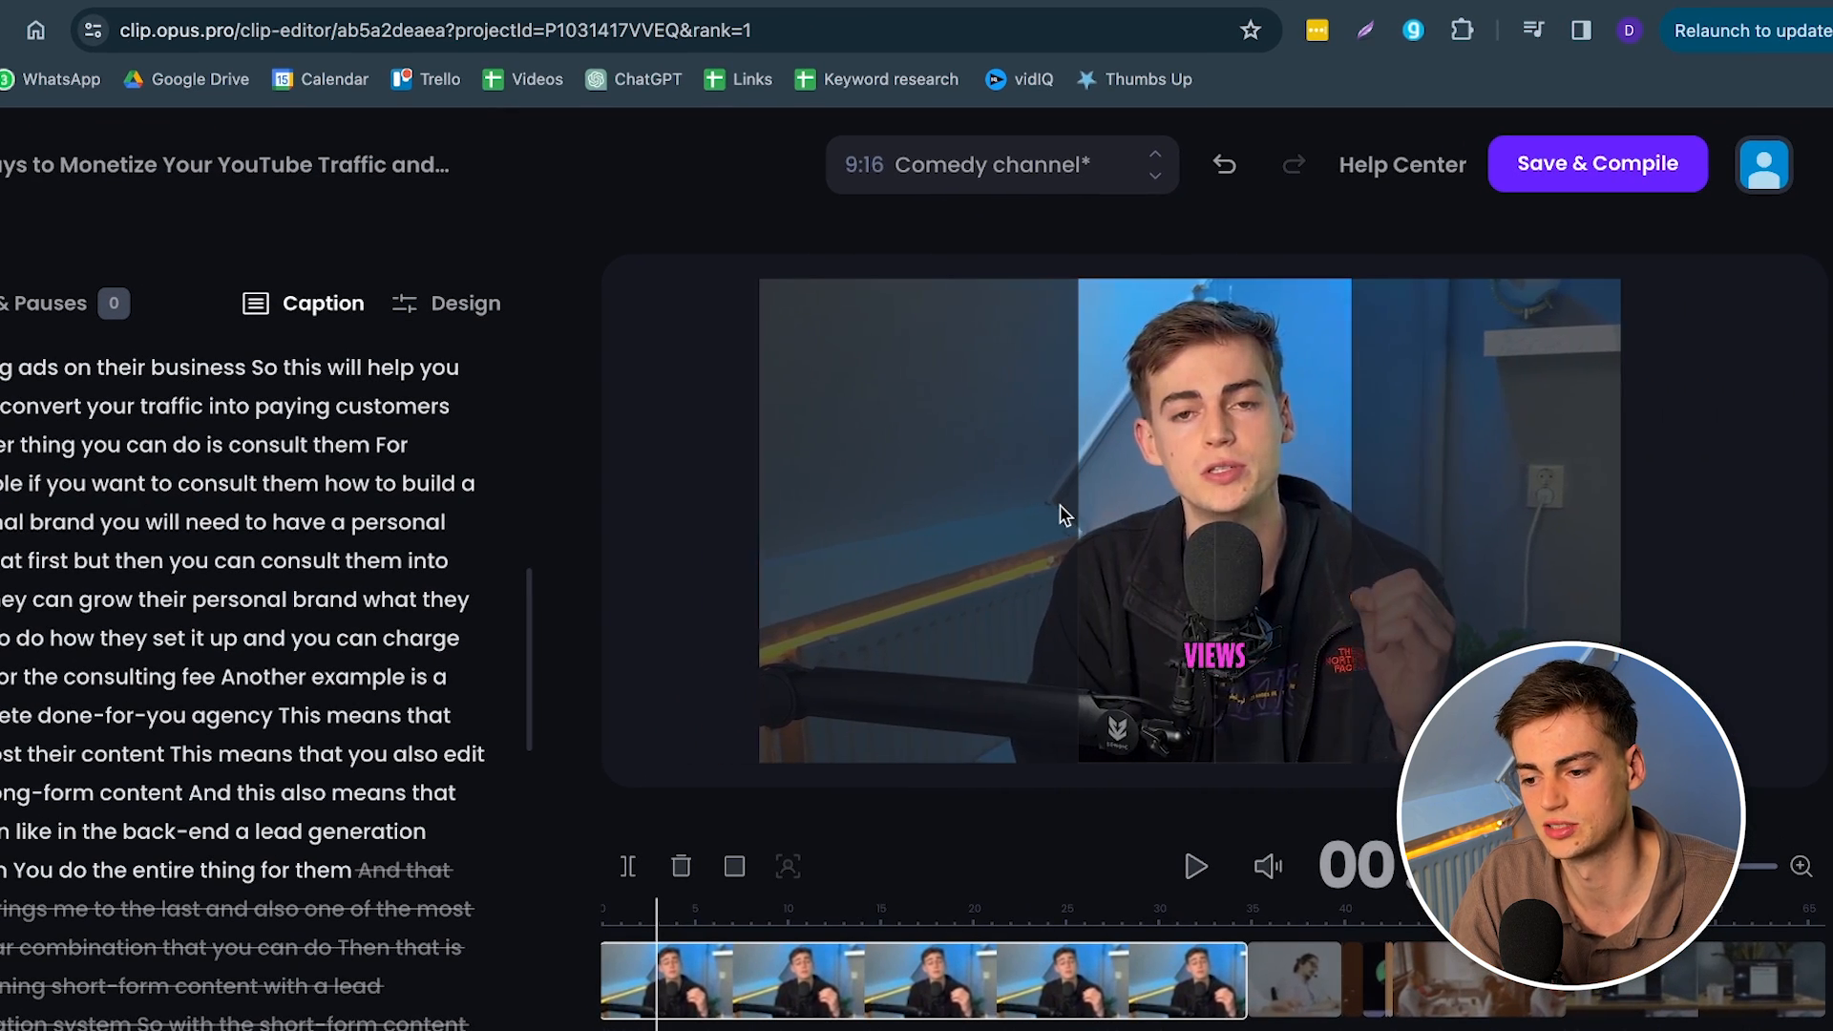
click(1064, 516)
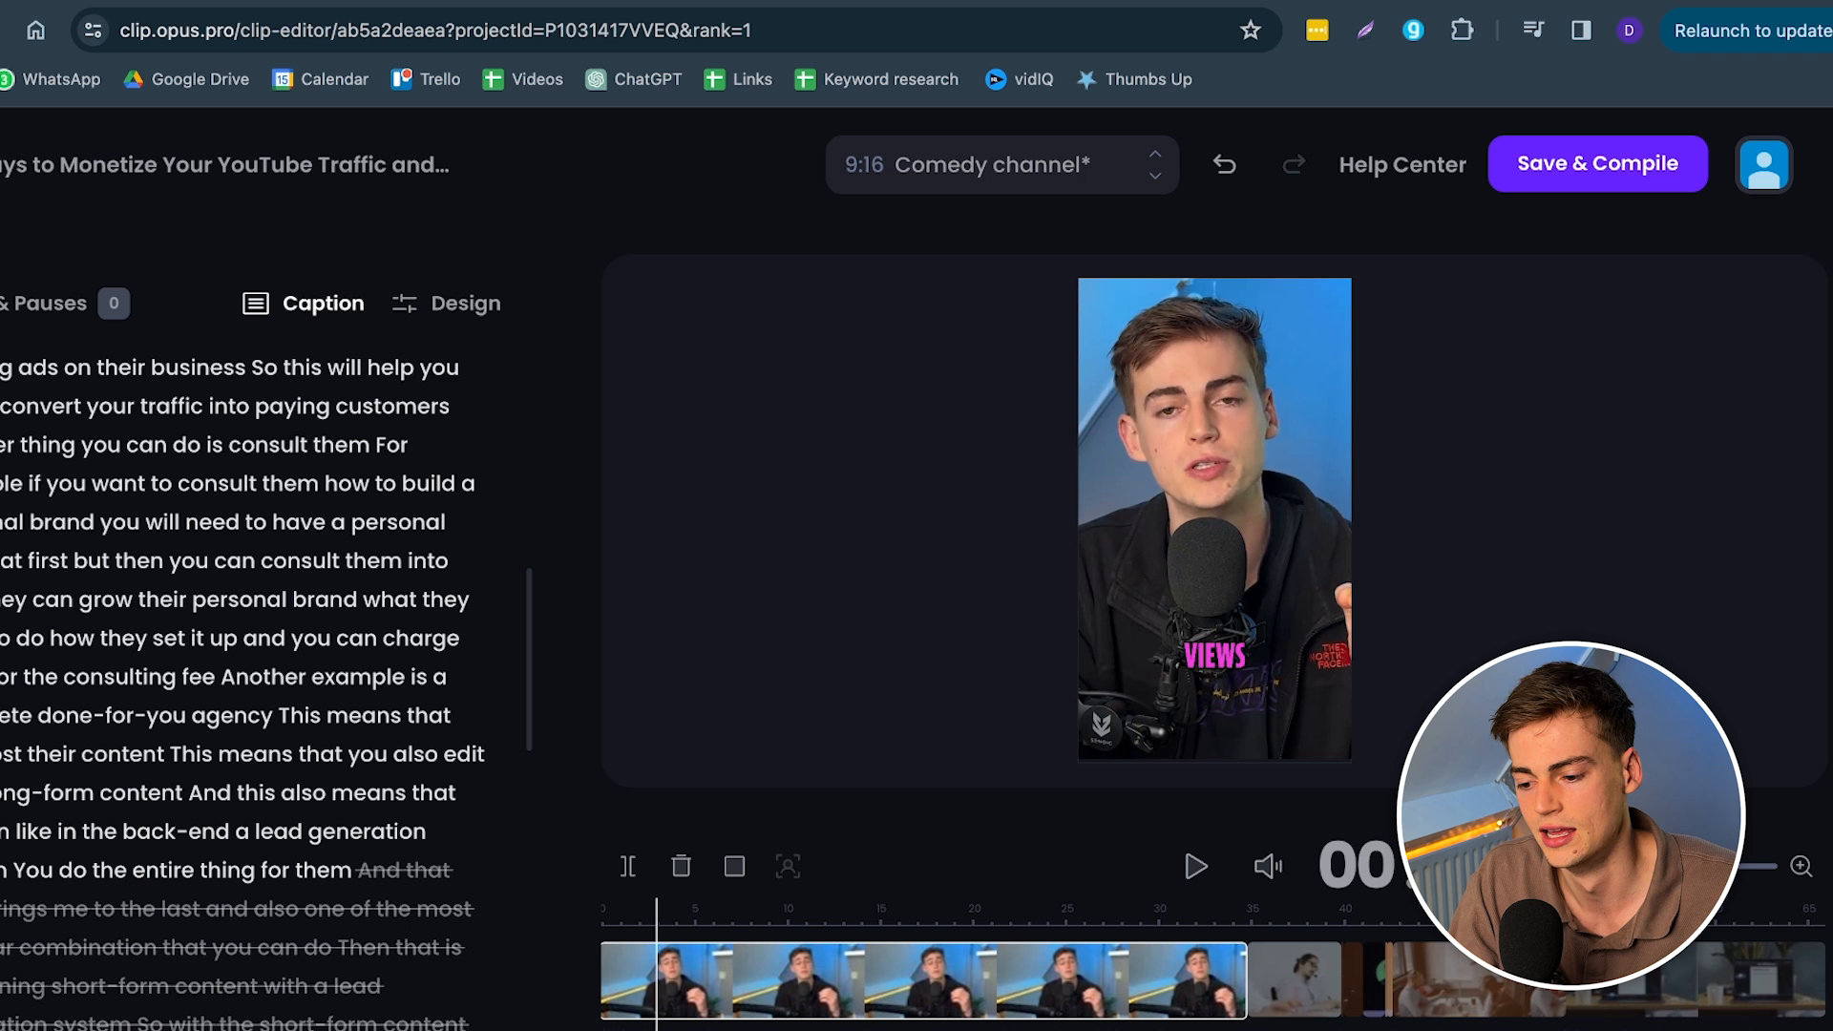
mouse_move(1306, 974)
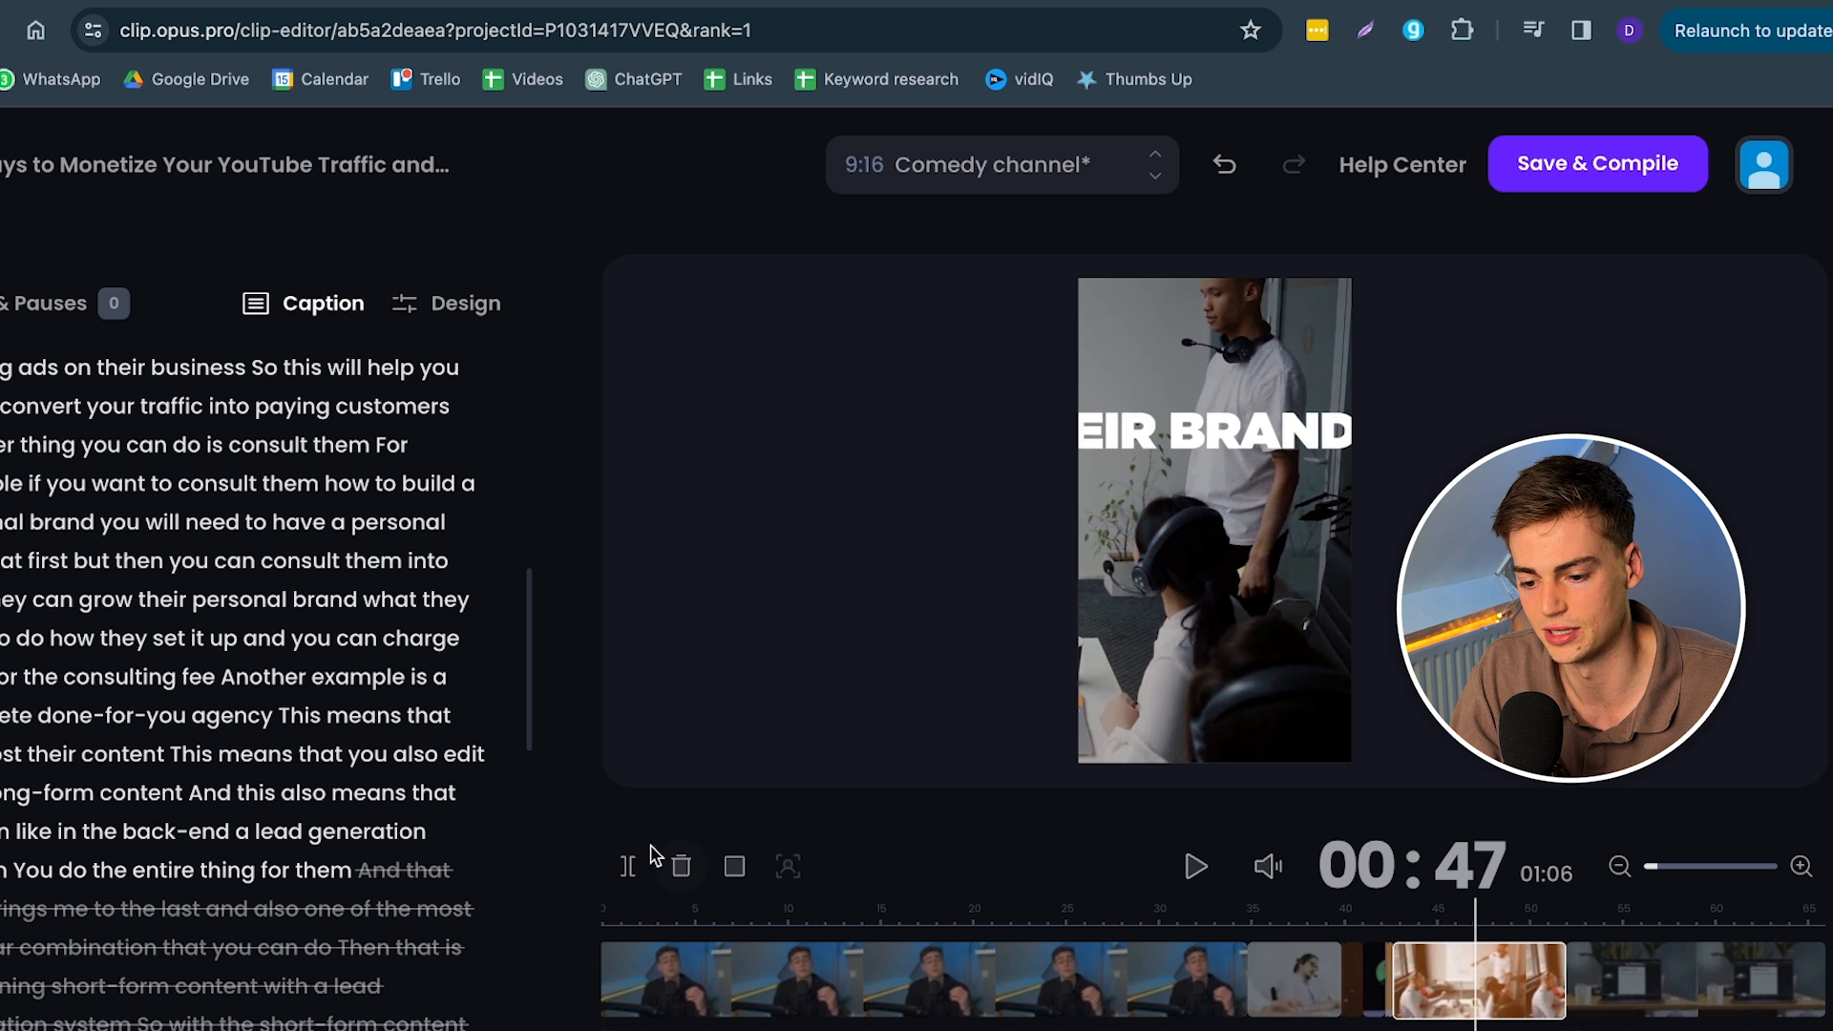
mouse_move(628, 865)
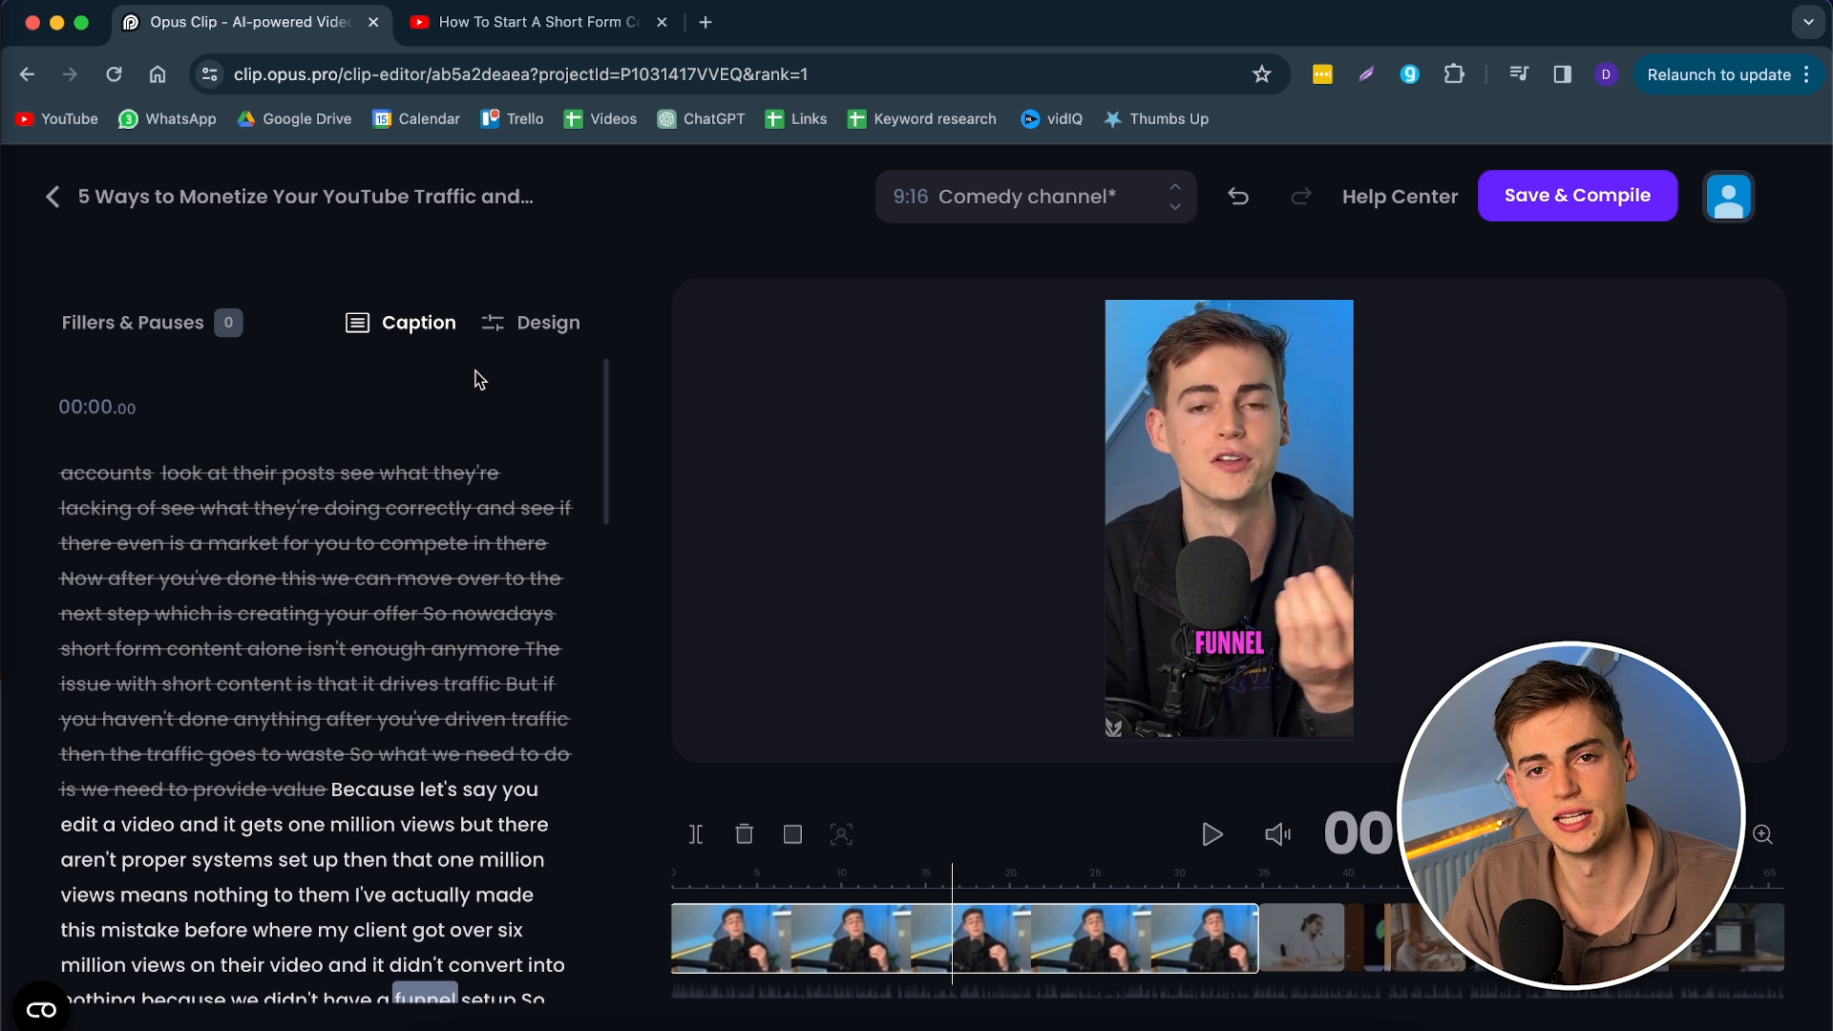
Step: In Design, set Generate B-Rolls to With AI and switch it on for the clip
click(546, 323)
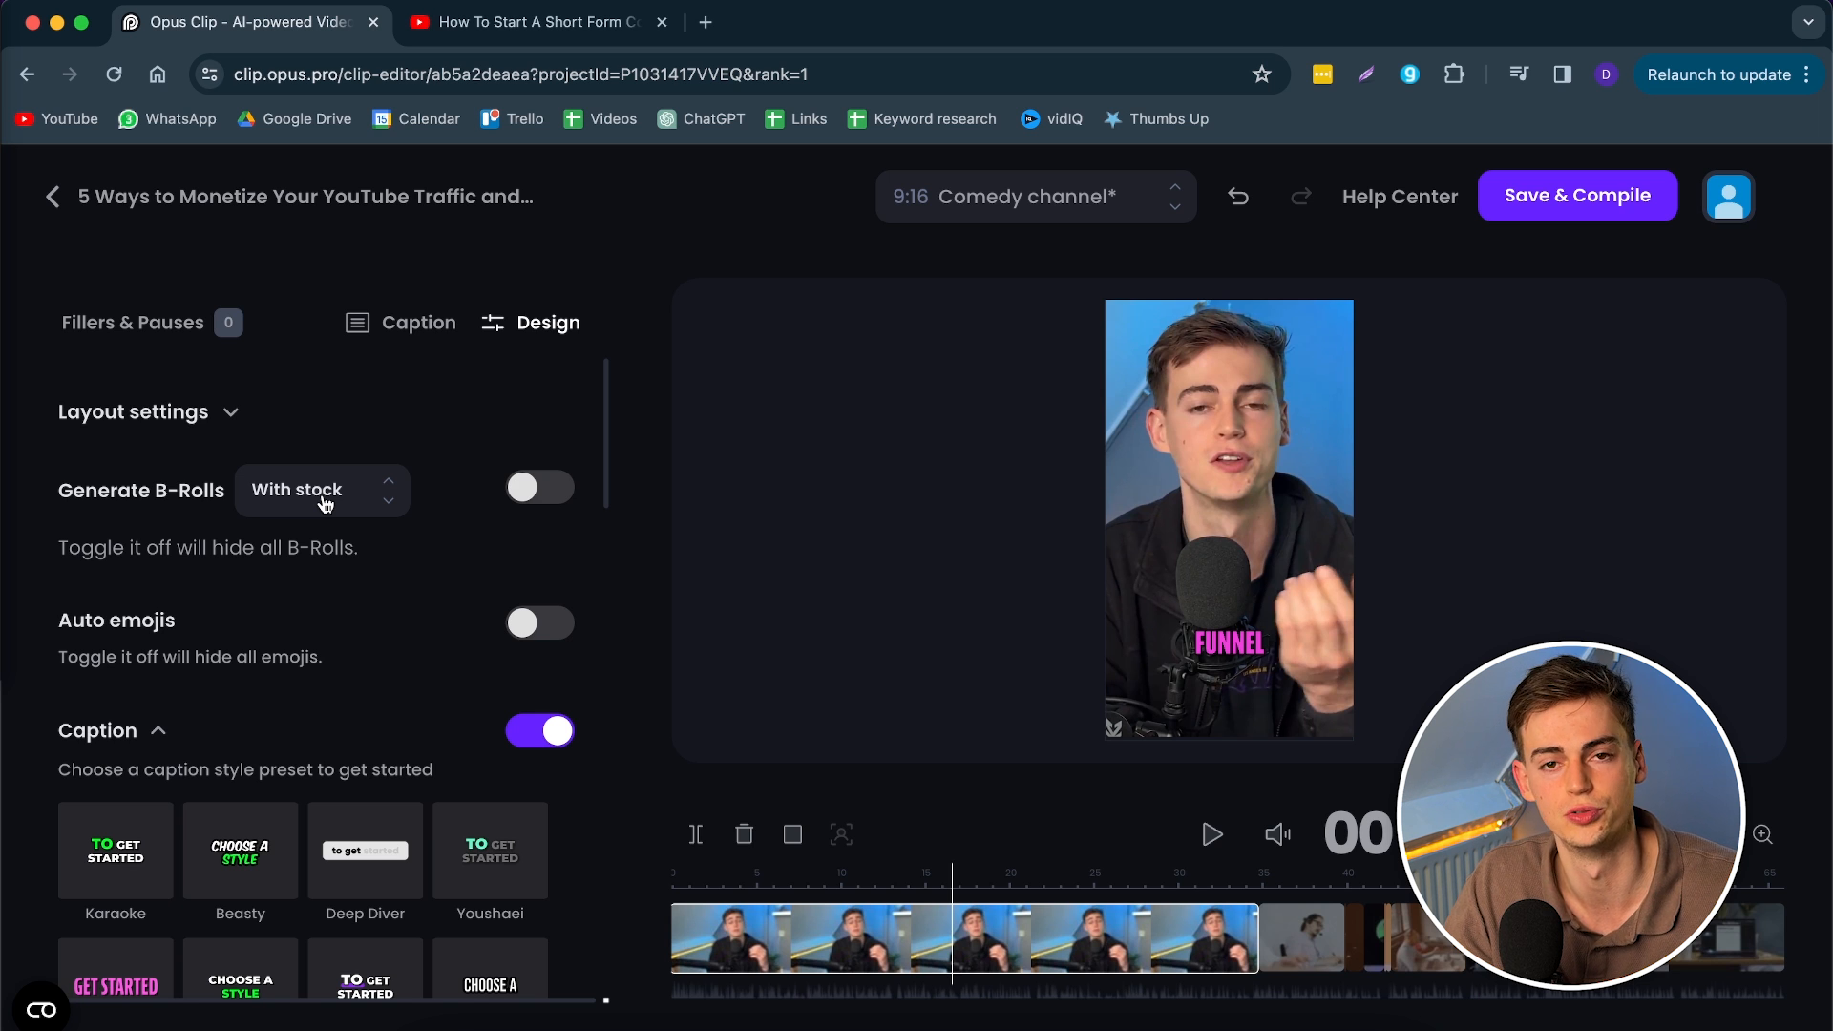
mouse_move(172, 627)
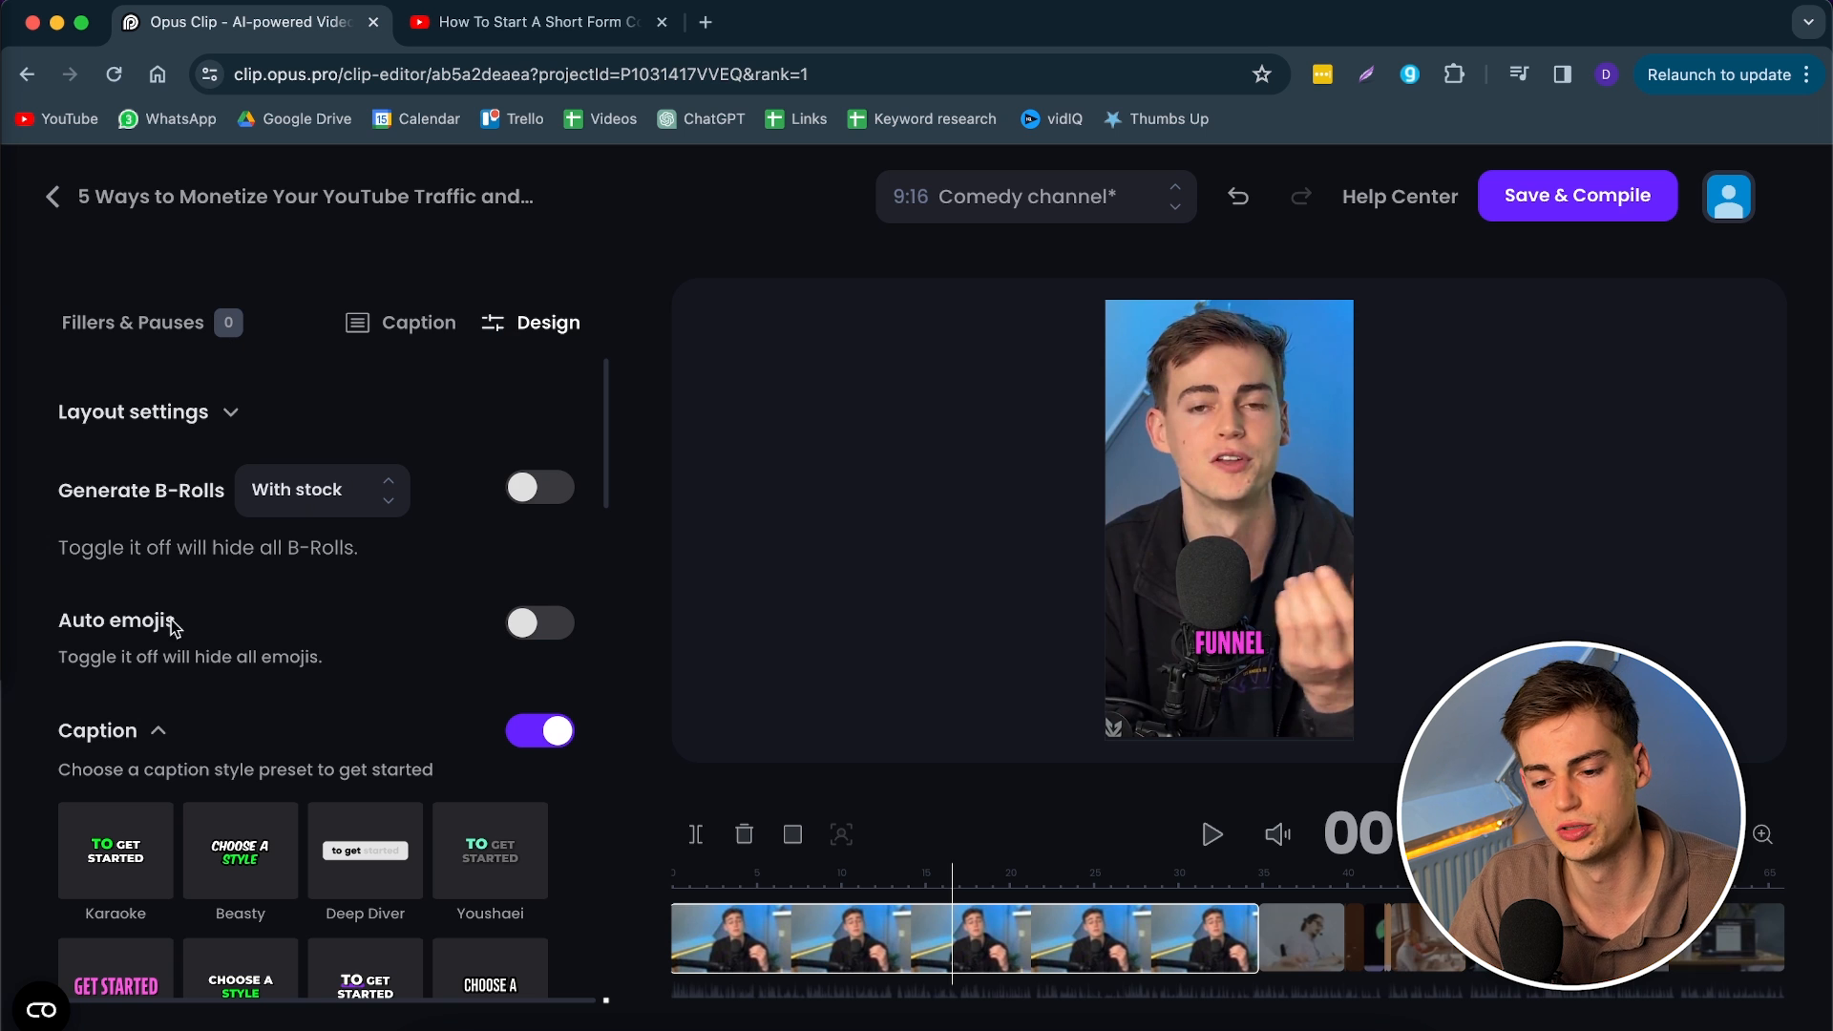
mouse_move(331, 513)
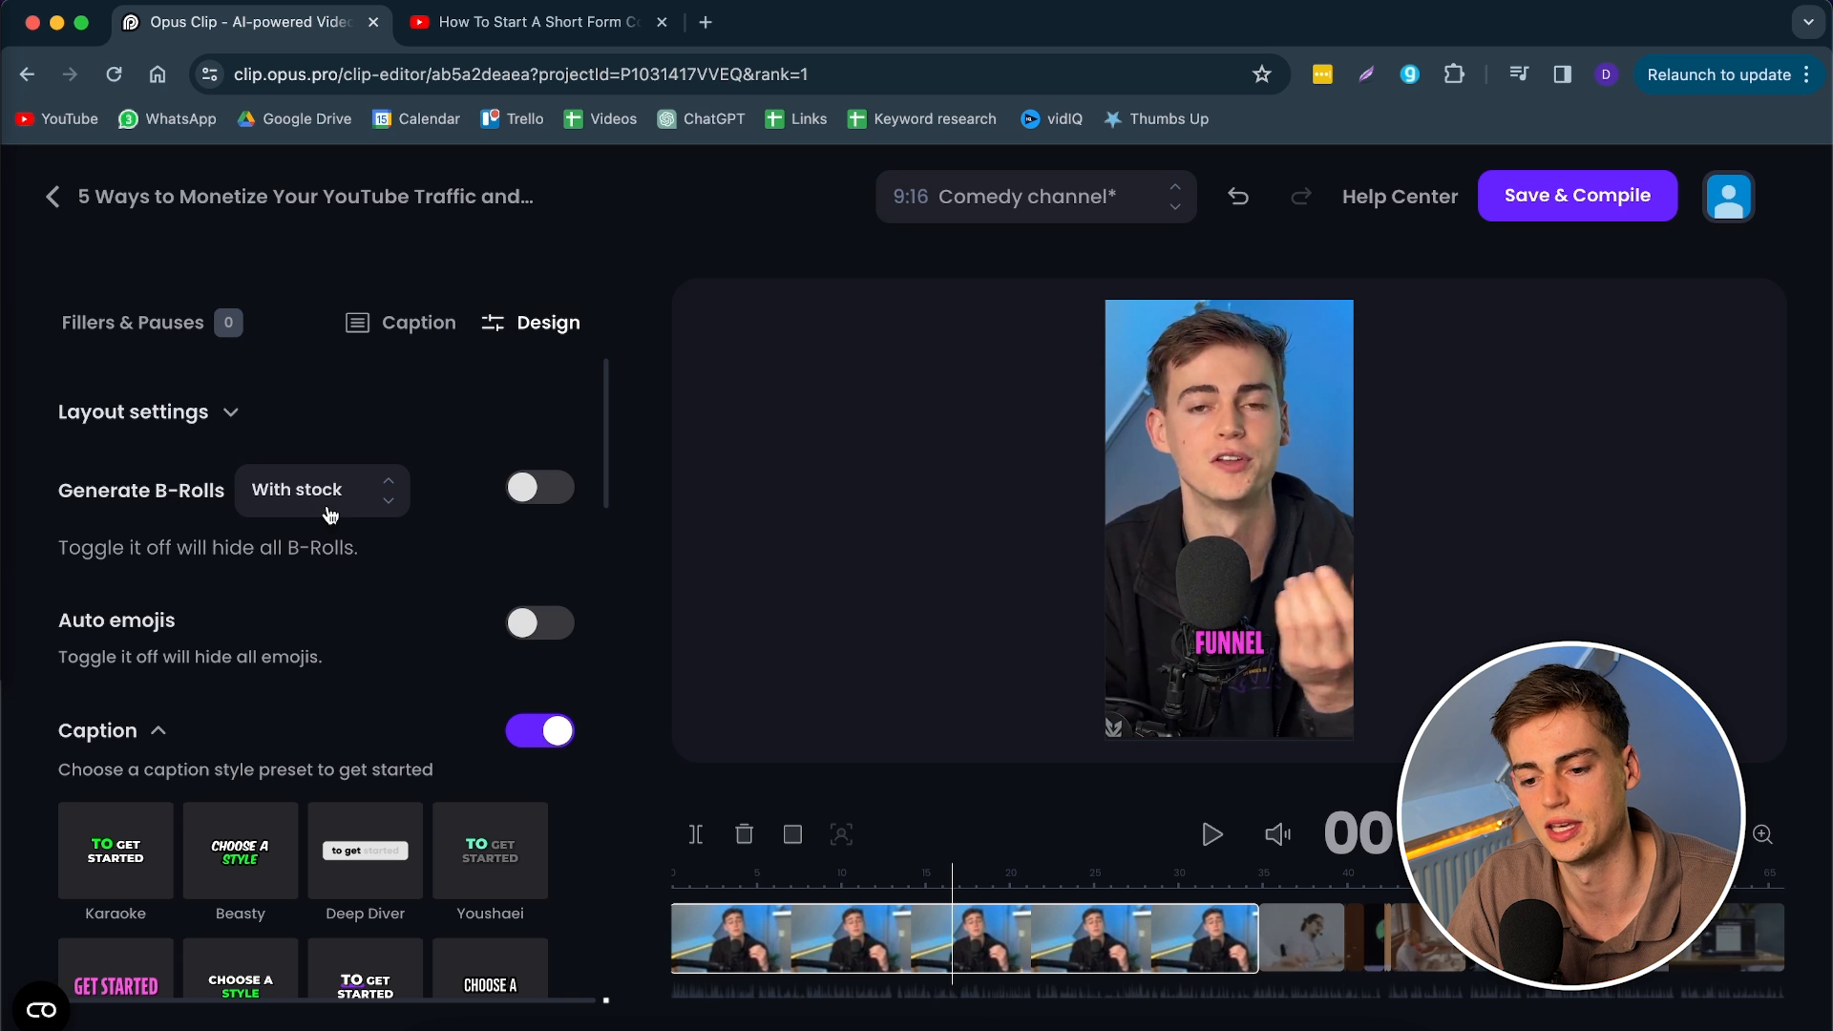
click(321, 489)
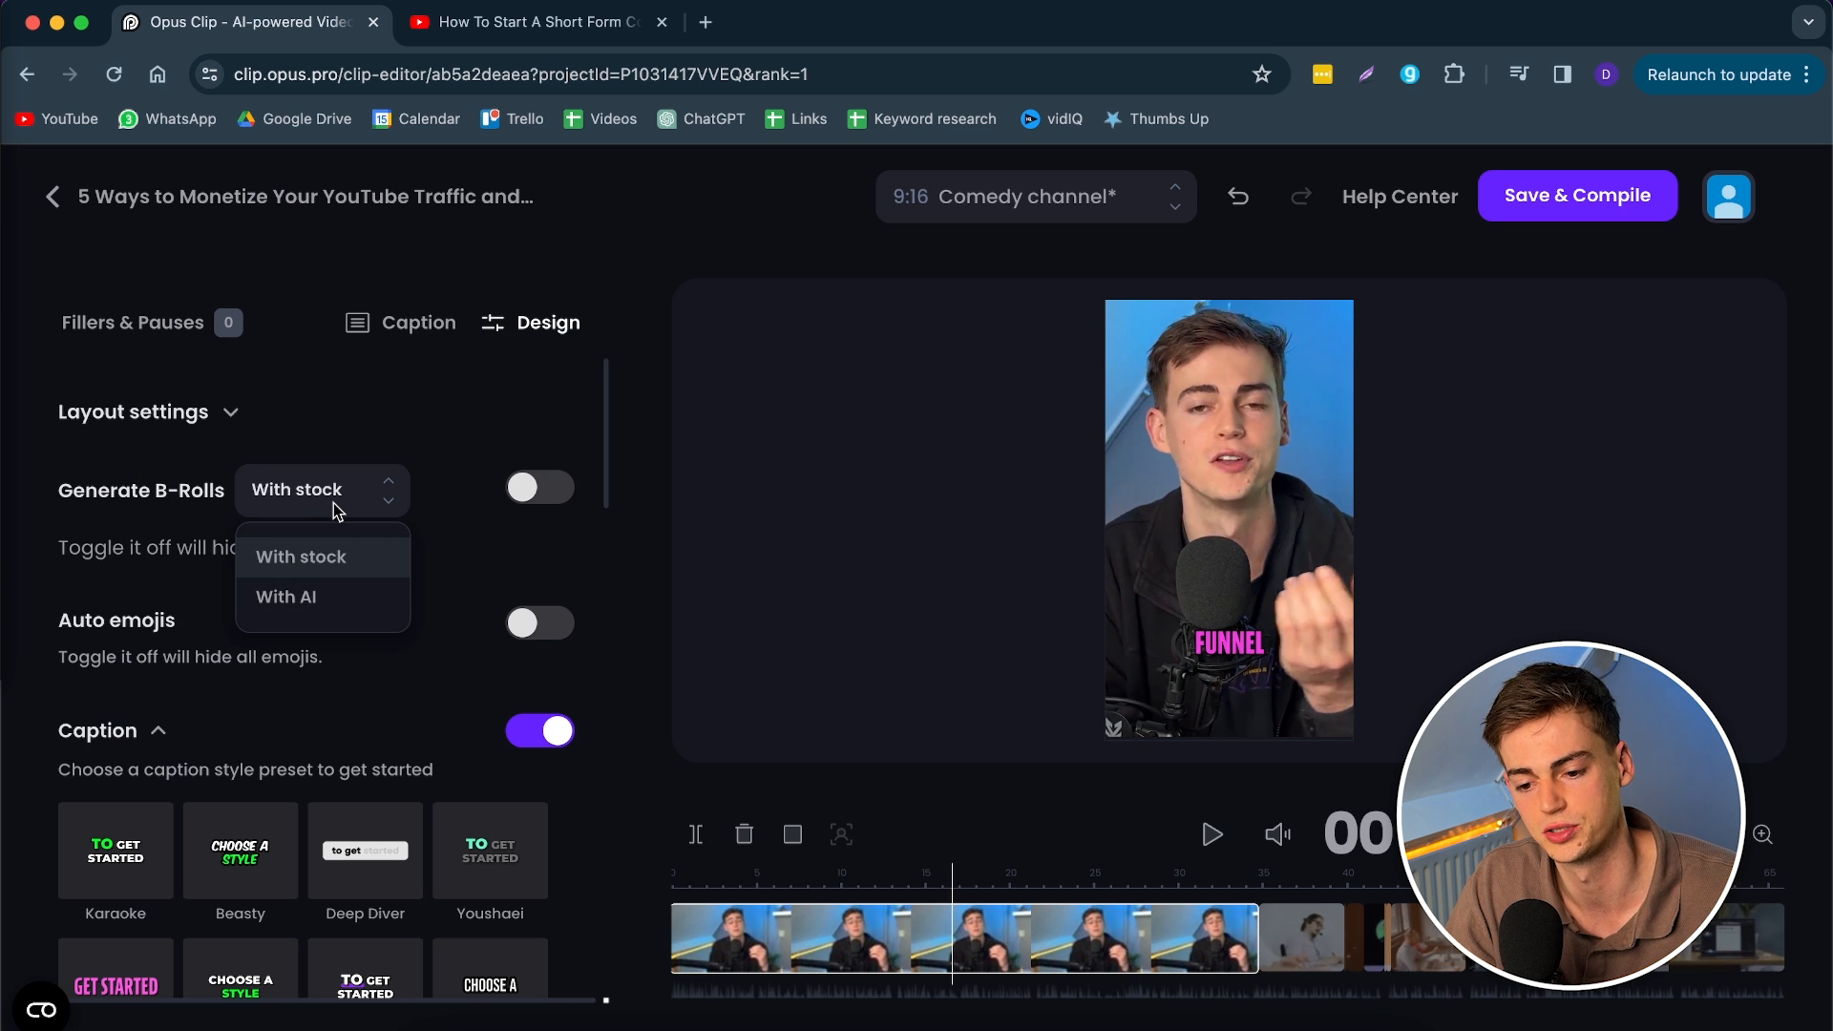
mouse_move(302, 598)
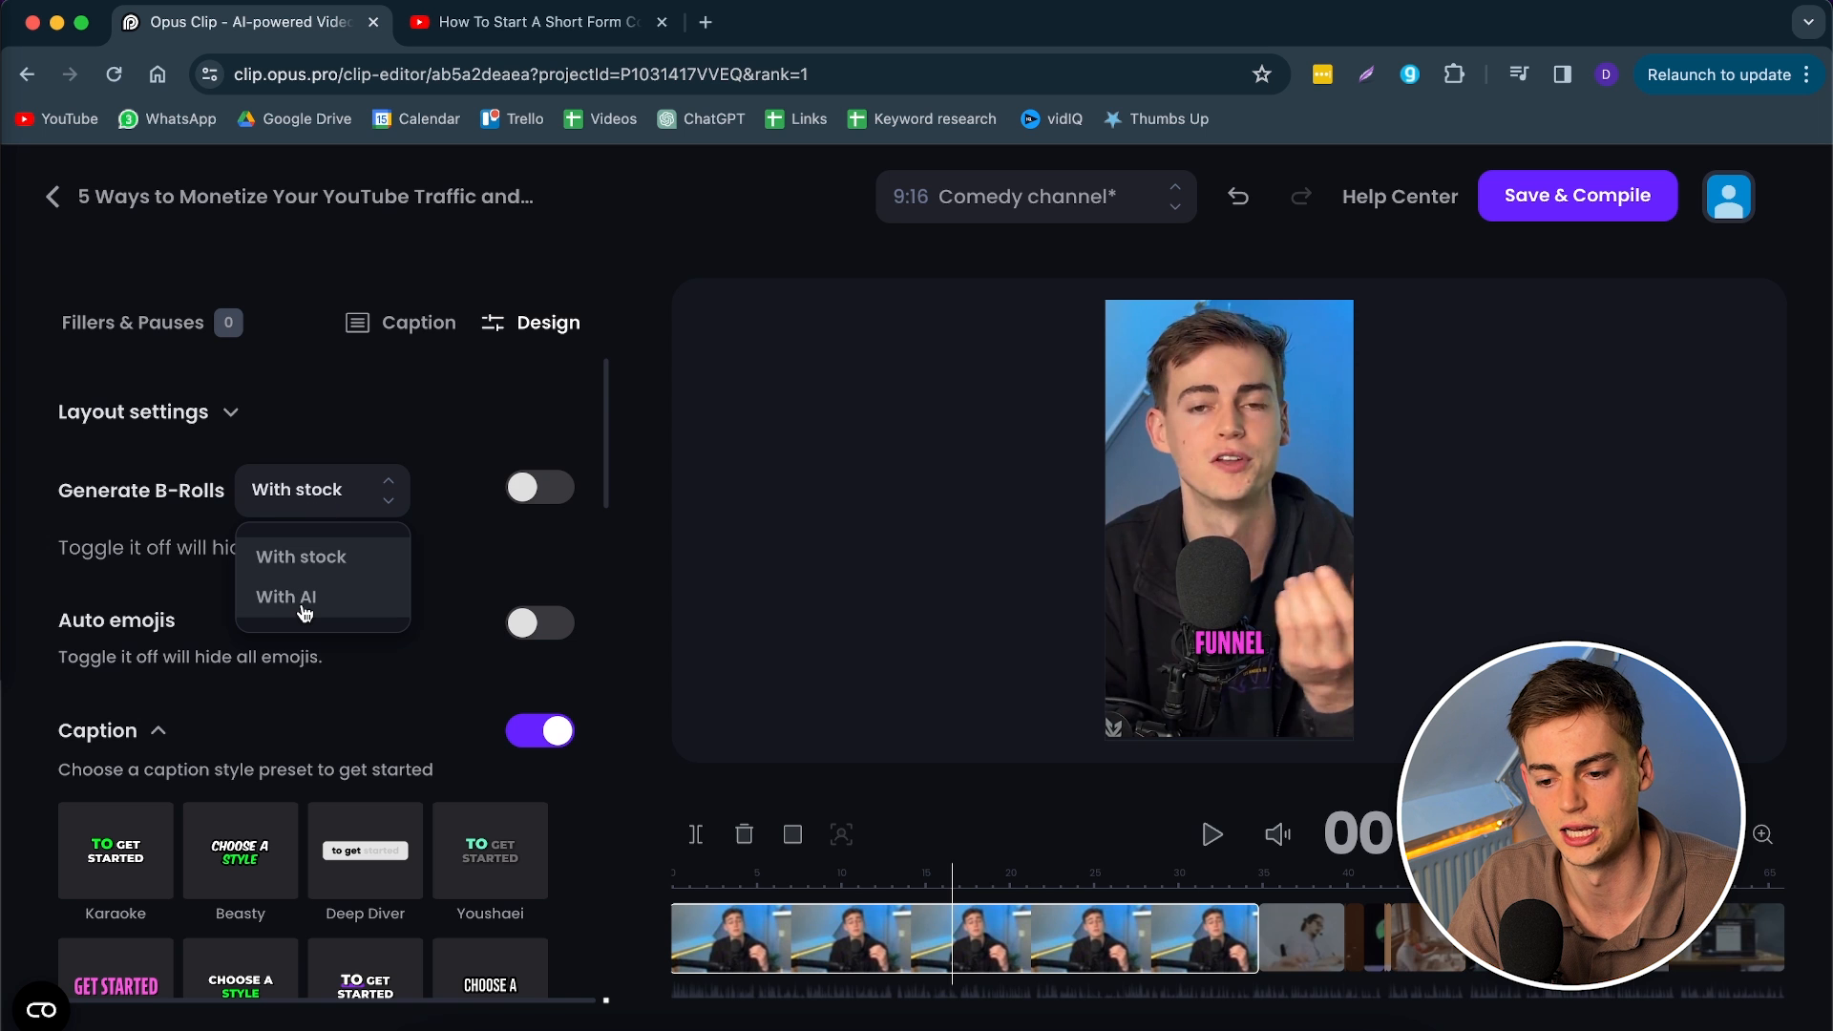
click(284, 597)
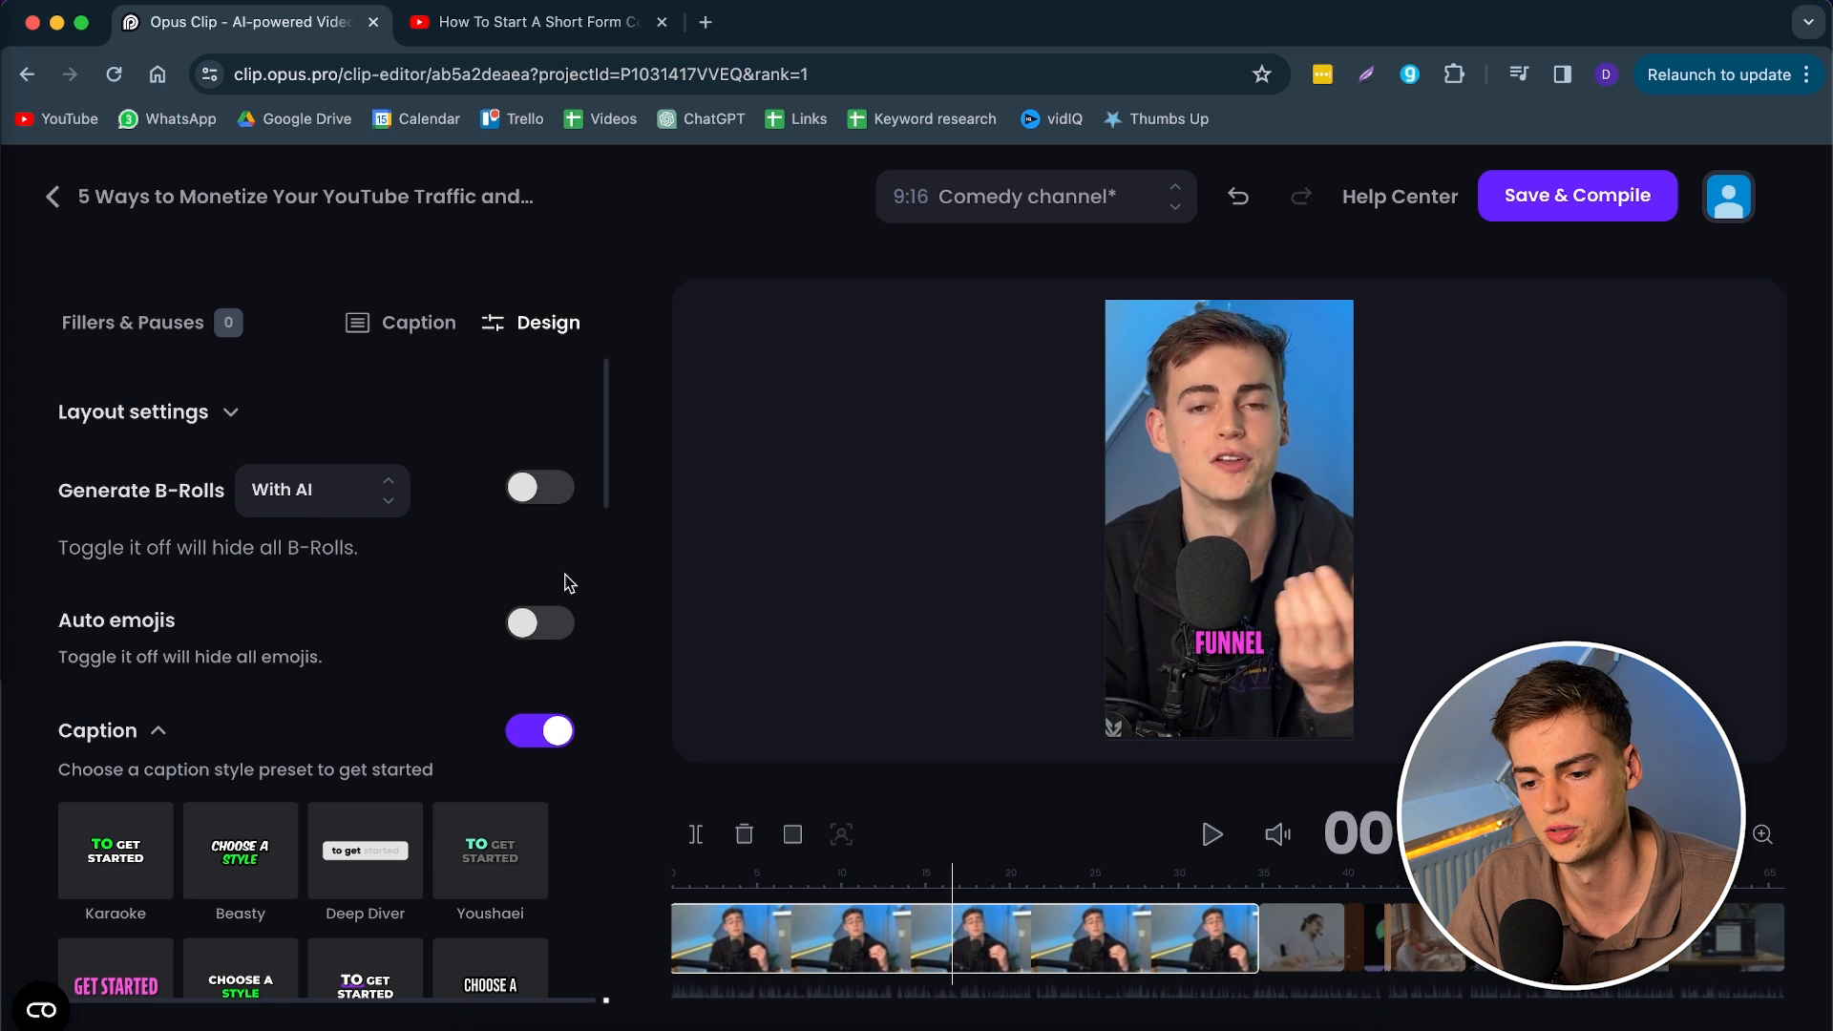
click(538, 487)
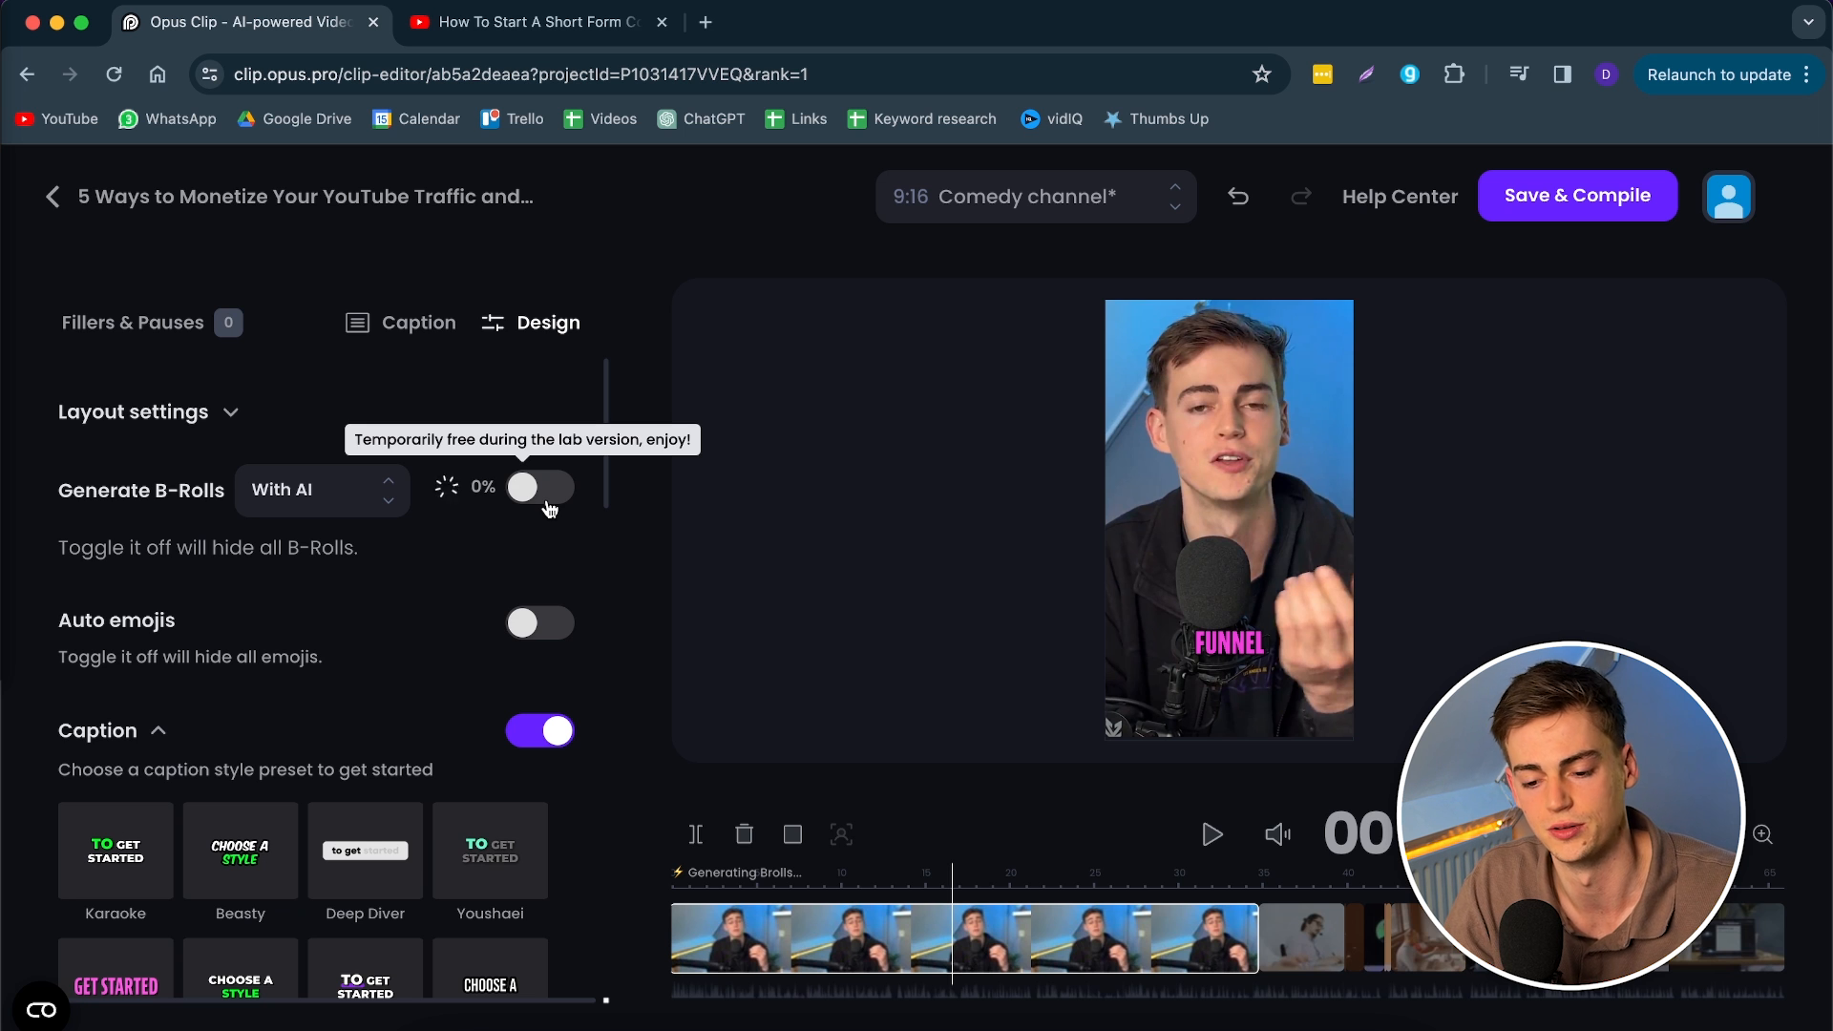
click(541, 487)
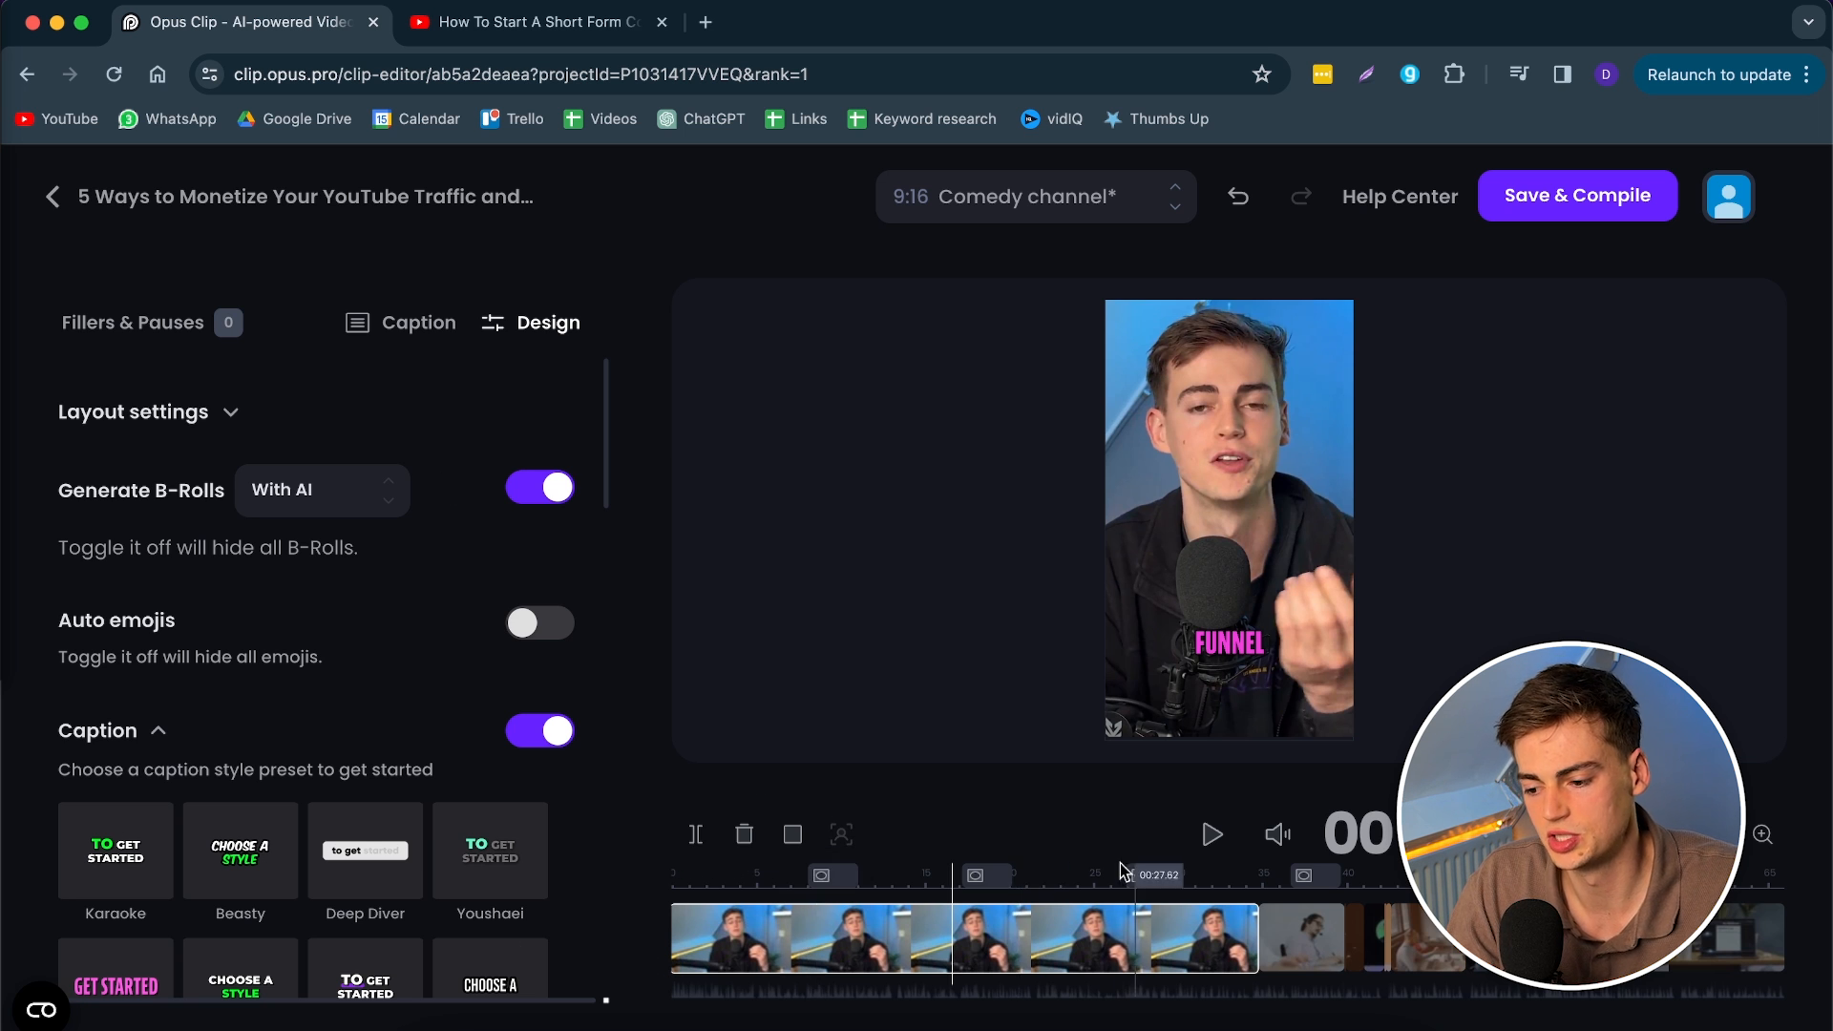
Step: Open the first AI B-roll's settings to review the desert highway image prompt and Photo-realistic style
click(836, 920)
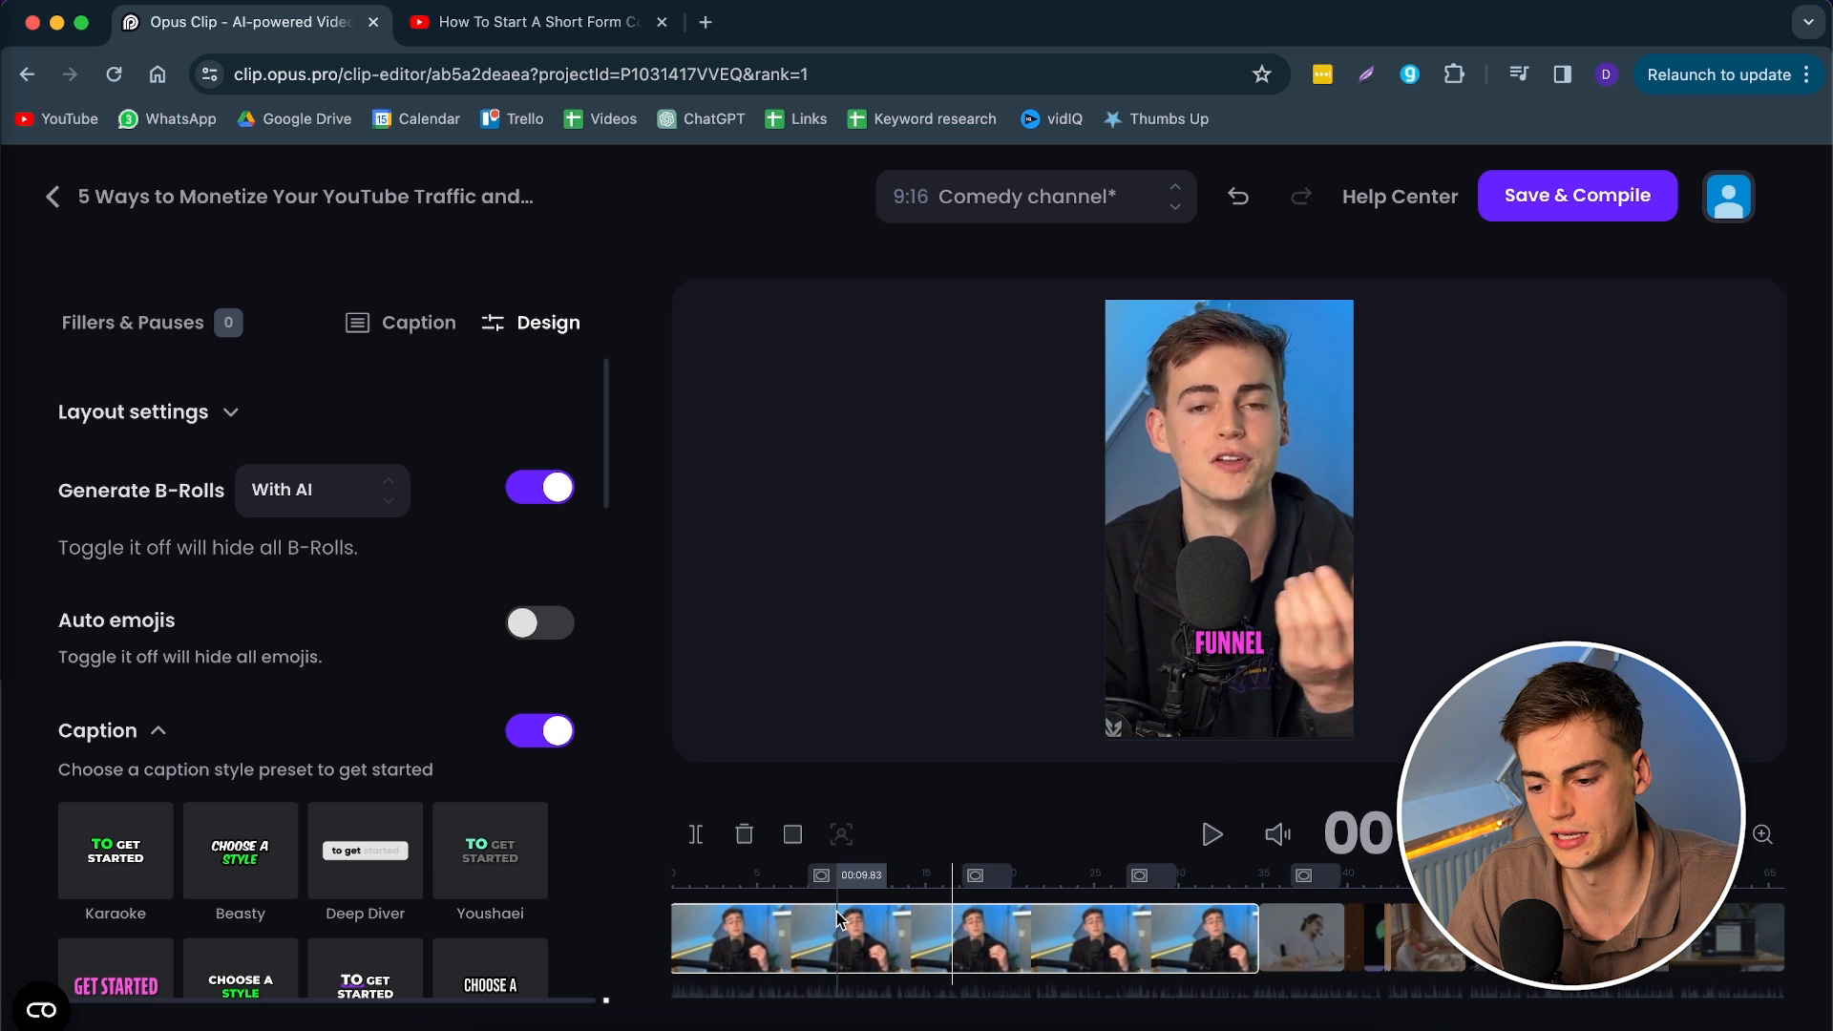
click(837, 935)
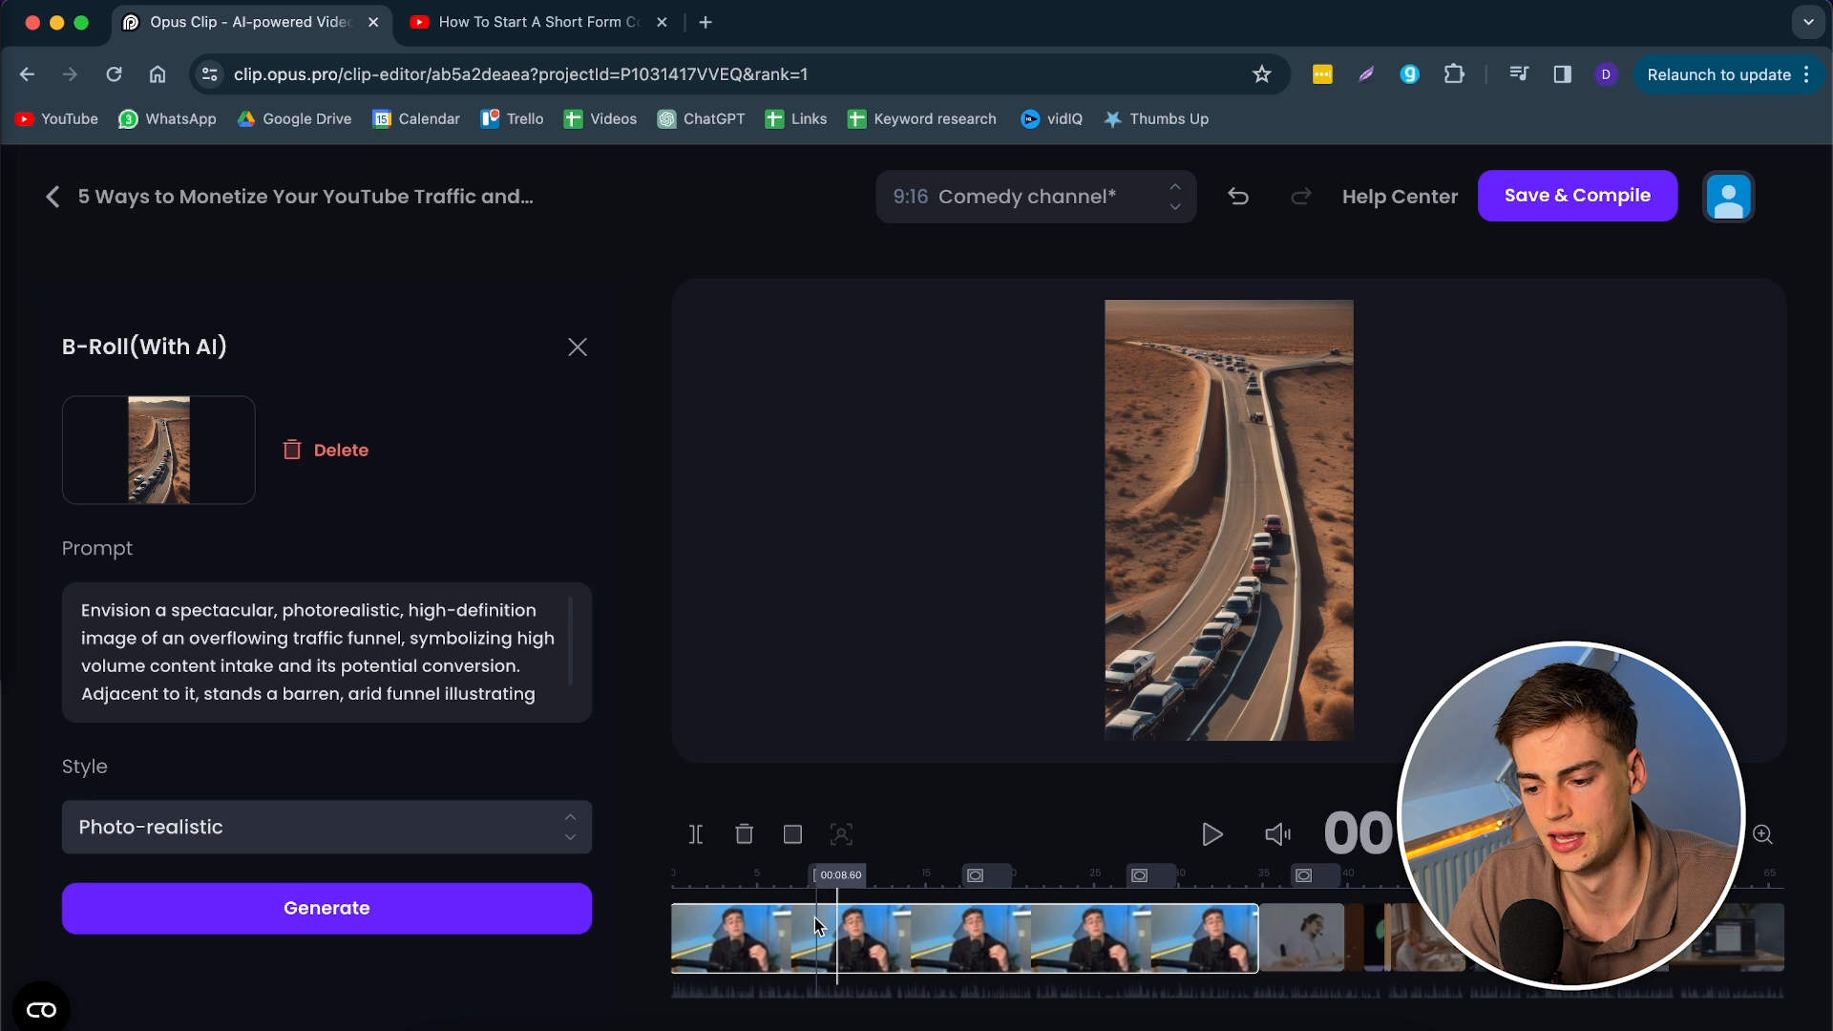
click(577, 347)
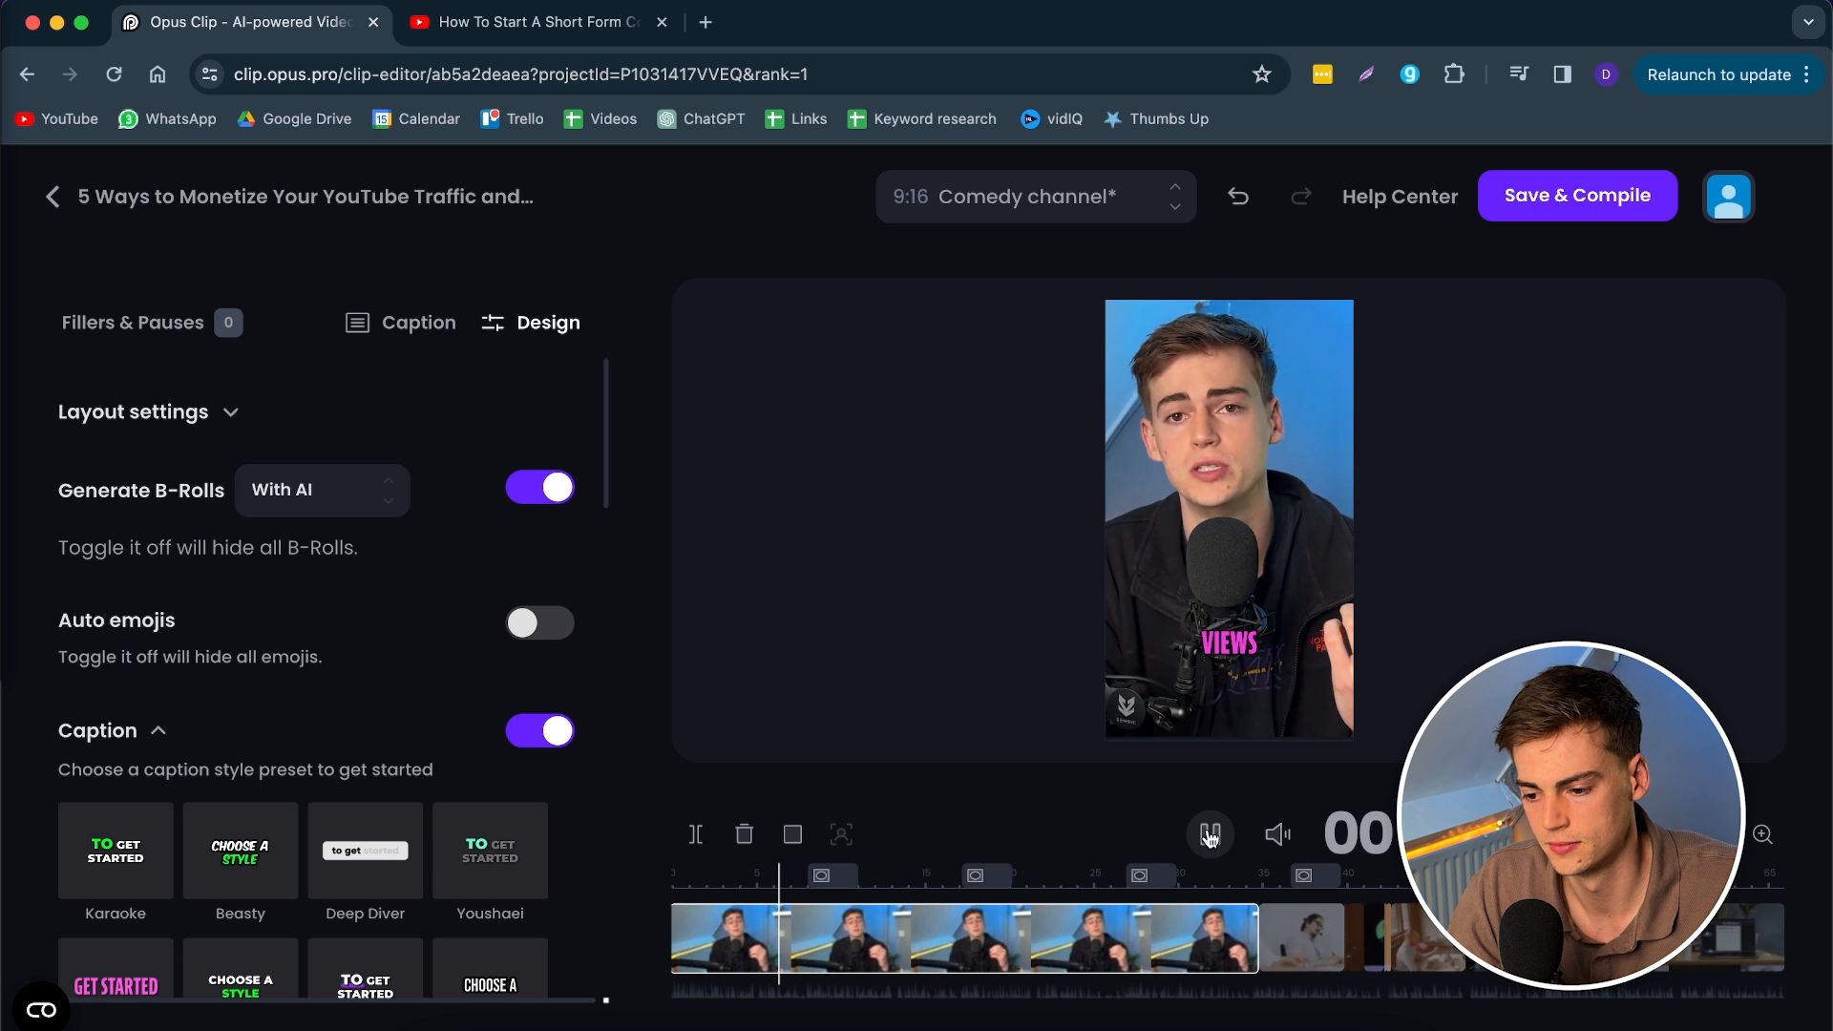
click(1210, 834)
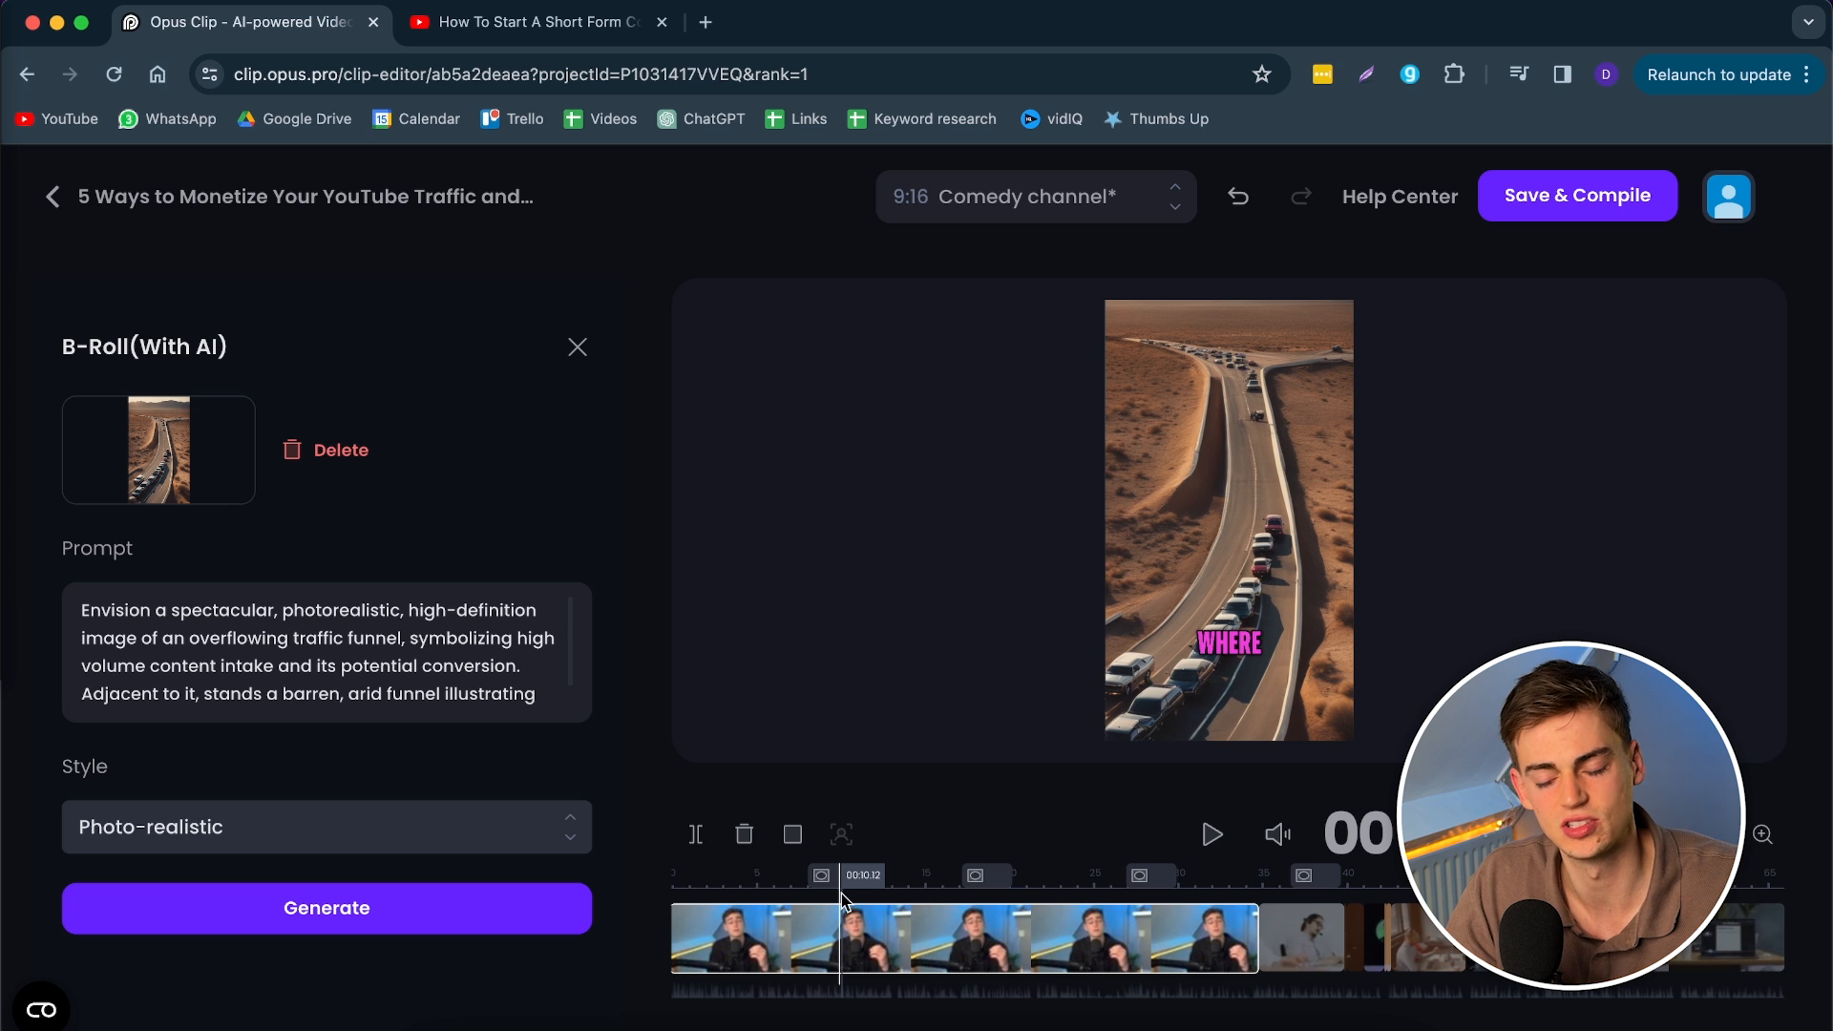
mouse_move(294, 1009)
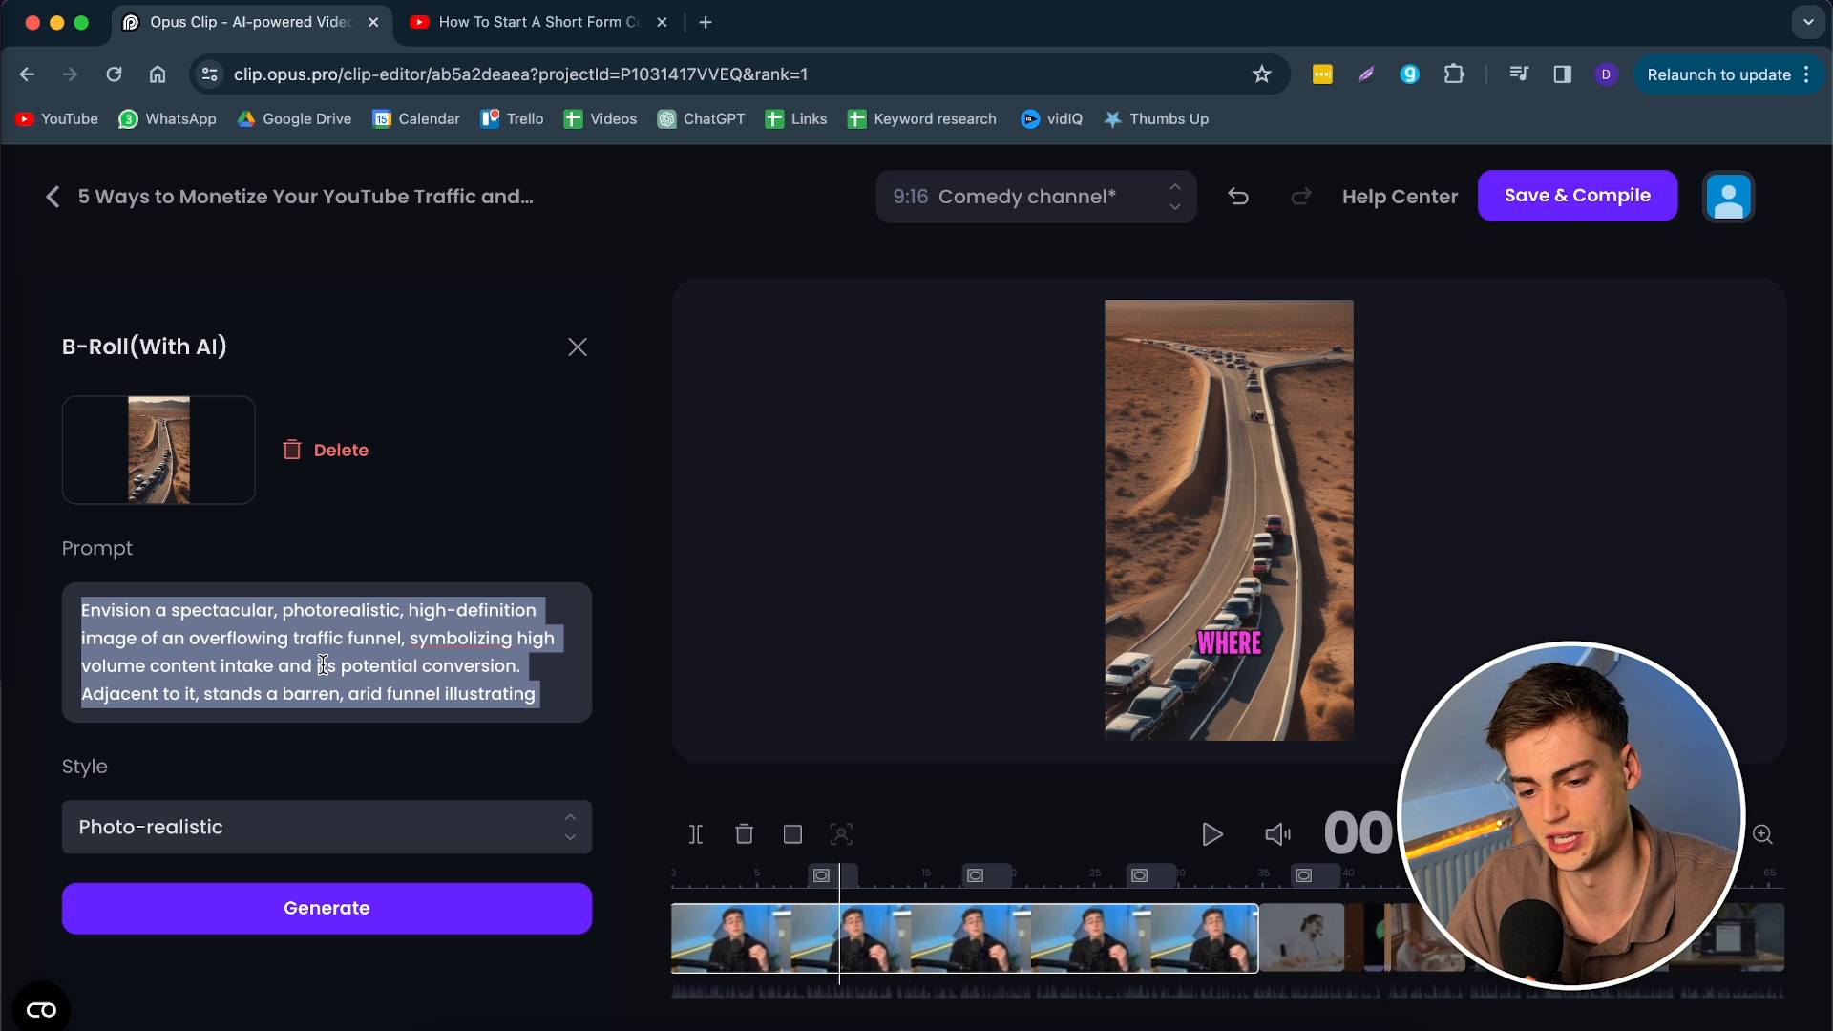
click(263, 638)
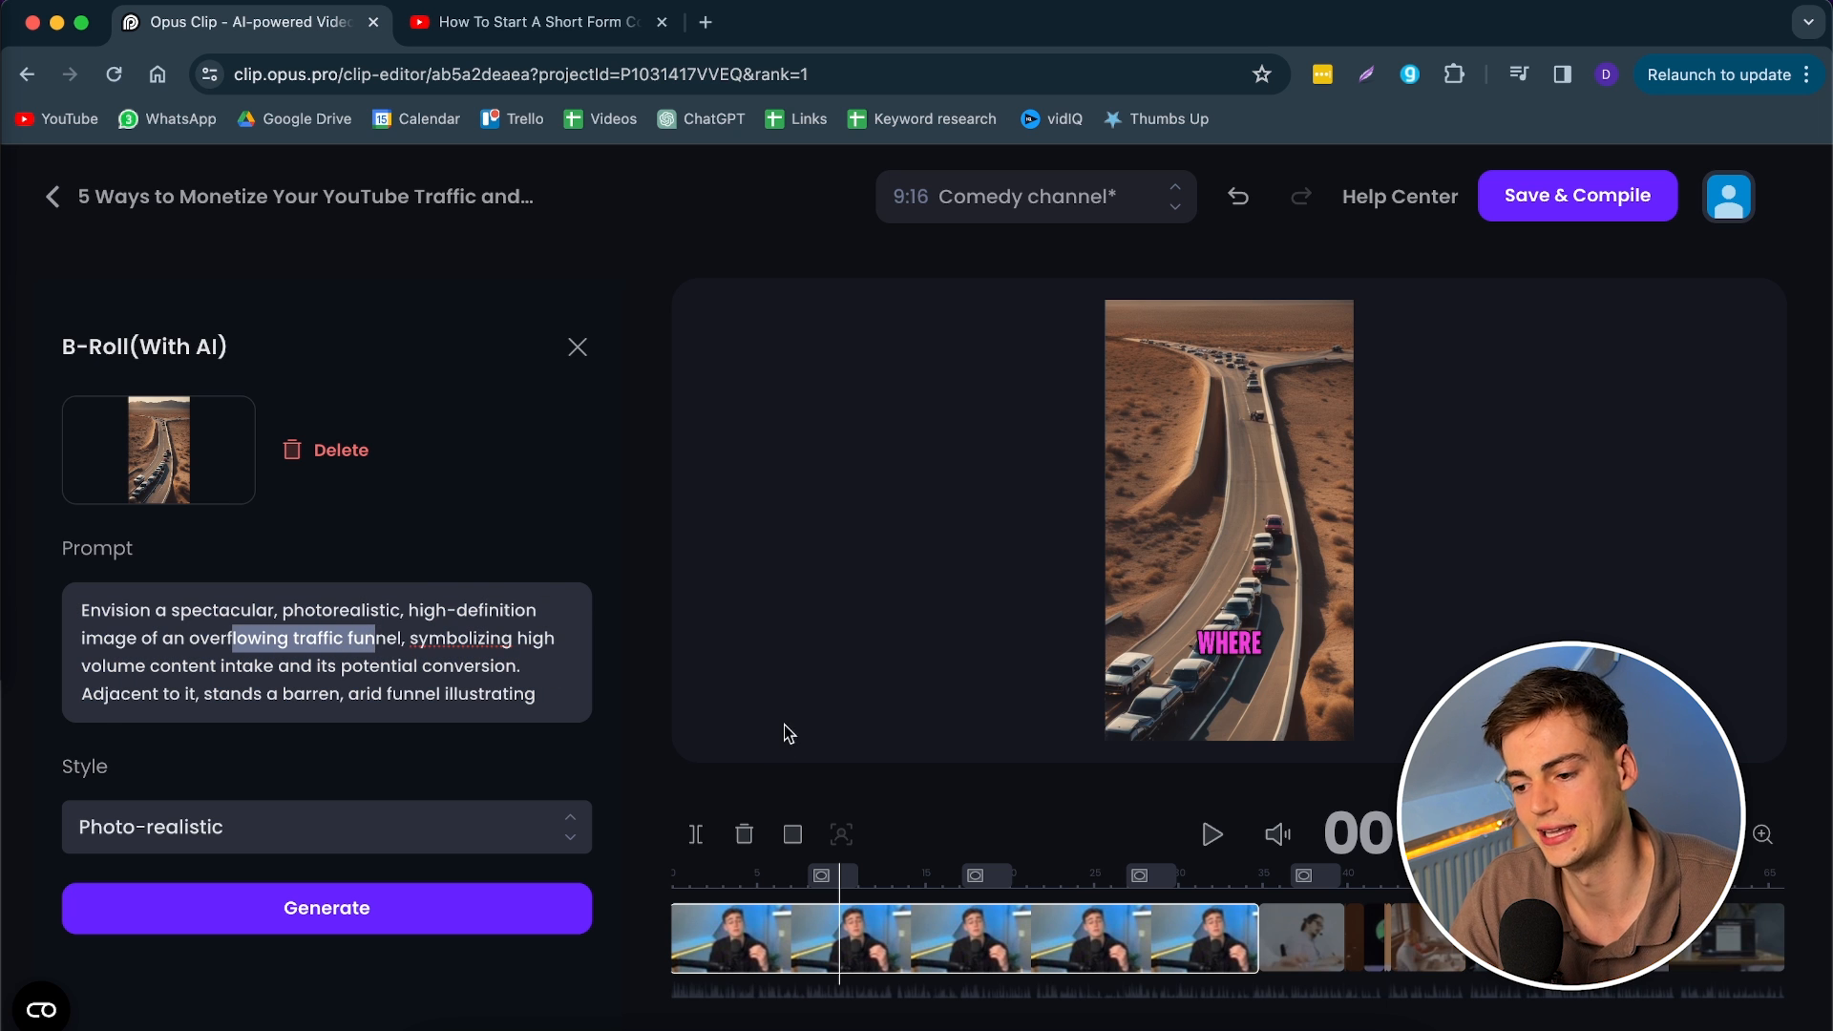
mouse_move(538, 846)
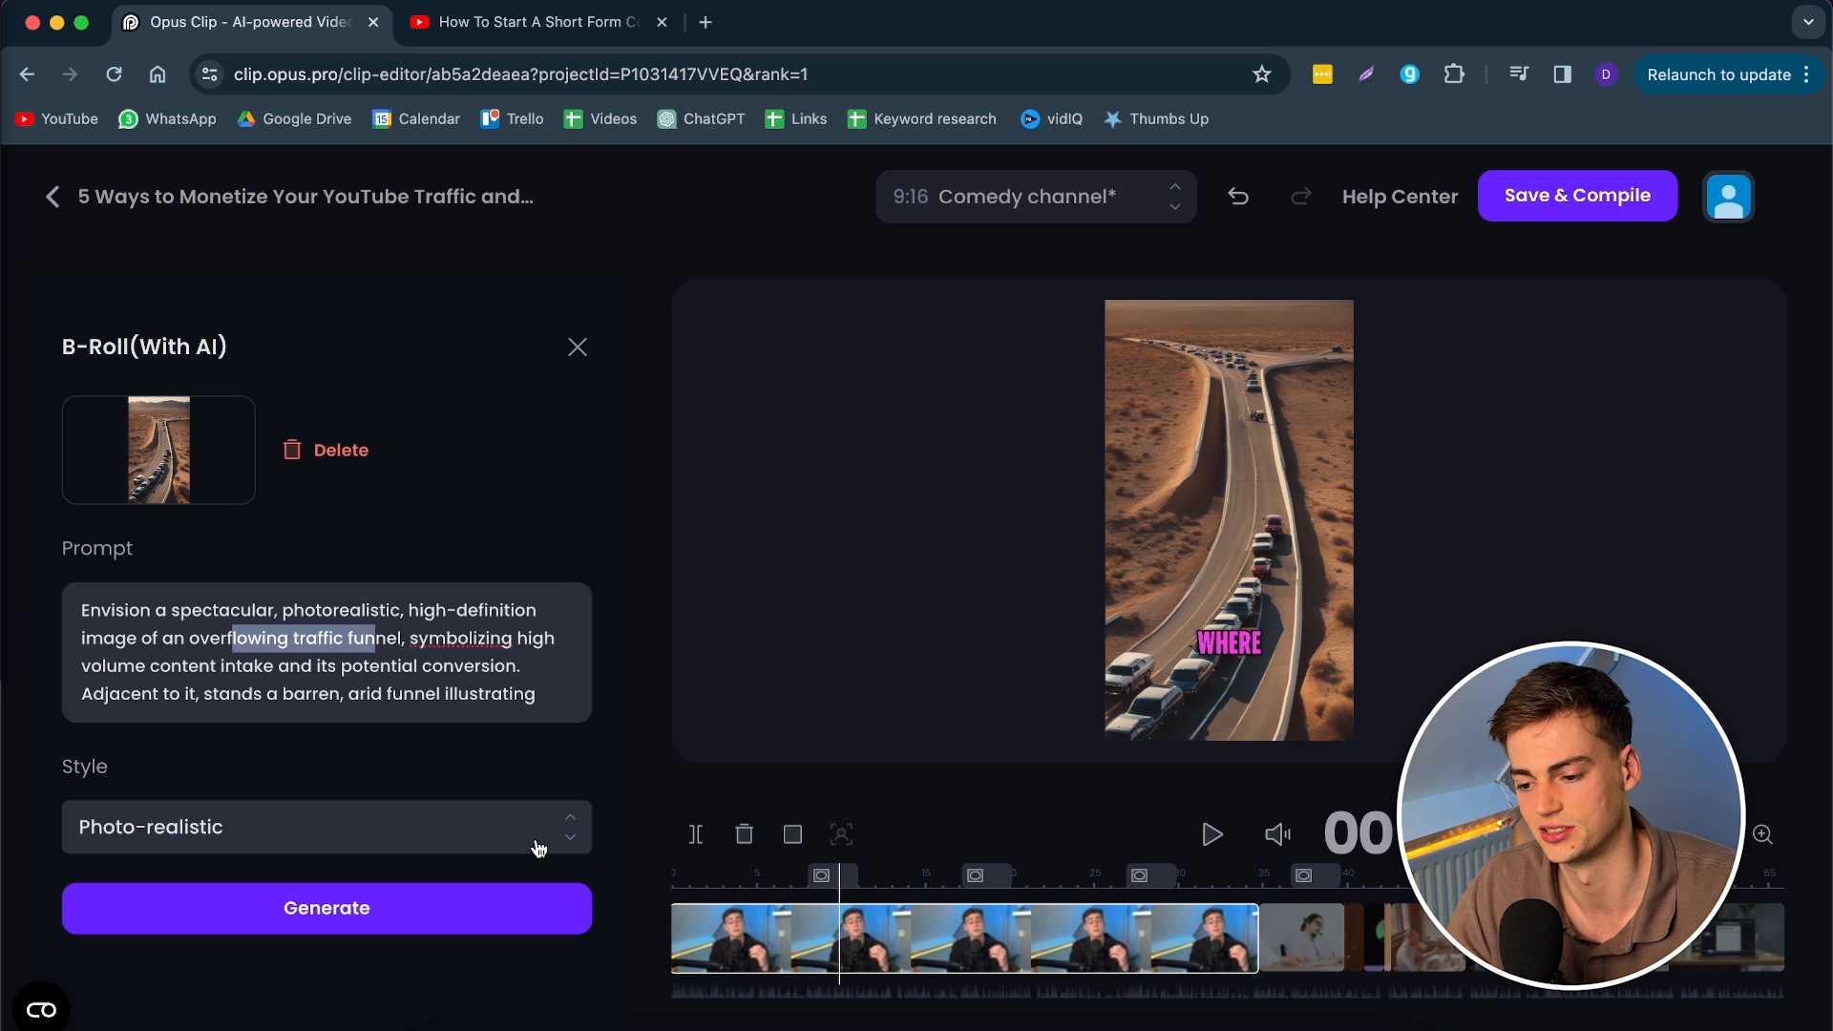
mouse_move(1283, 379)
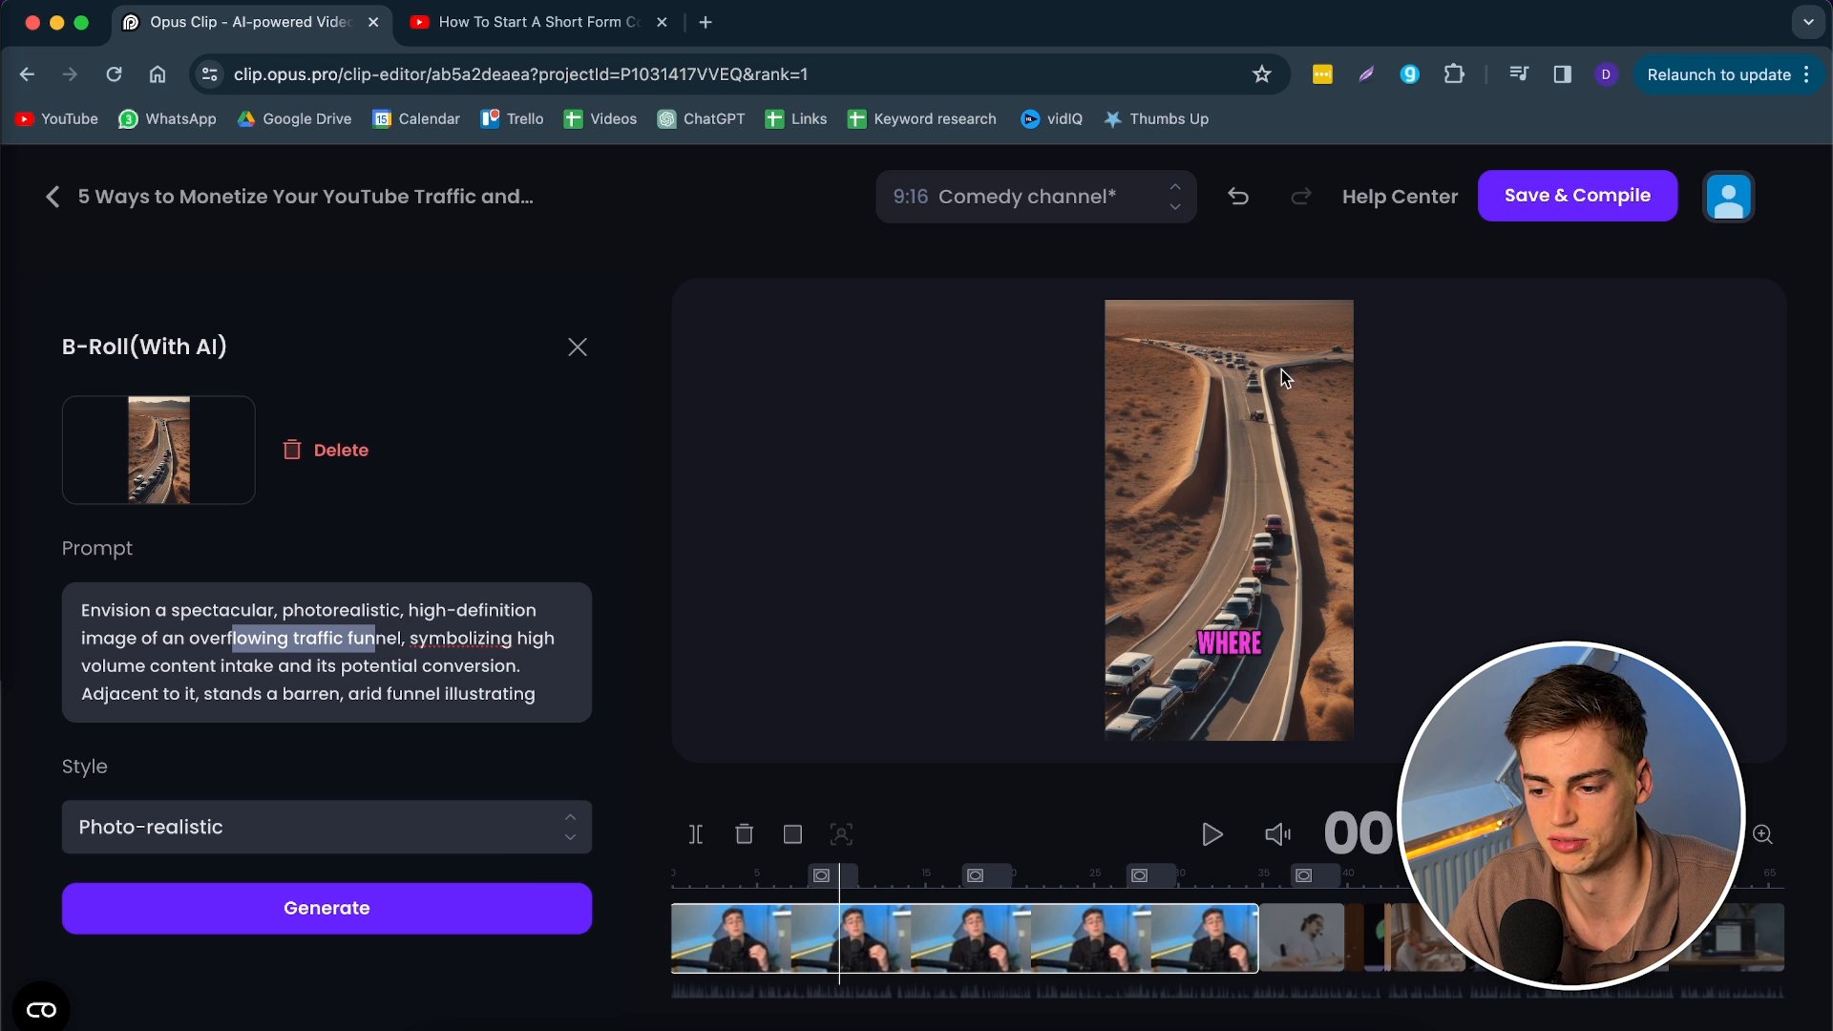
mouse_move(1075, 405)
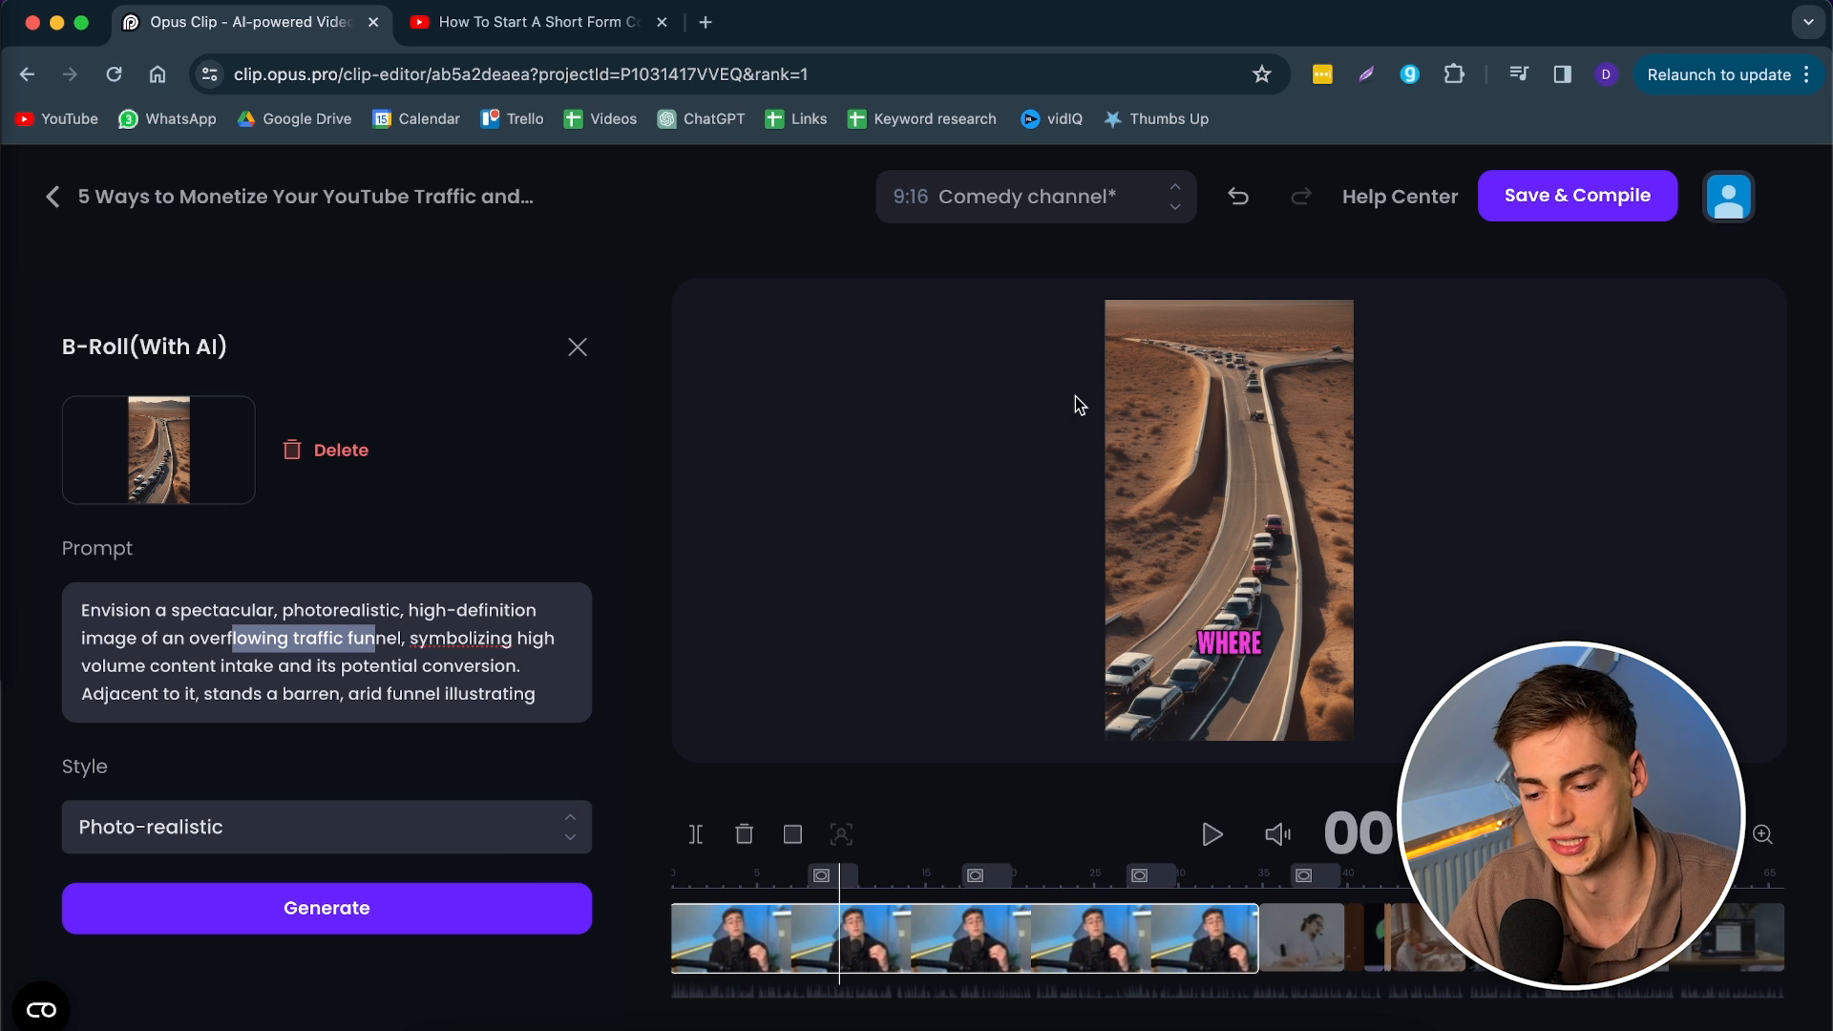
mouse_move(705, 758)
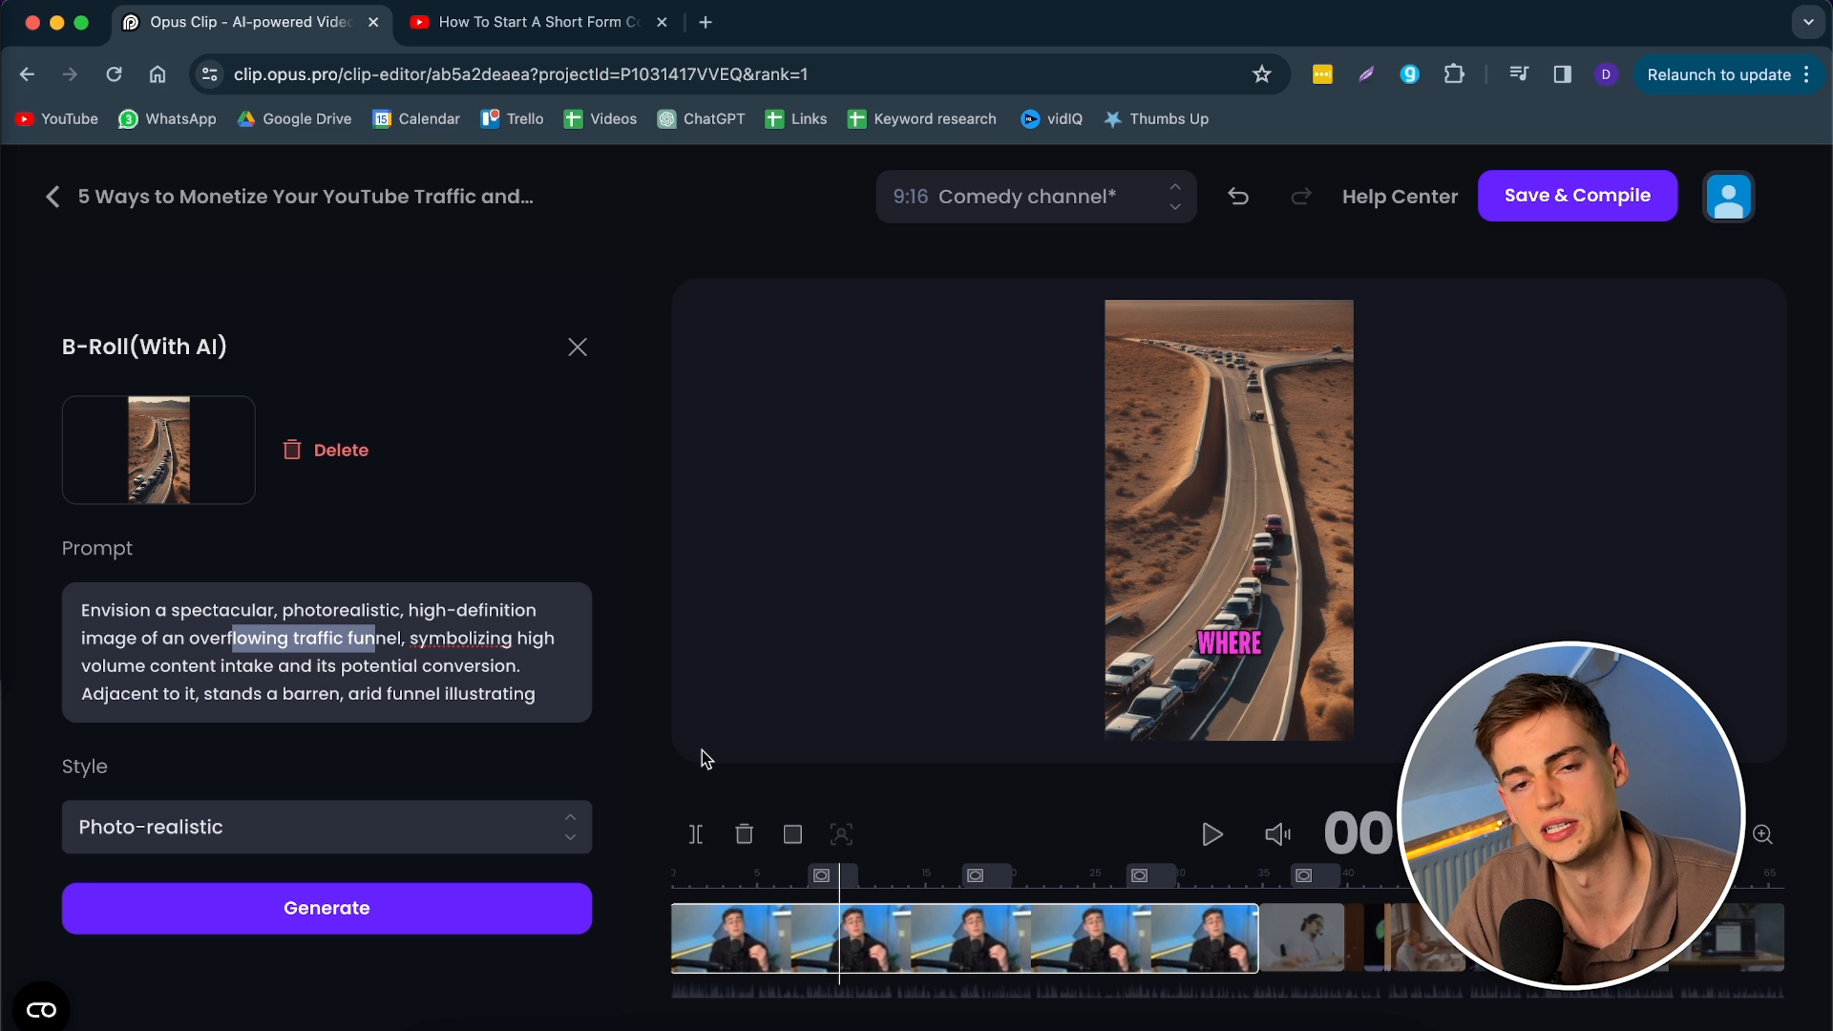
mouse_move(363, 523)
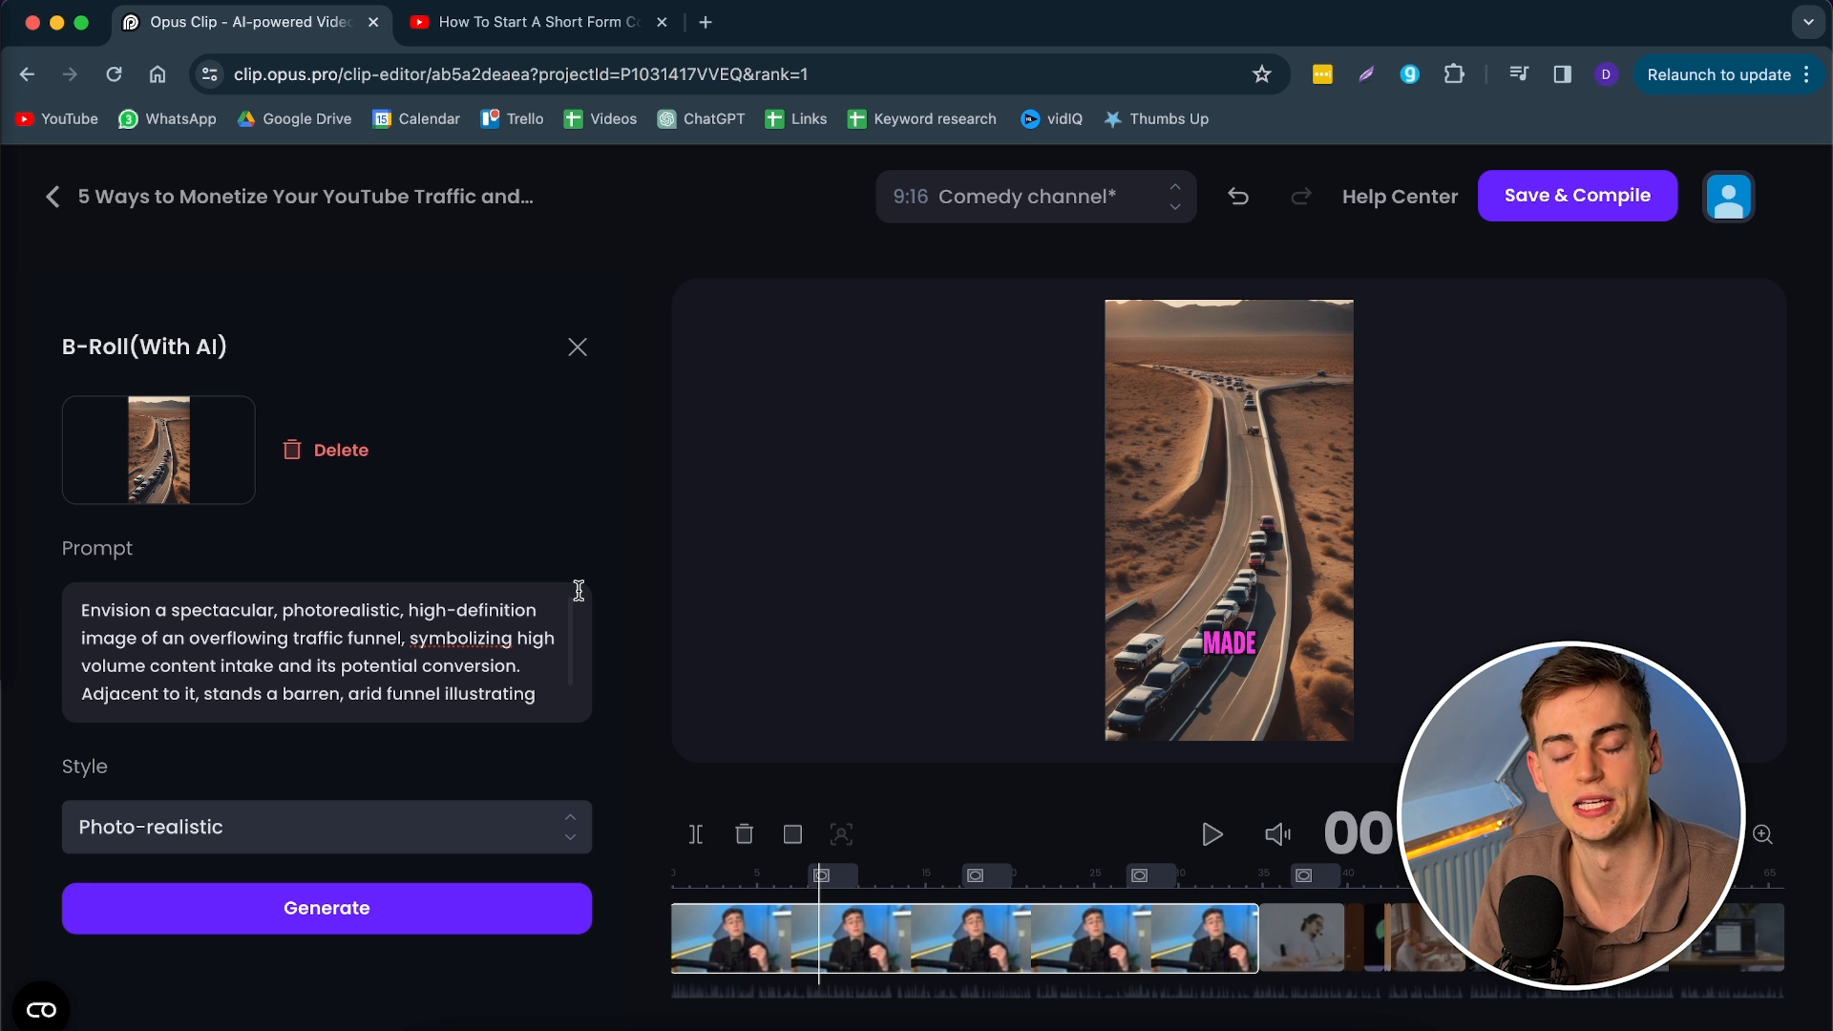
Step: Look through the generated B-roll images and return to the Design settings
click(326, 907)
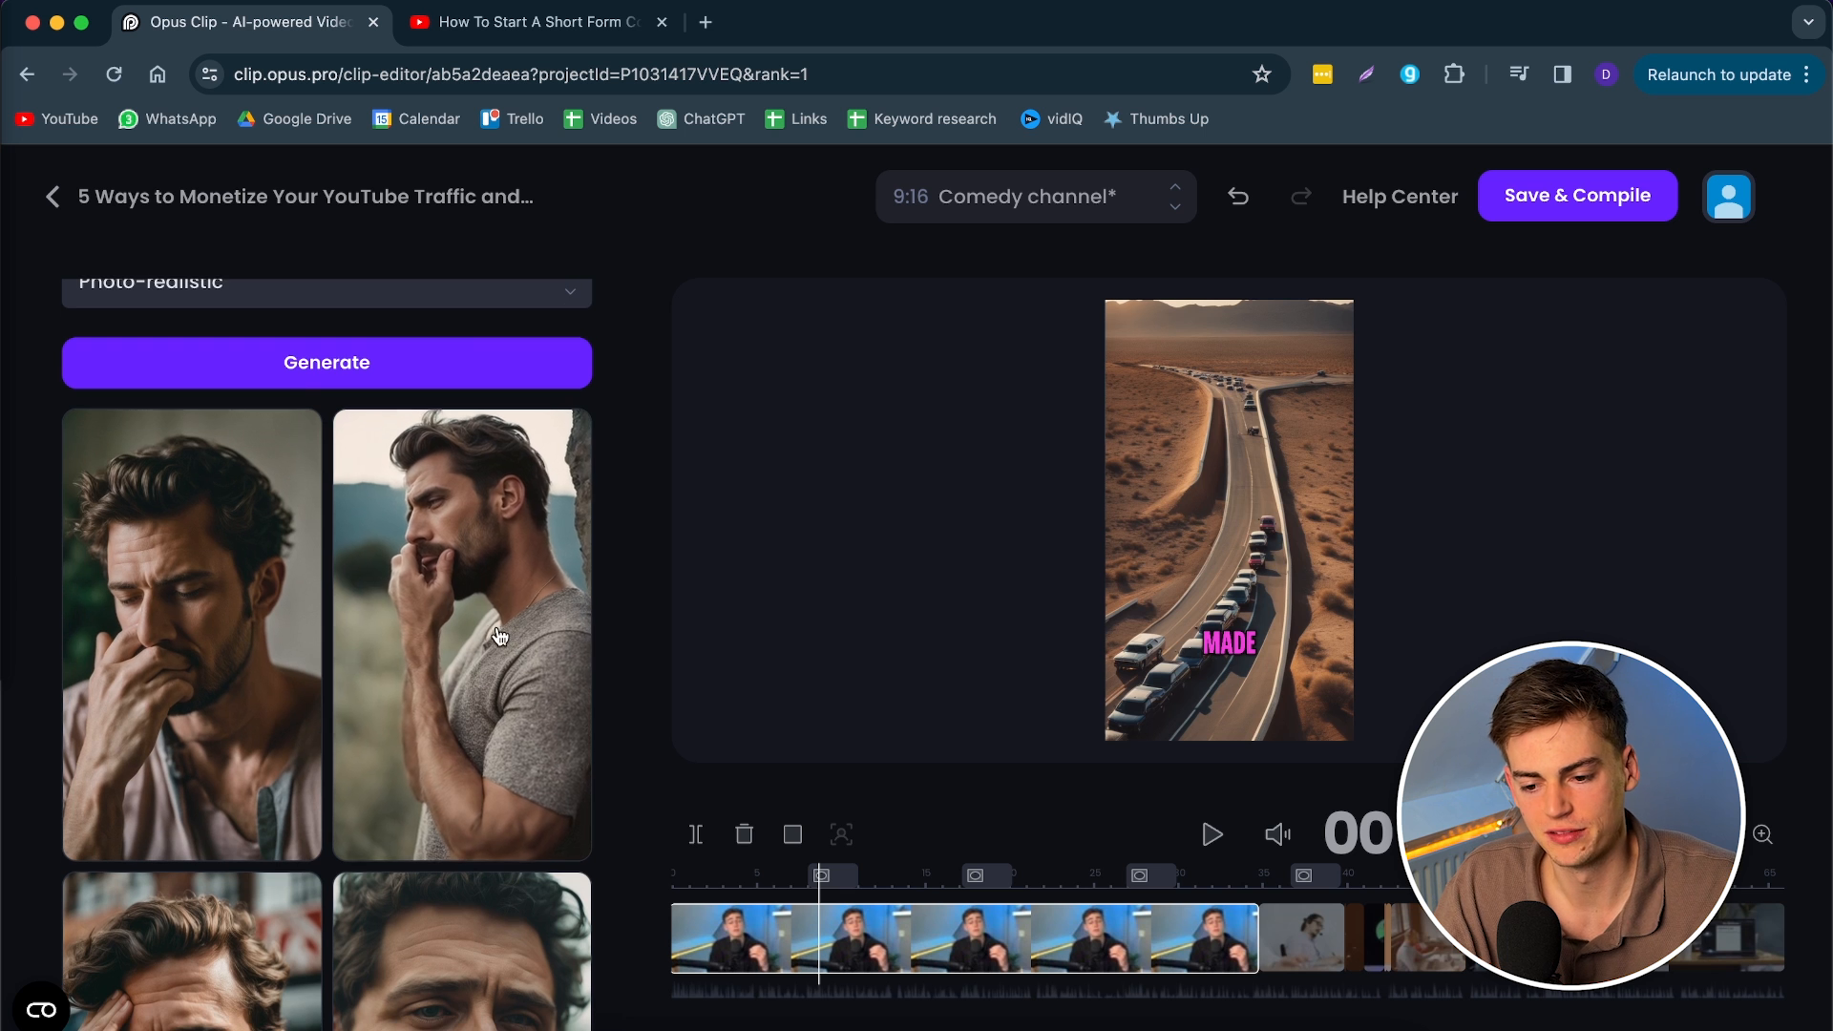
scroll(down, 3)
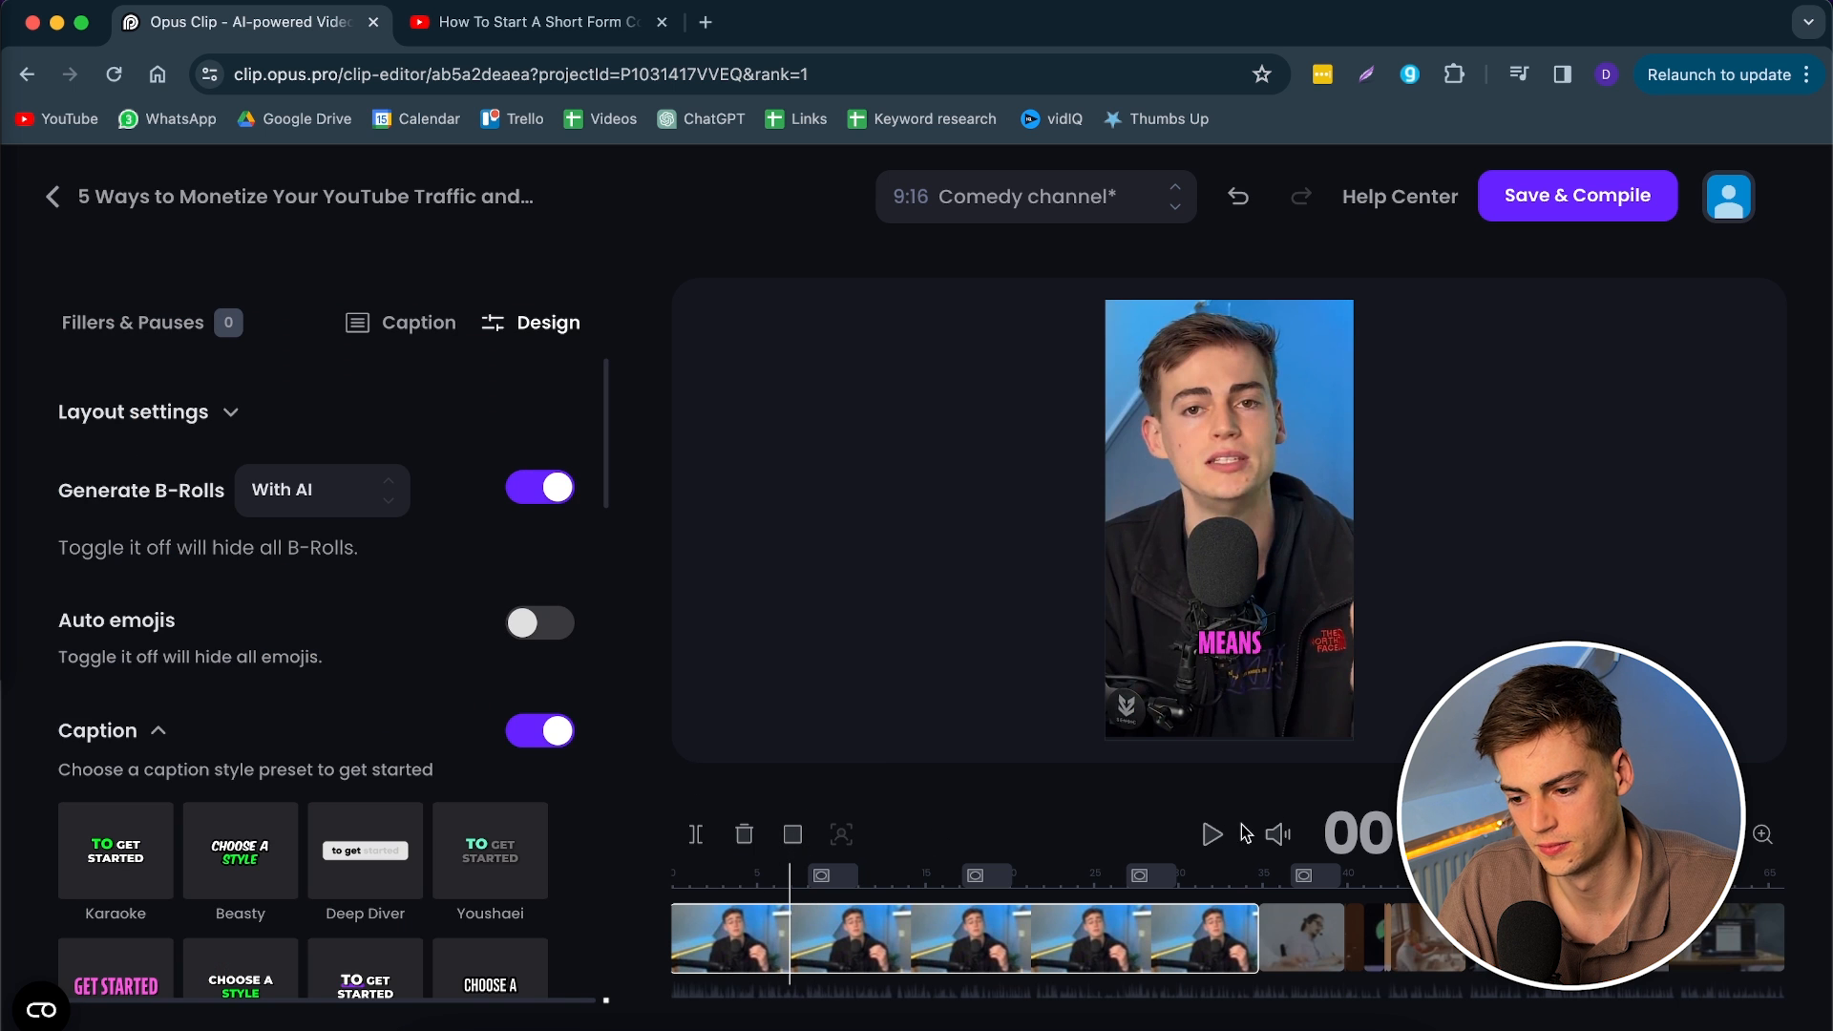
Step: Preview the clip, try the Mozi caption preset, then apply Deep Diver
click(1213, 834)
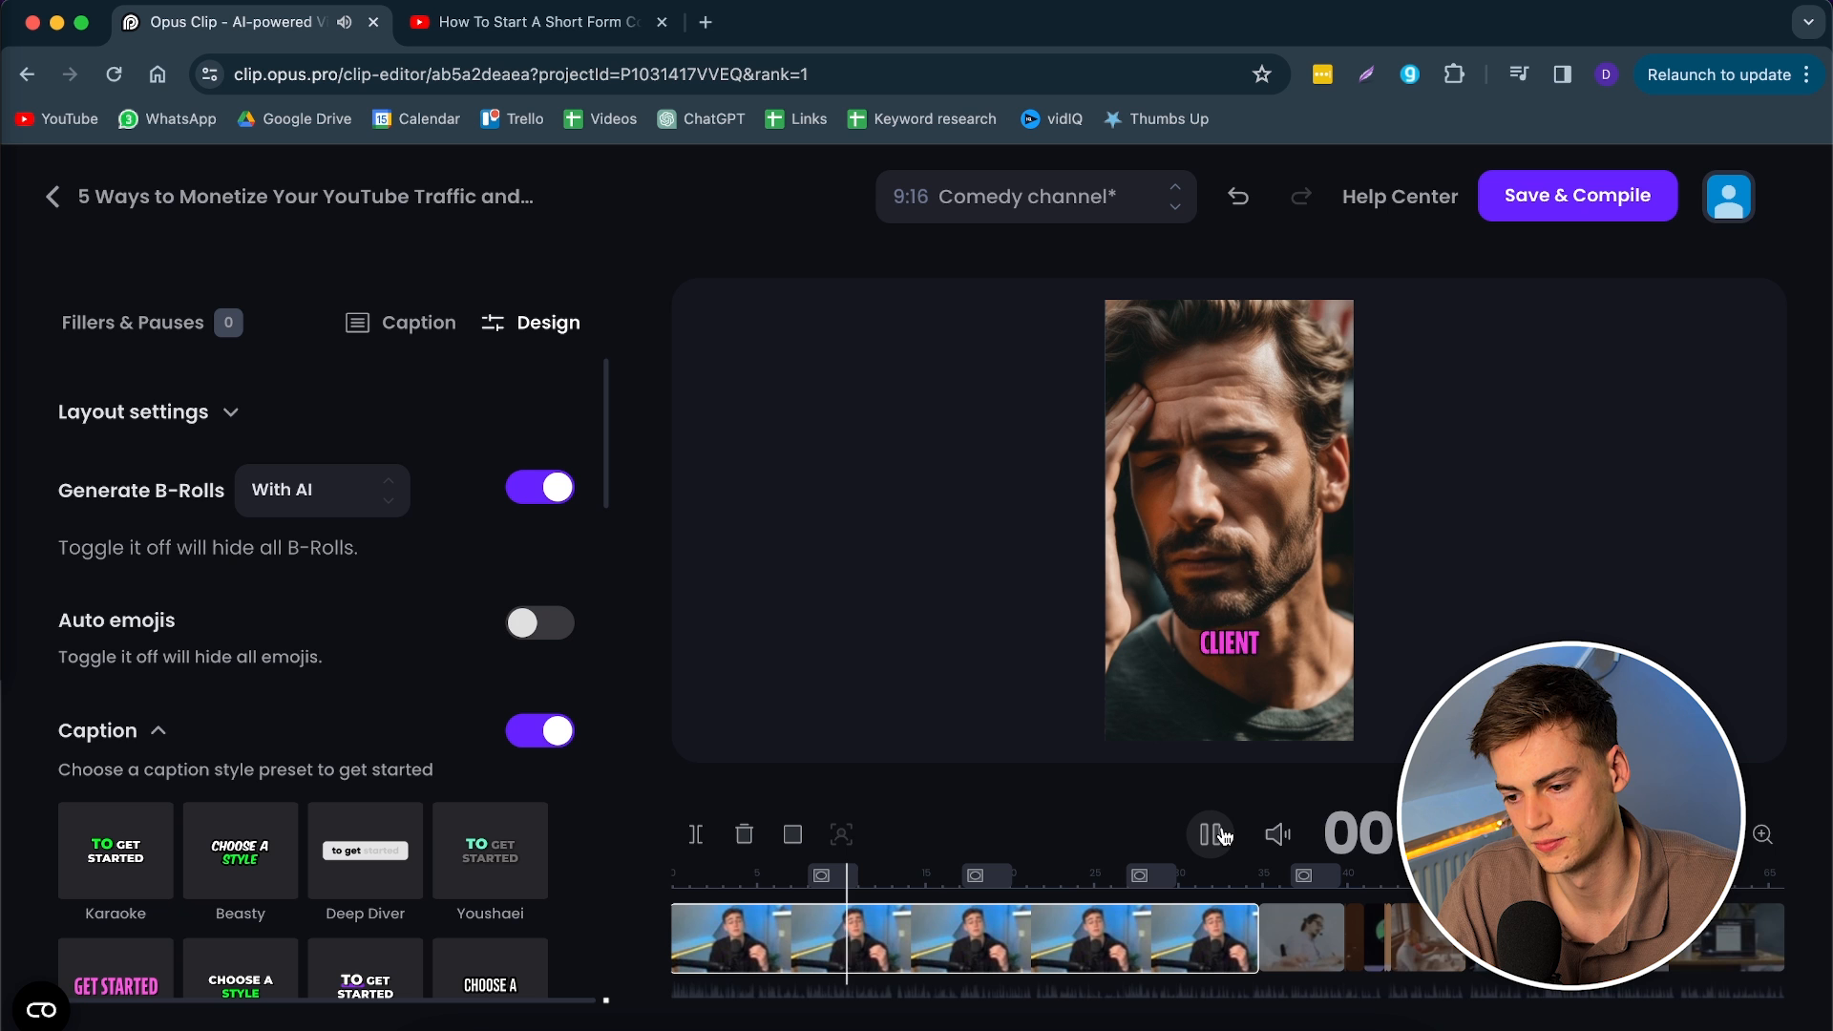
click(1211, 835)
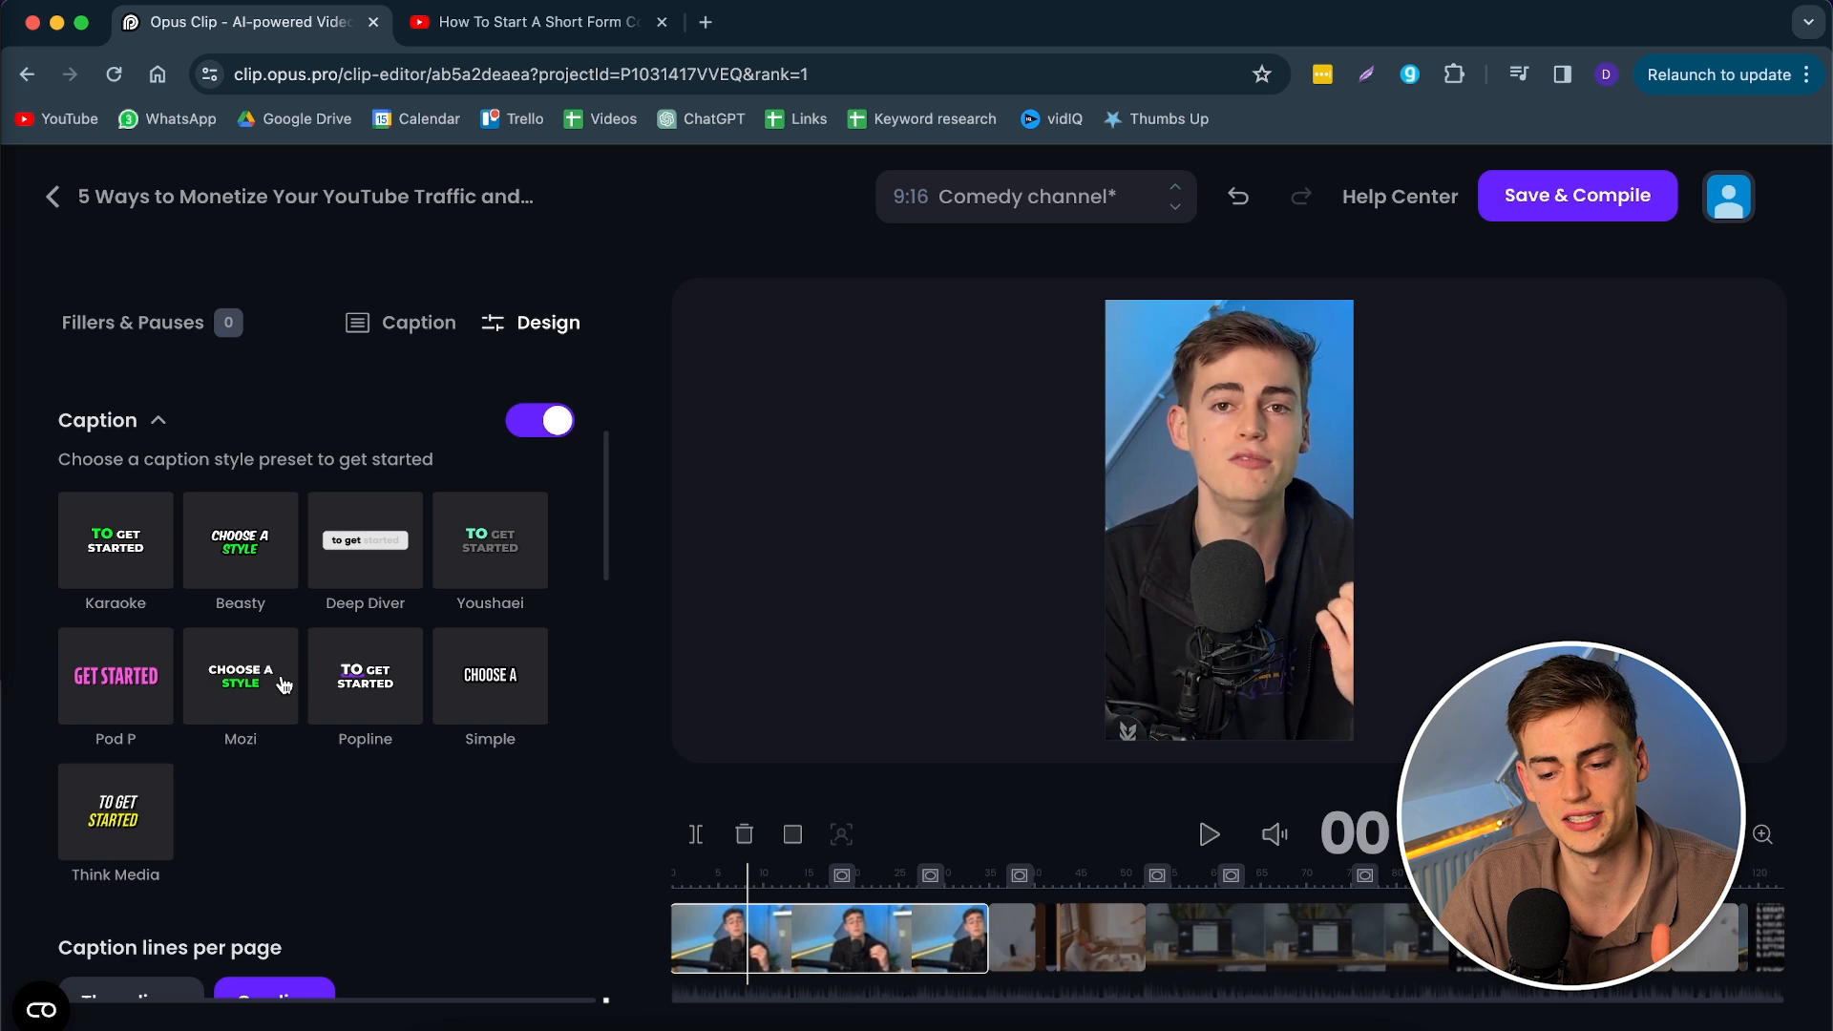
mouse_move(433, 680)
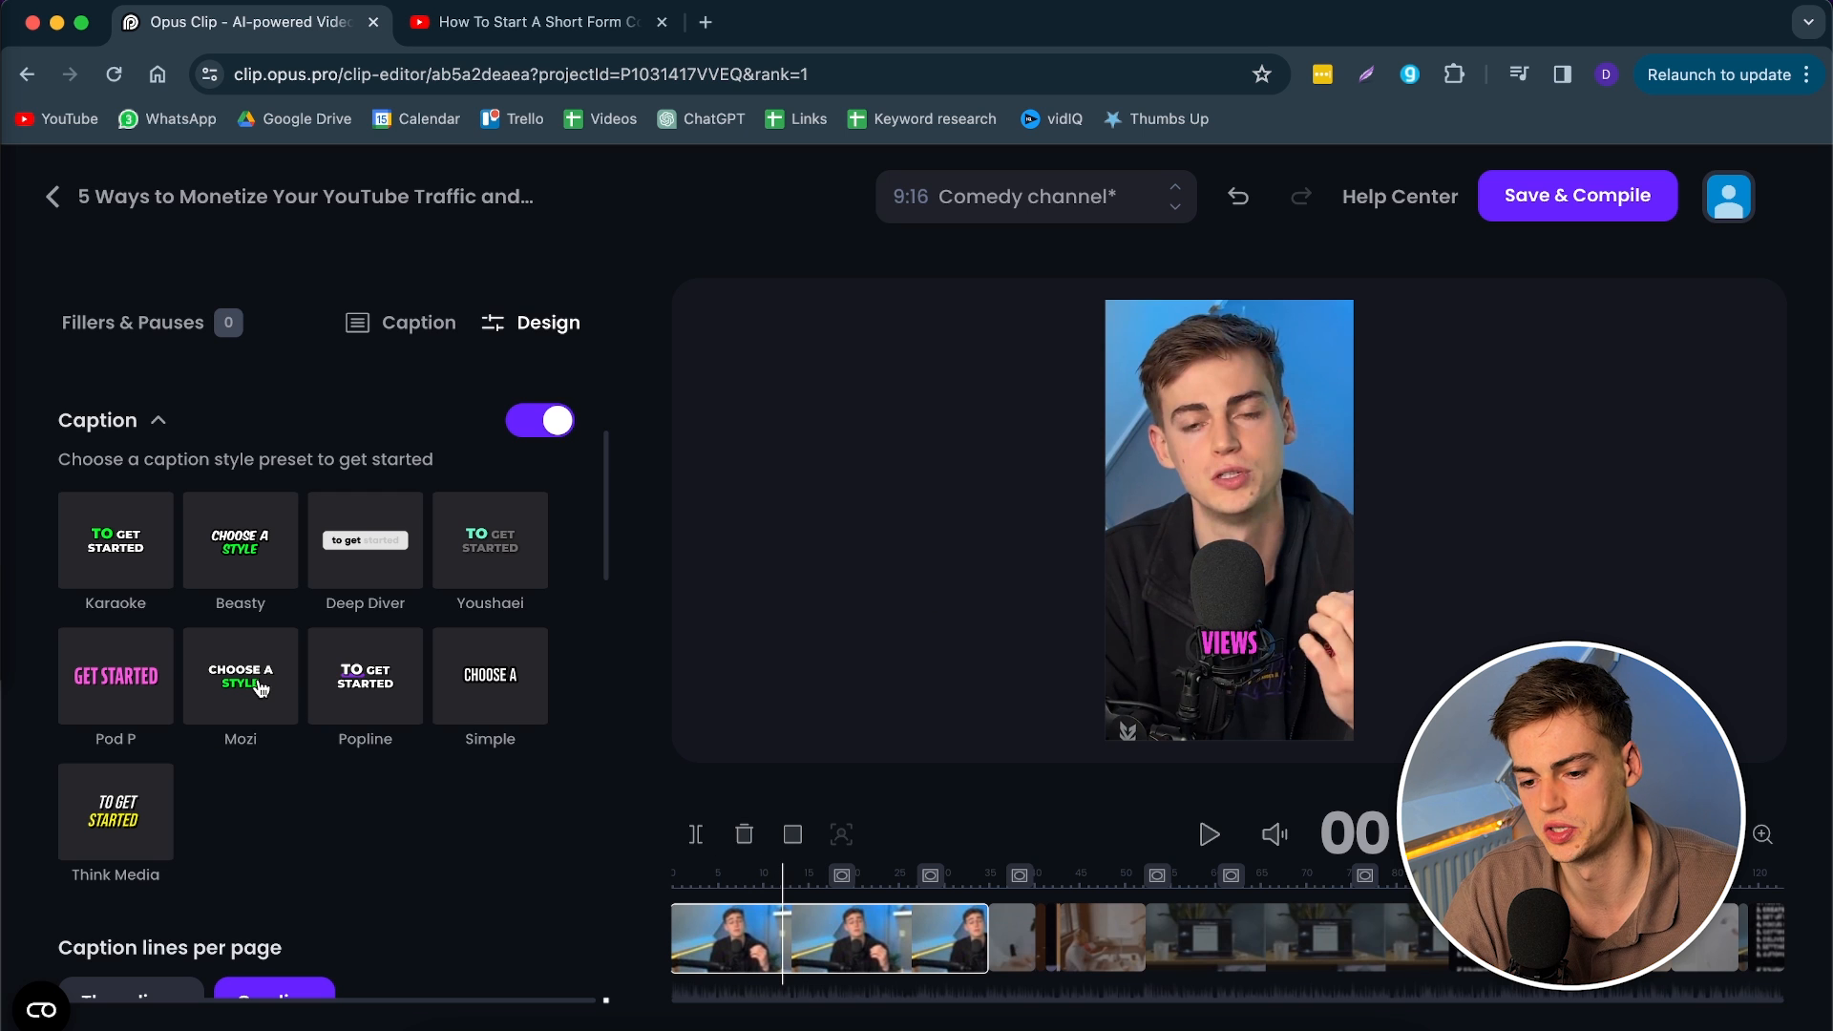
click(241, 676)
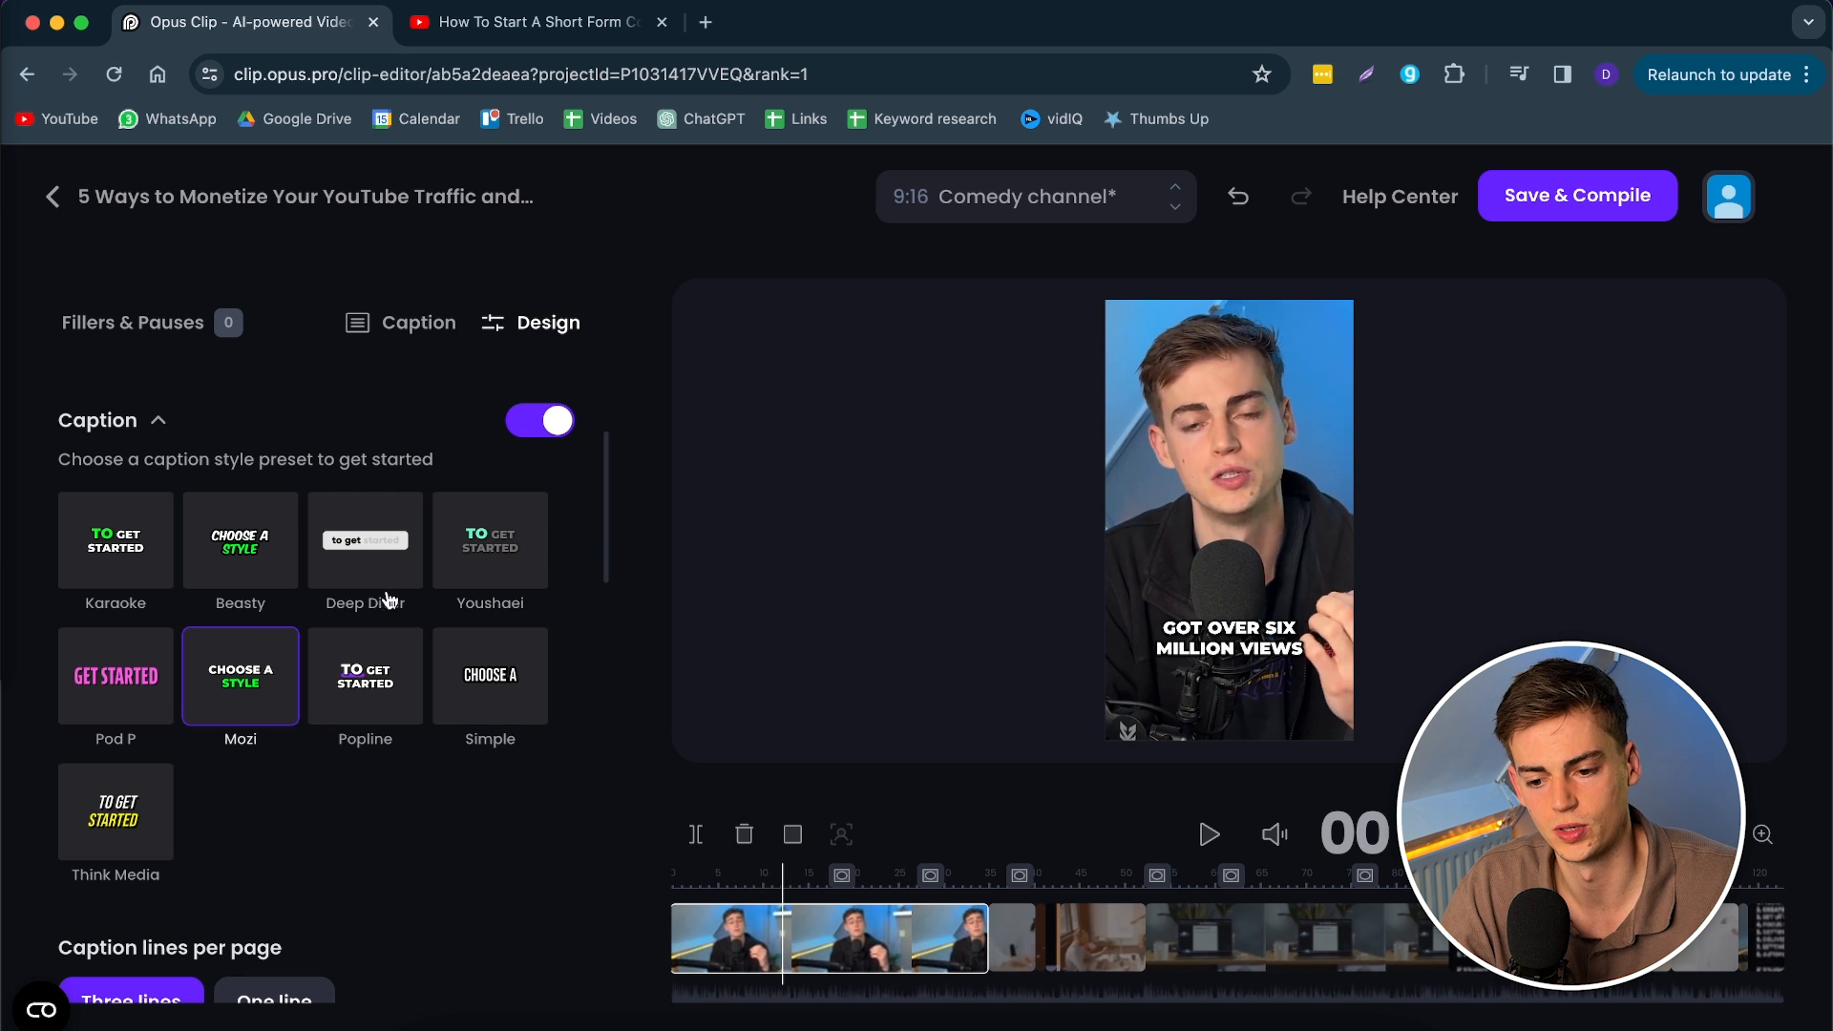
click(365, 539)
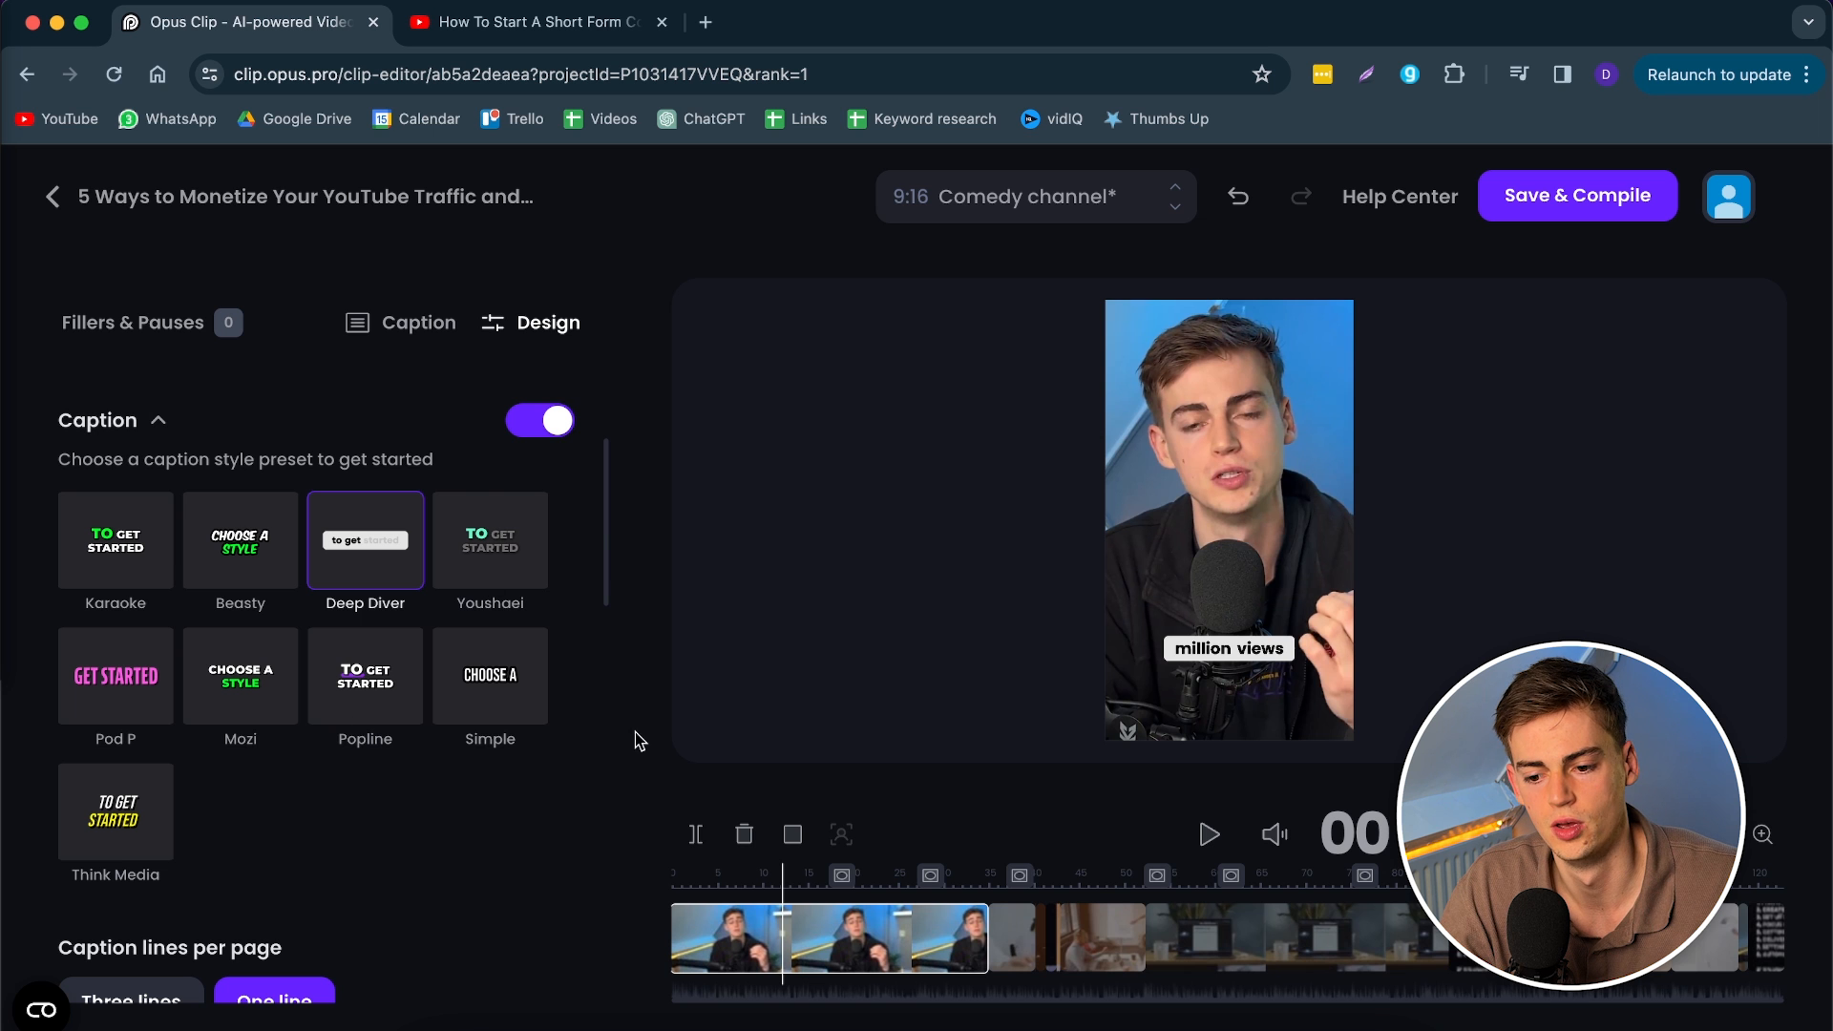
mouse_move(491, 668)
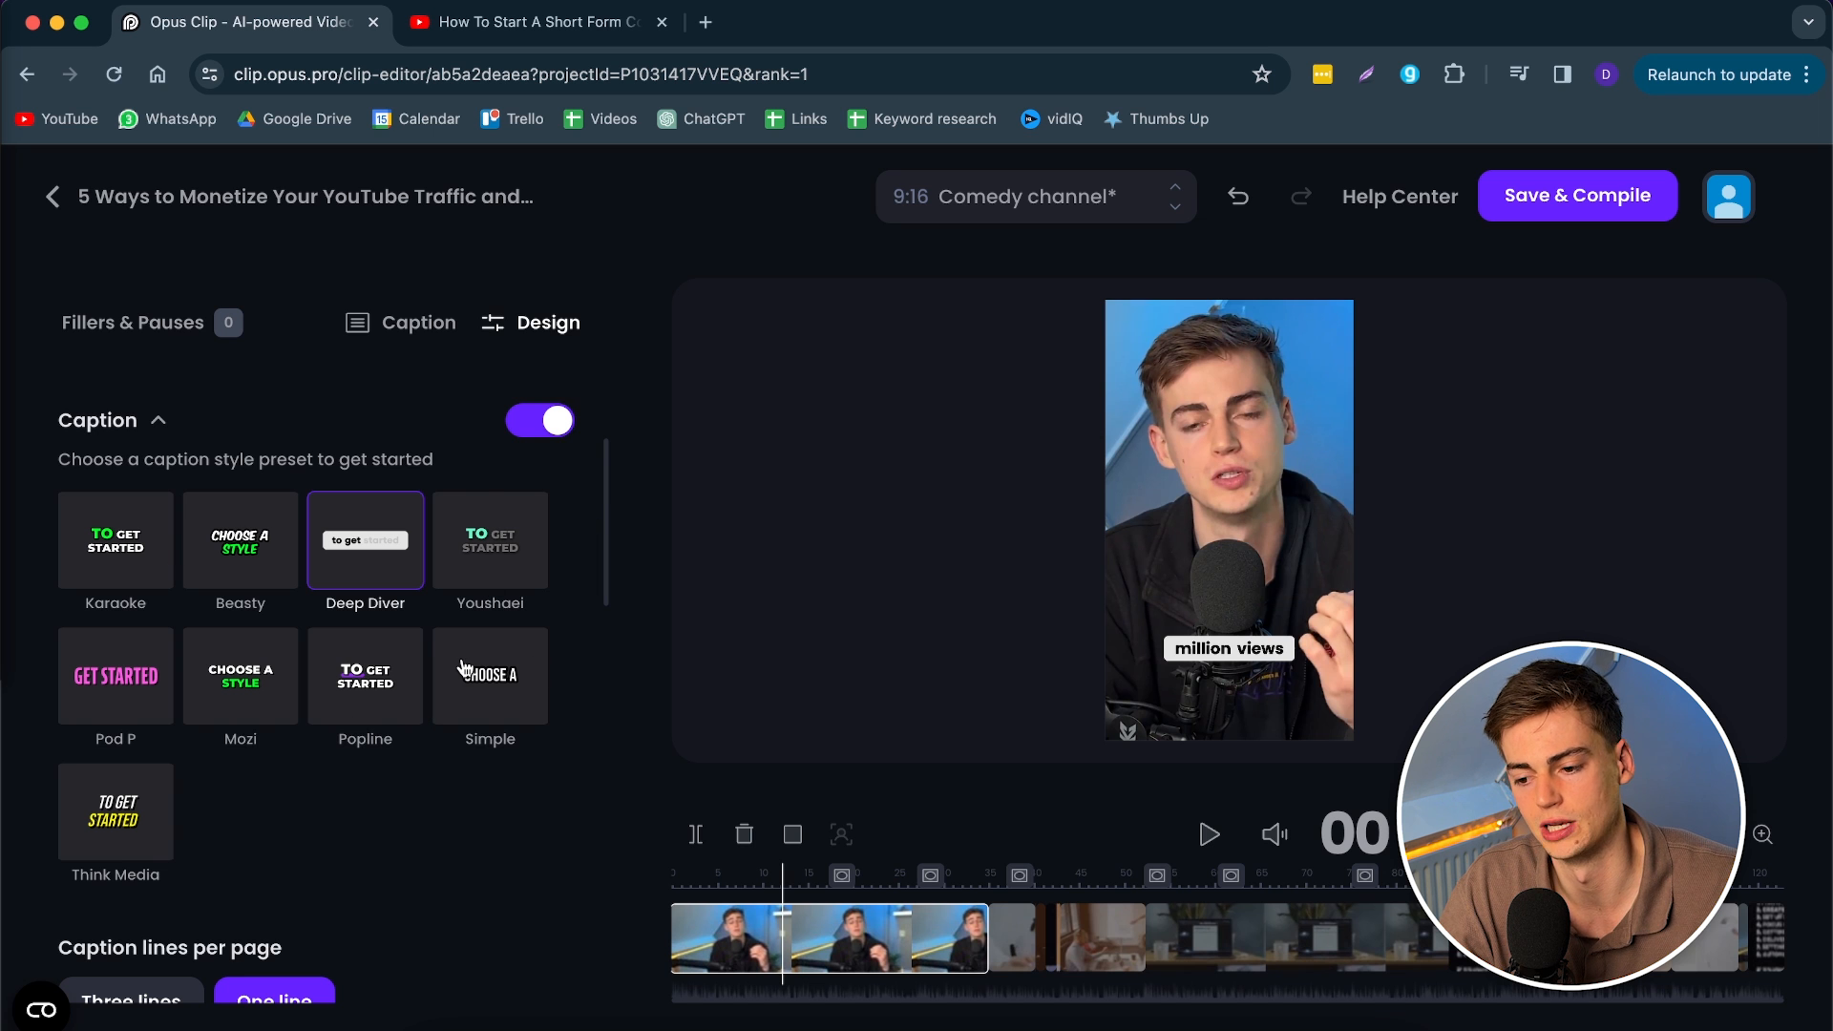
Step: Keep captions on one line after trying three, and leave transitions off after trying Scale
scroll(down, 3)
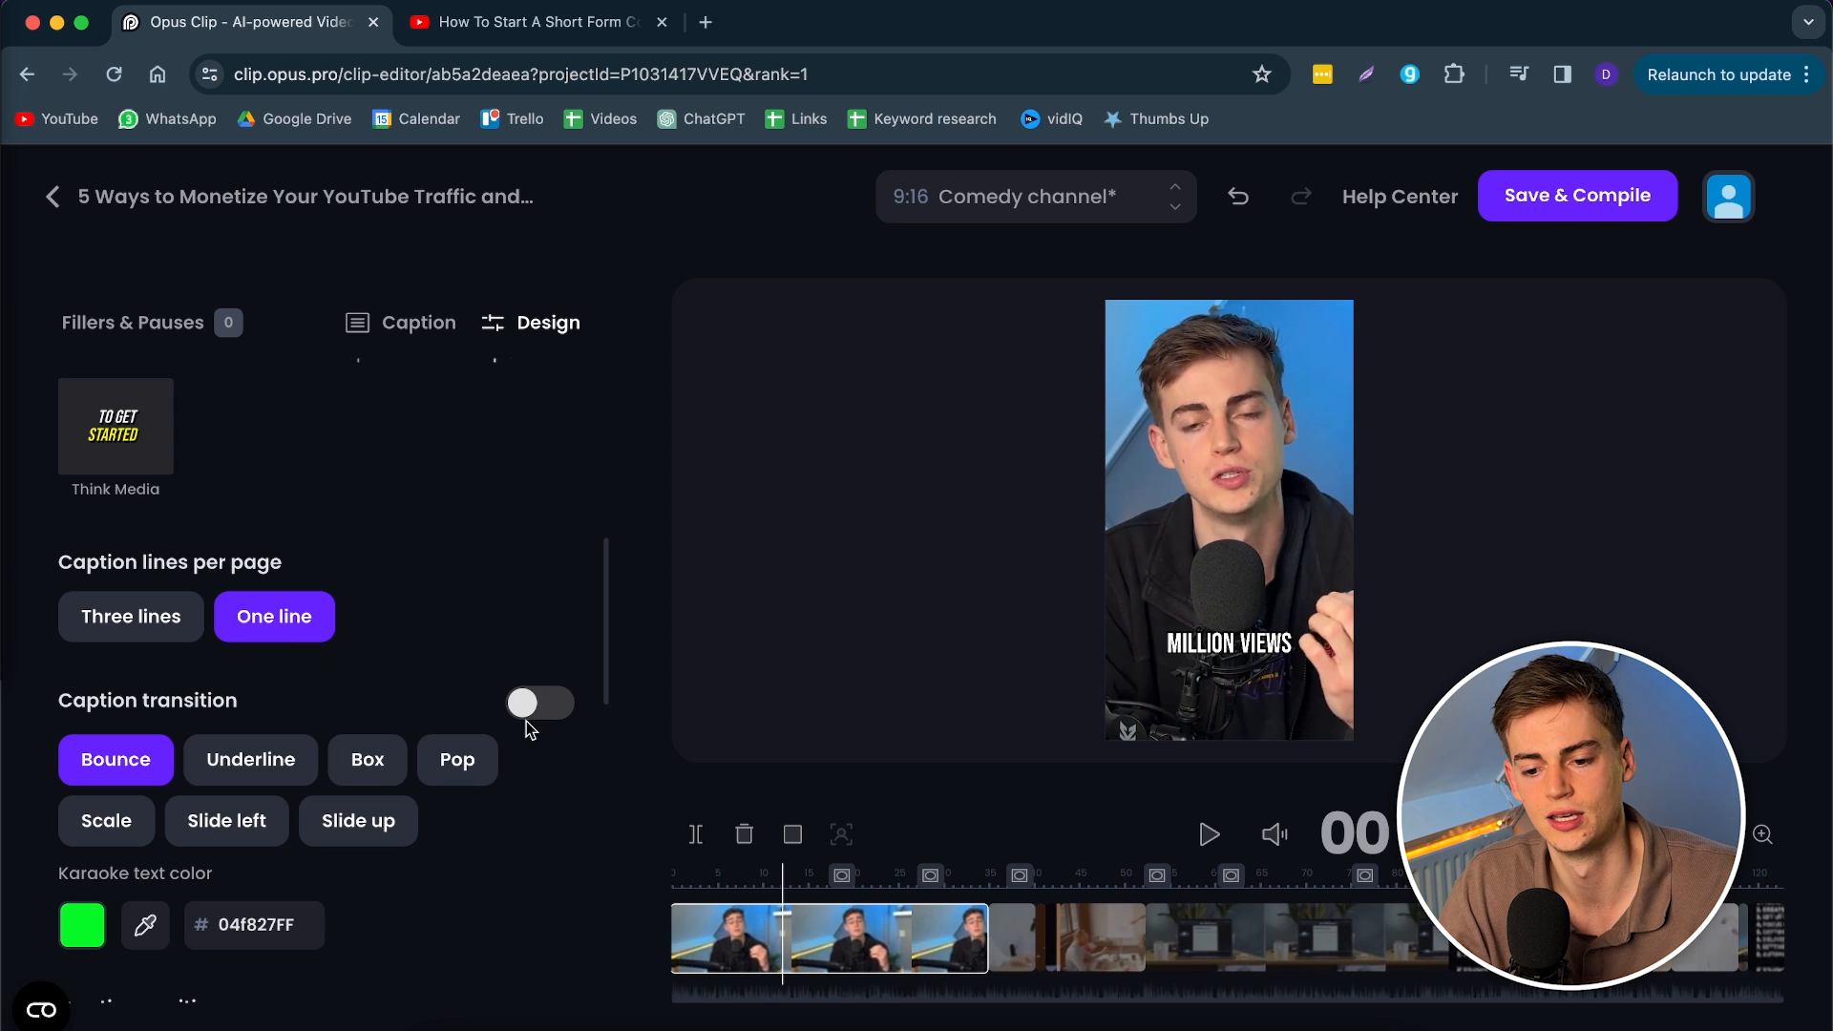
click(130, 617)
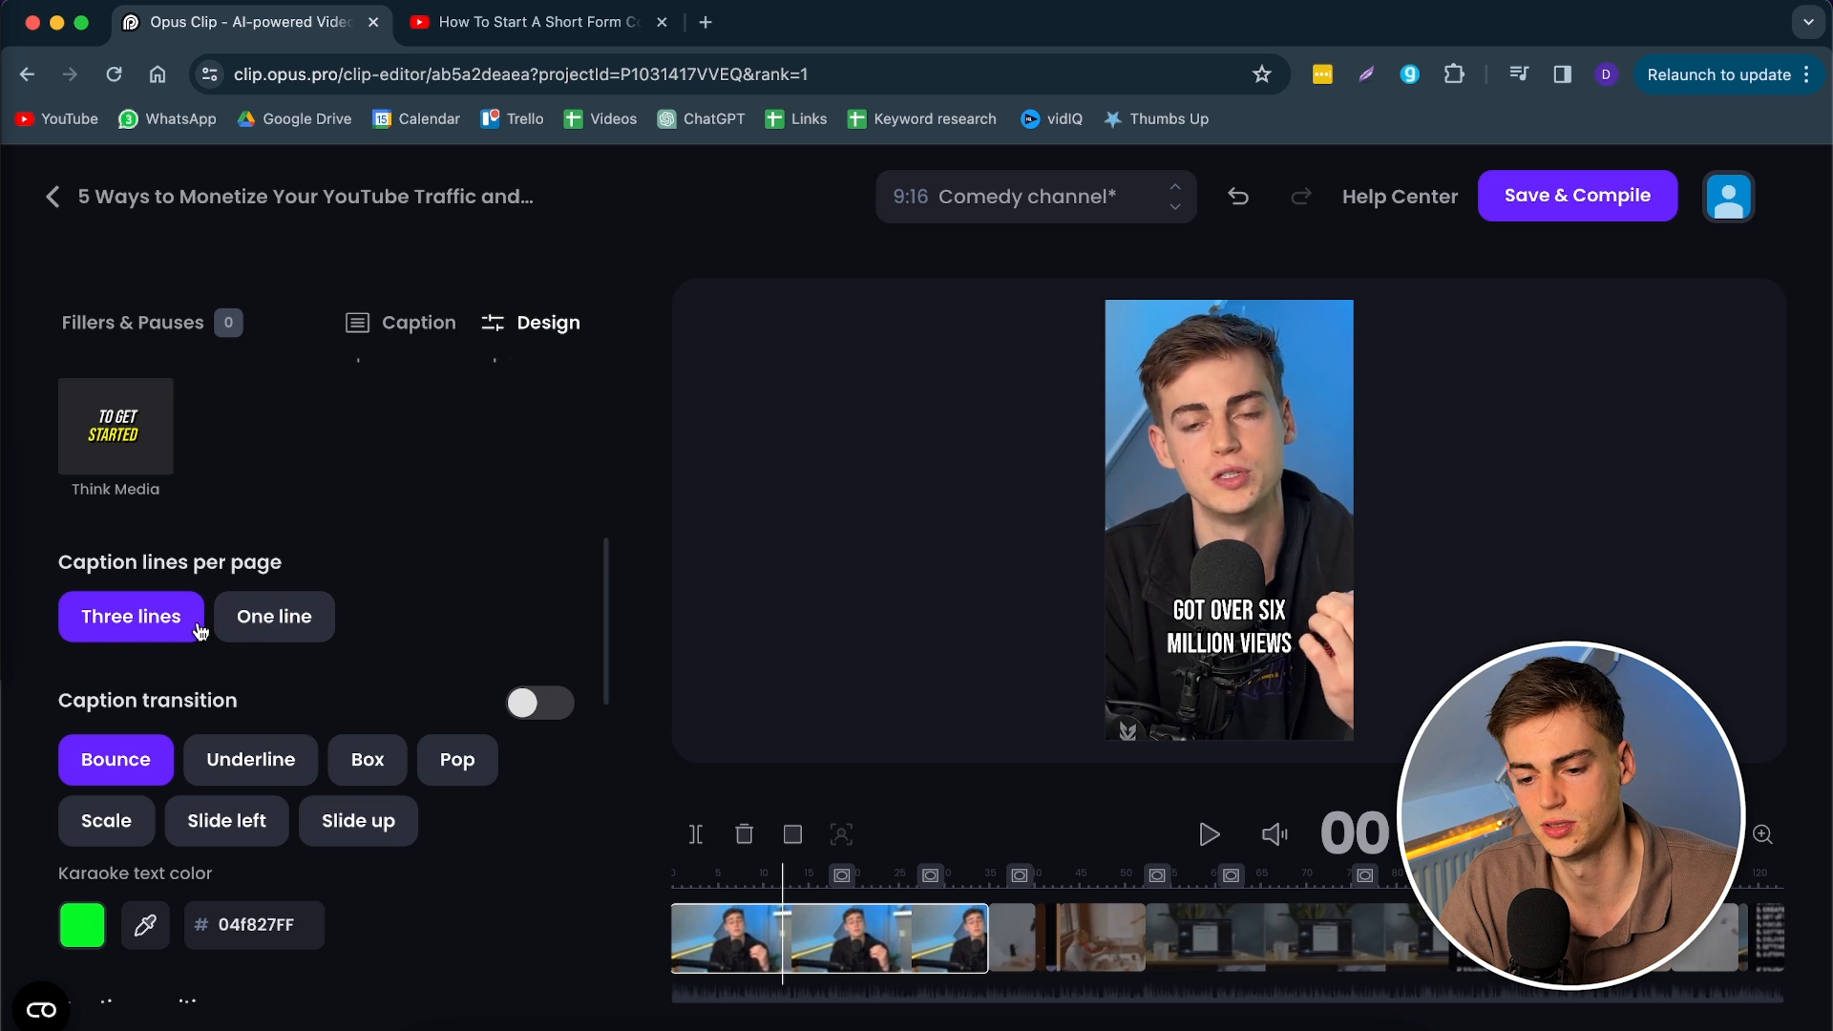
click(273, 617)
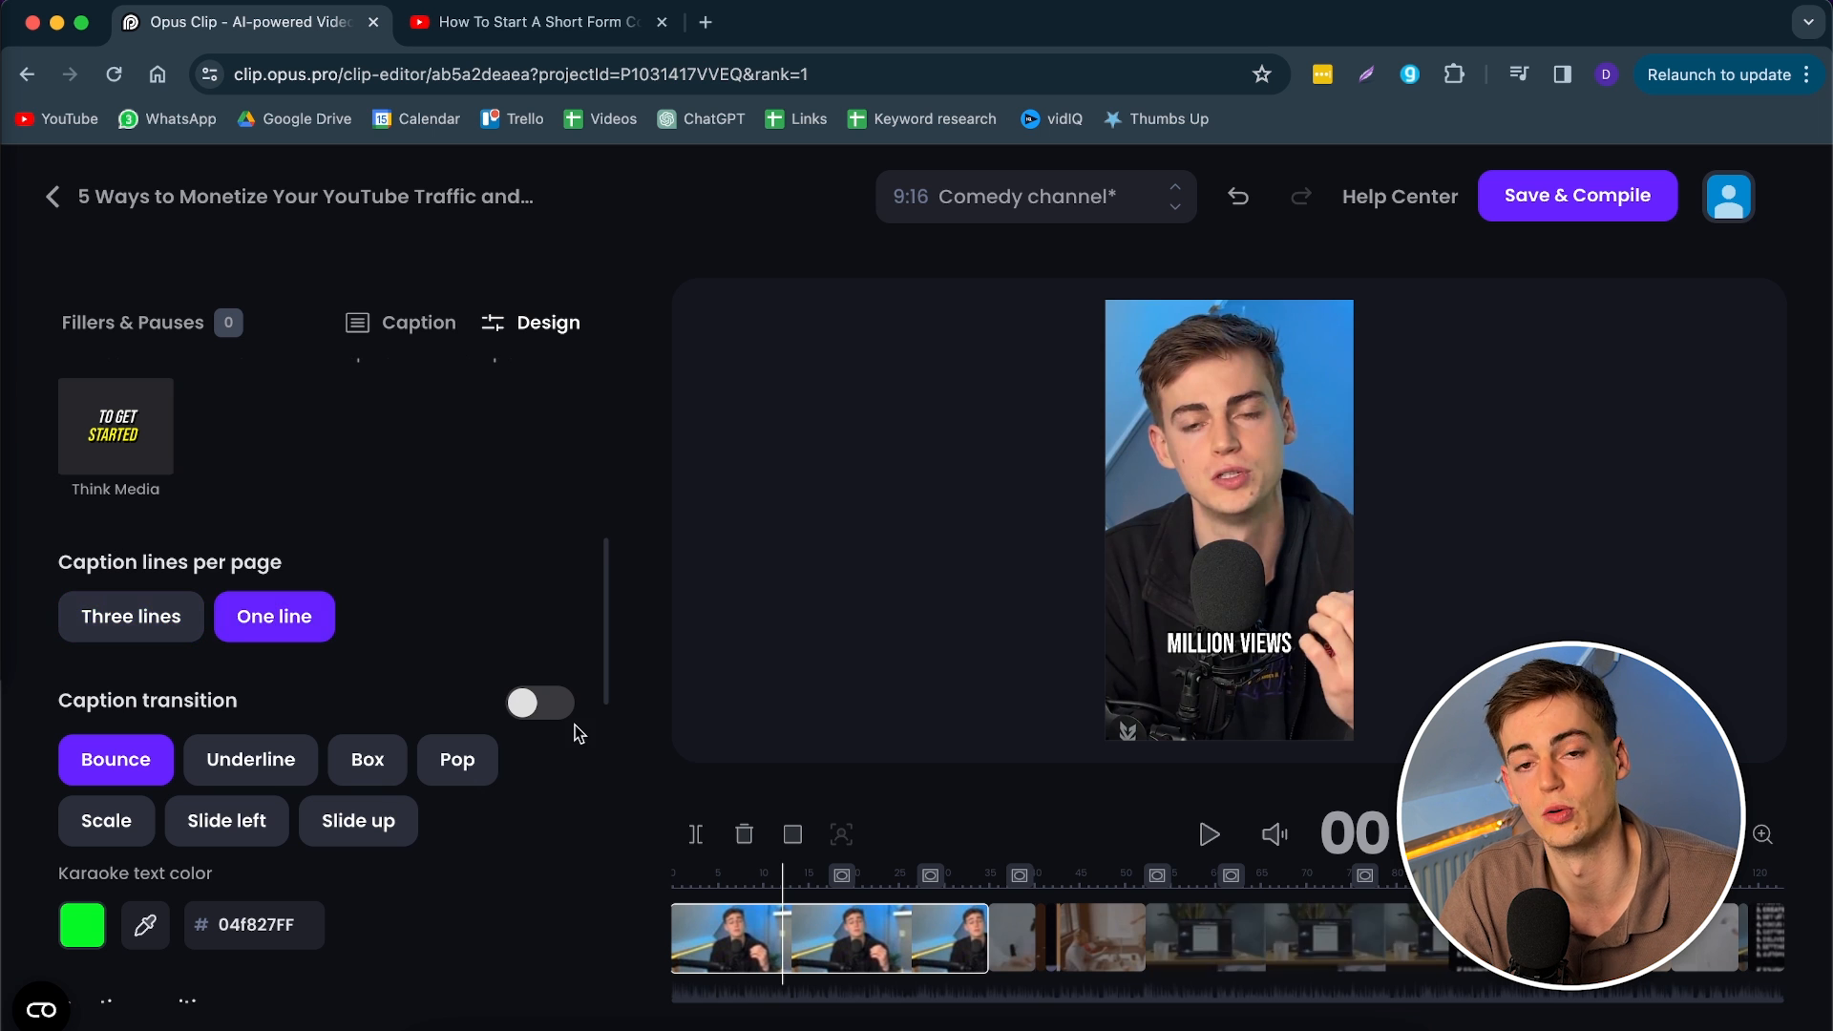
scroll(down, 3)
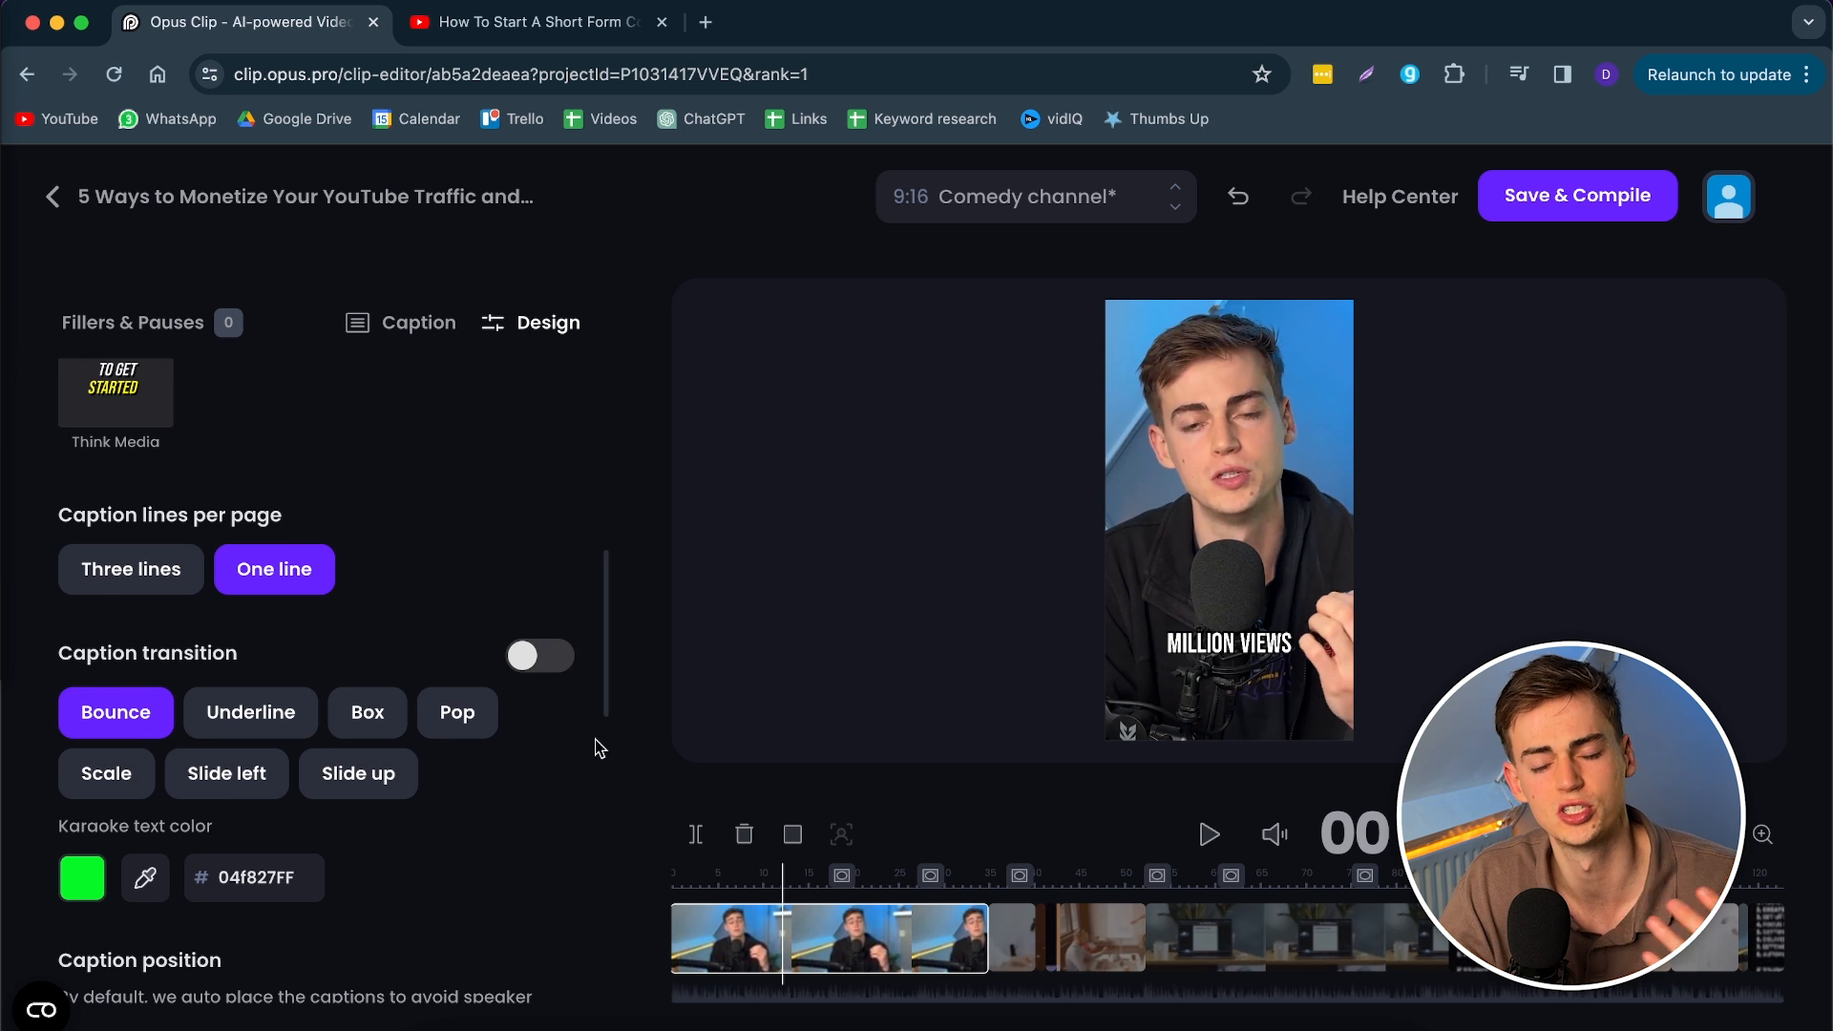
scroll(down, 3)
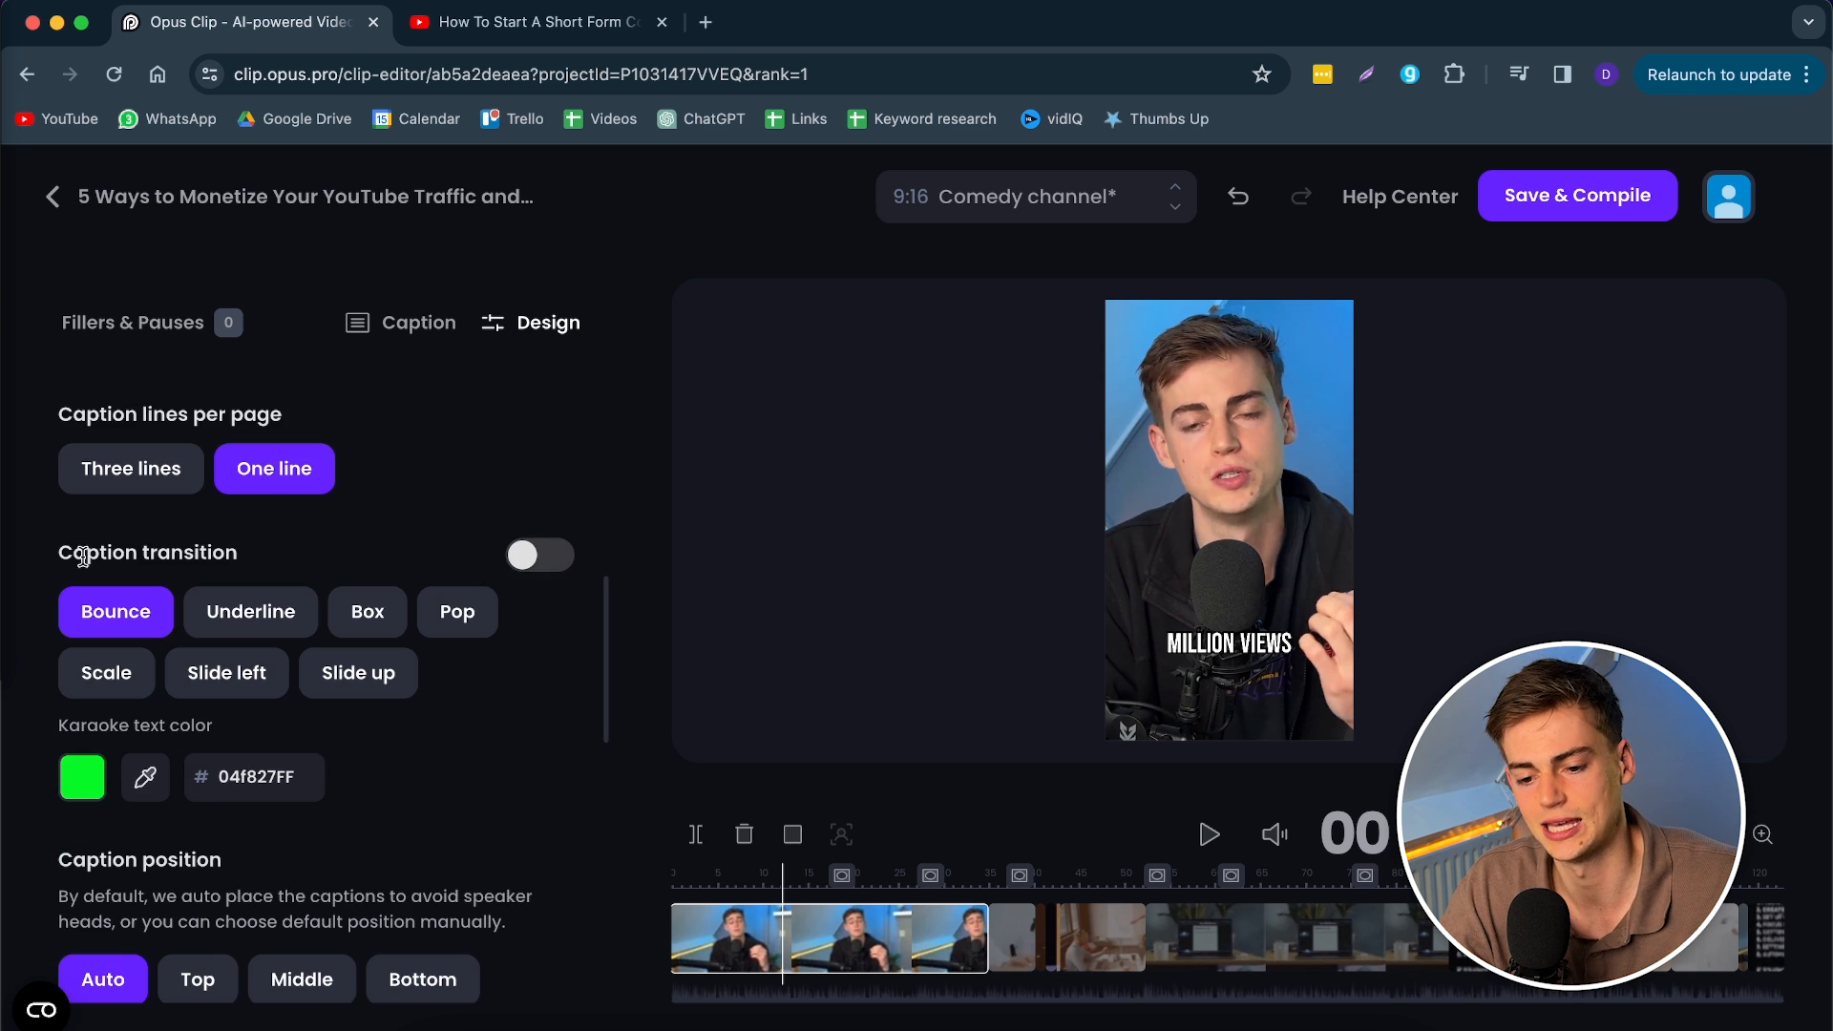
mouse_move(235, 590)
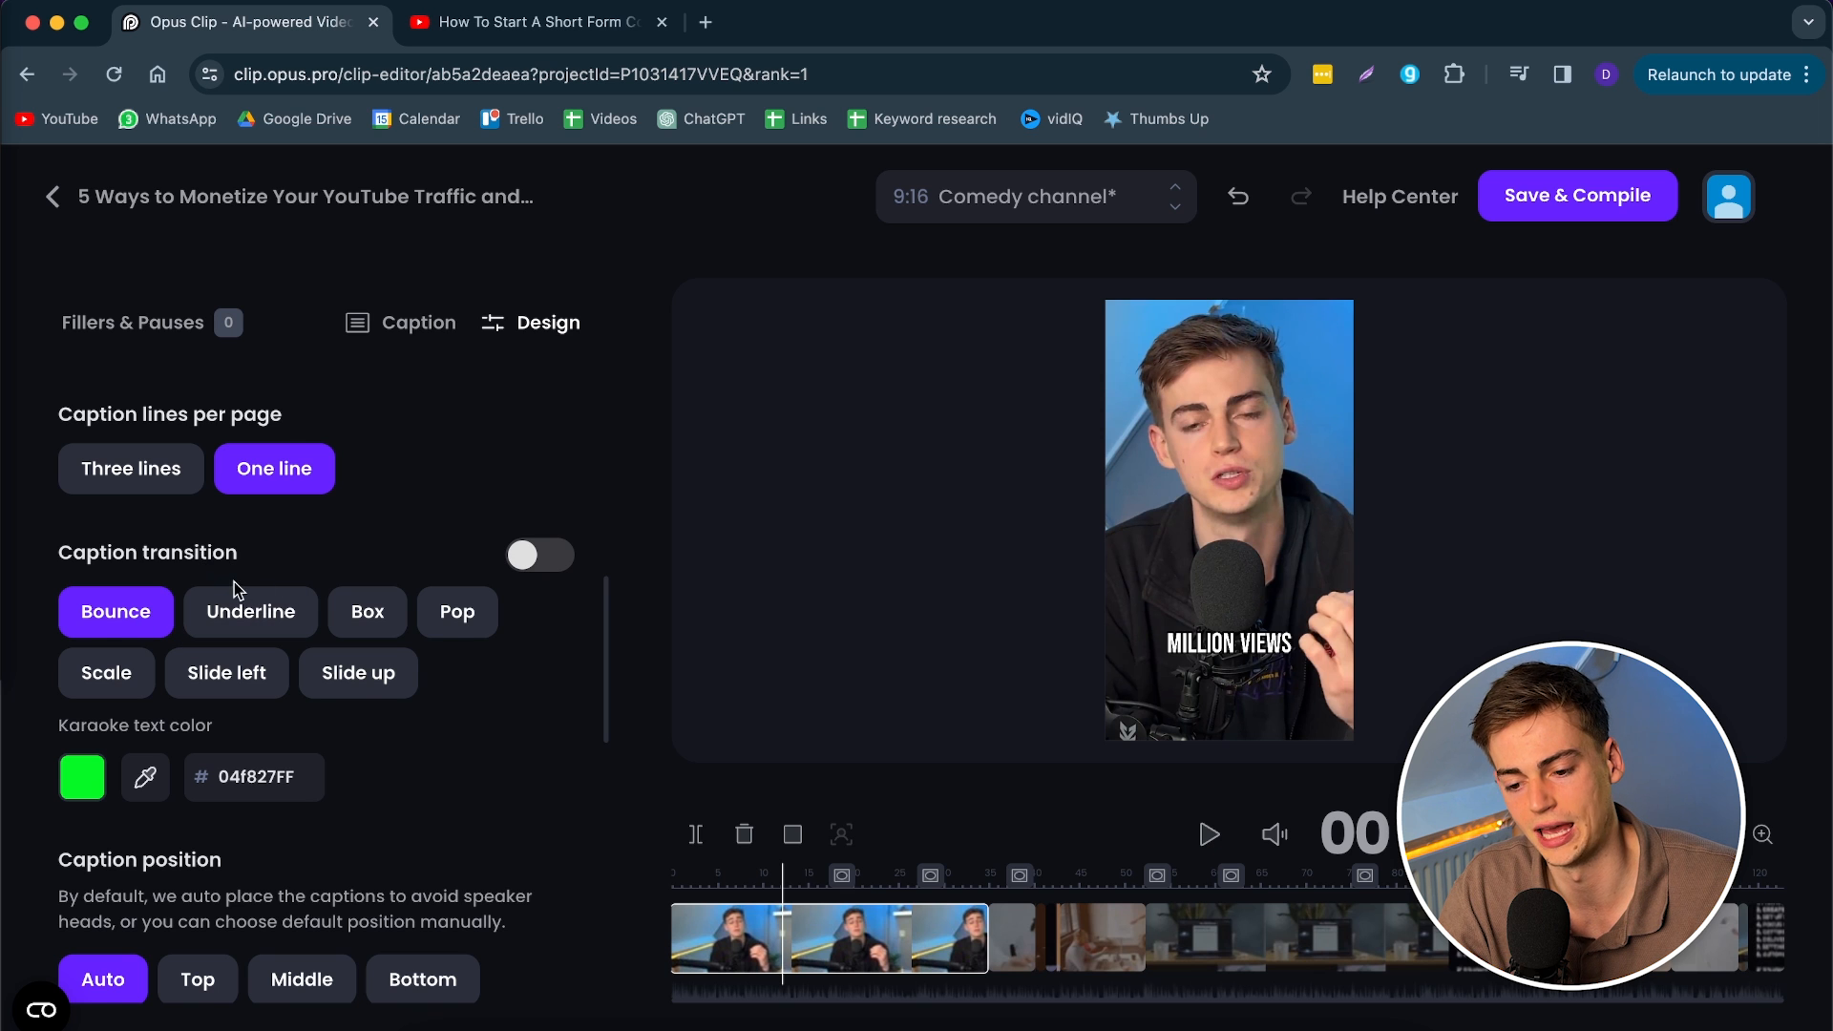
click(538, 554)
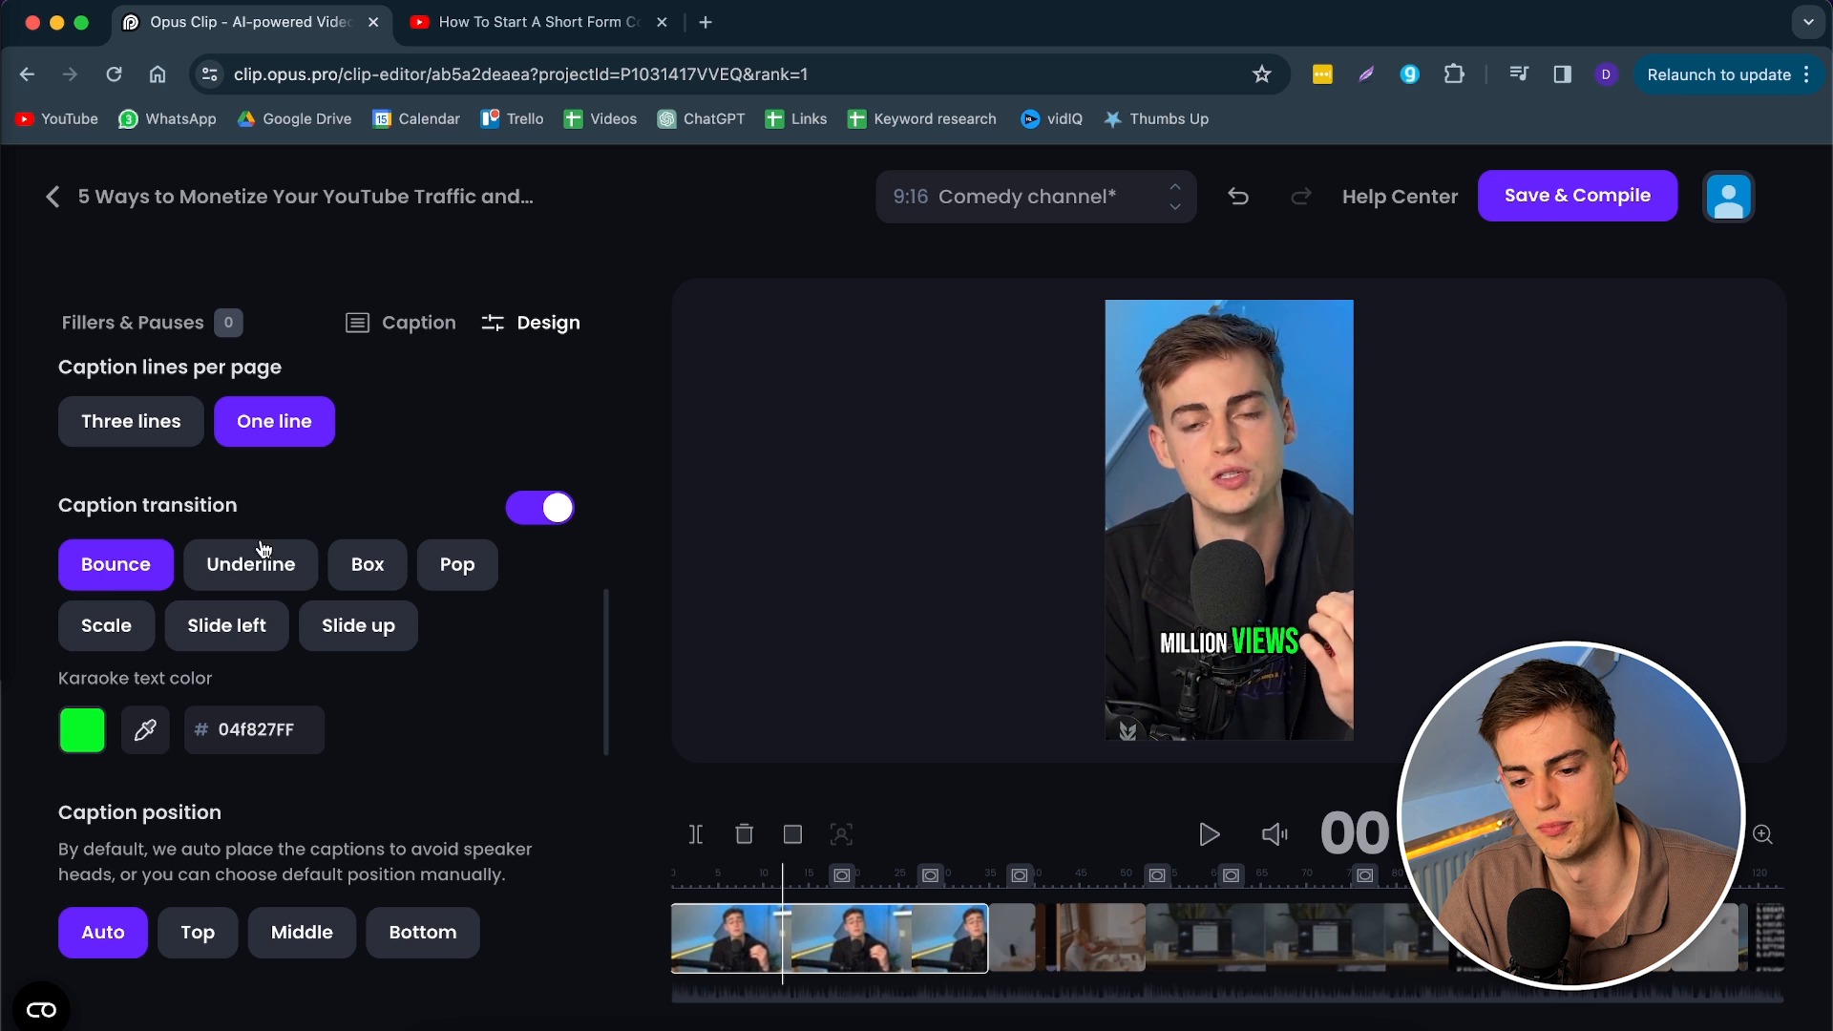
click(105, 626)
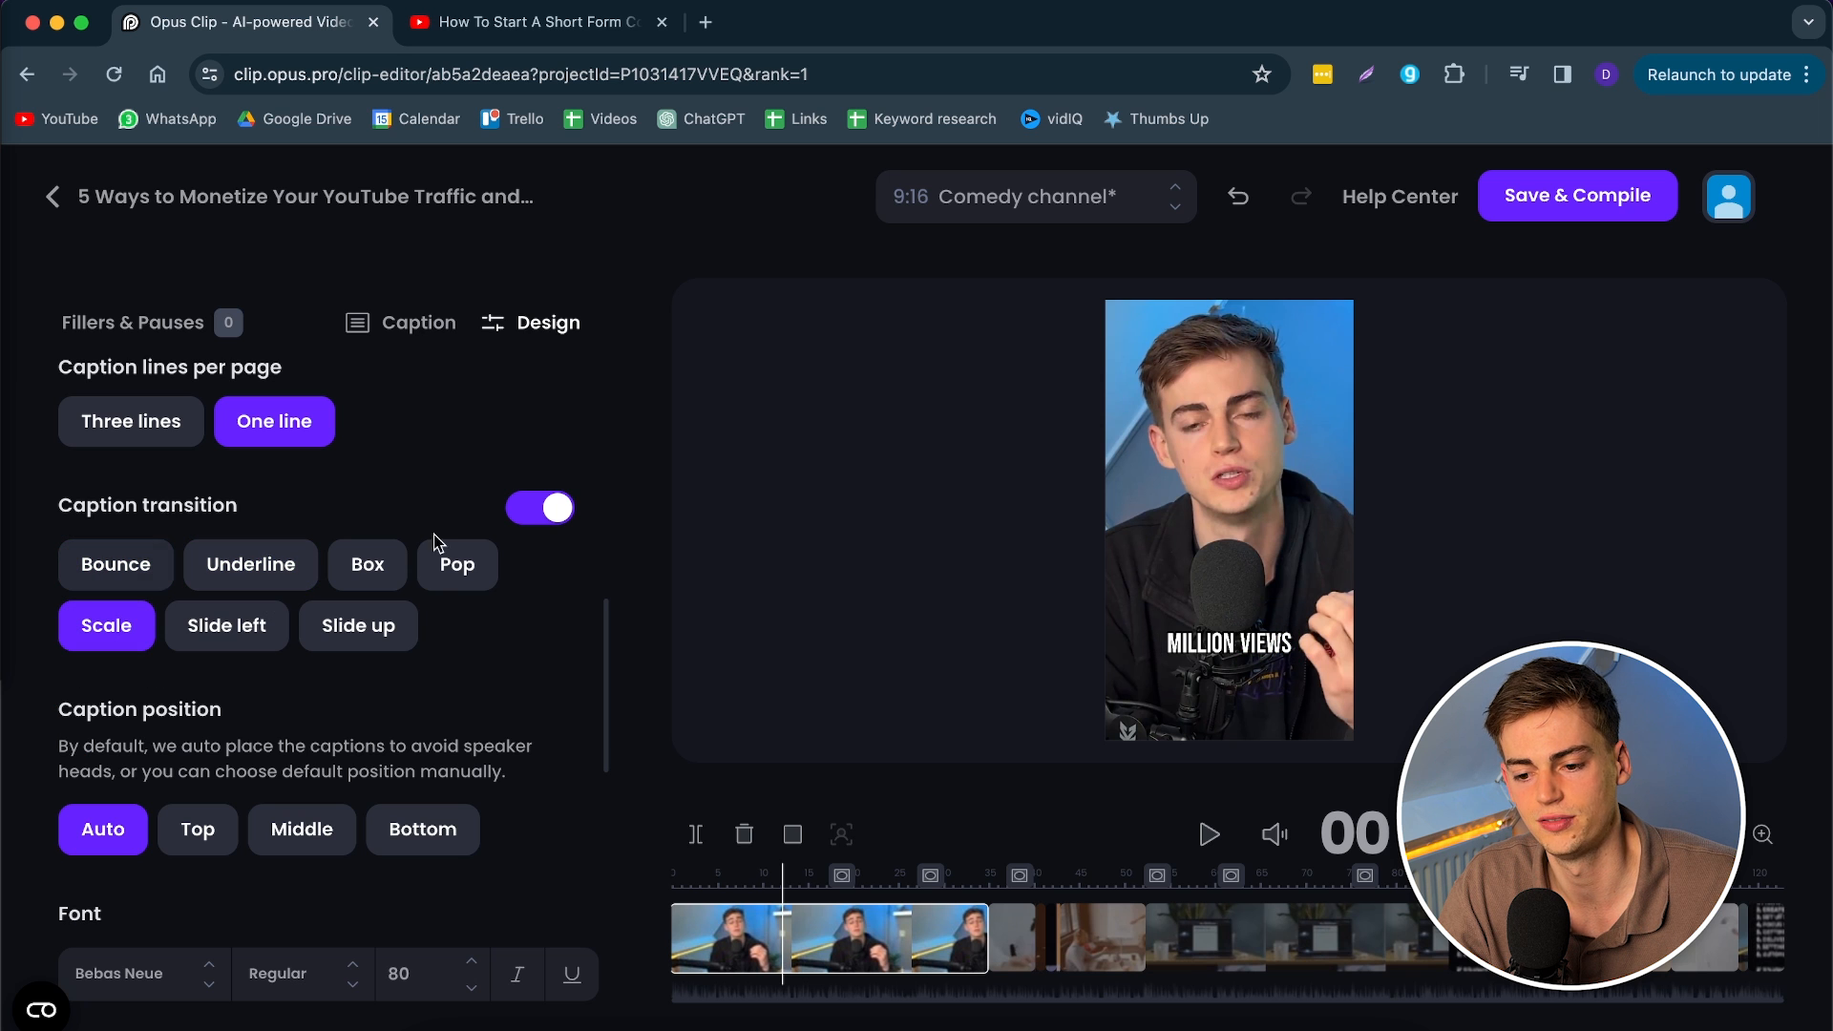
click(538, 508)
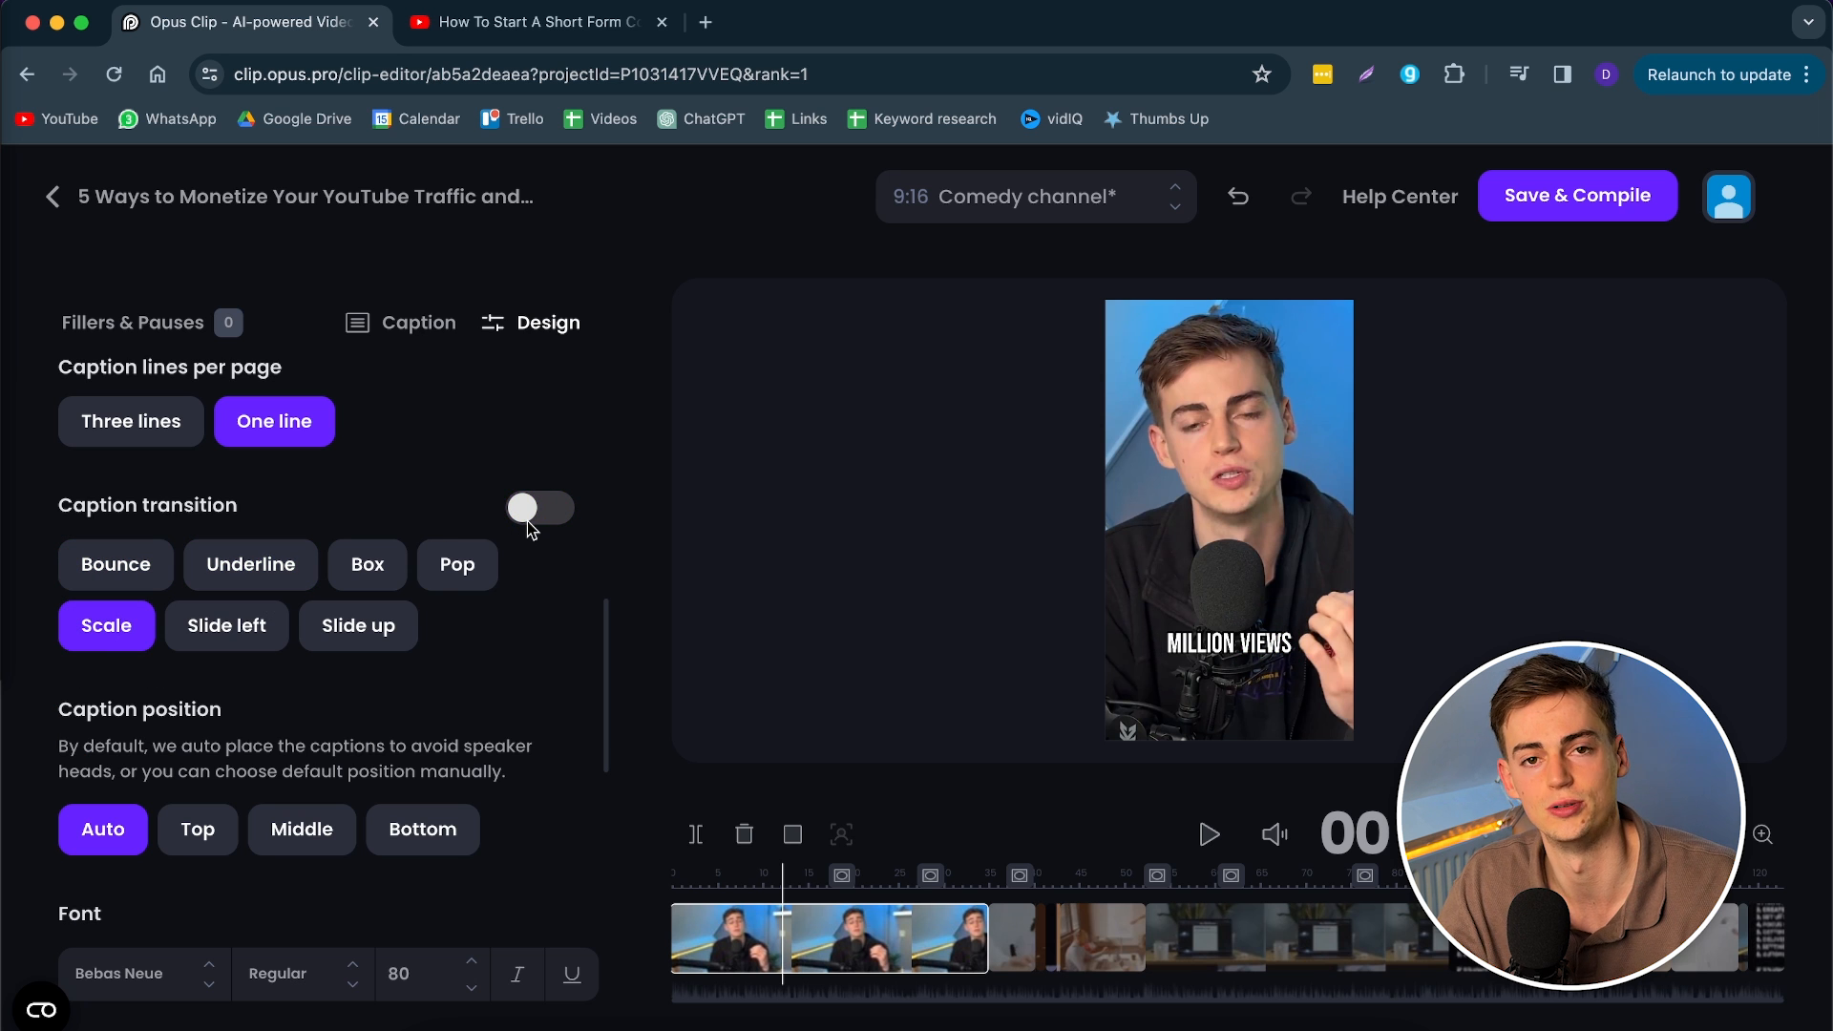
Step: Fix the caption position at the bottom and review the Bebas Neue font options
scroll(down, 3)
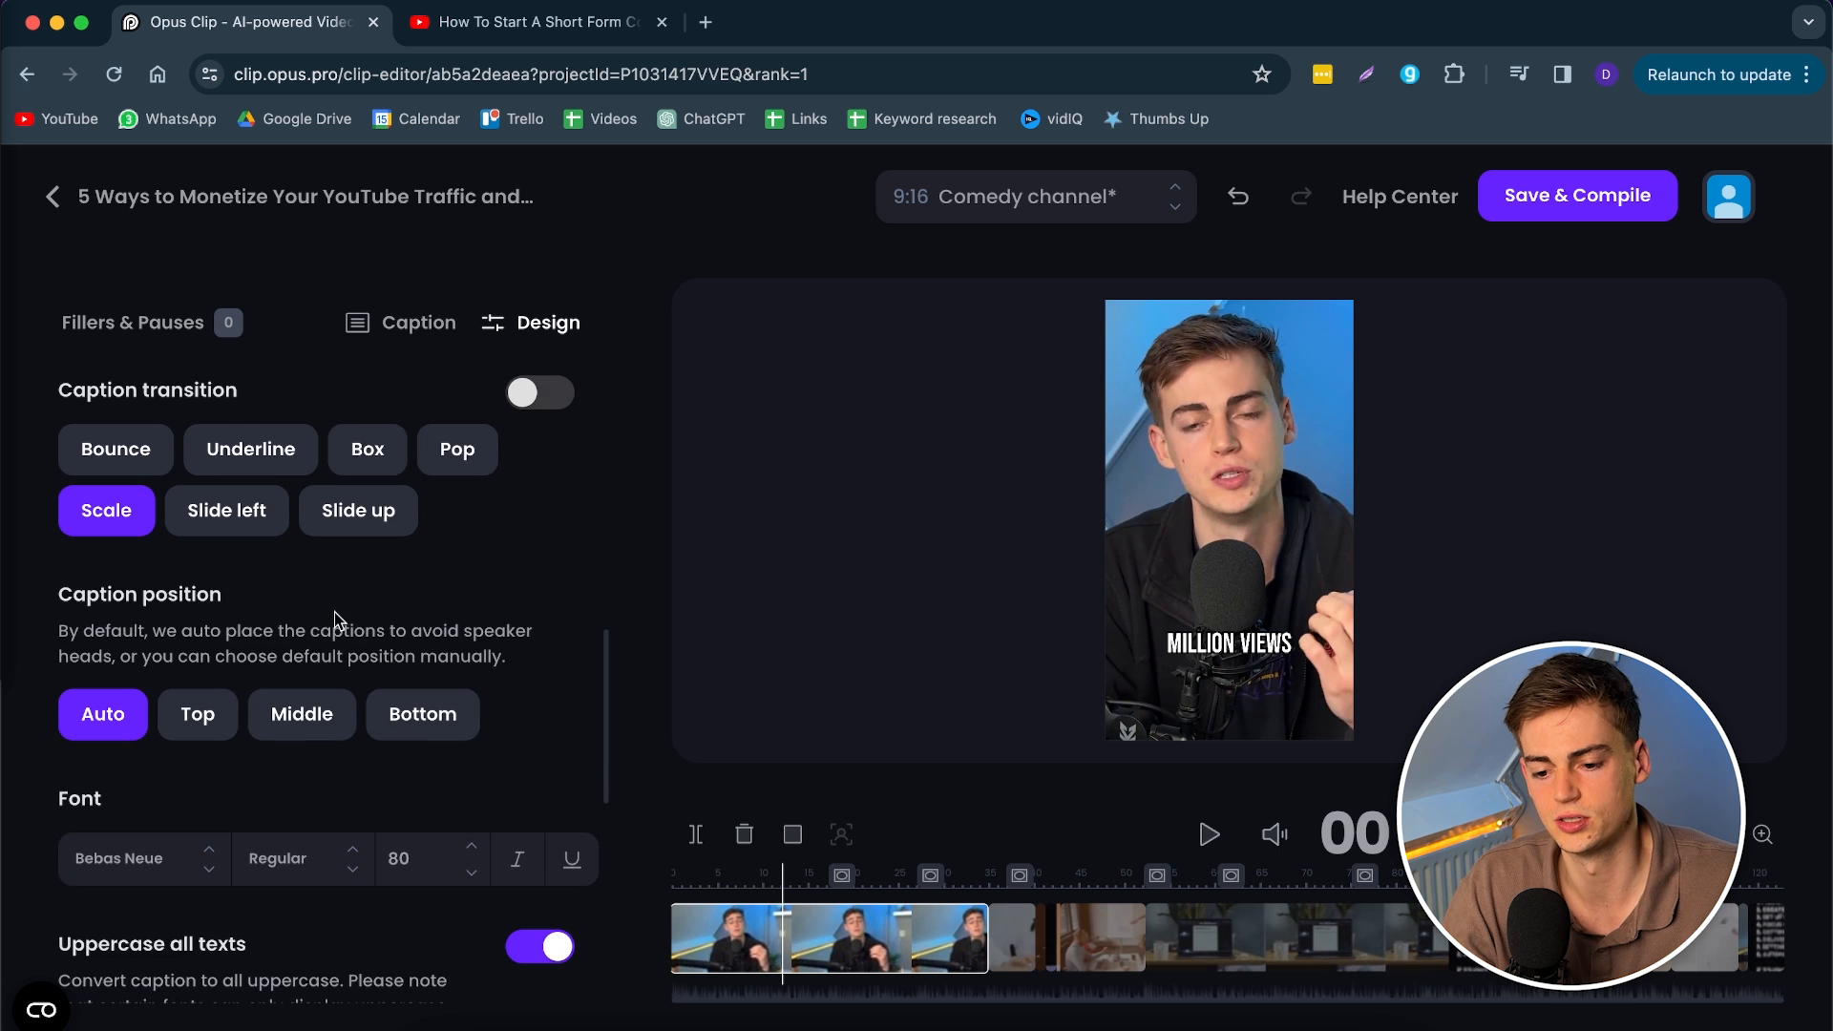
mouse_move(613, 605)
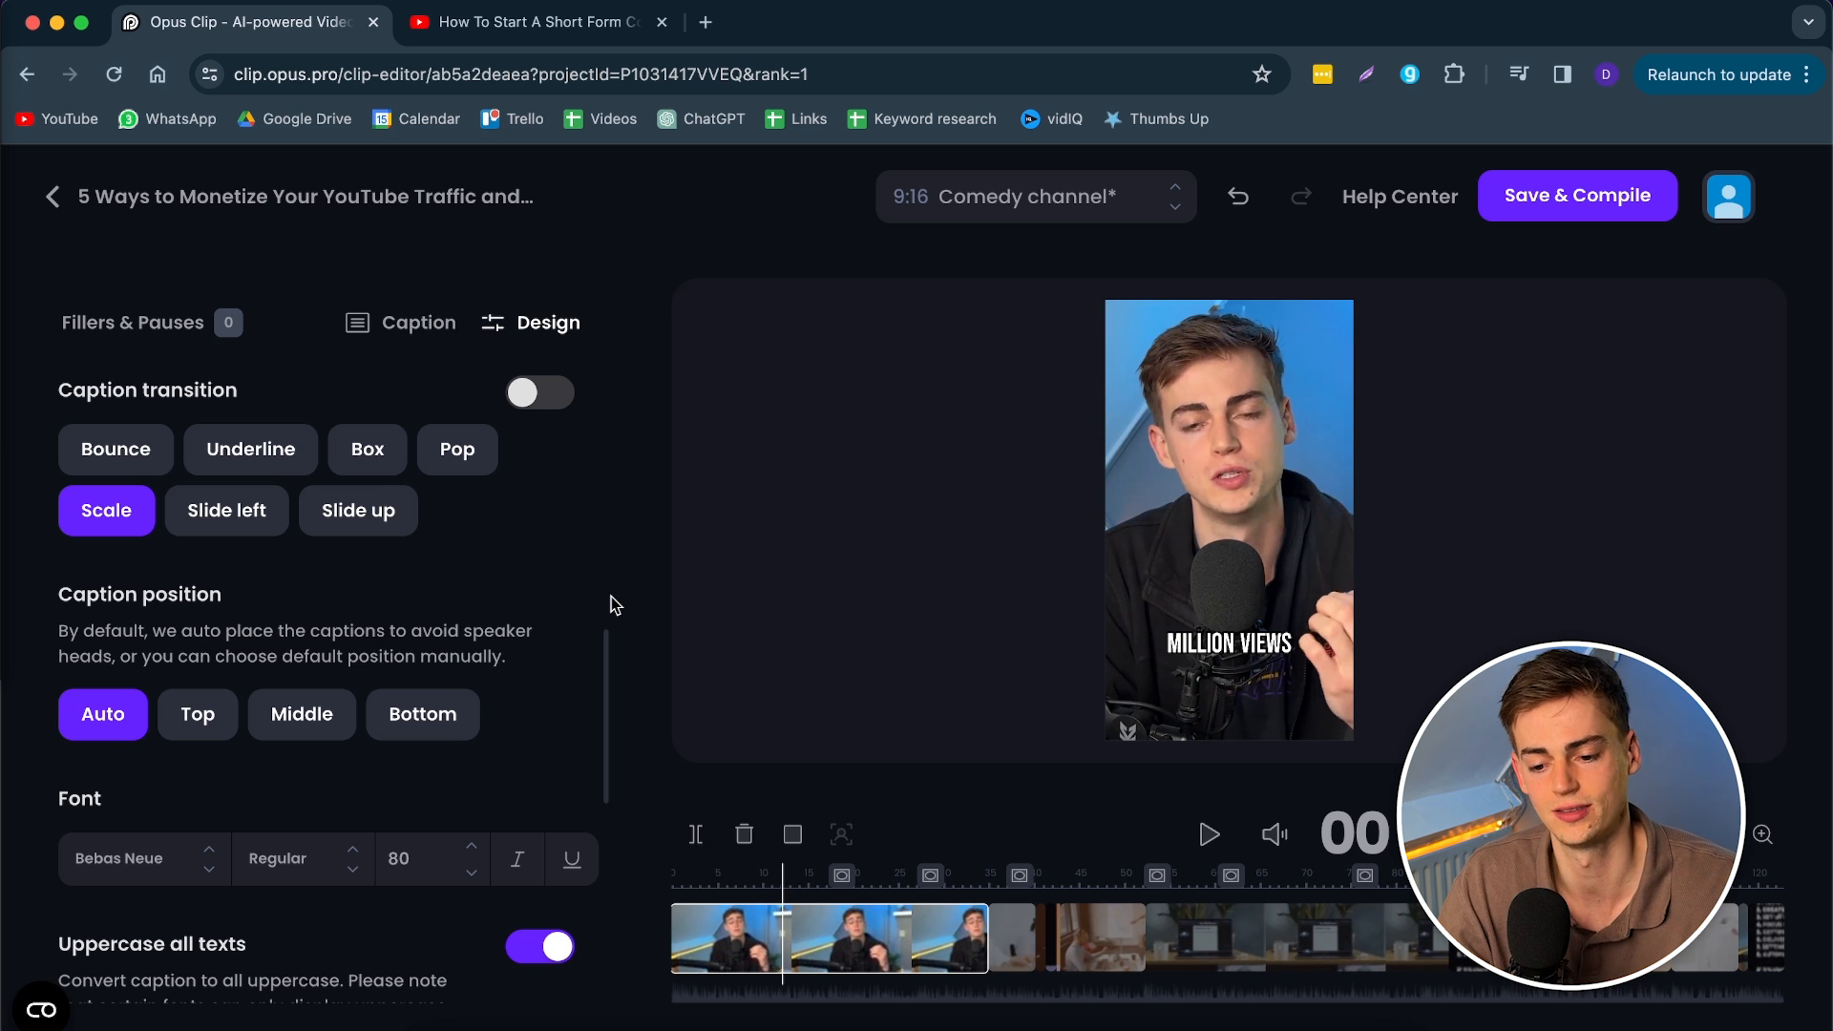
mouse_move(164, 733)
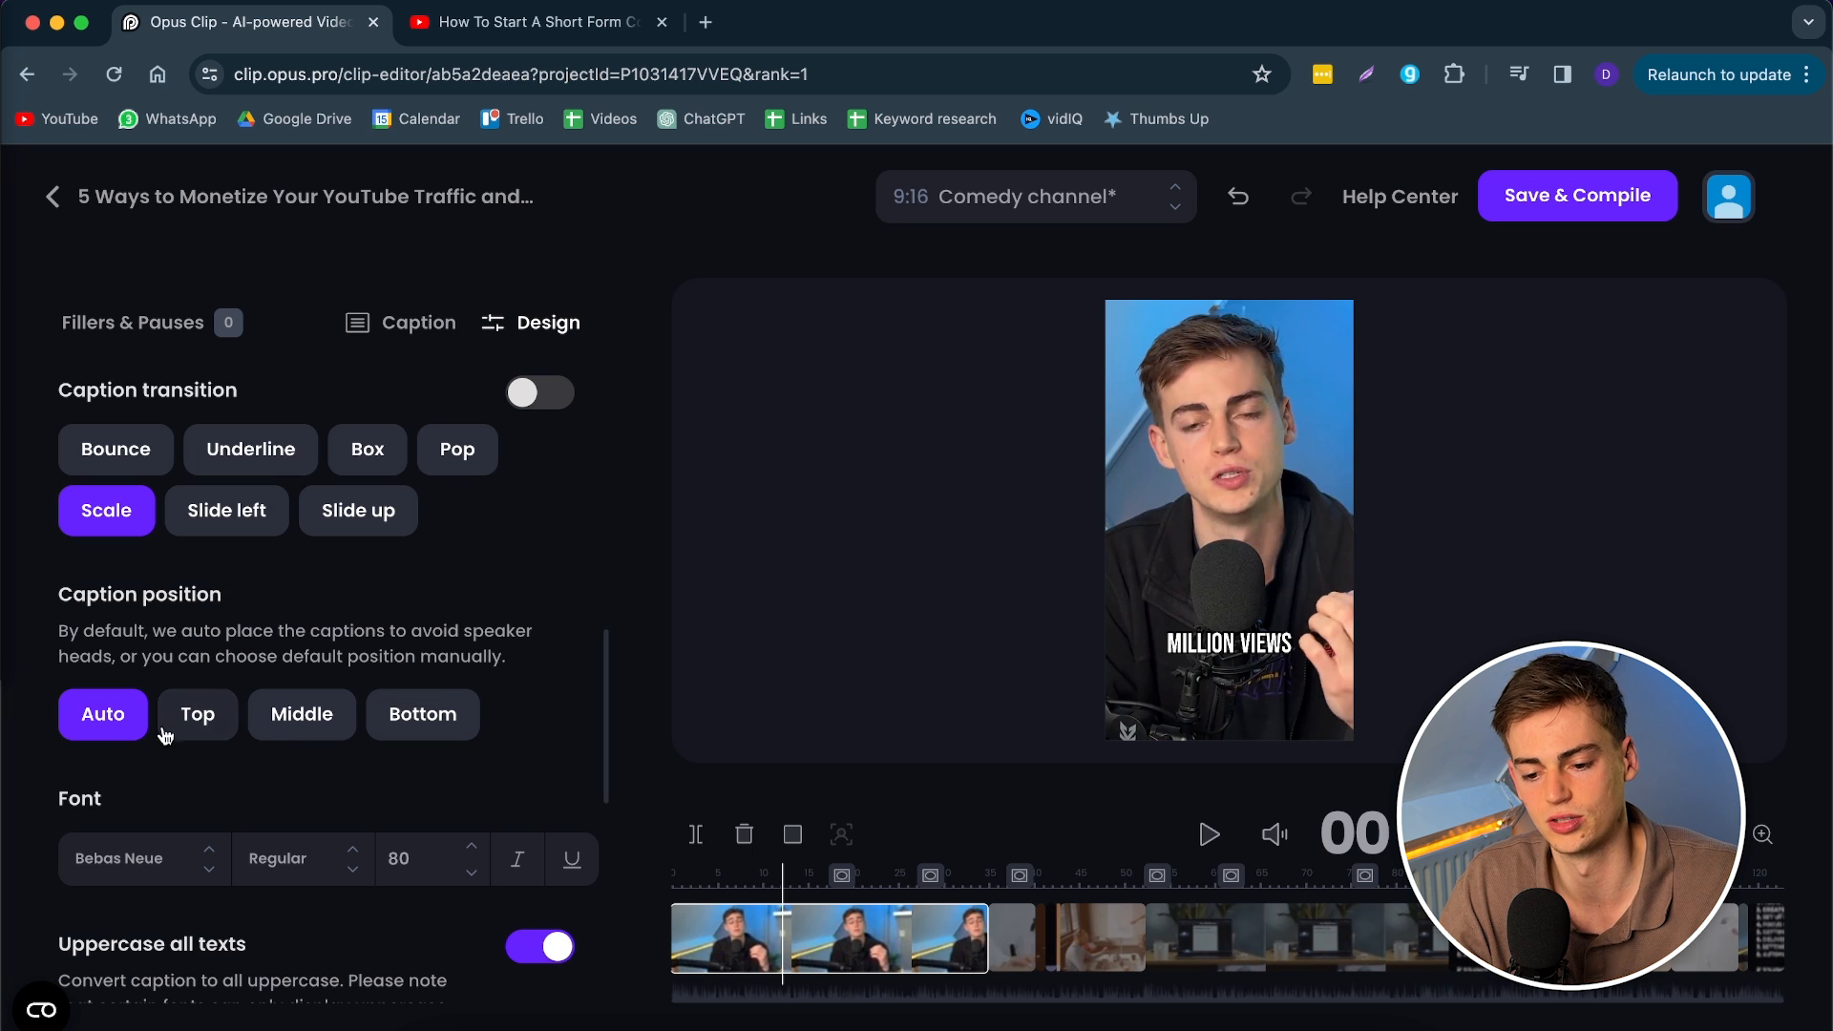
click(422, 714)
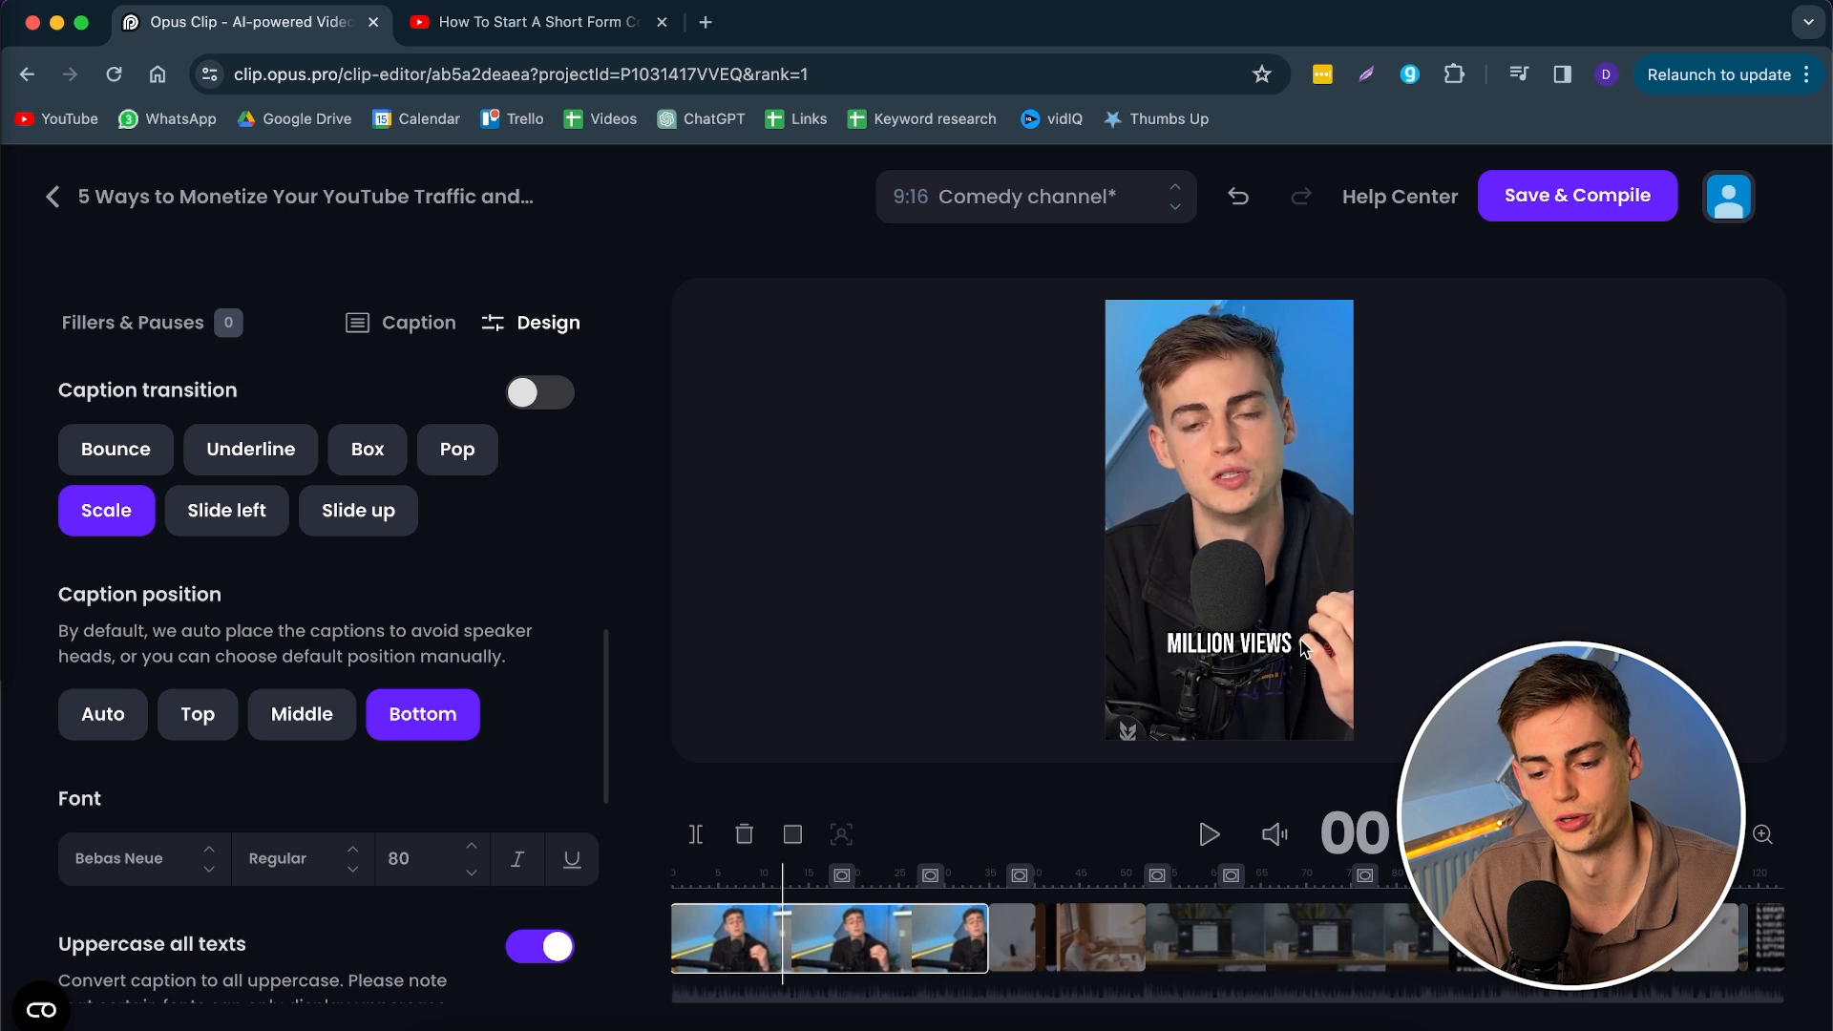
scroll(down, 3)
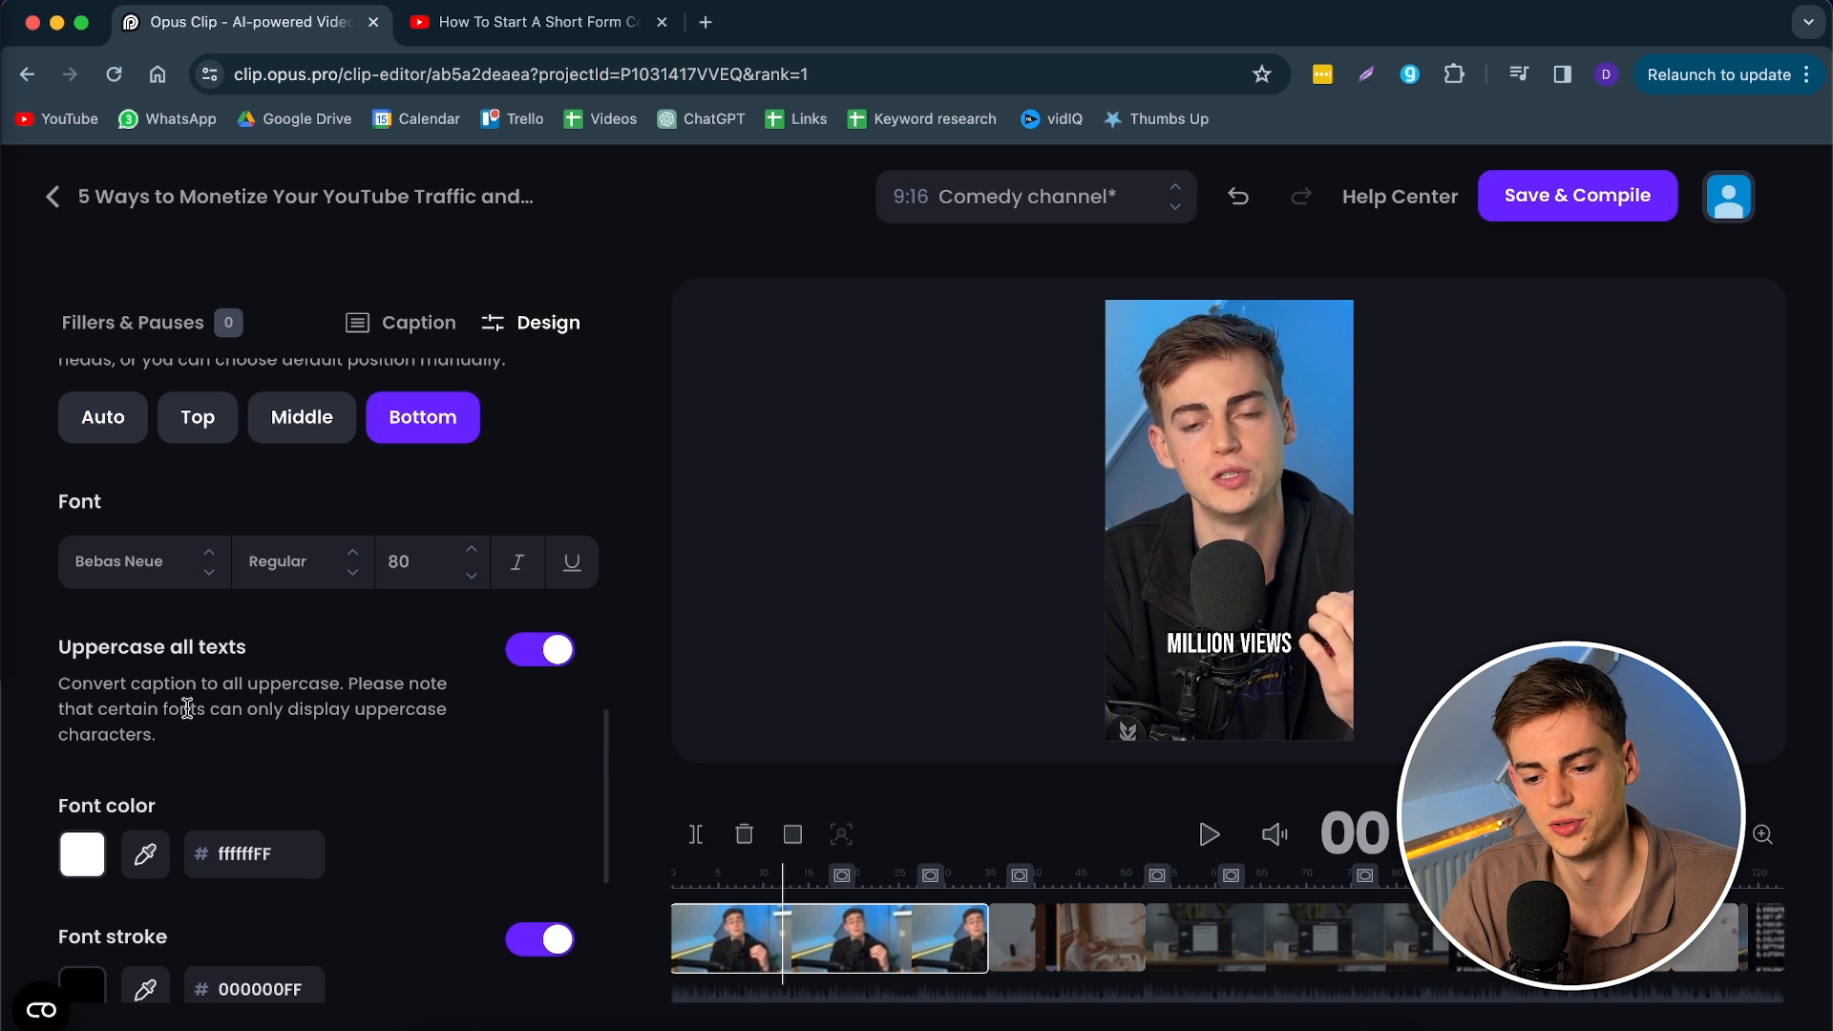
scroll(down, 3)
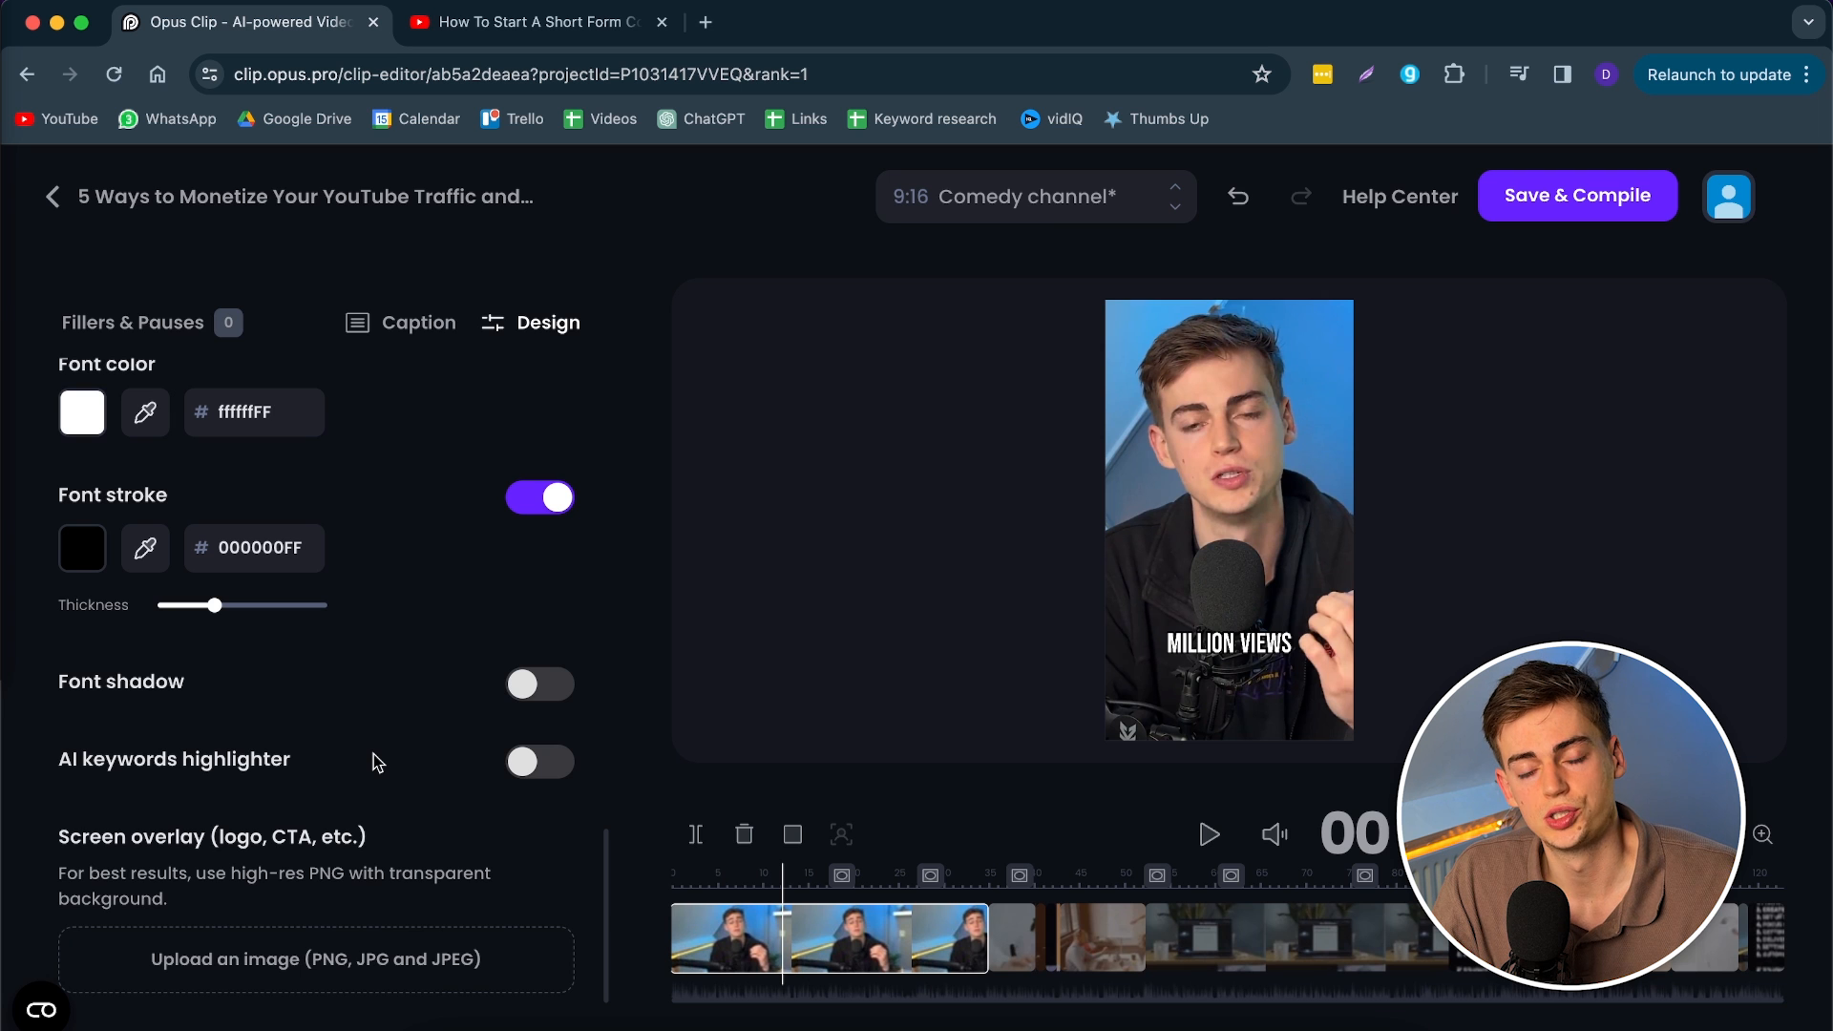
mouse_move(1606, 227)
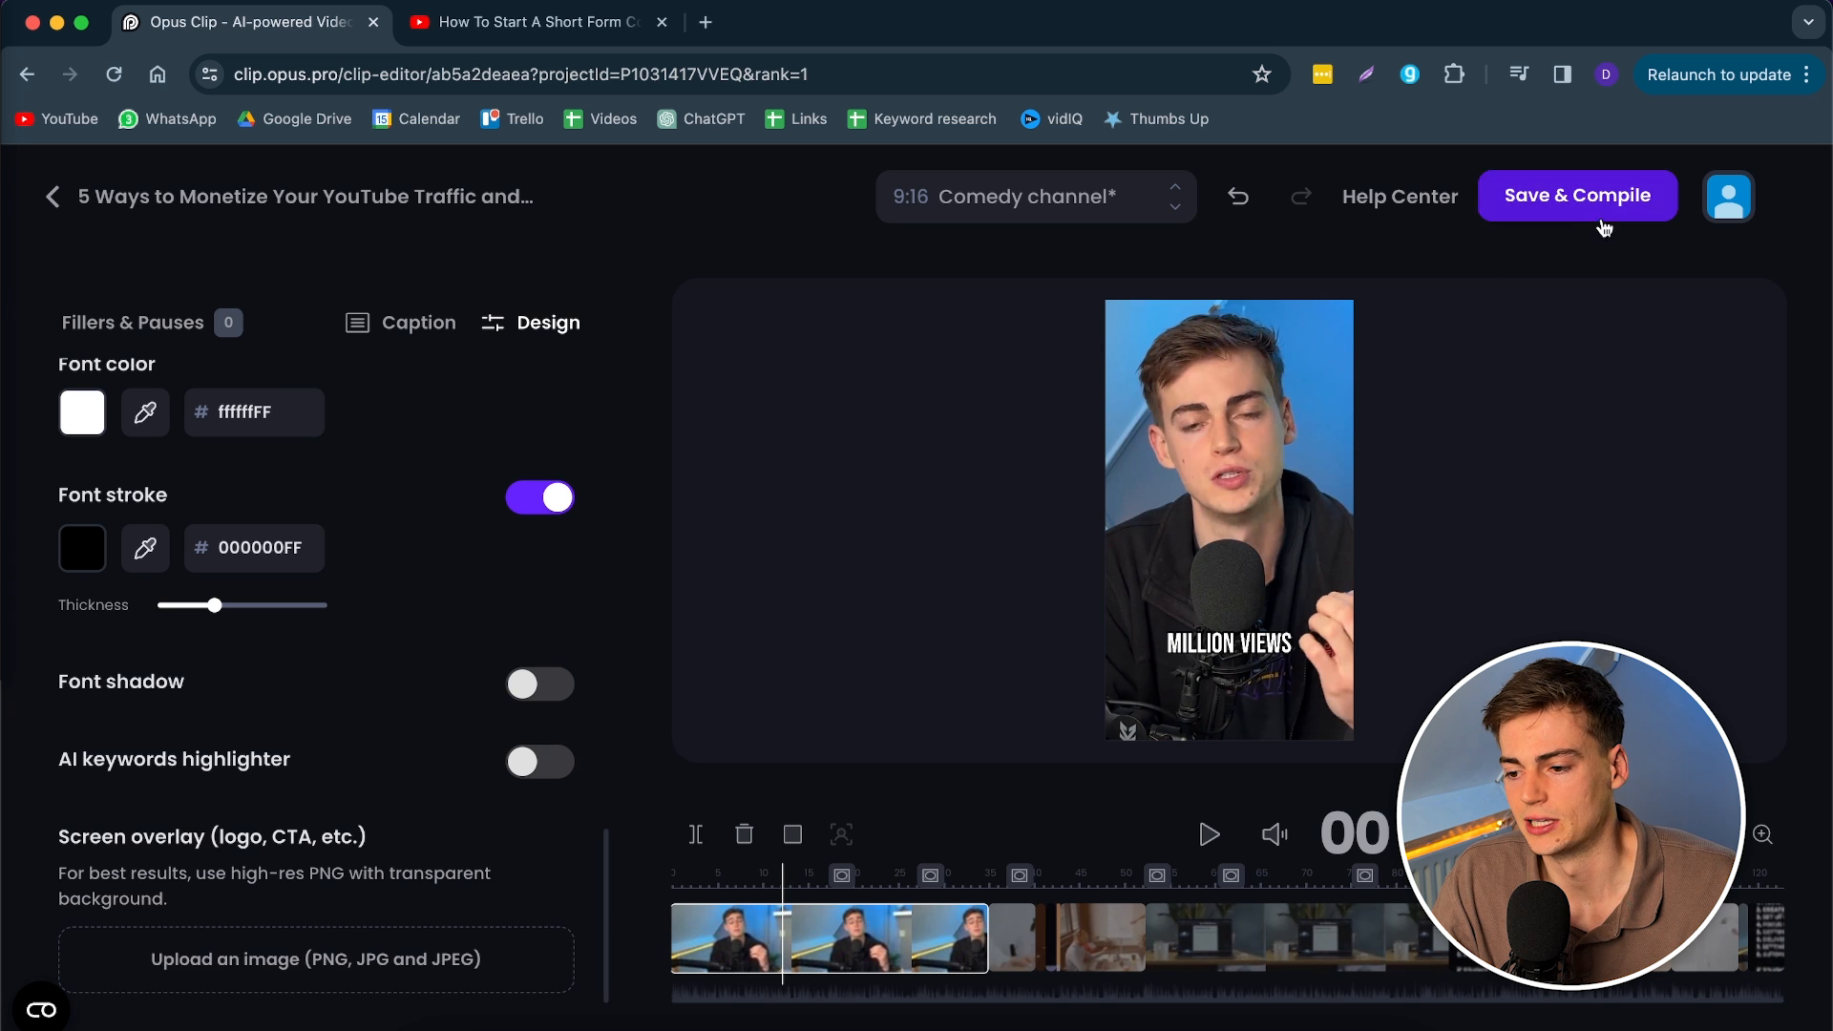
Step: Save & Compile the edited clip, returning to the clip list where it scores 99/100
click(1575, 194)
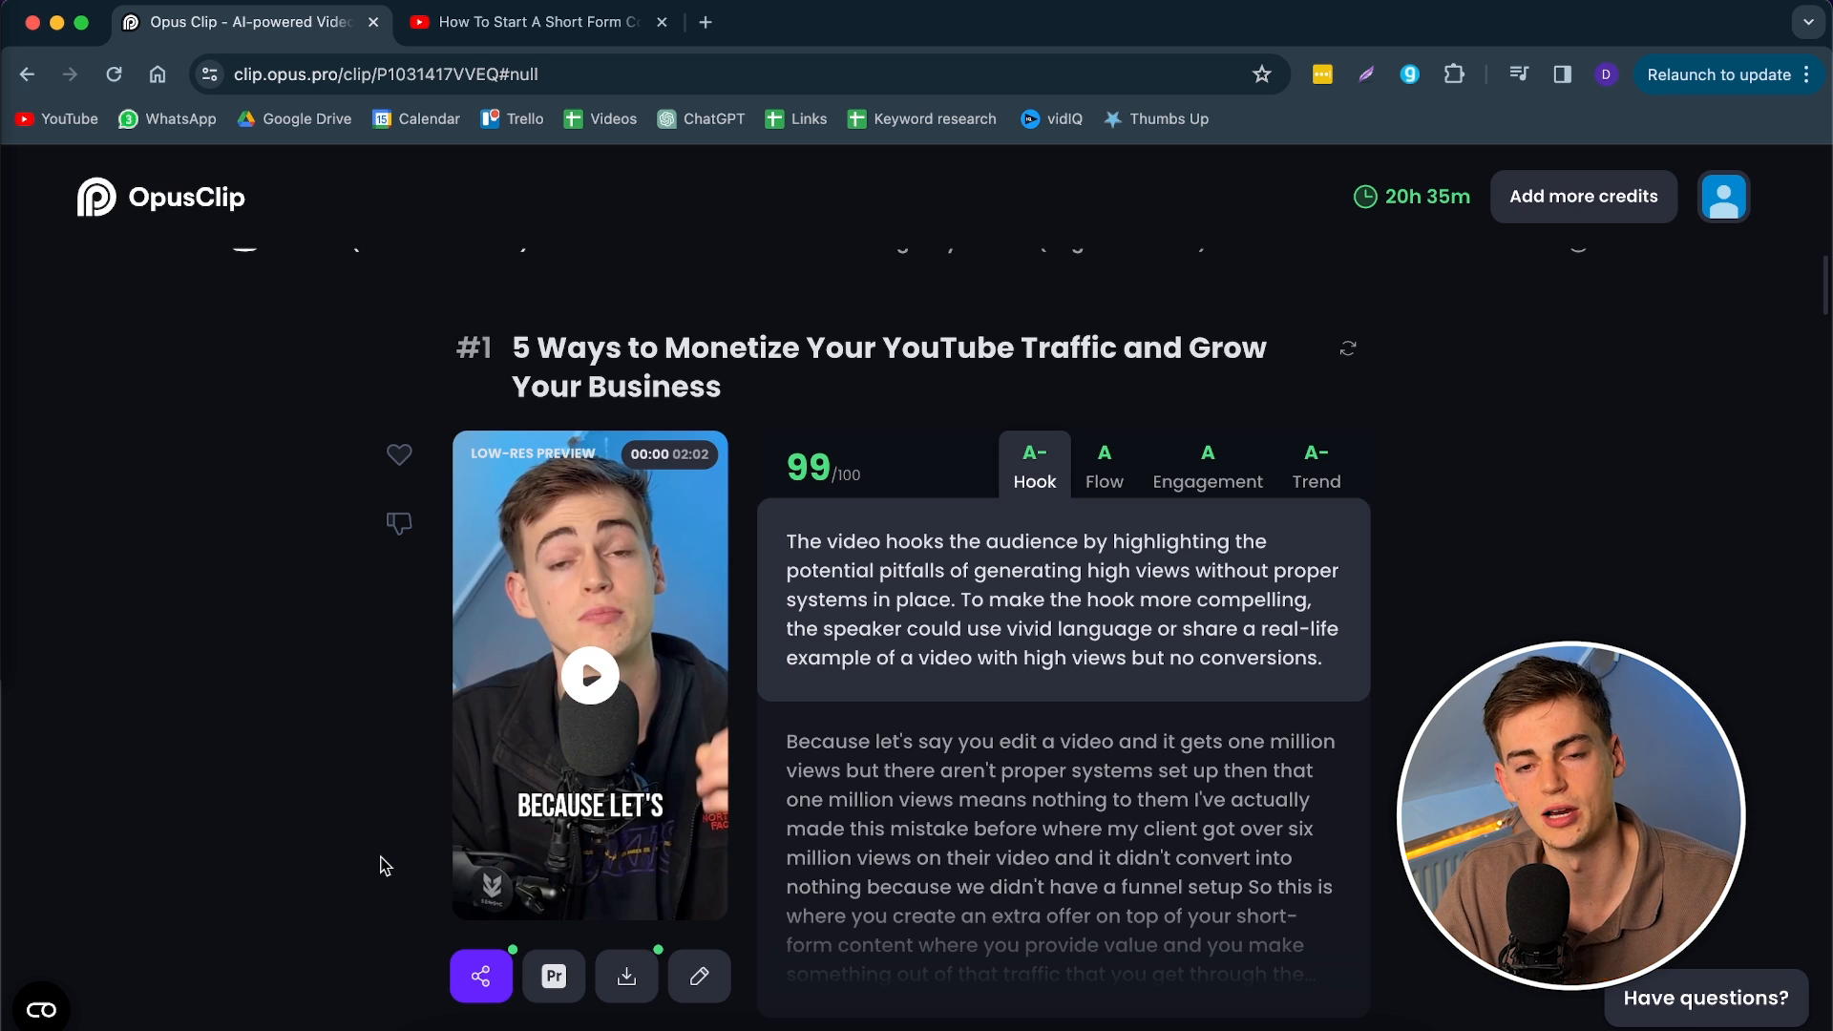
mouse_move(626, 976)
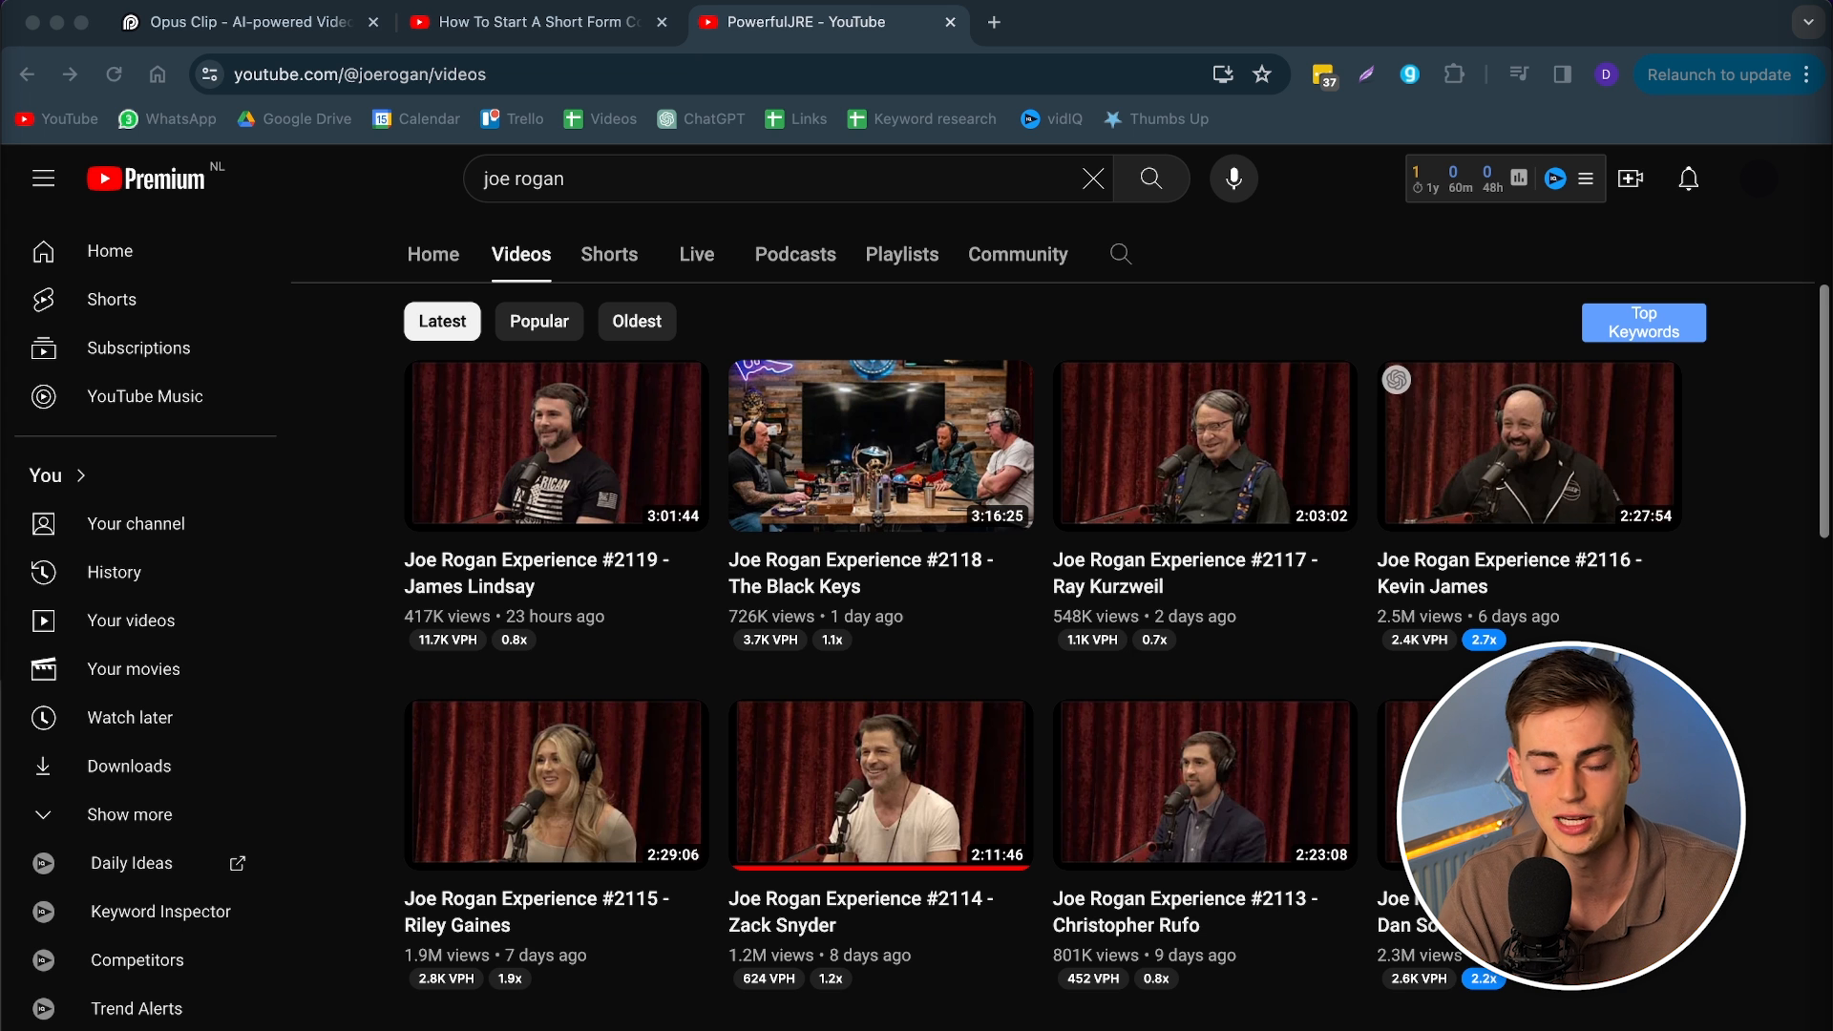
Step: Scroll the PowerfulJRE Videos page past full episodes into shorter podcast clips
scroll(down, 3)
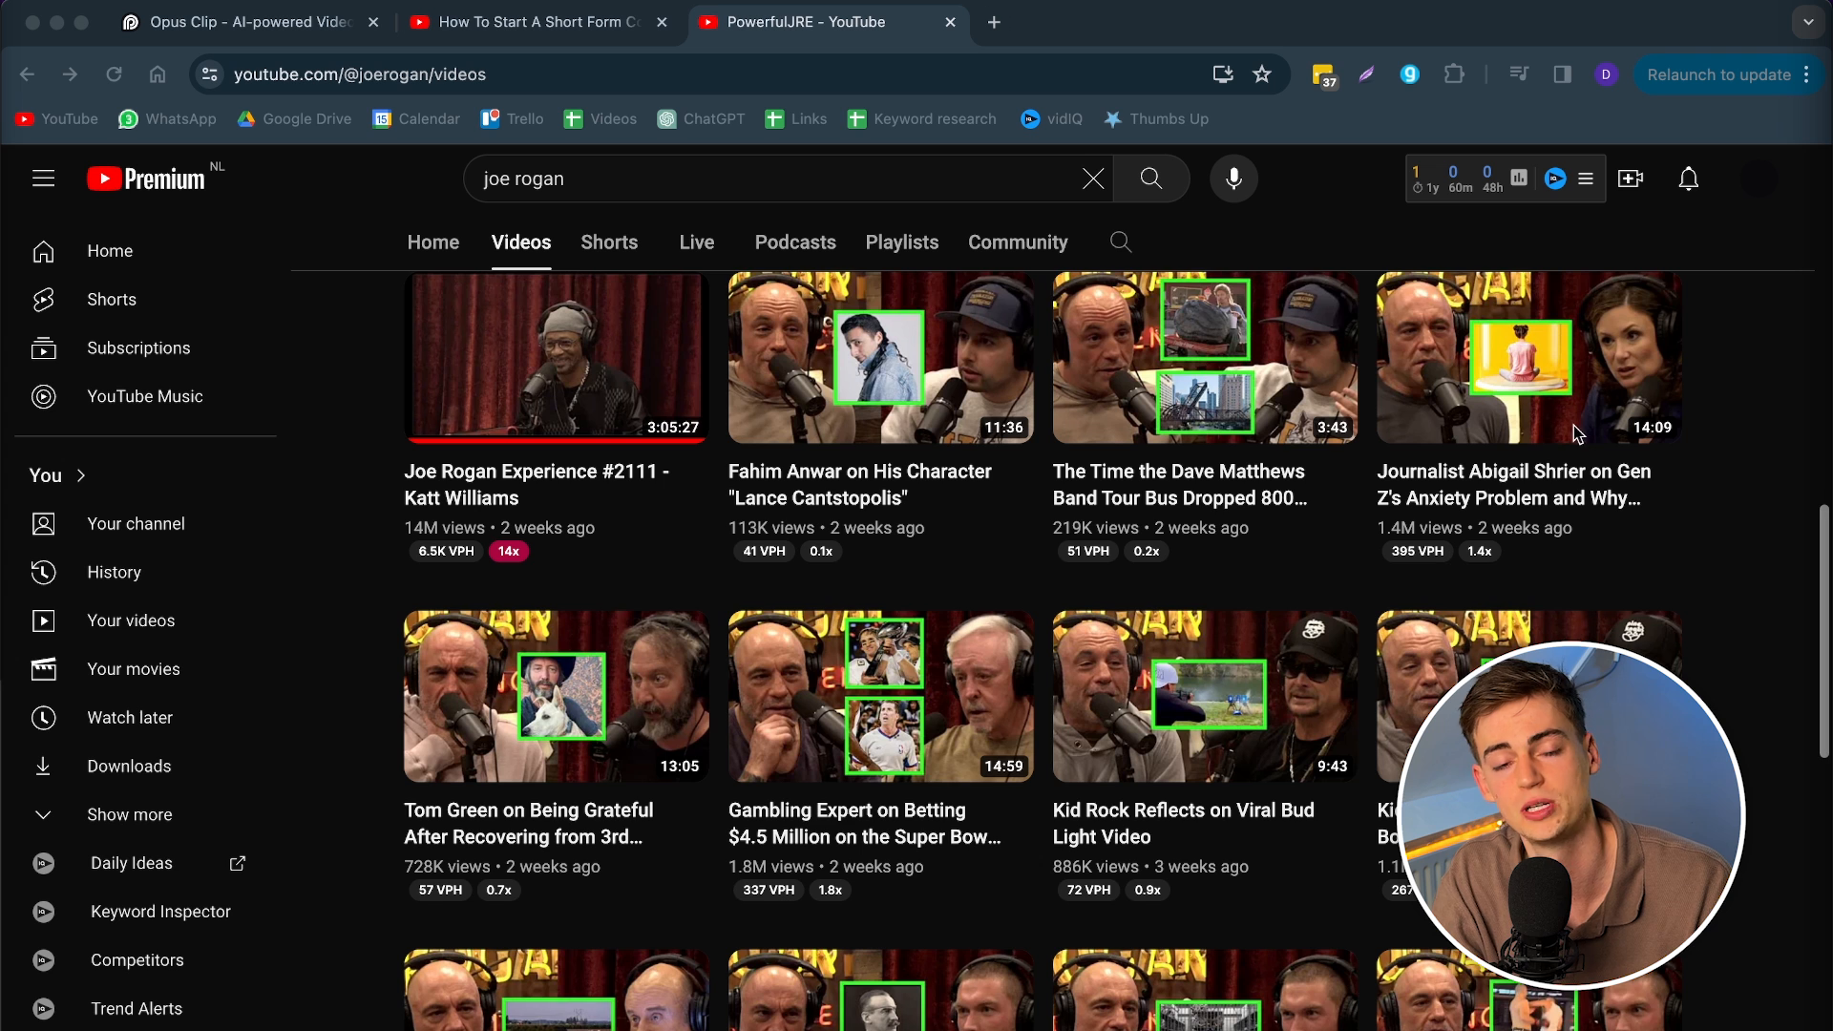
scroll(down, 3)
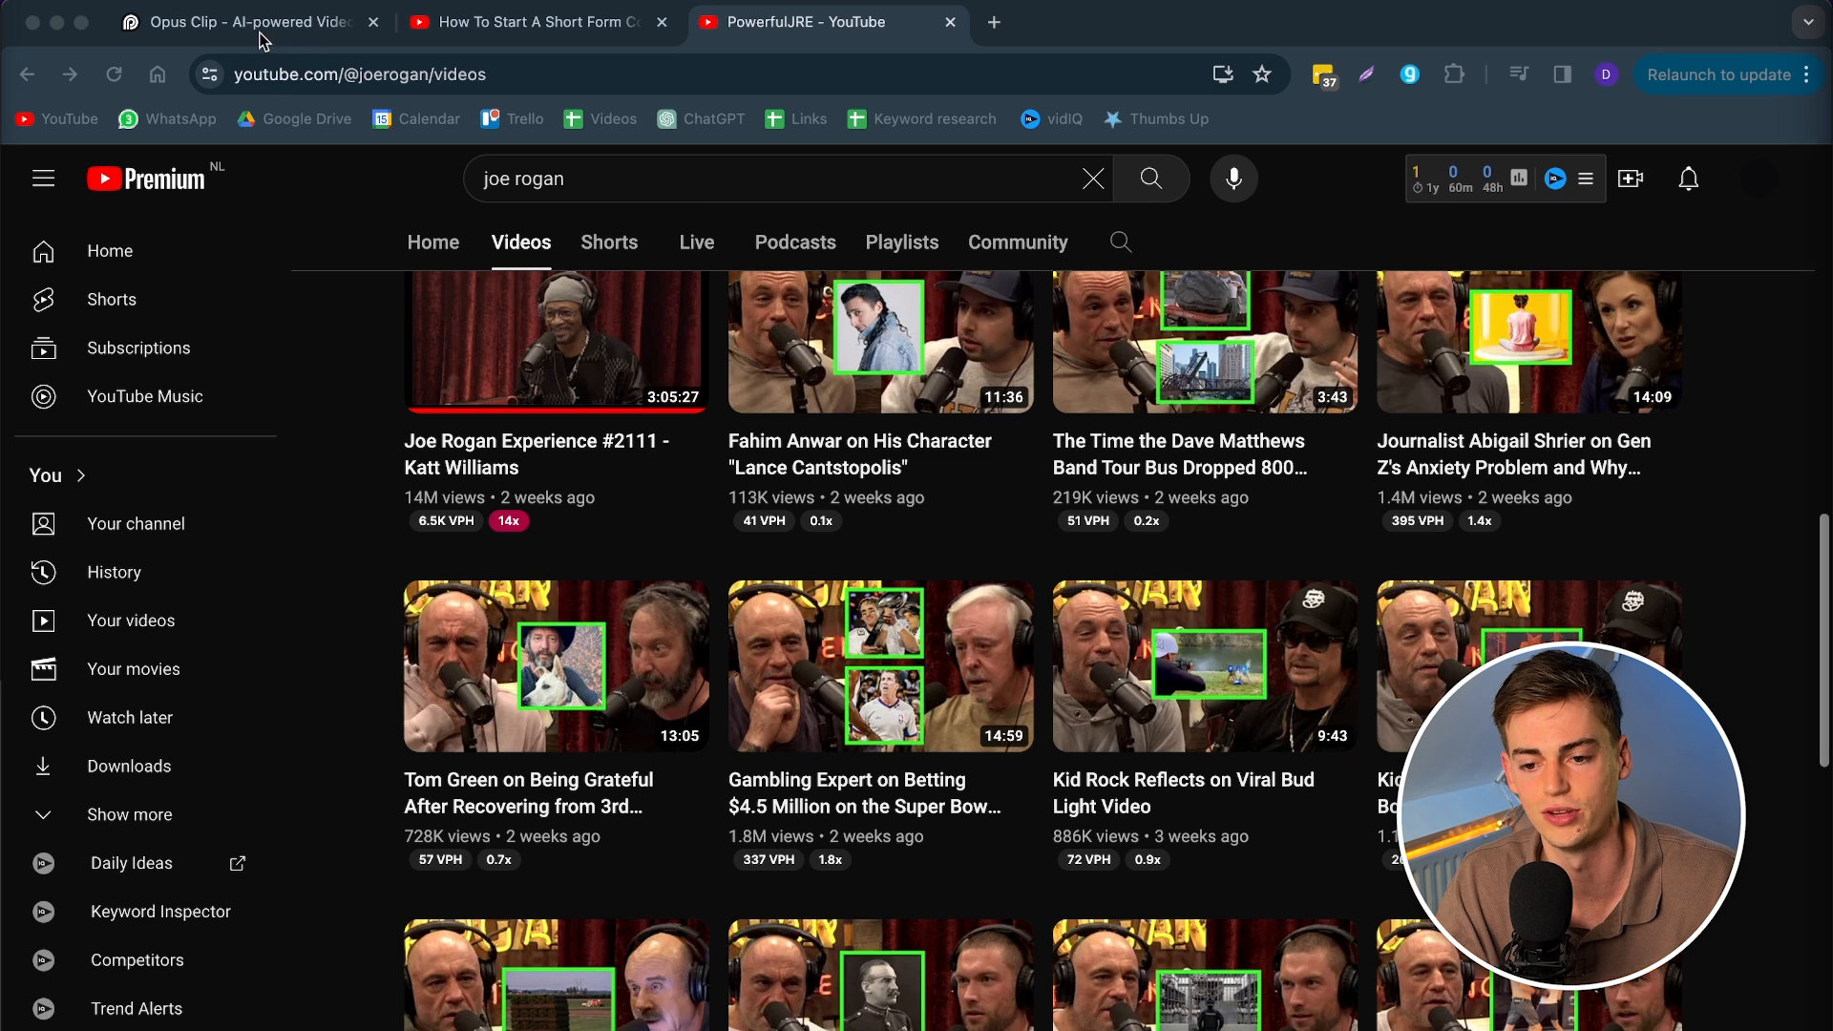
Step: Glance at the OpusClip projects dashboard, then open the JRE #2114 Zack Snyder episode on YouTube
click(233, 21)
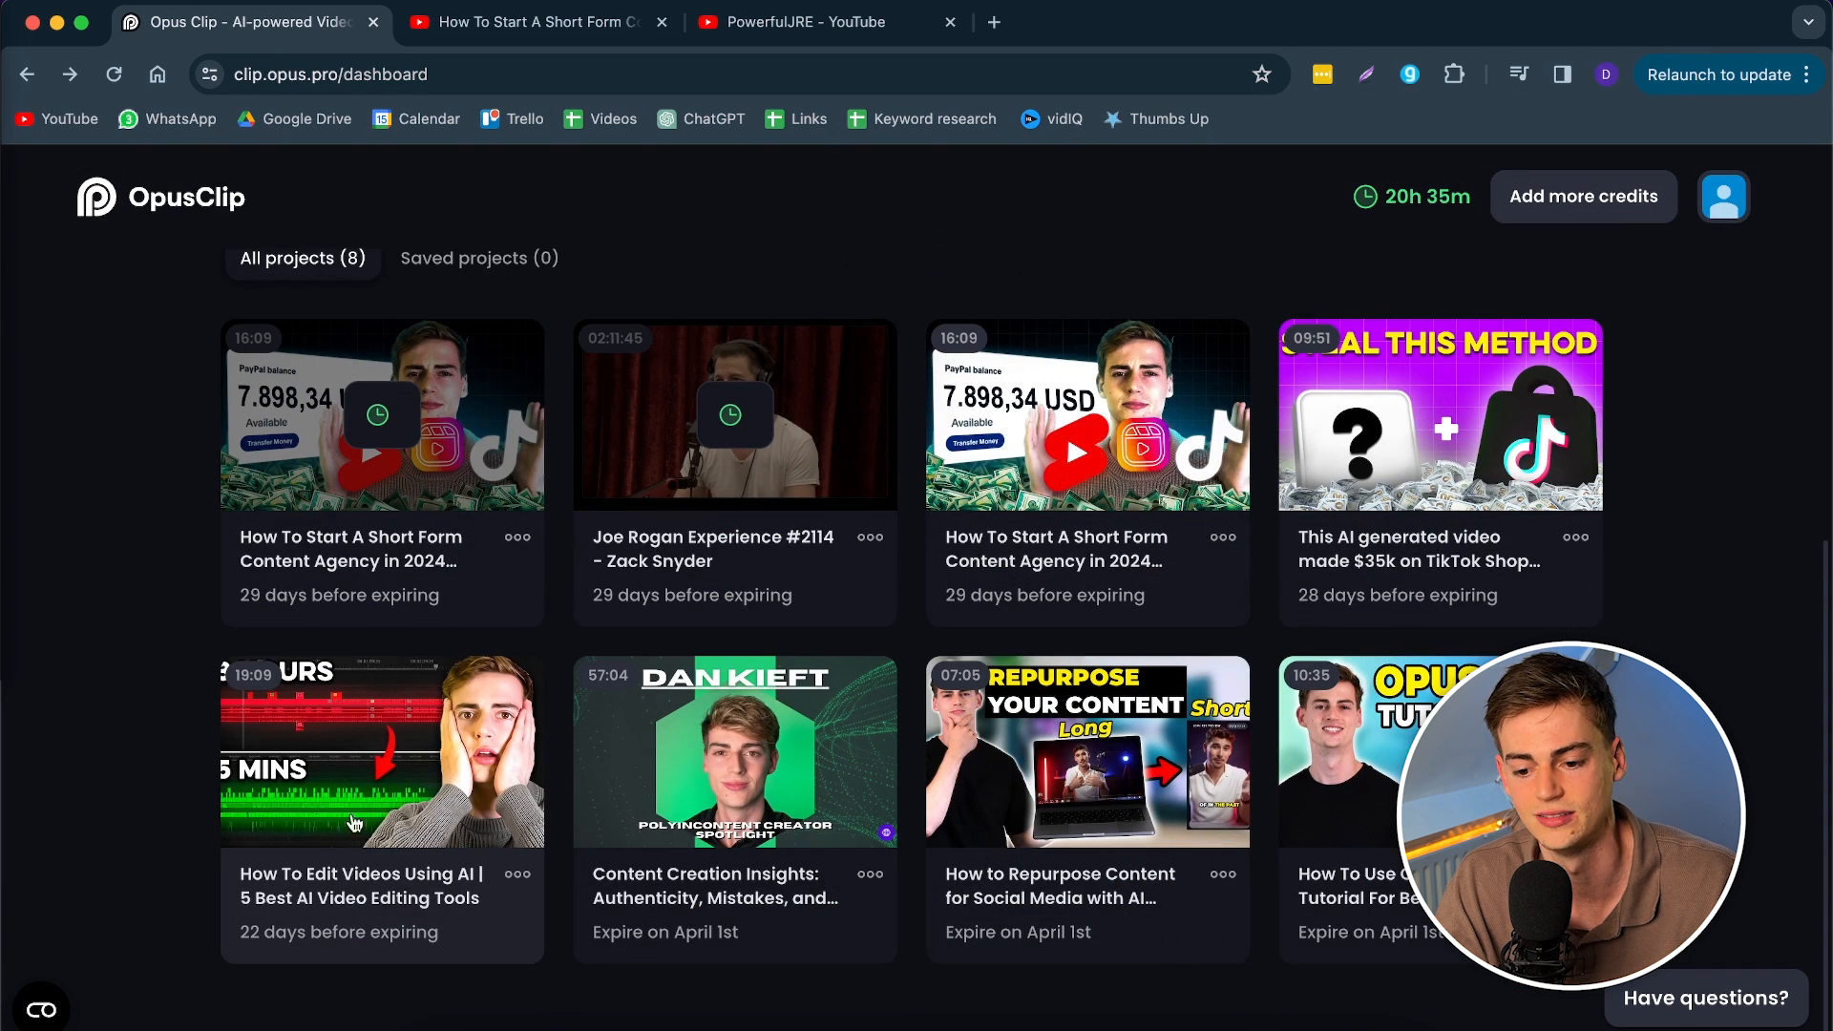
mouse_move(338, 772)
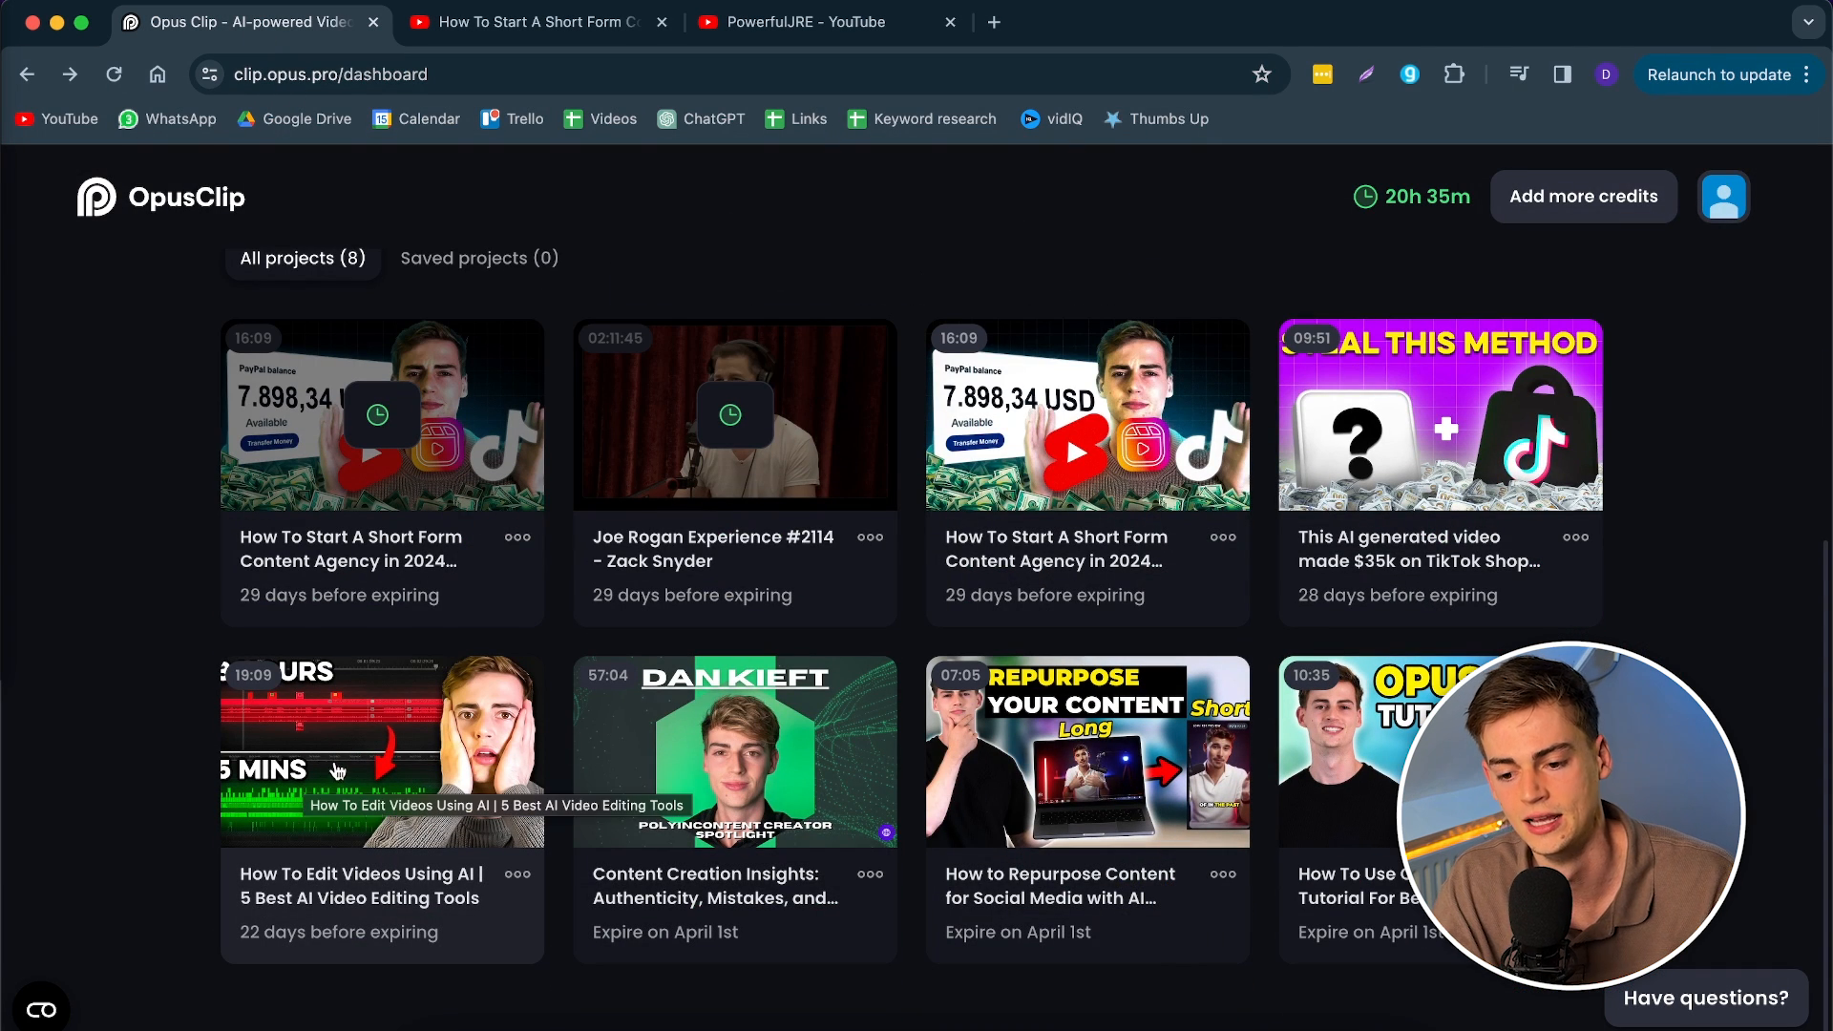
scroll(up, 3)
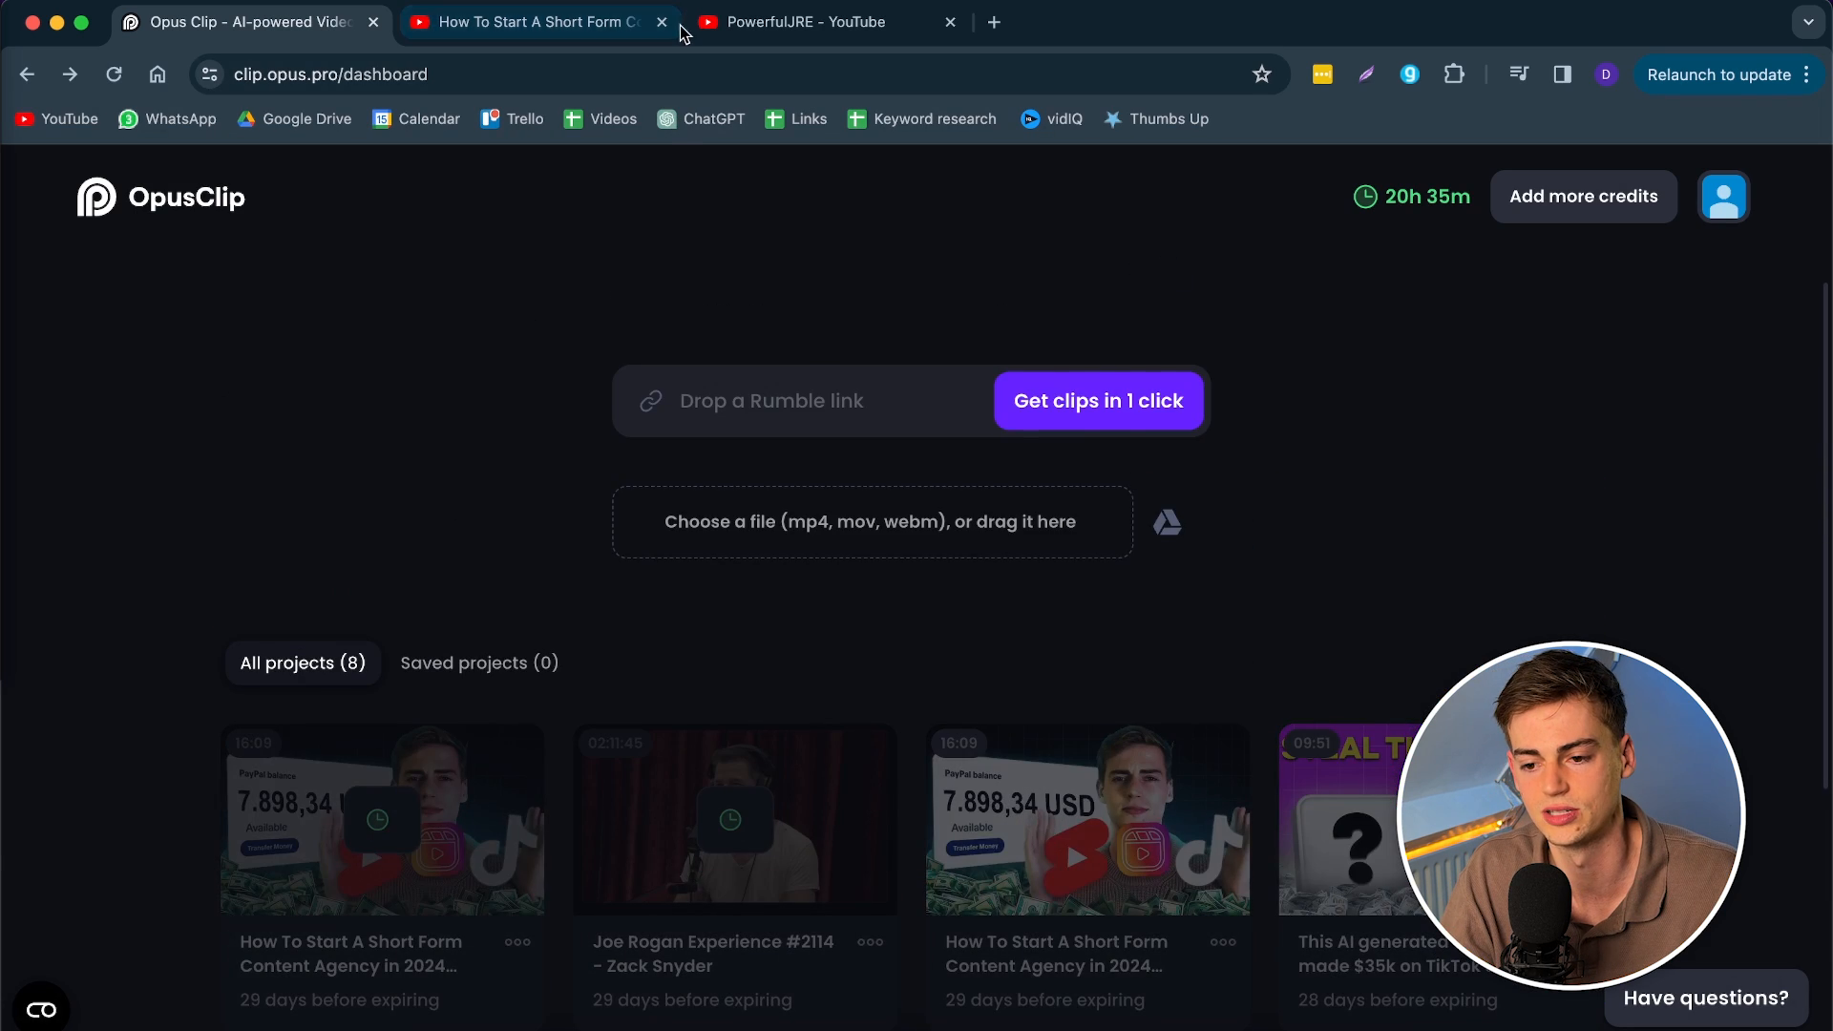
click(819, 21)
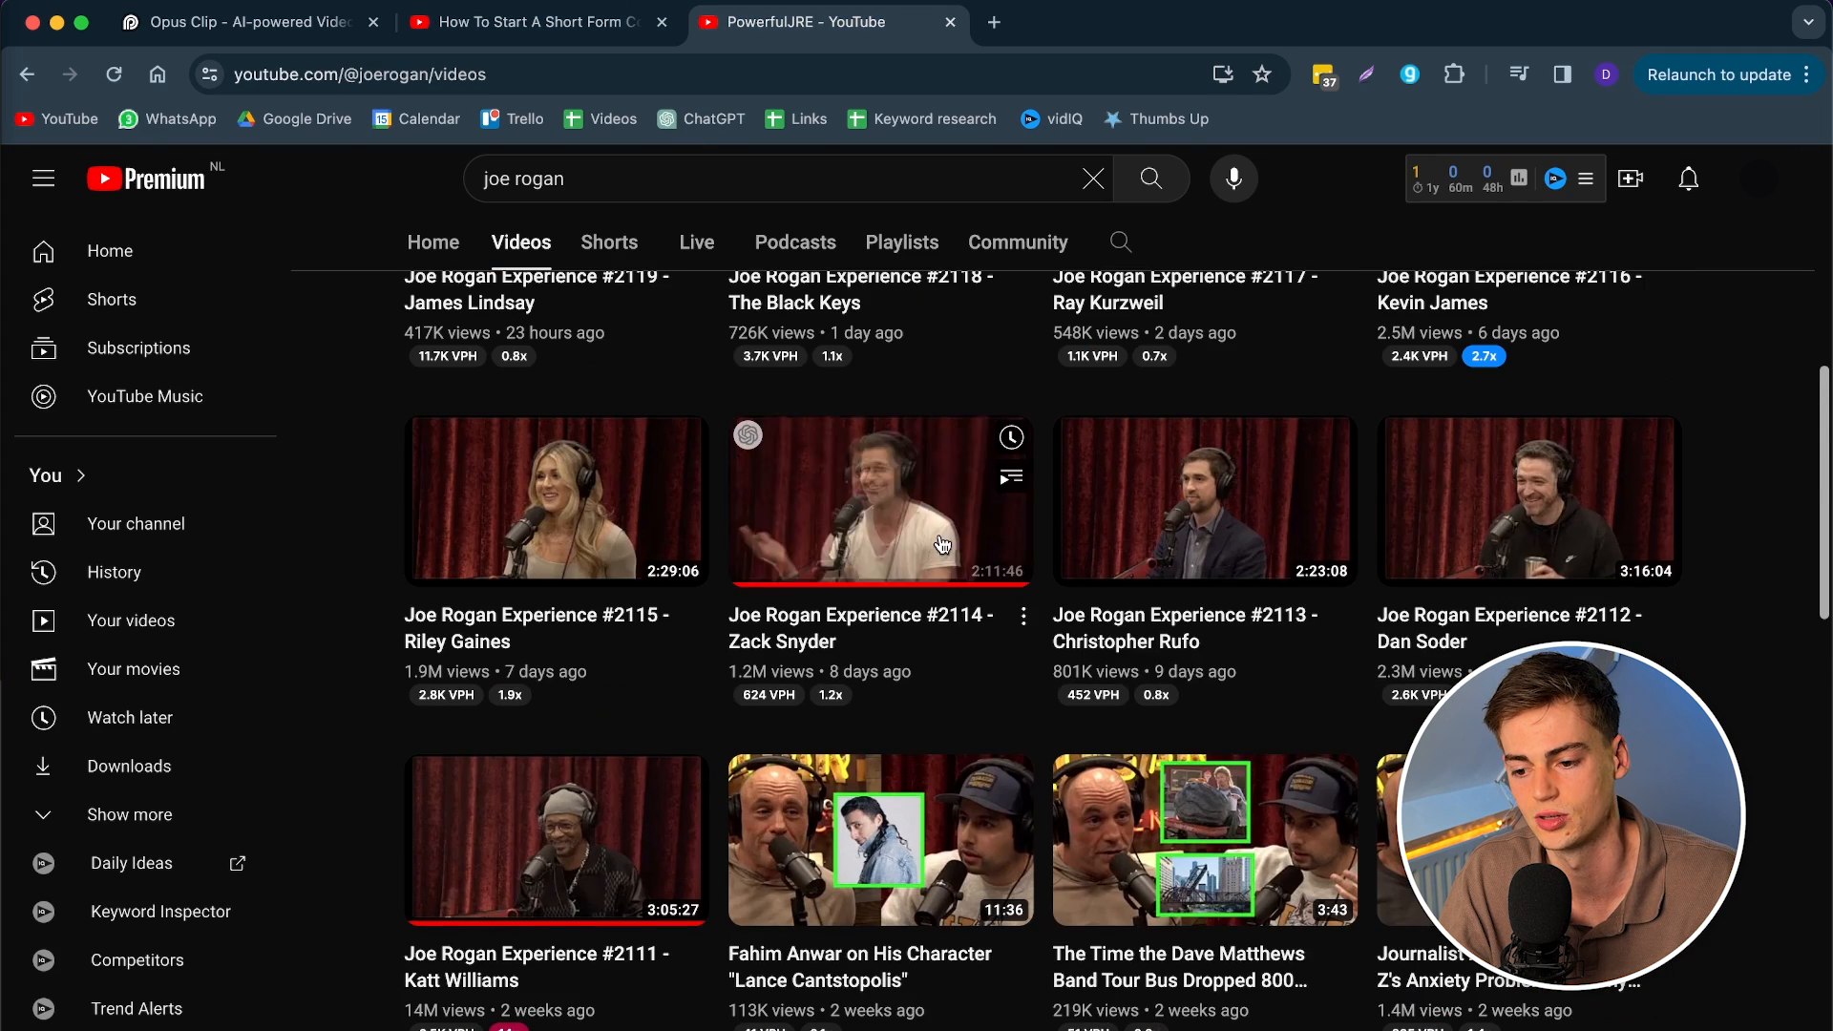
click(878, 499)
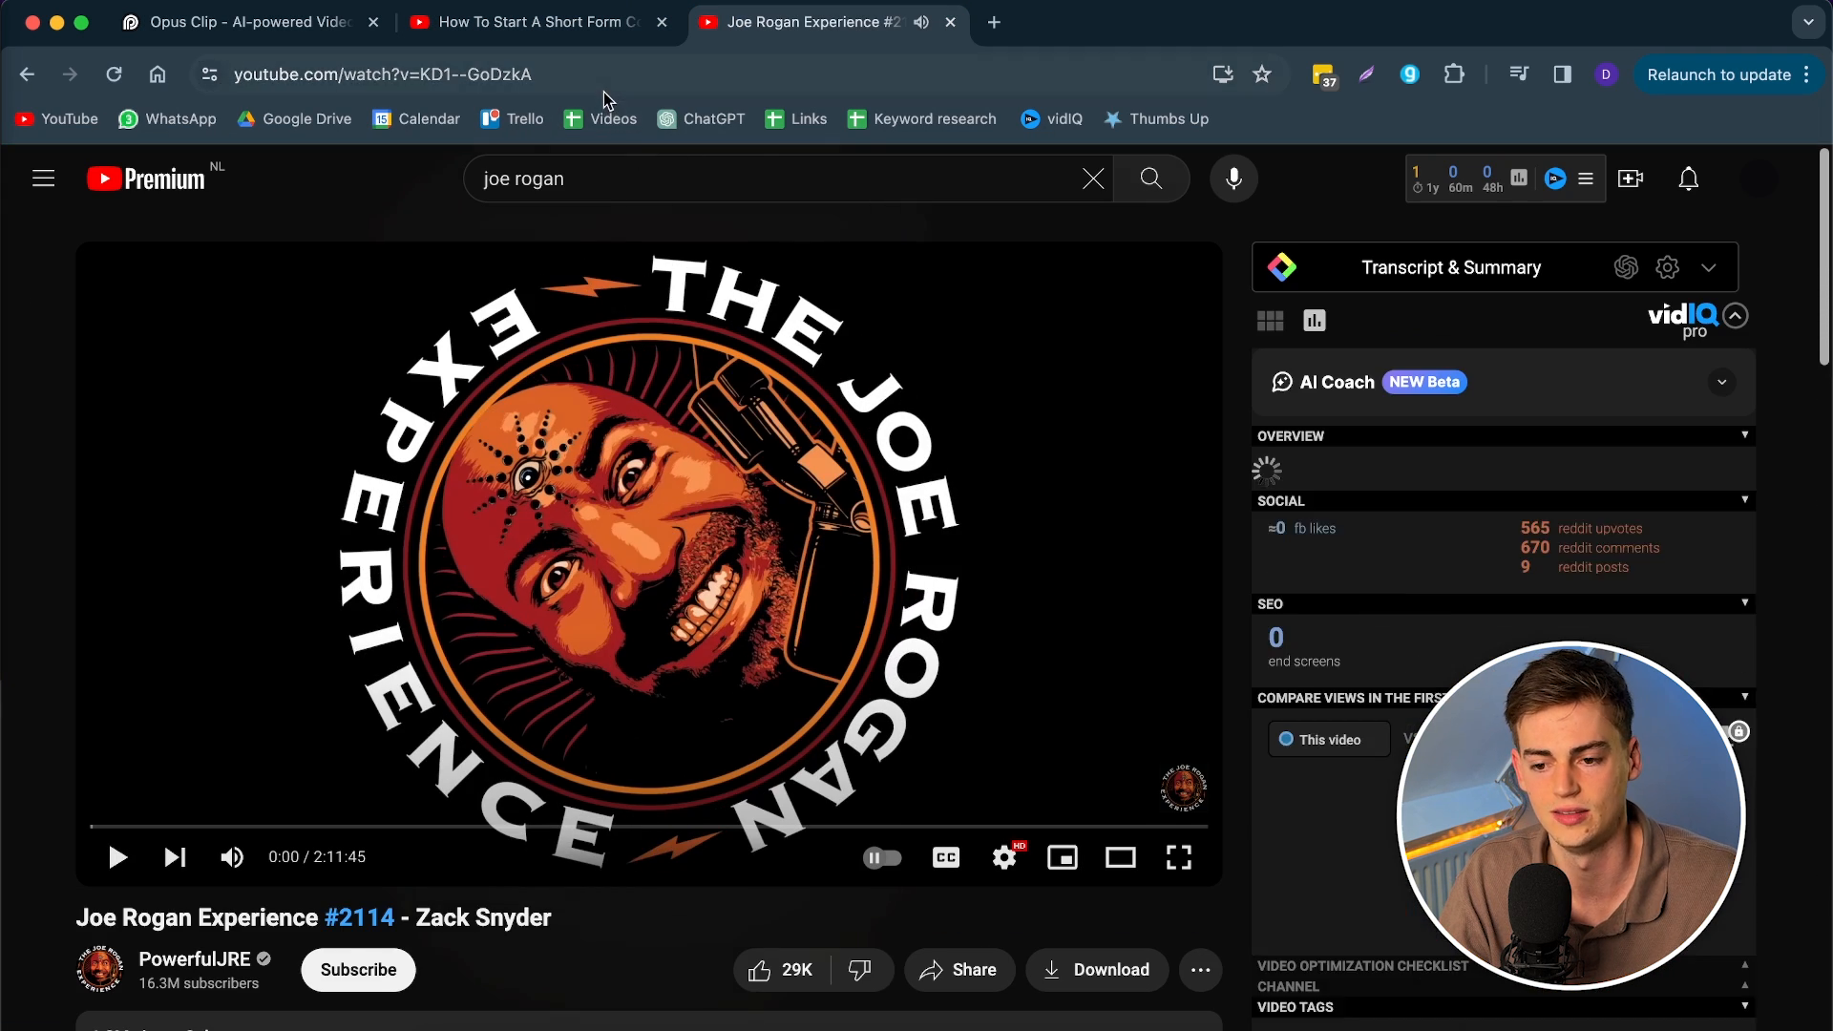
Step: Load the Zack Snyder episode URL into OpusClip with preferred clip length 5m~10m
click(233, 23)
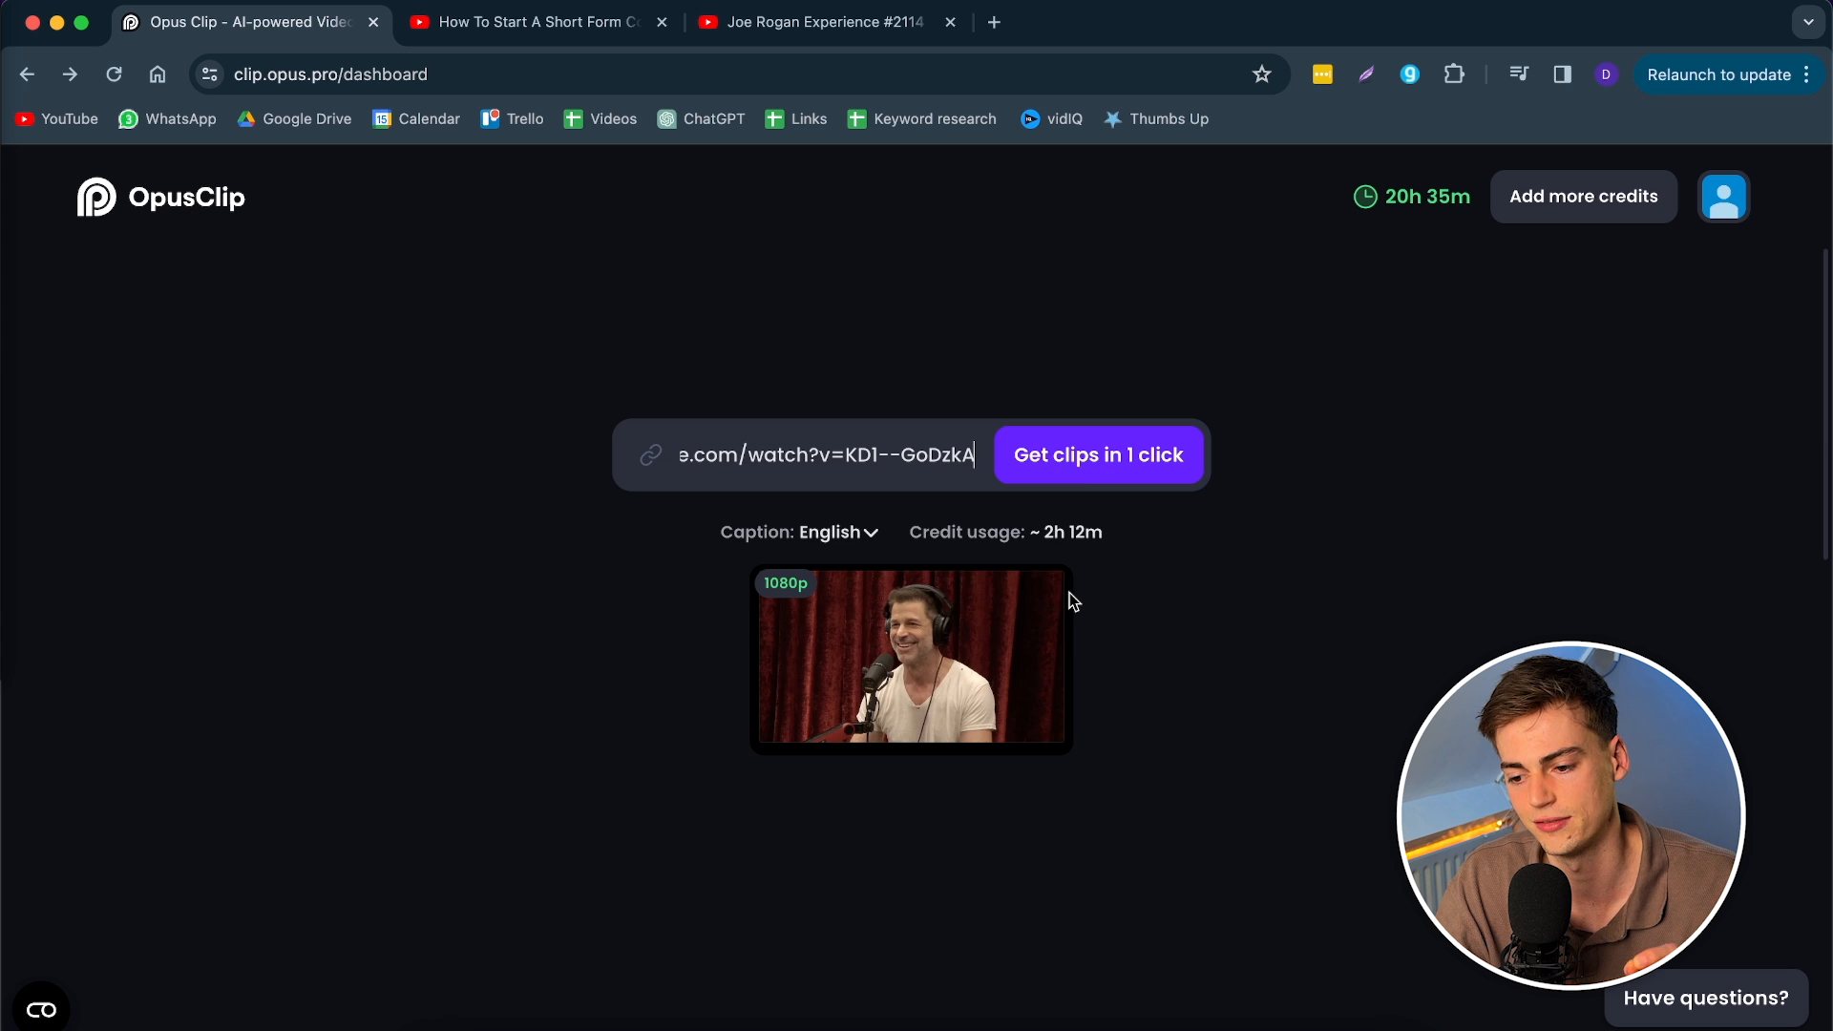
scroll(down, 3)
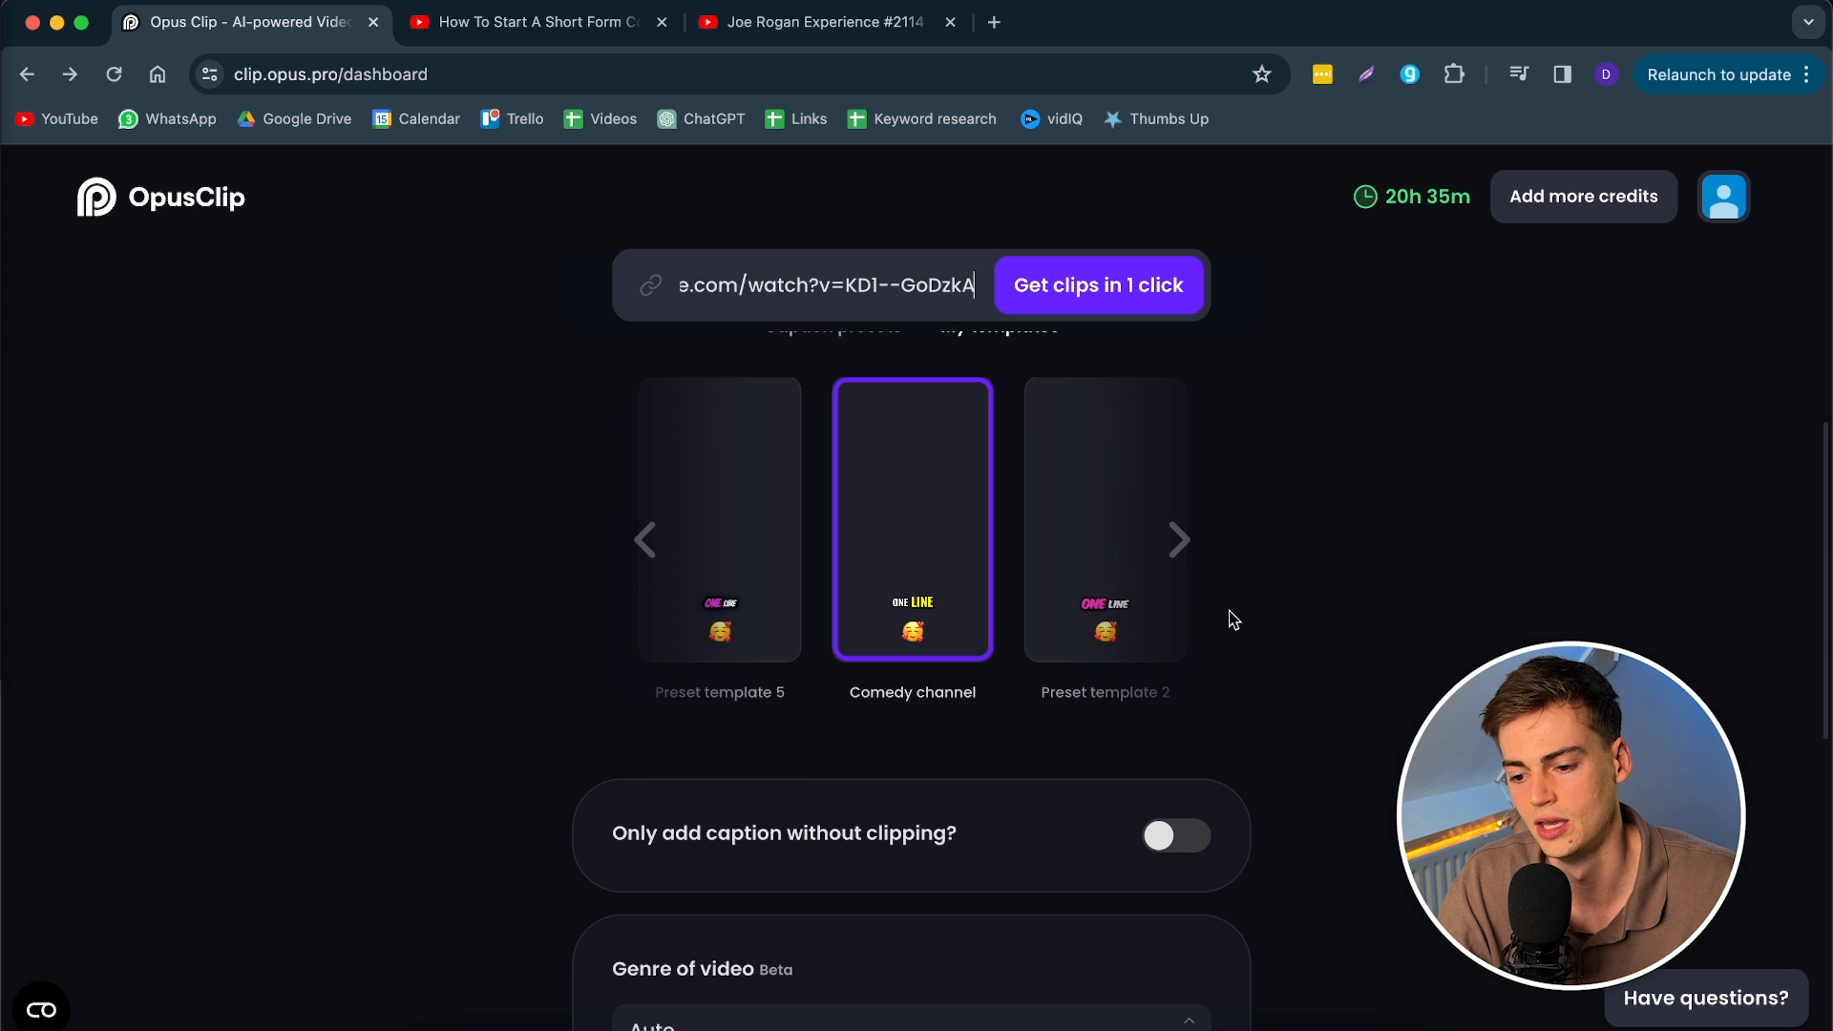
scroll(down, 3)
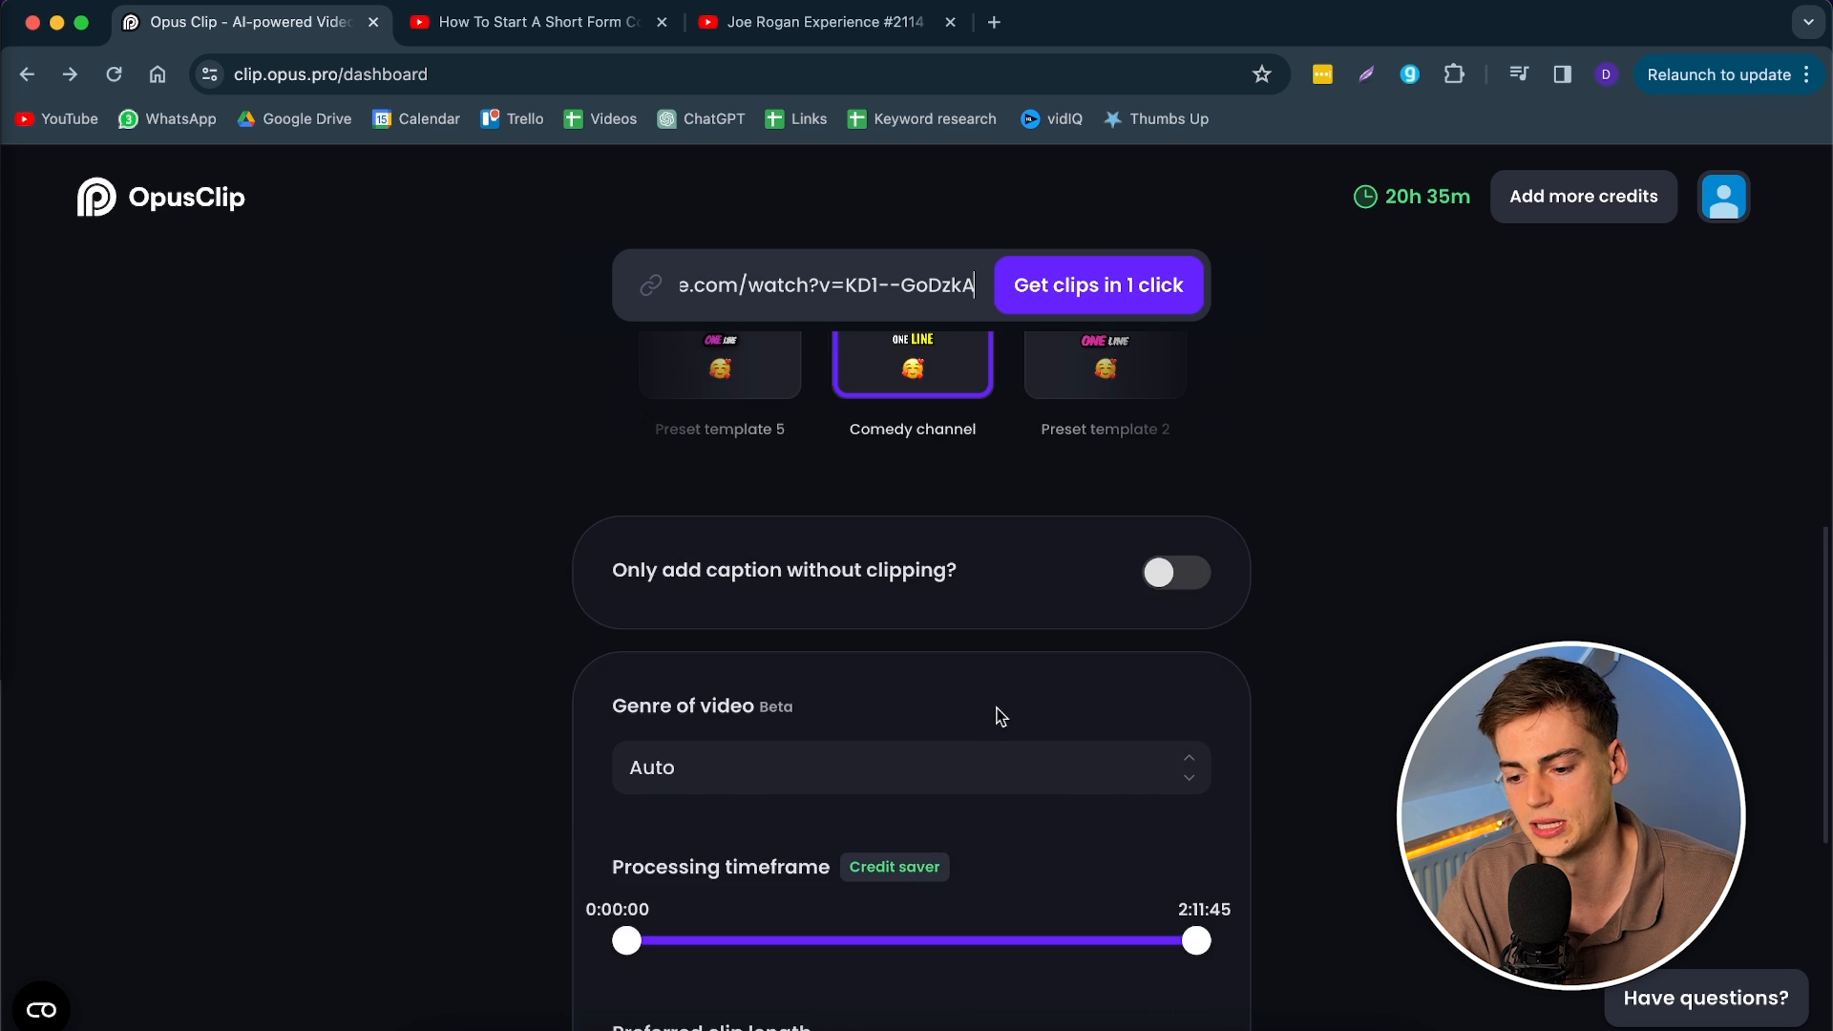
scroll(down, 3)
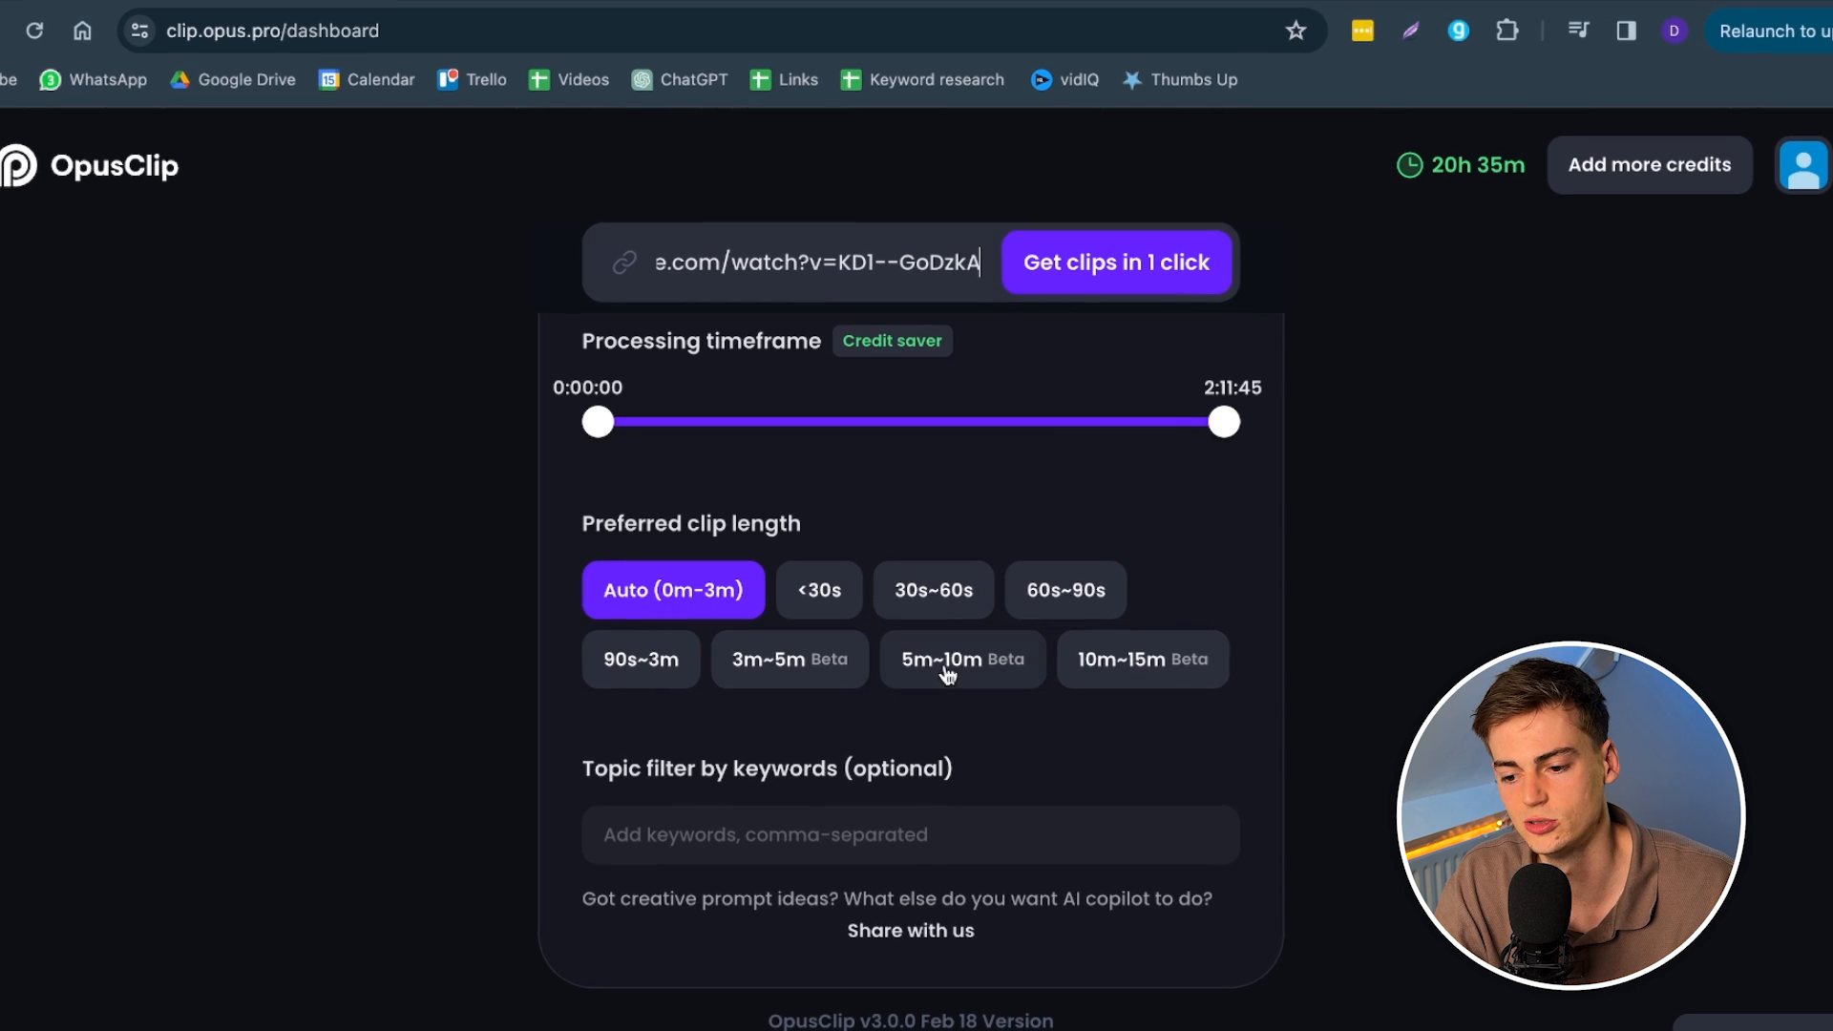
click(1142, 659)
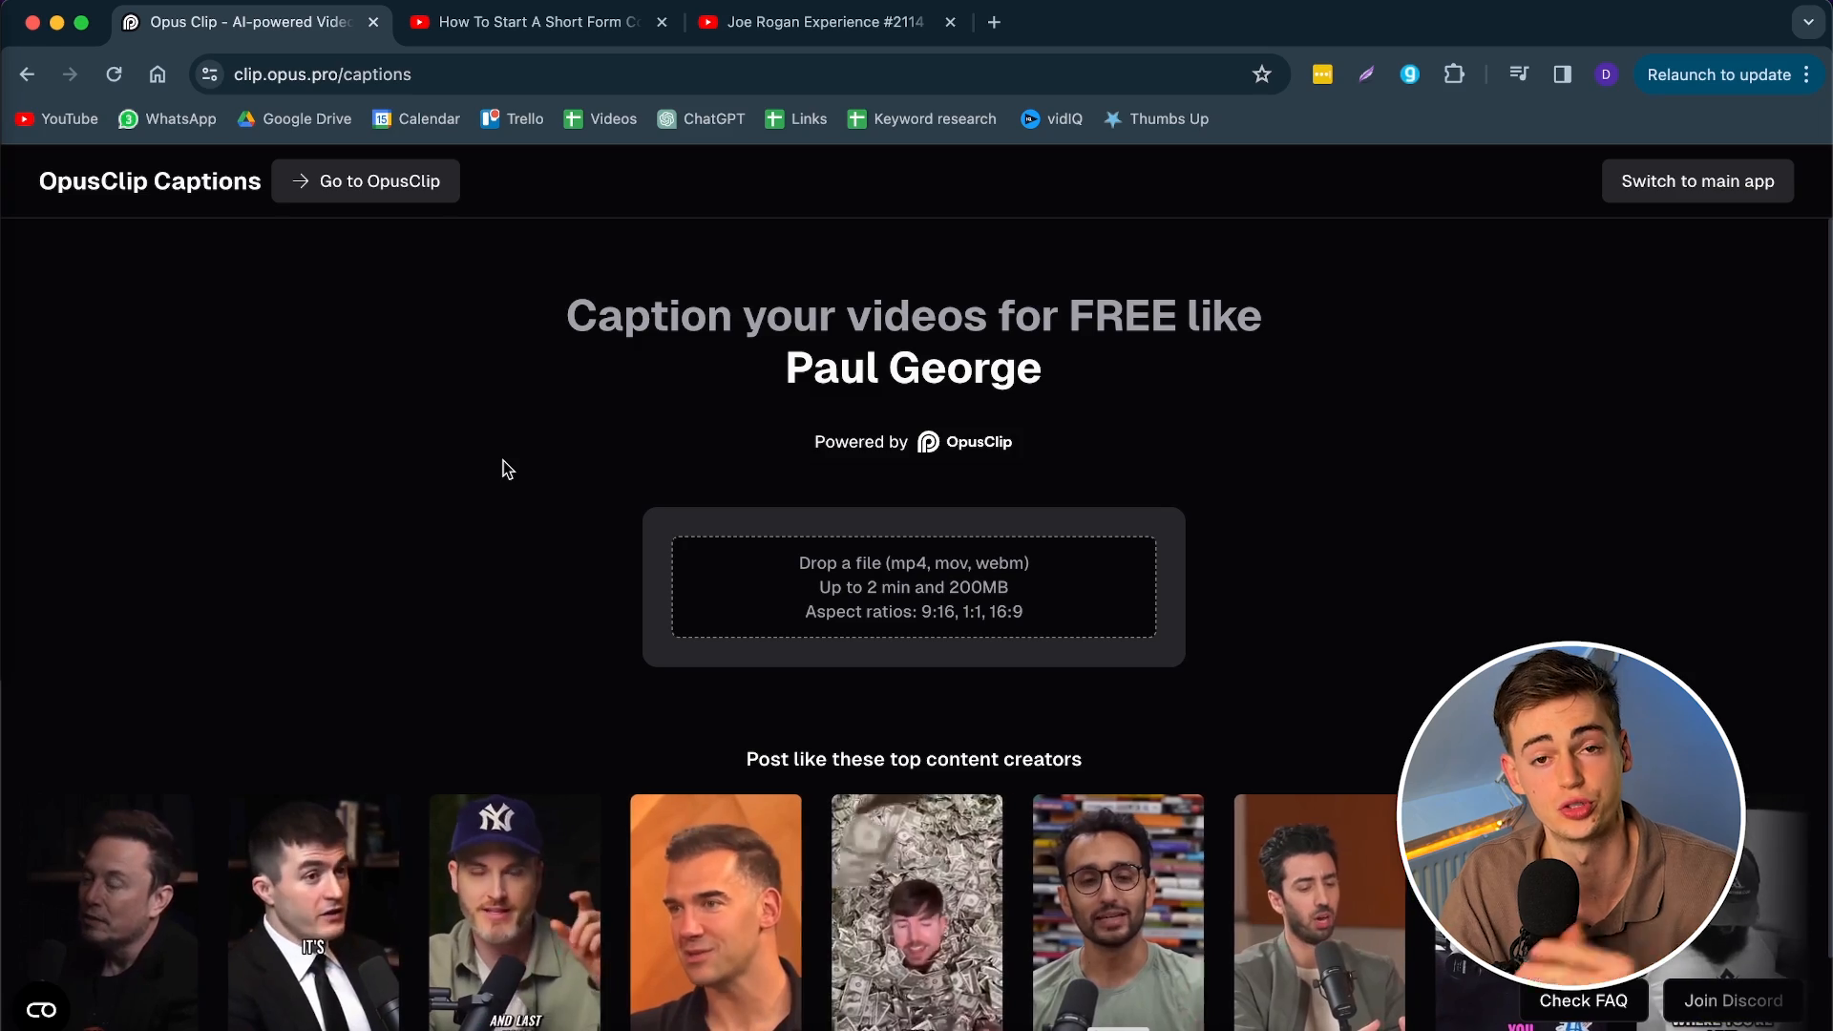
Step: Choose 'free ai caption tool (9x16).mp4' from the Opus clip folder for captioning
scroll(down, 3)
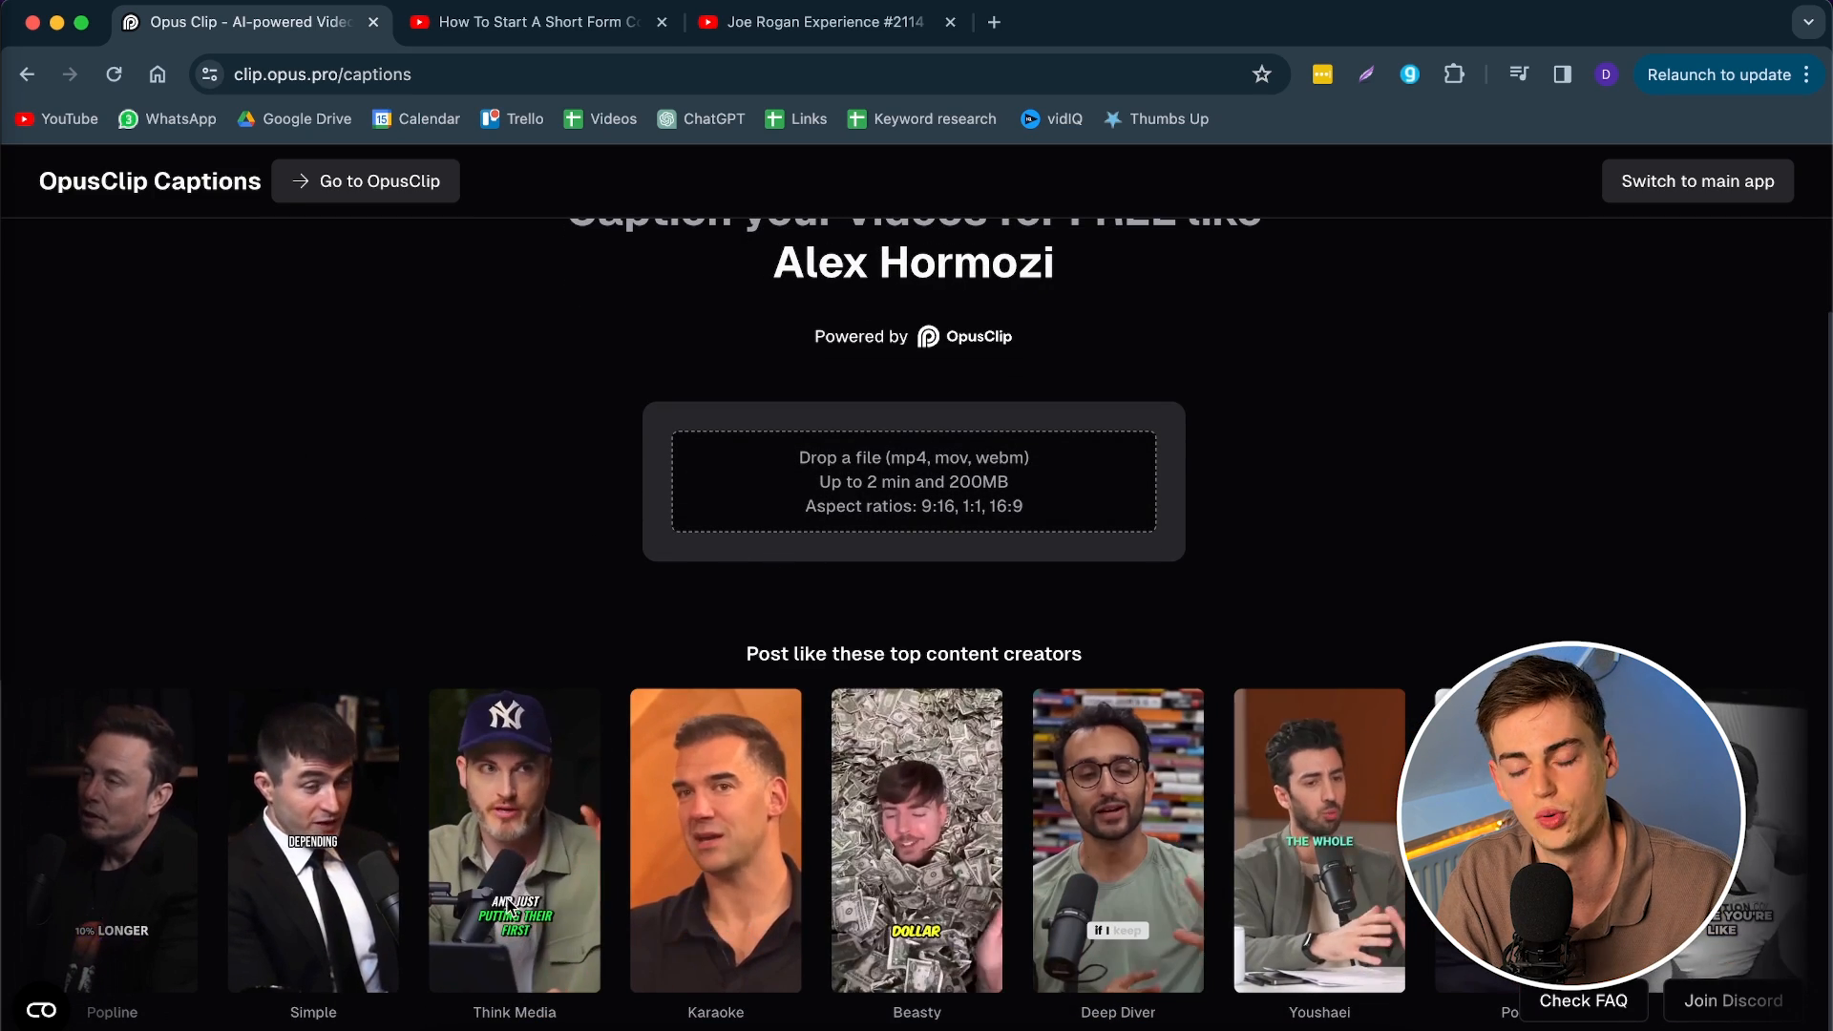
click(913, 481)
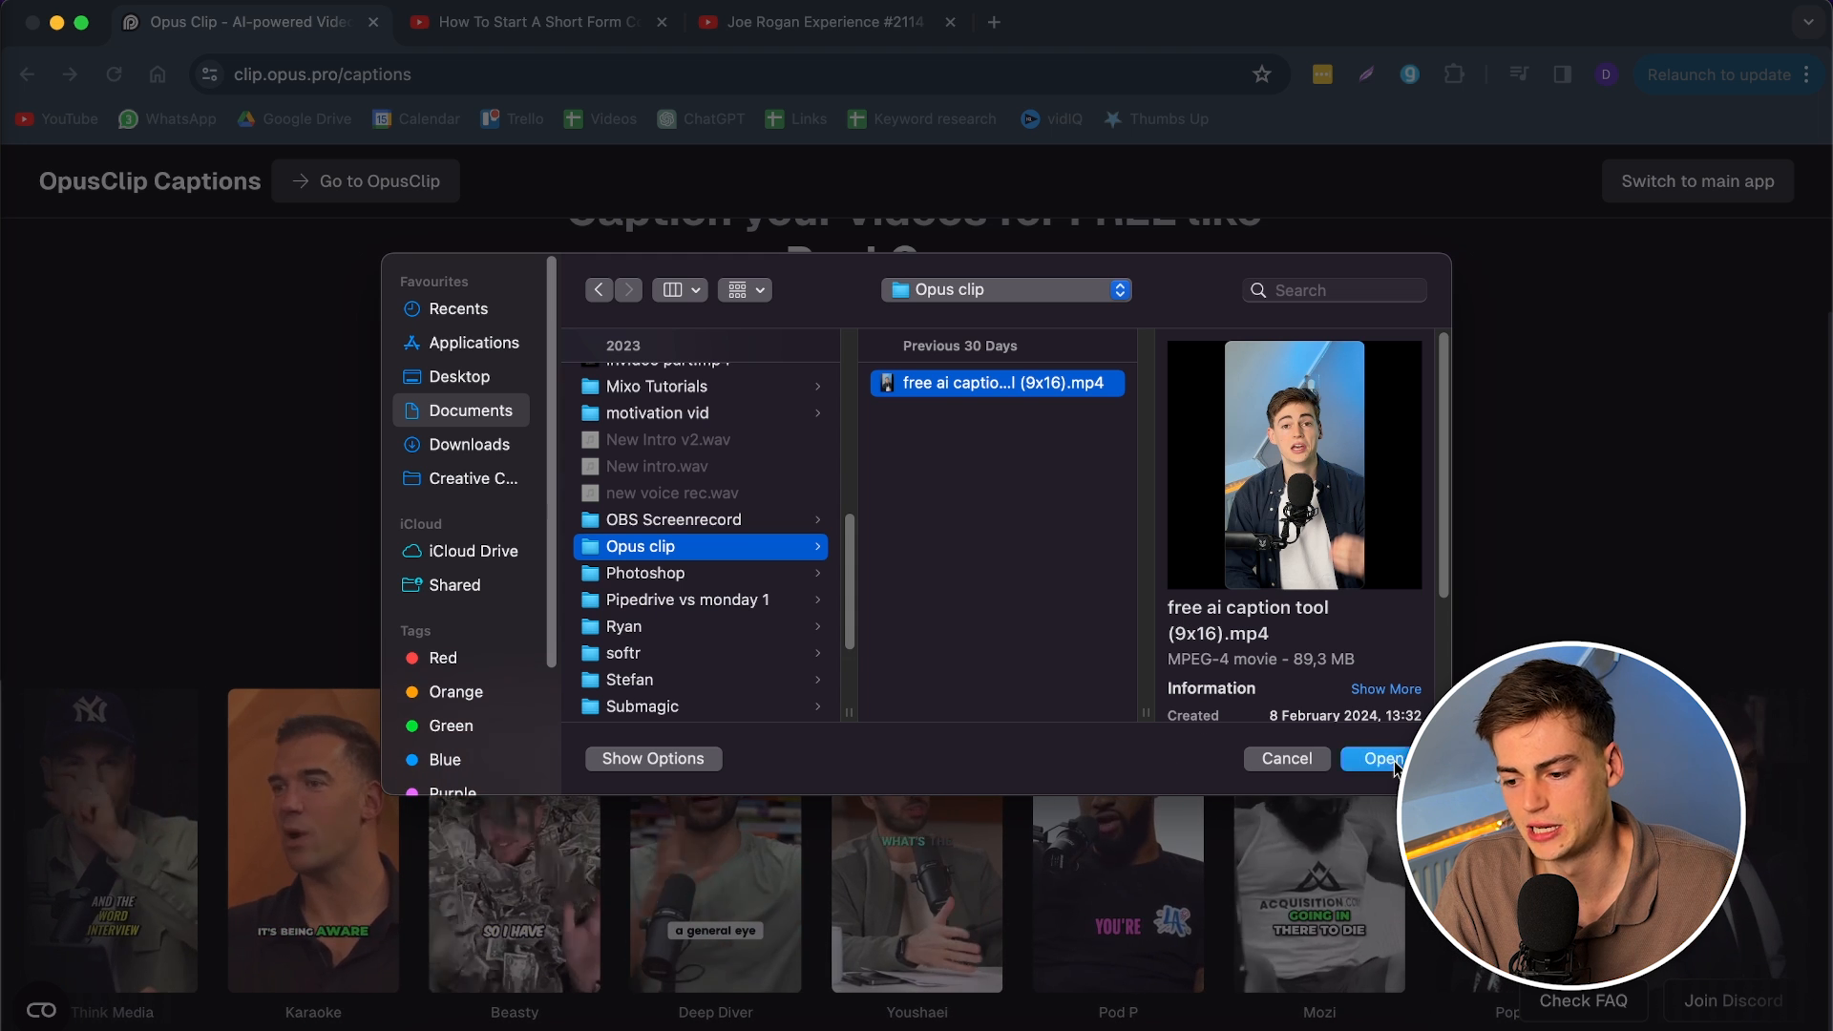
Step: Upload the short video and start captioning it in the Beasty style
click(1379, 758)
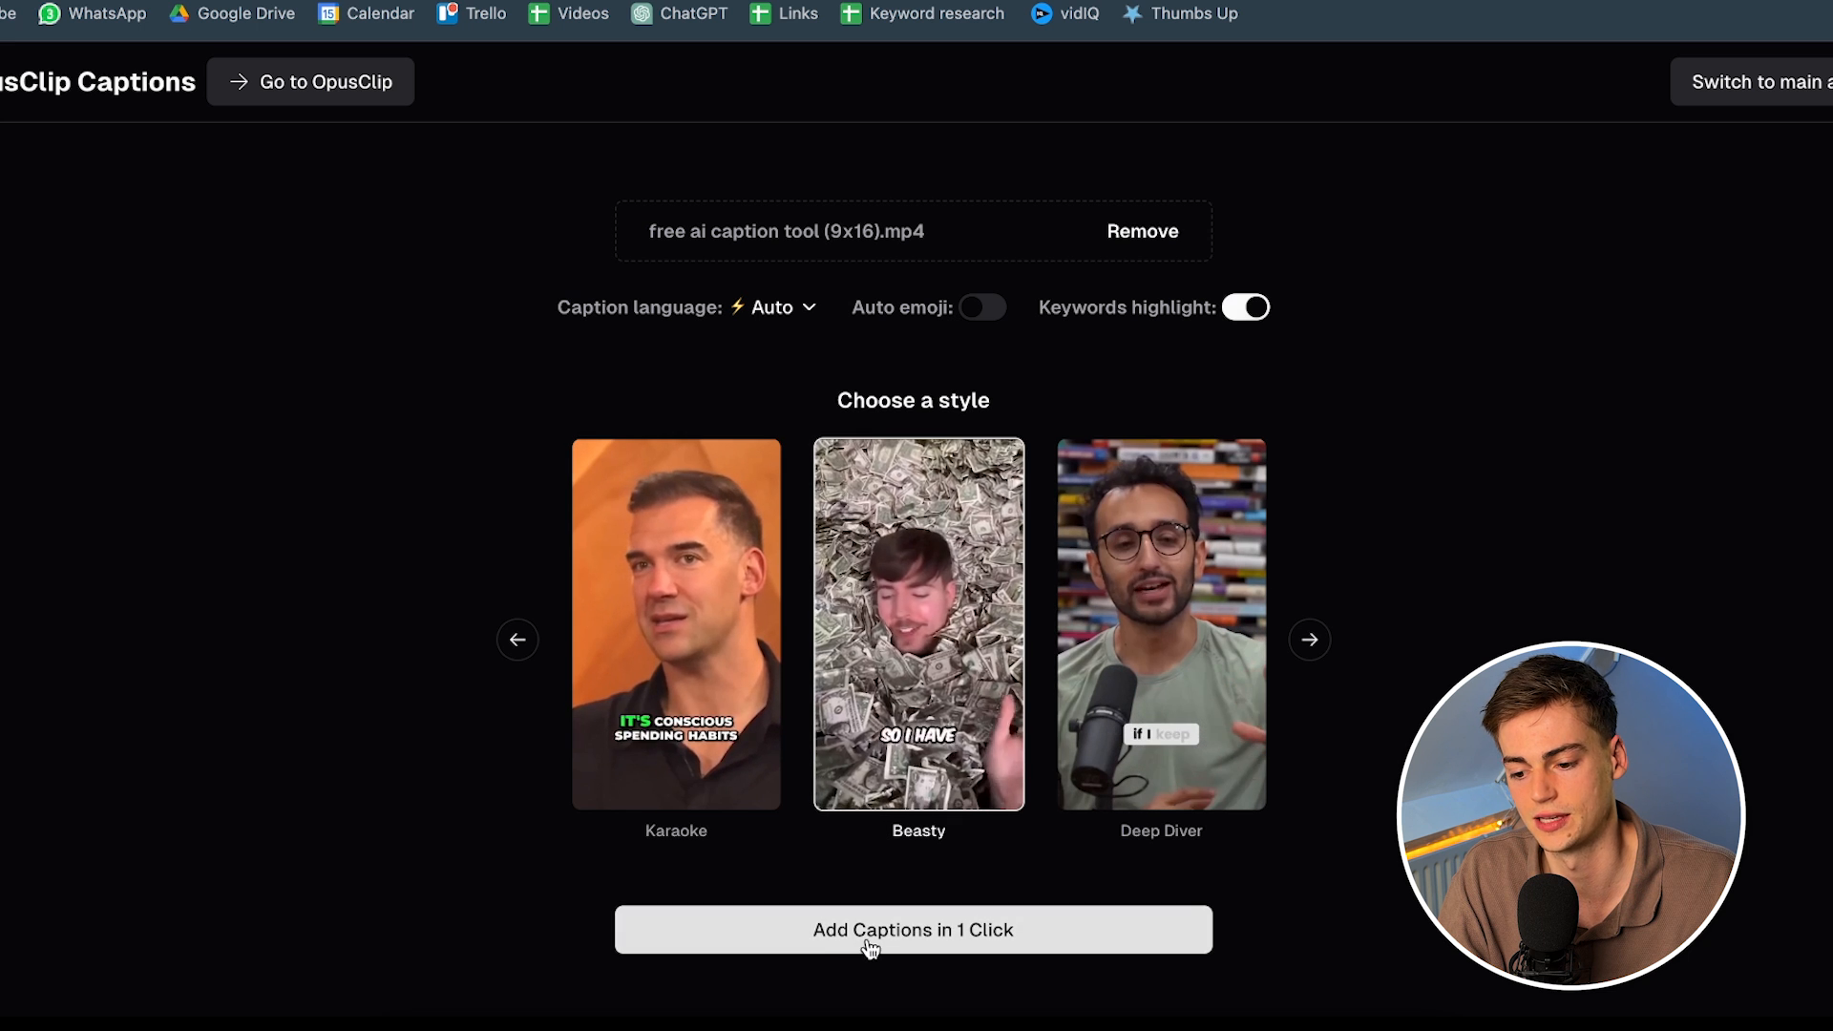
click(913, 930)
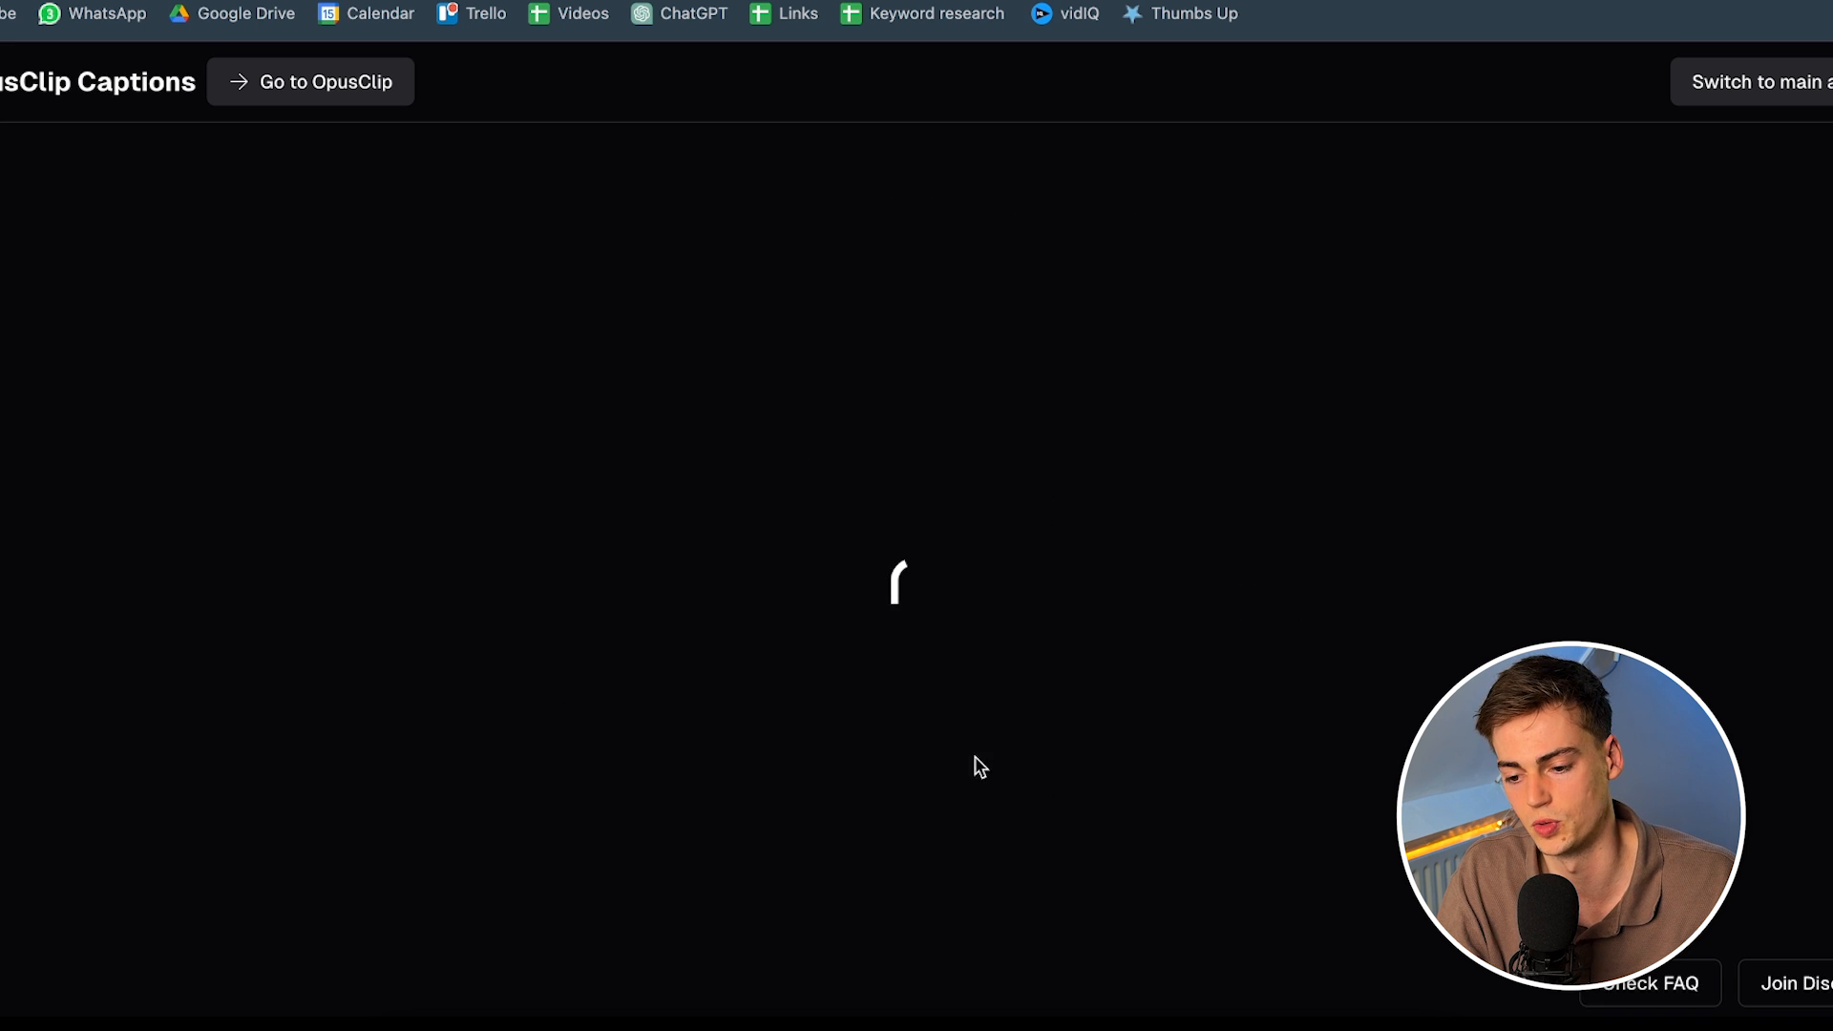
mouse_move(1185, 477)
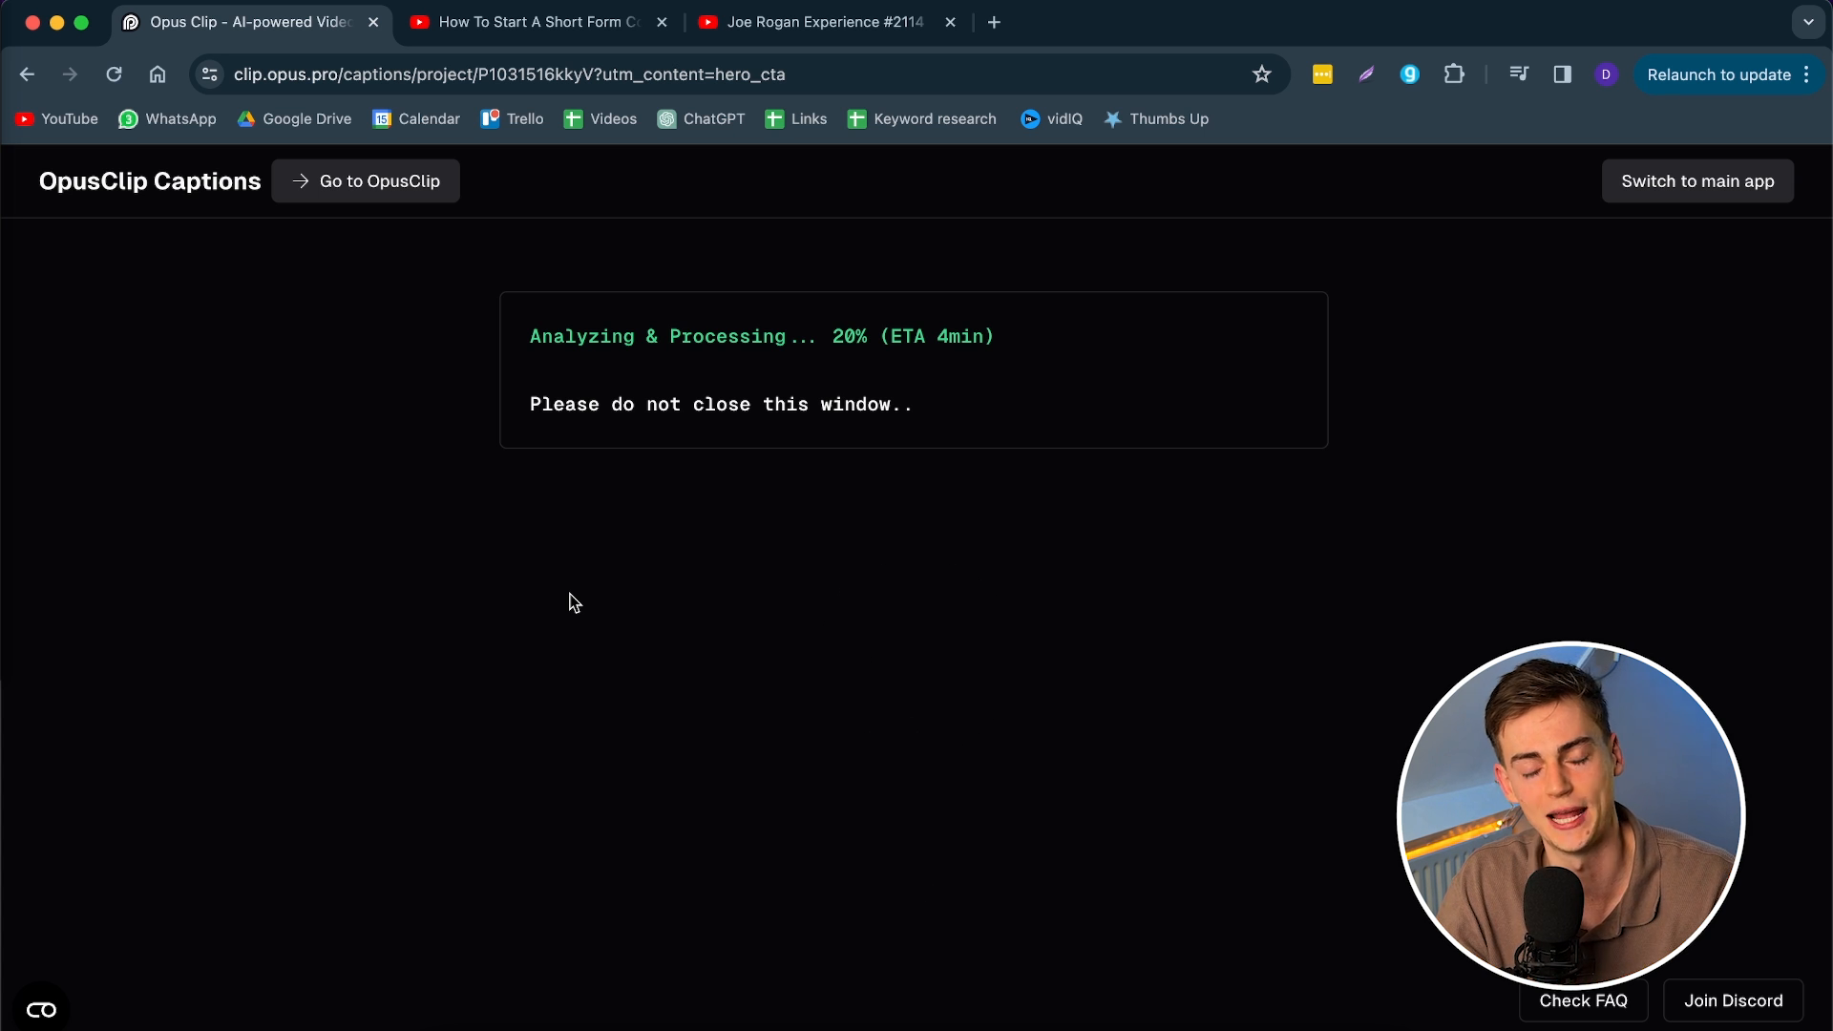
click(993, 21)
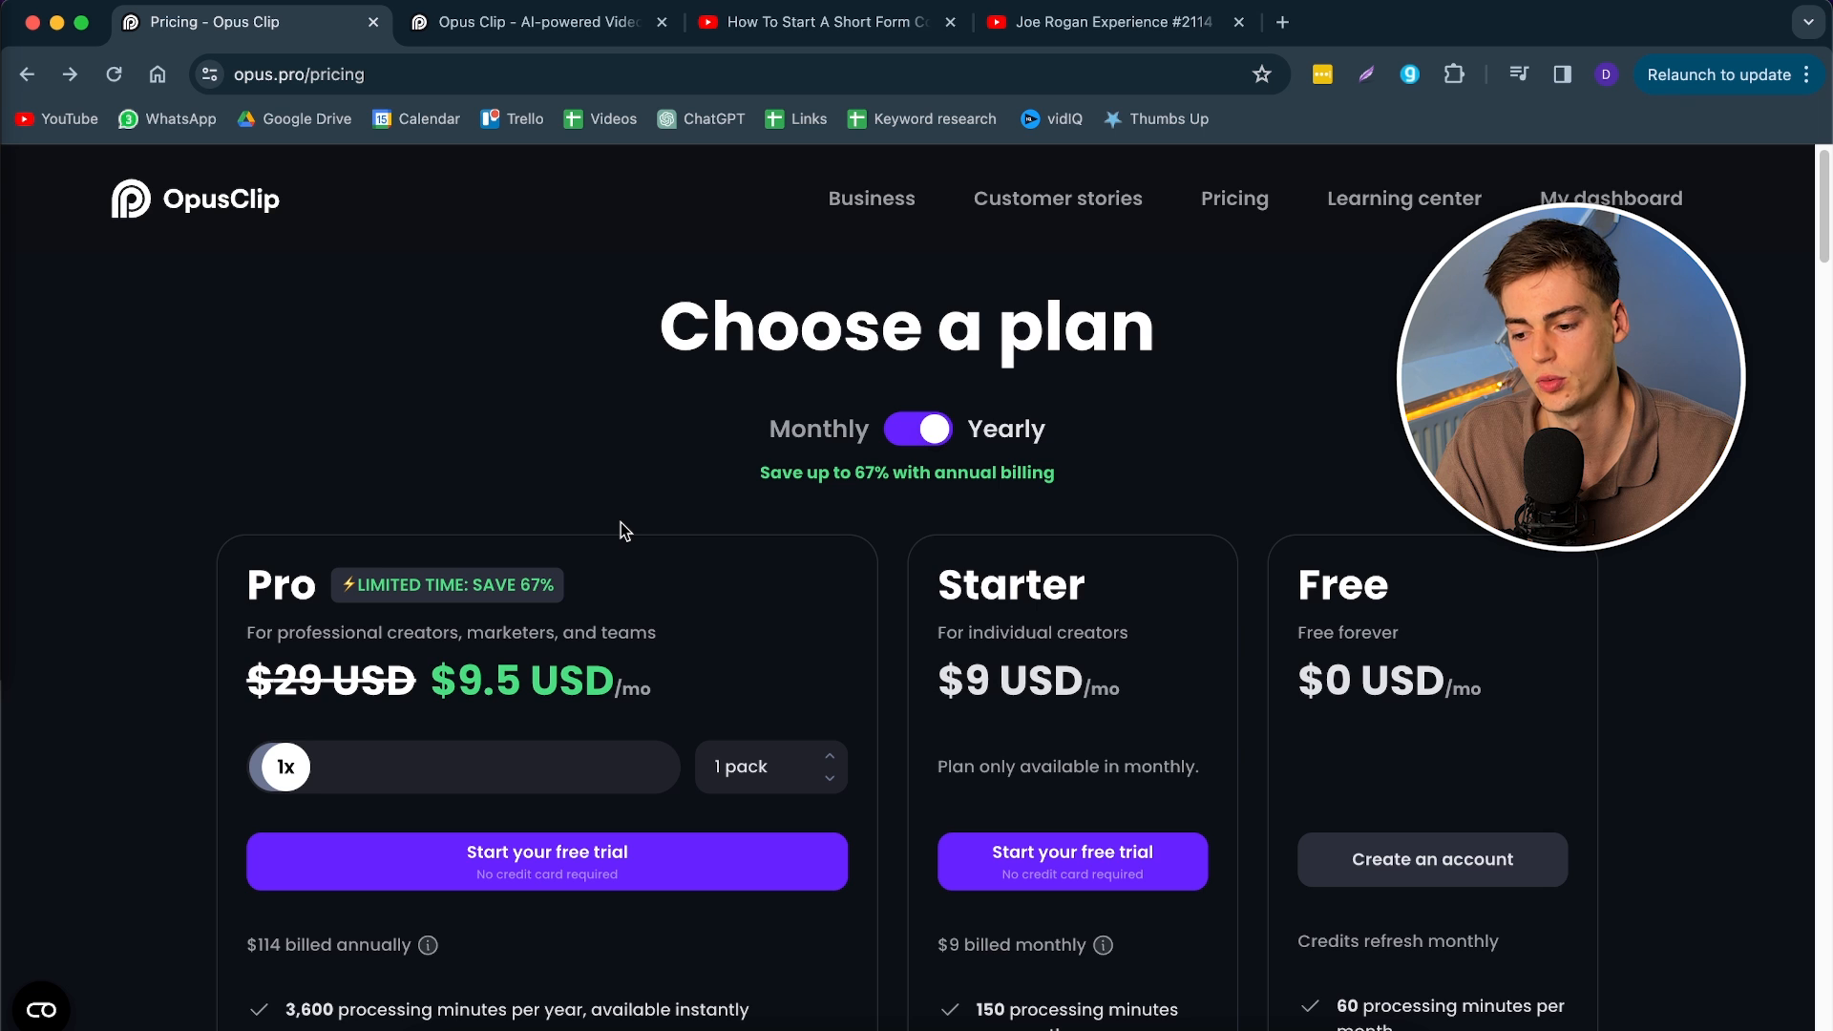
Step: Compare Pro, Starter and Free plan prices under monthly and yearly billing
scroll(down, 3)
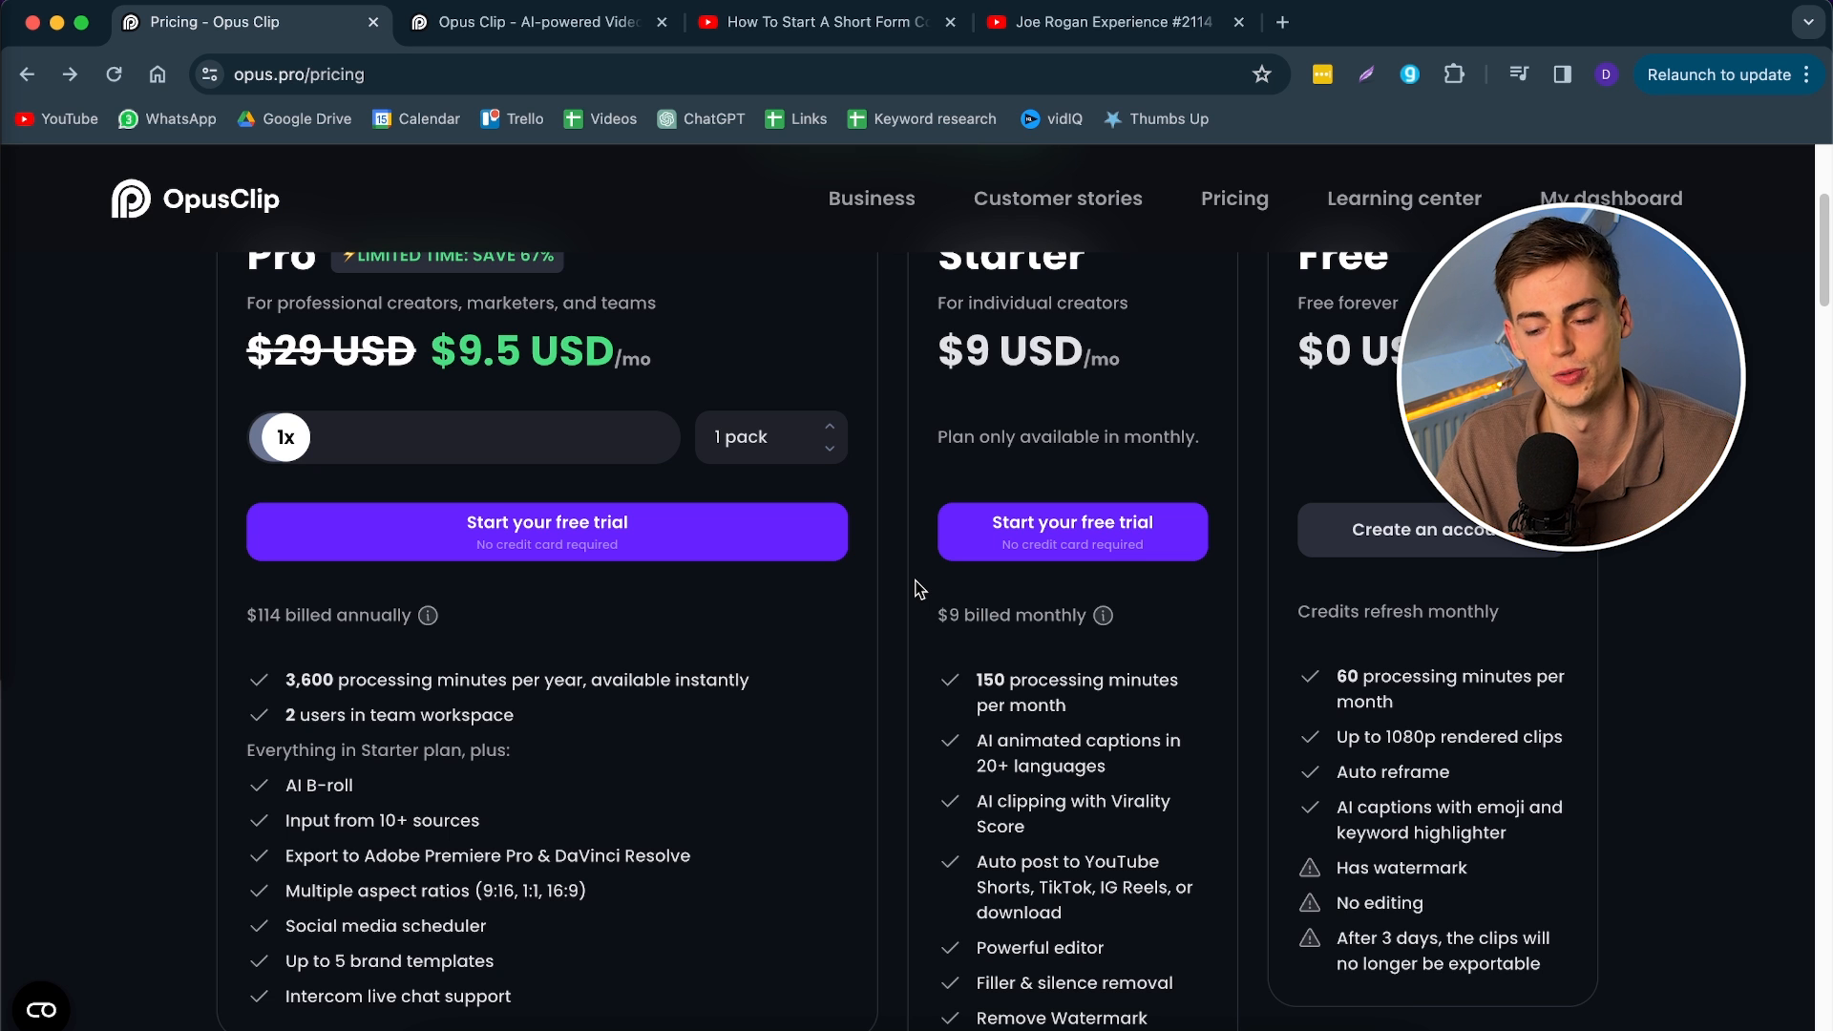
scroll(up, 3)
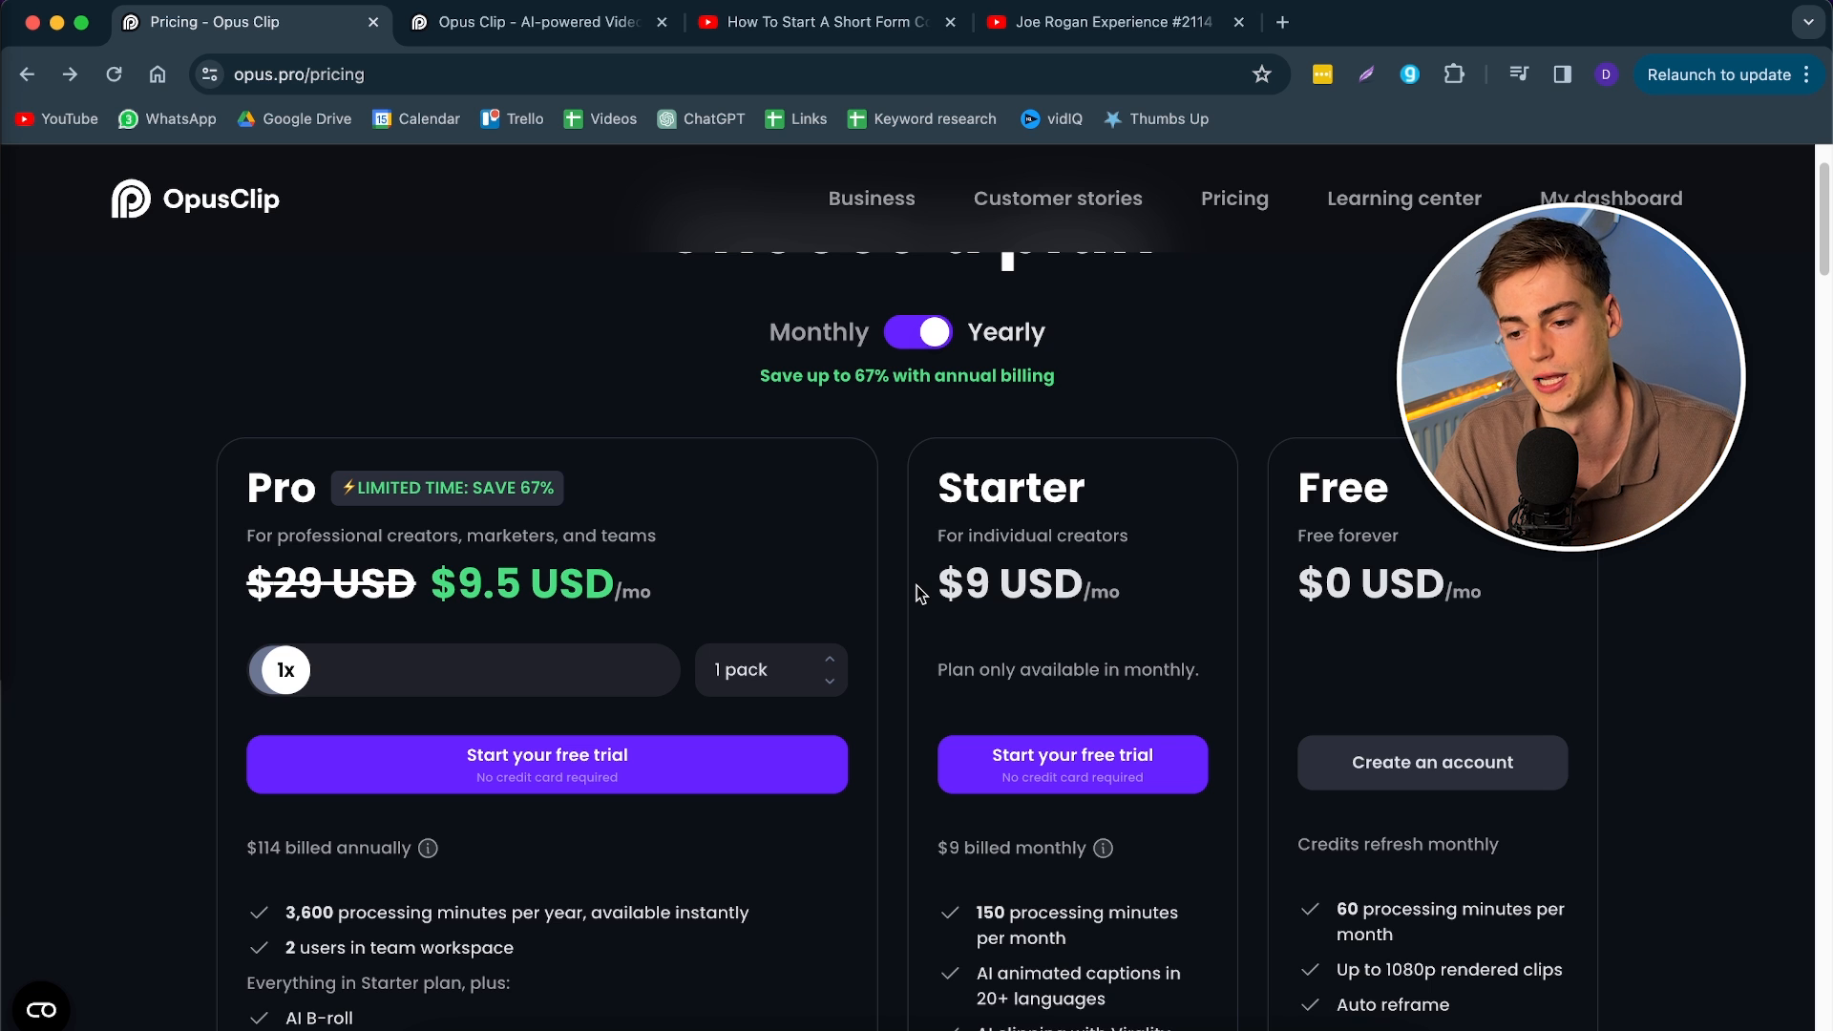
click(918, 332)
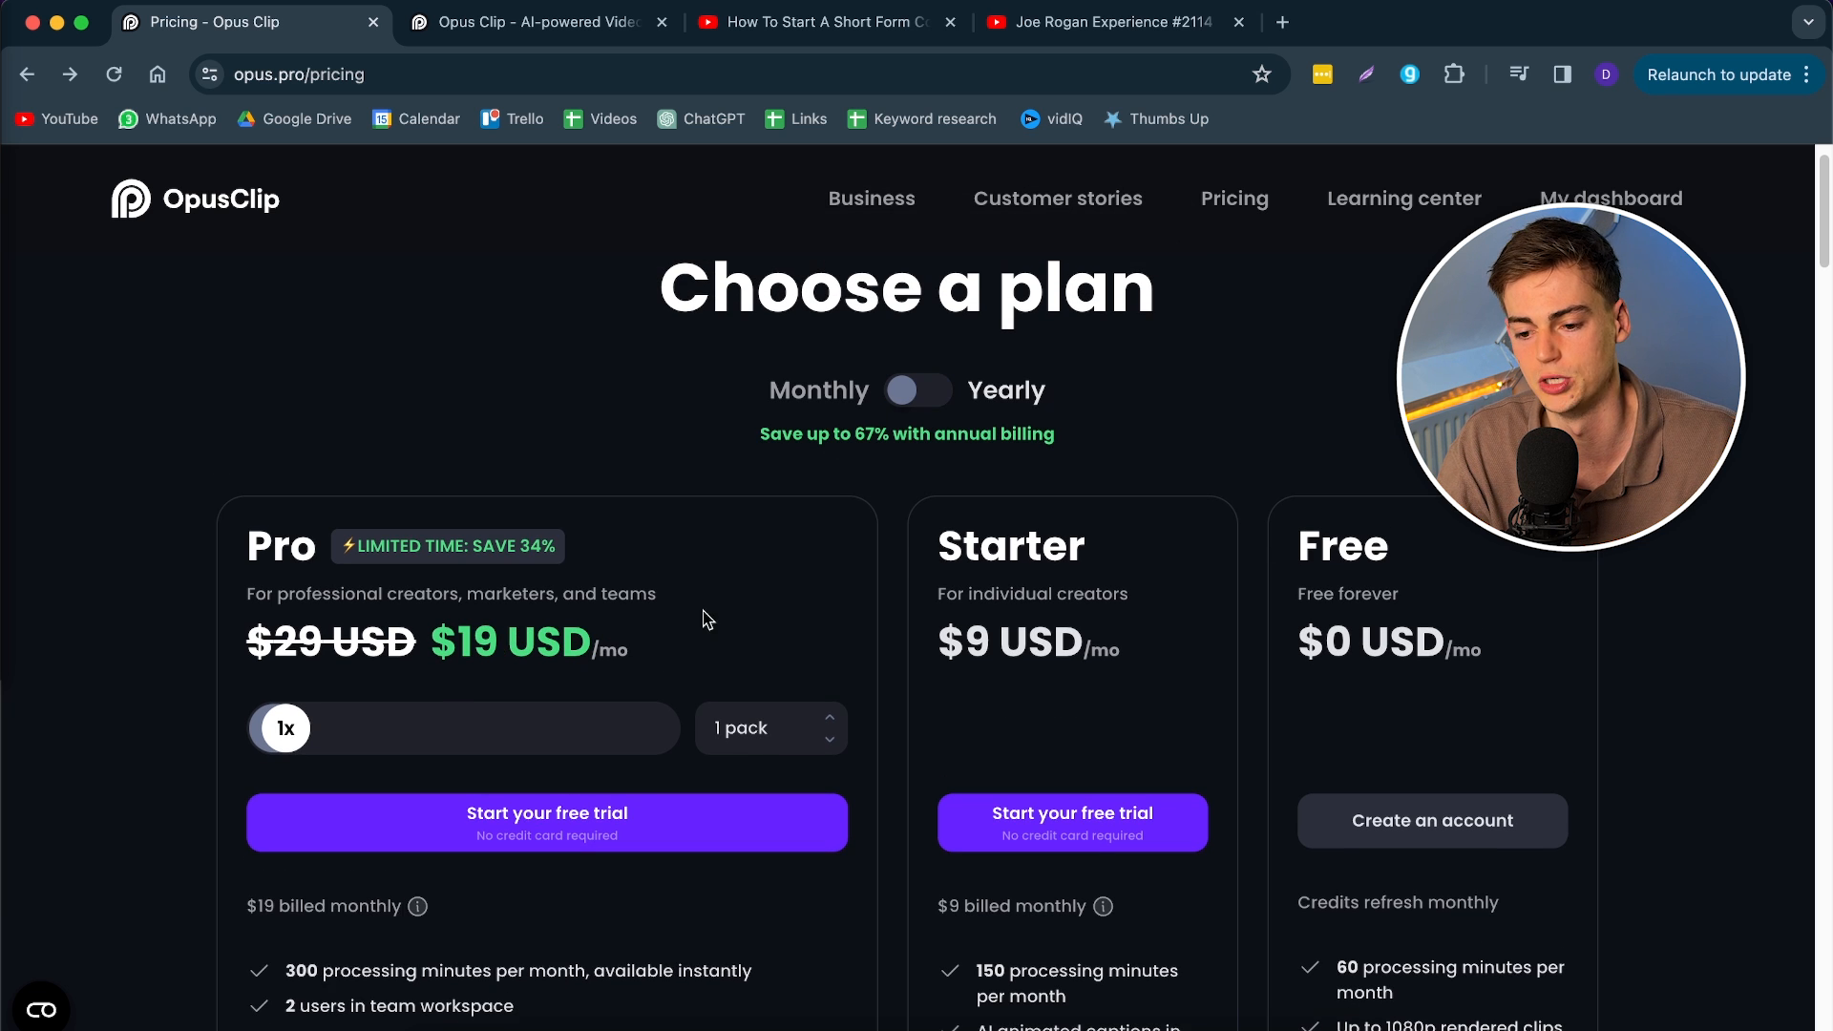
scroll(down, 3)
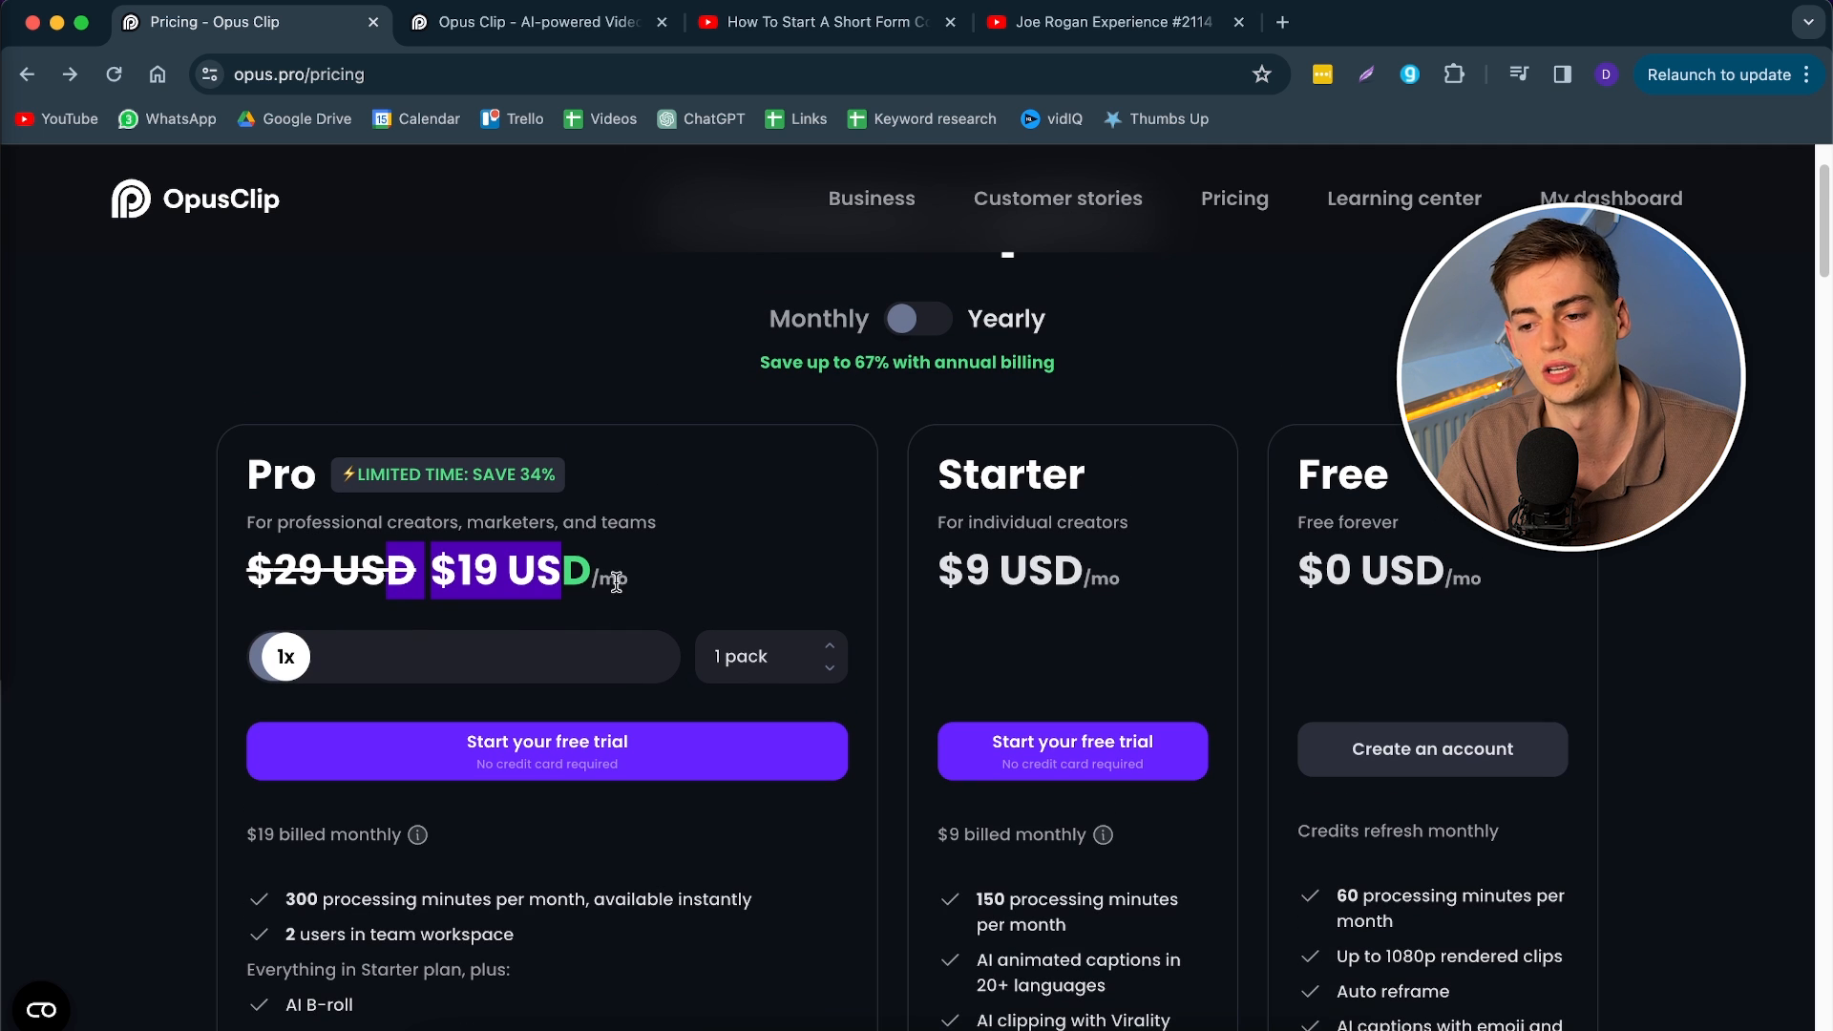
mouse_move(706, 550)
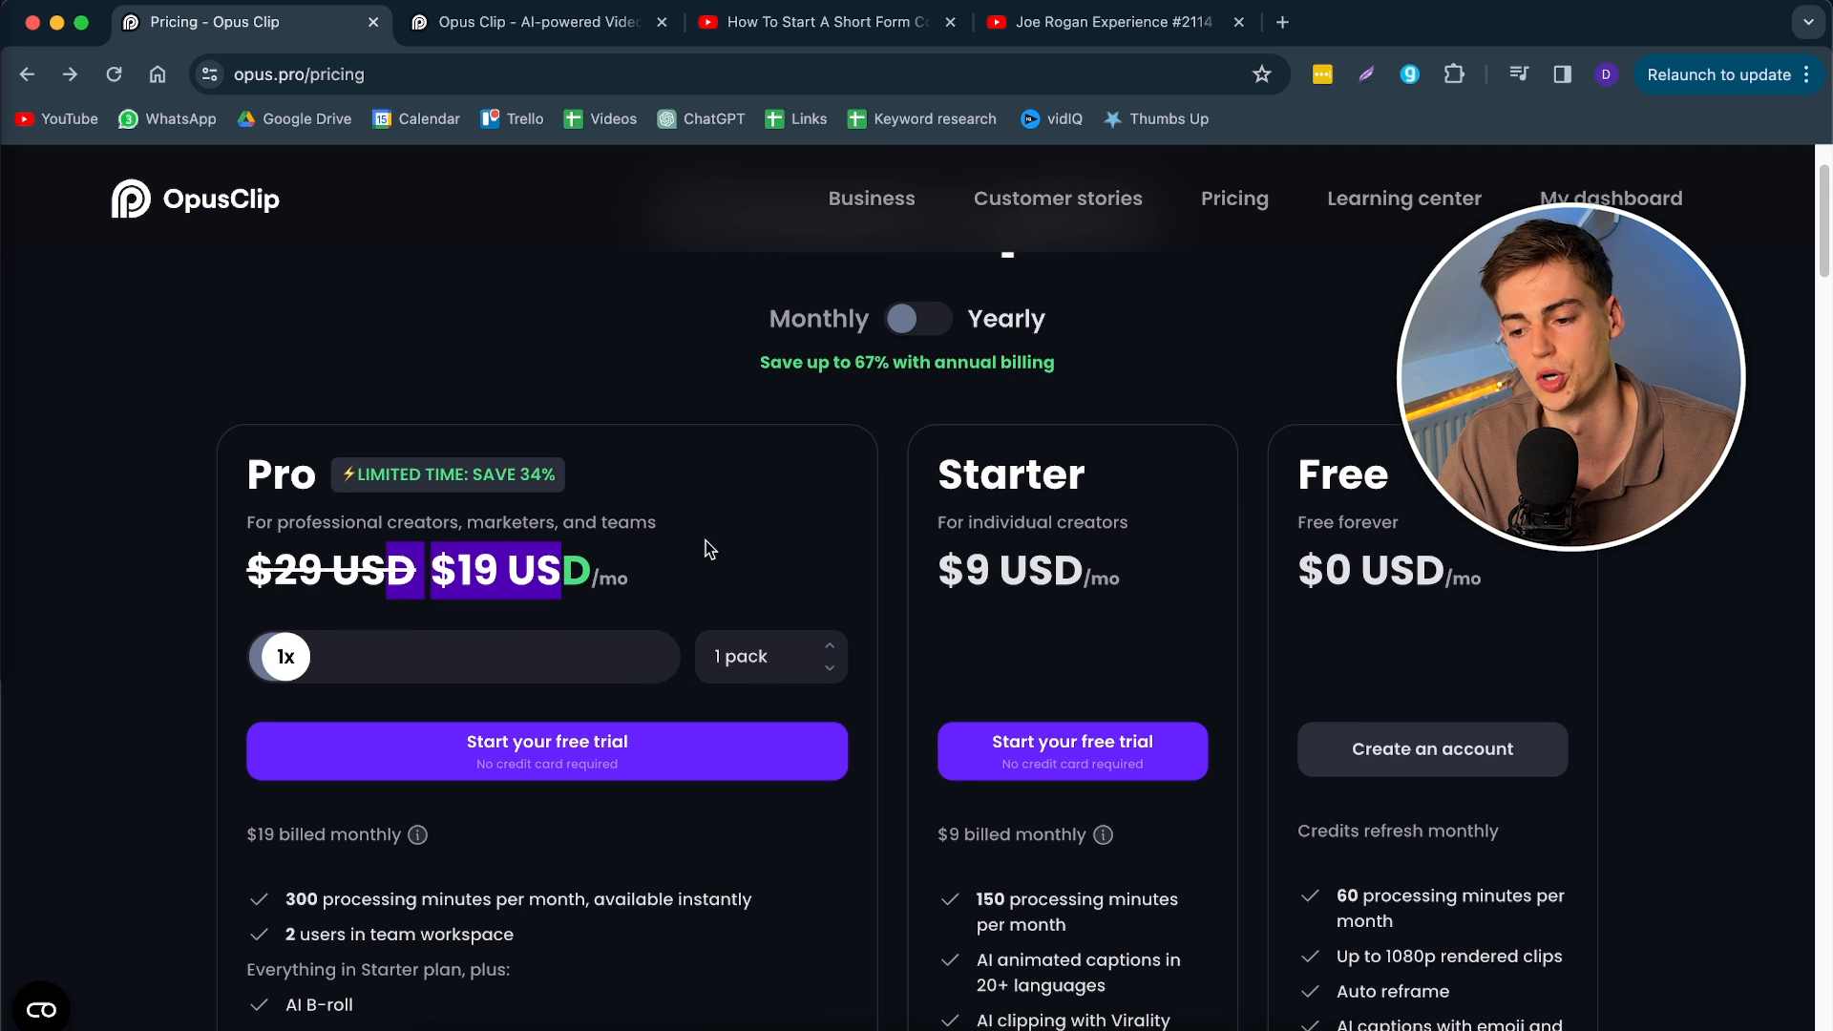
click(918, 319)
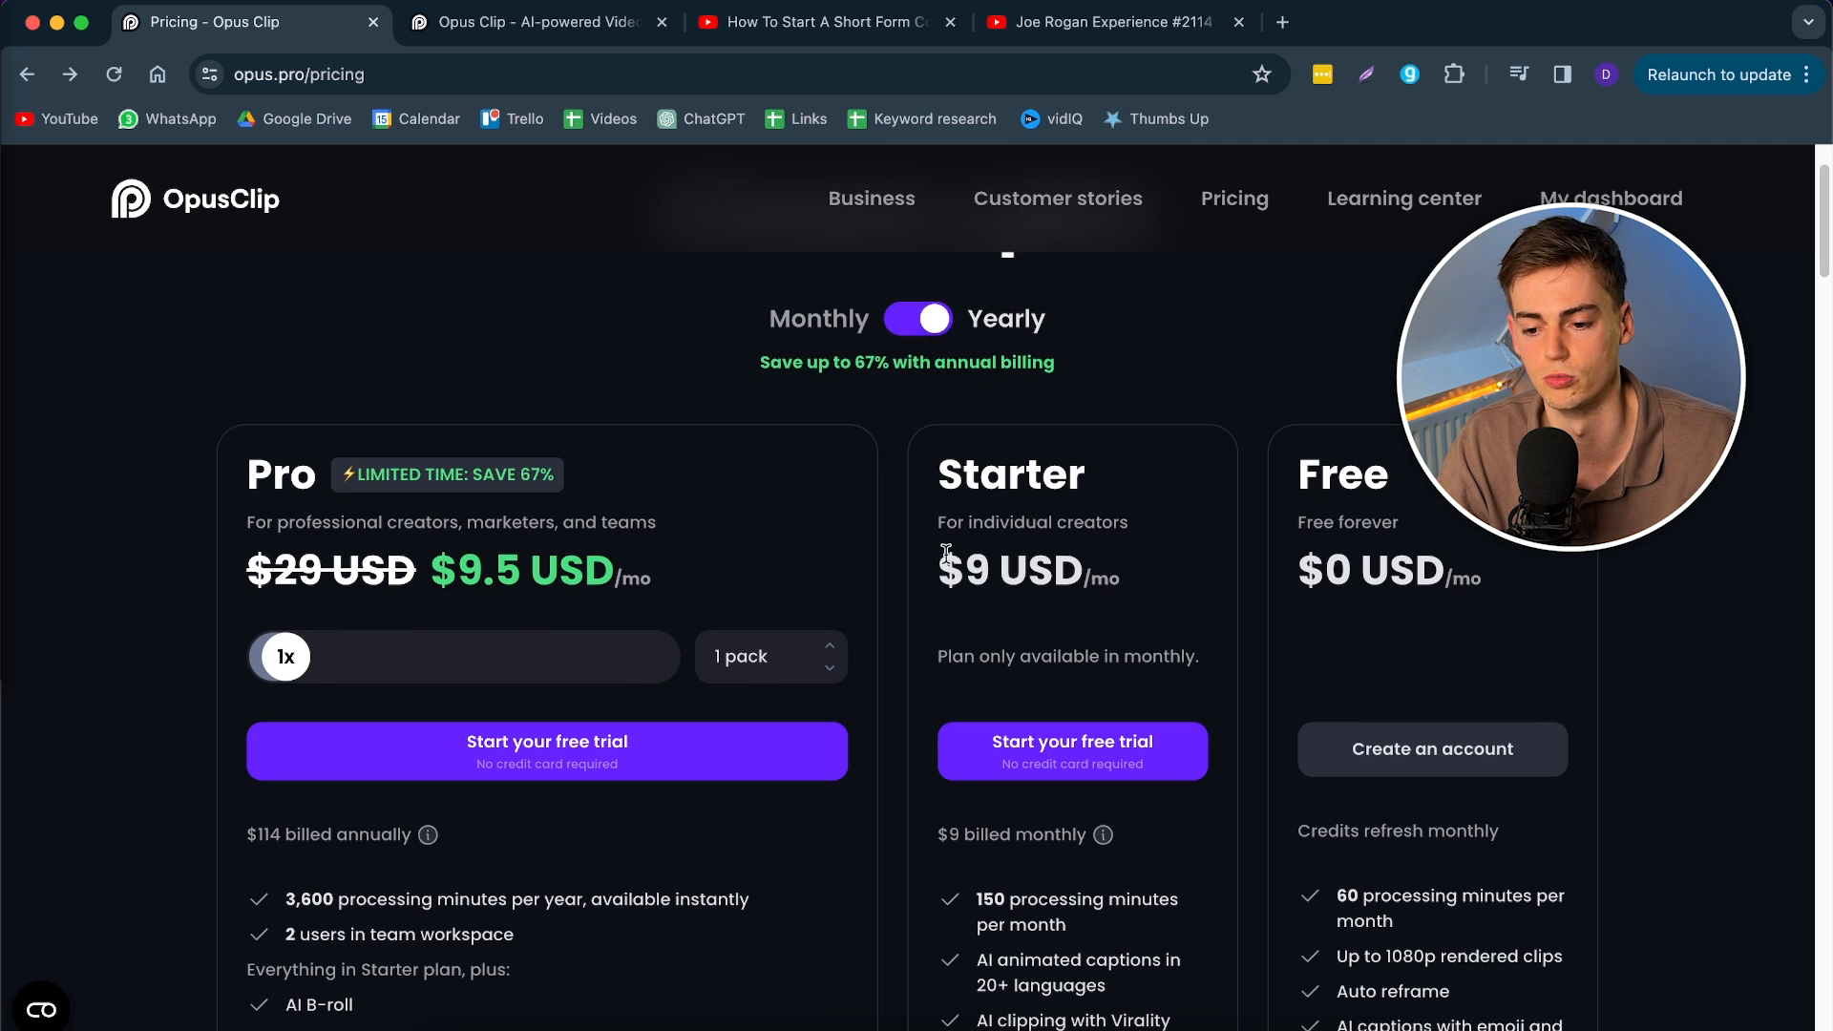
scroll(down, 3)
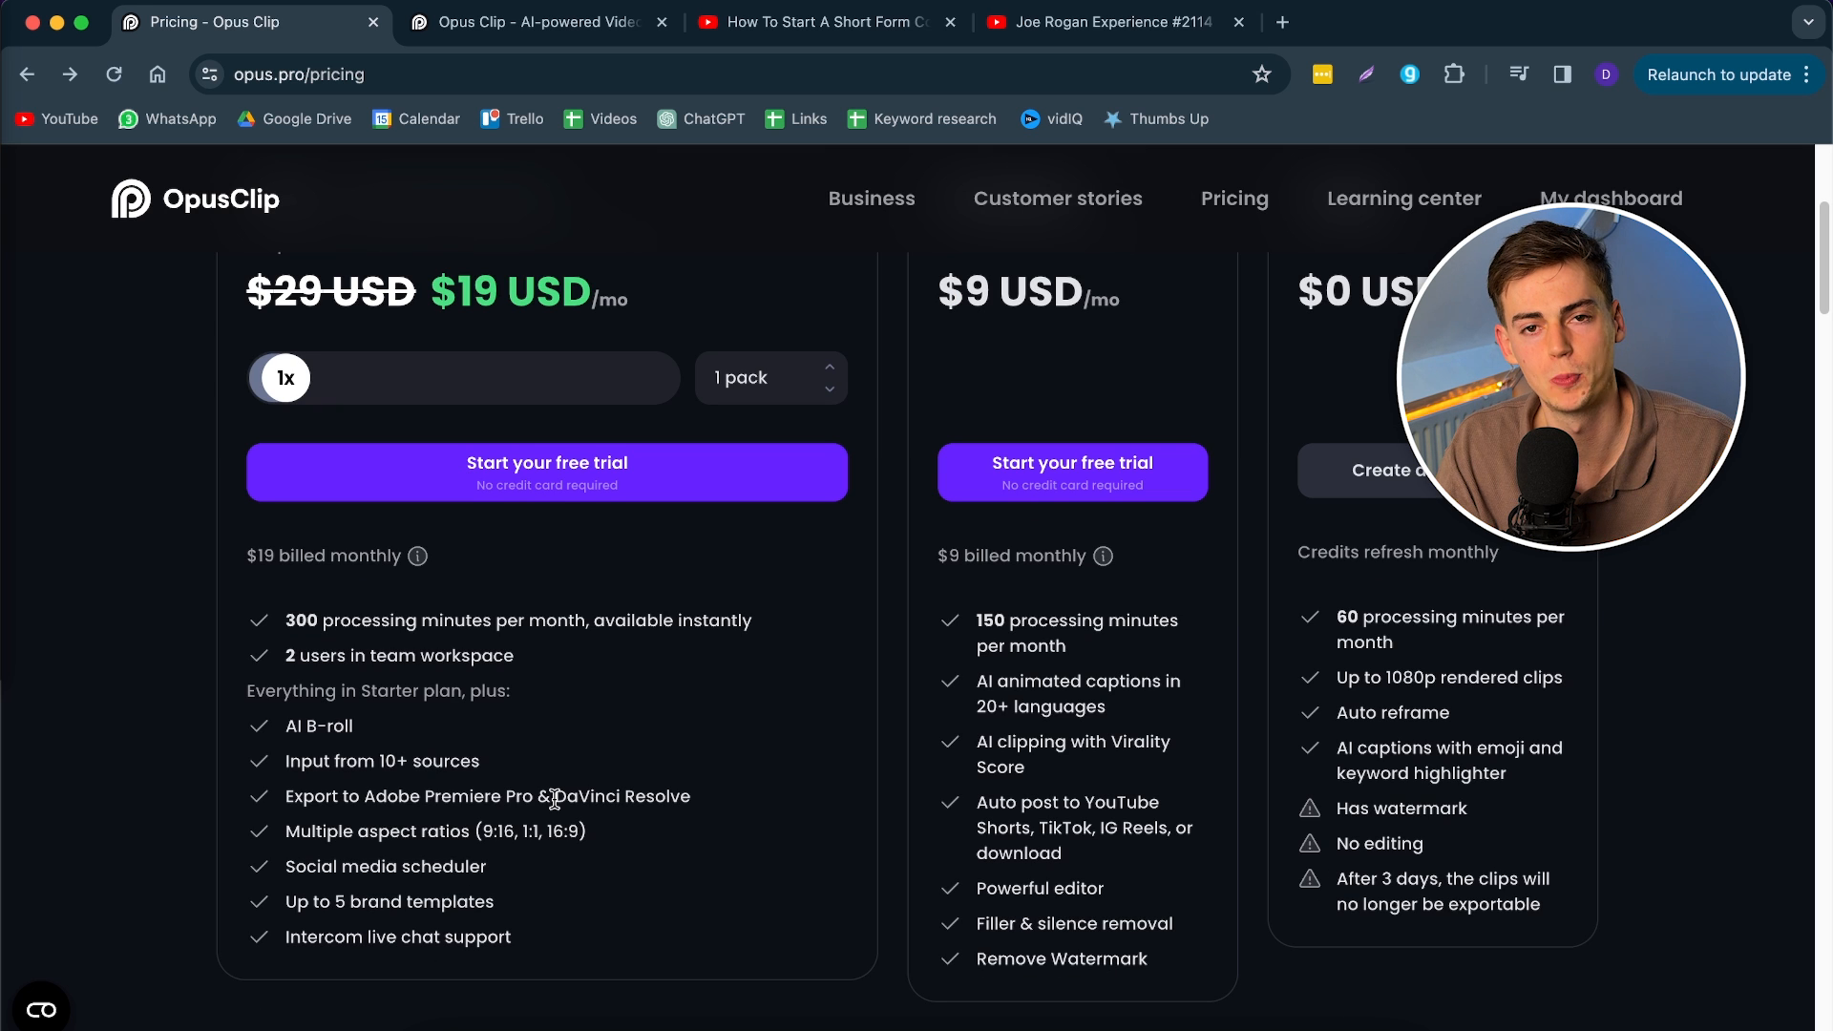